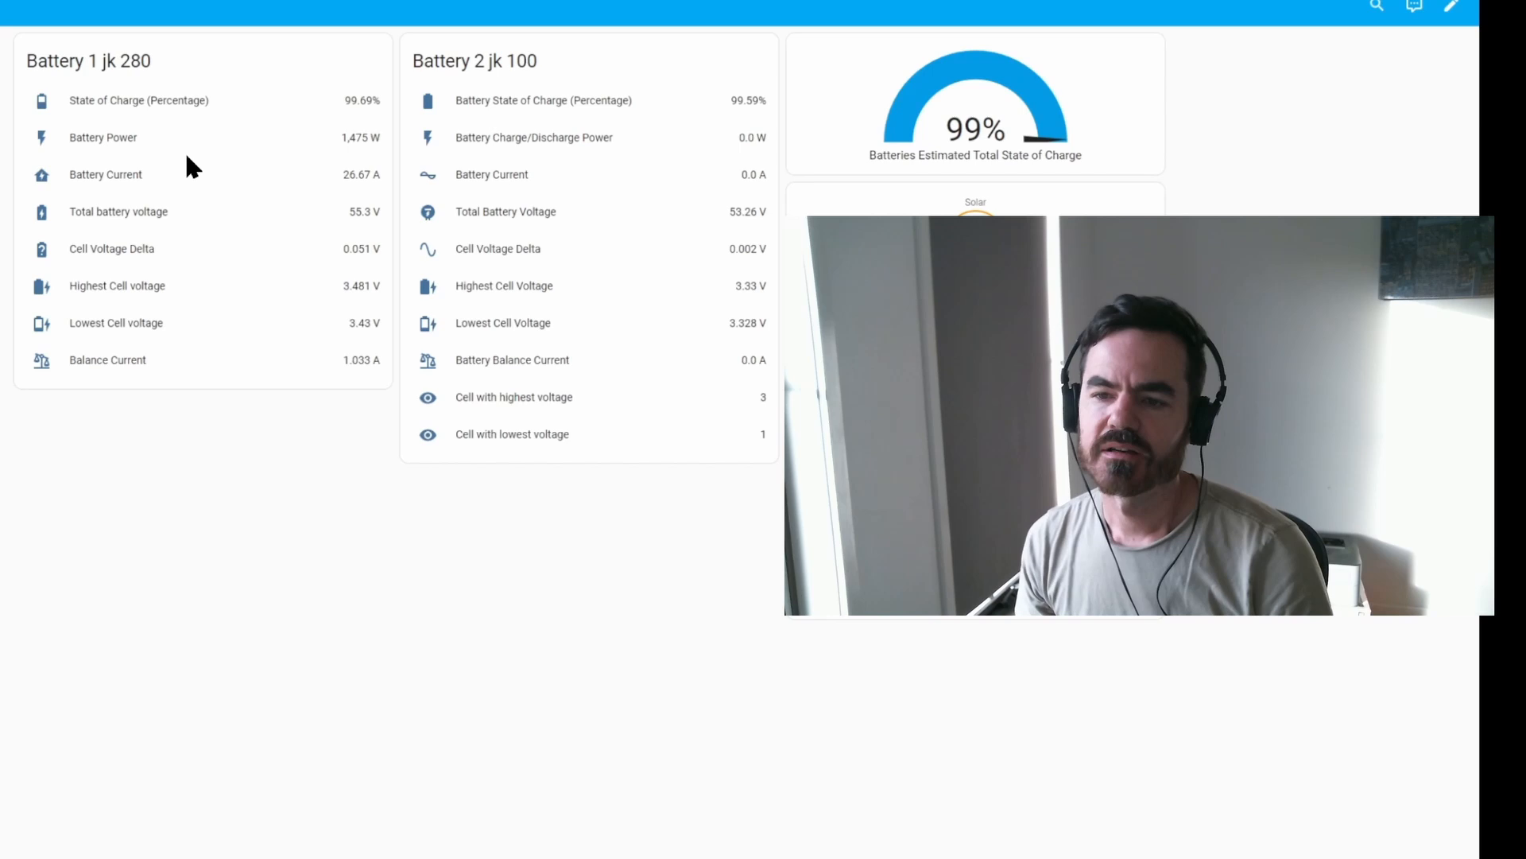
mouse_move(452, 390)
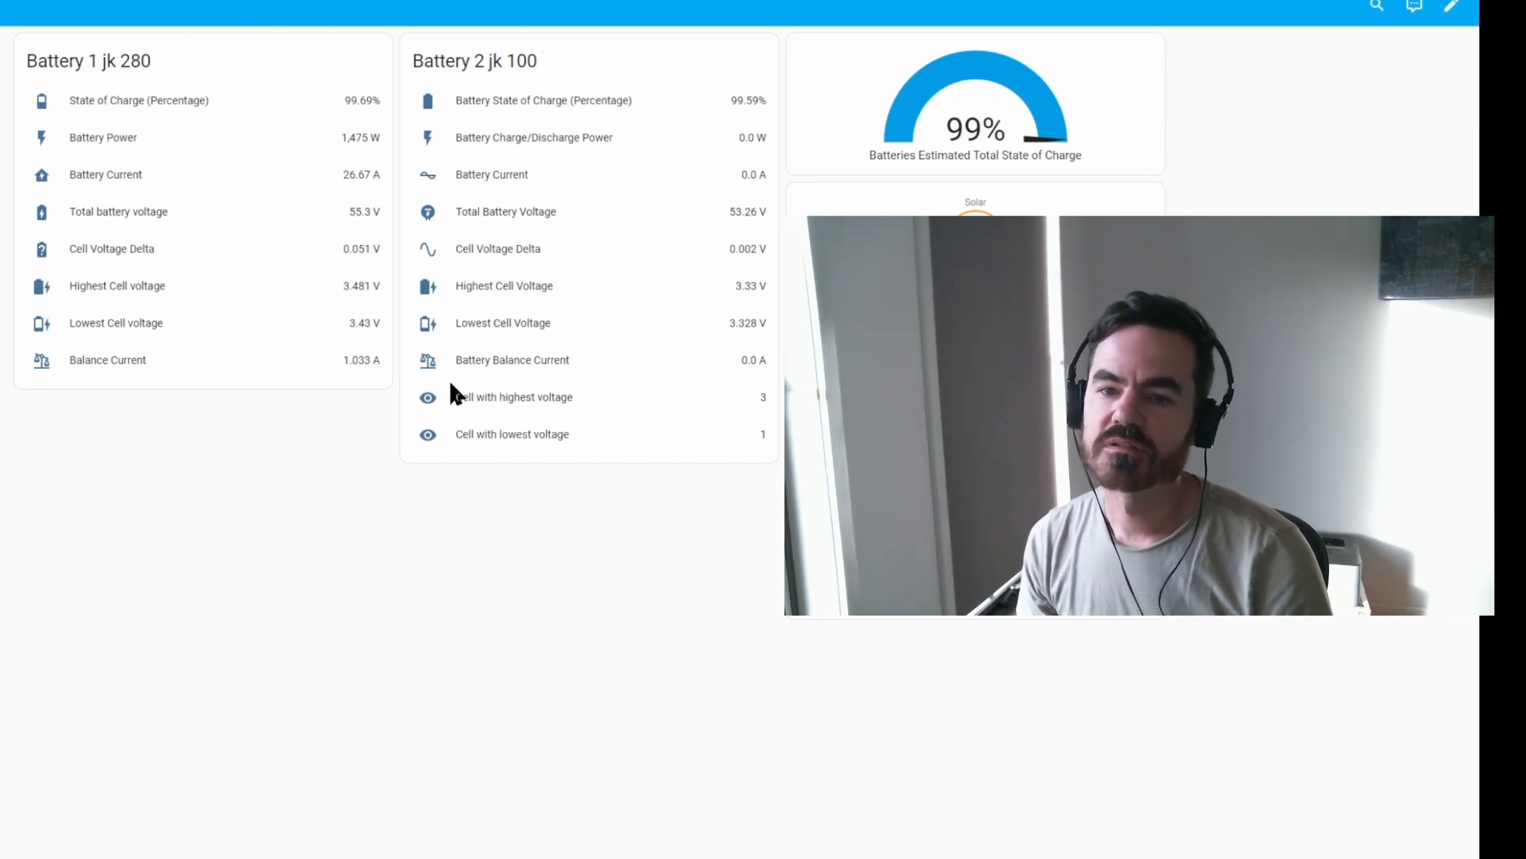
mouse_move(160, 78)
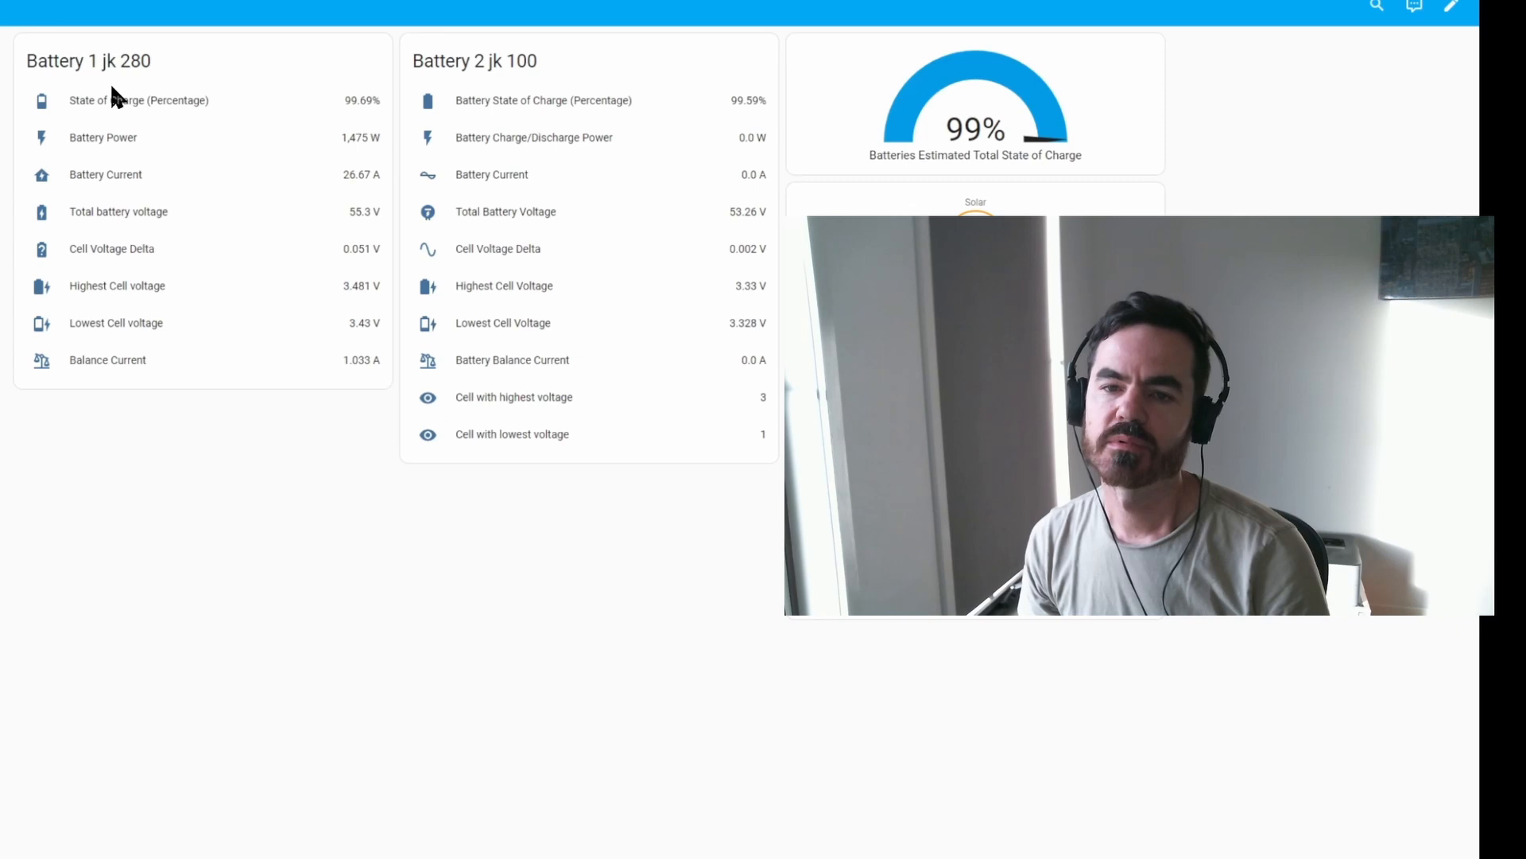
mouse_move(559, 88)
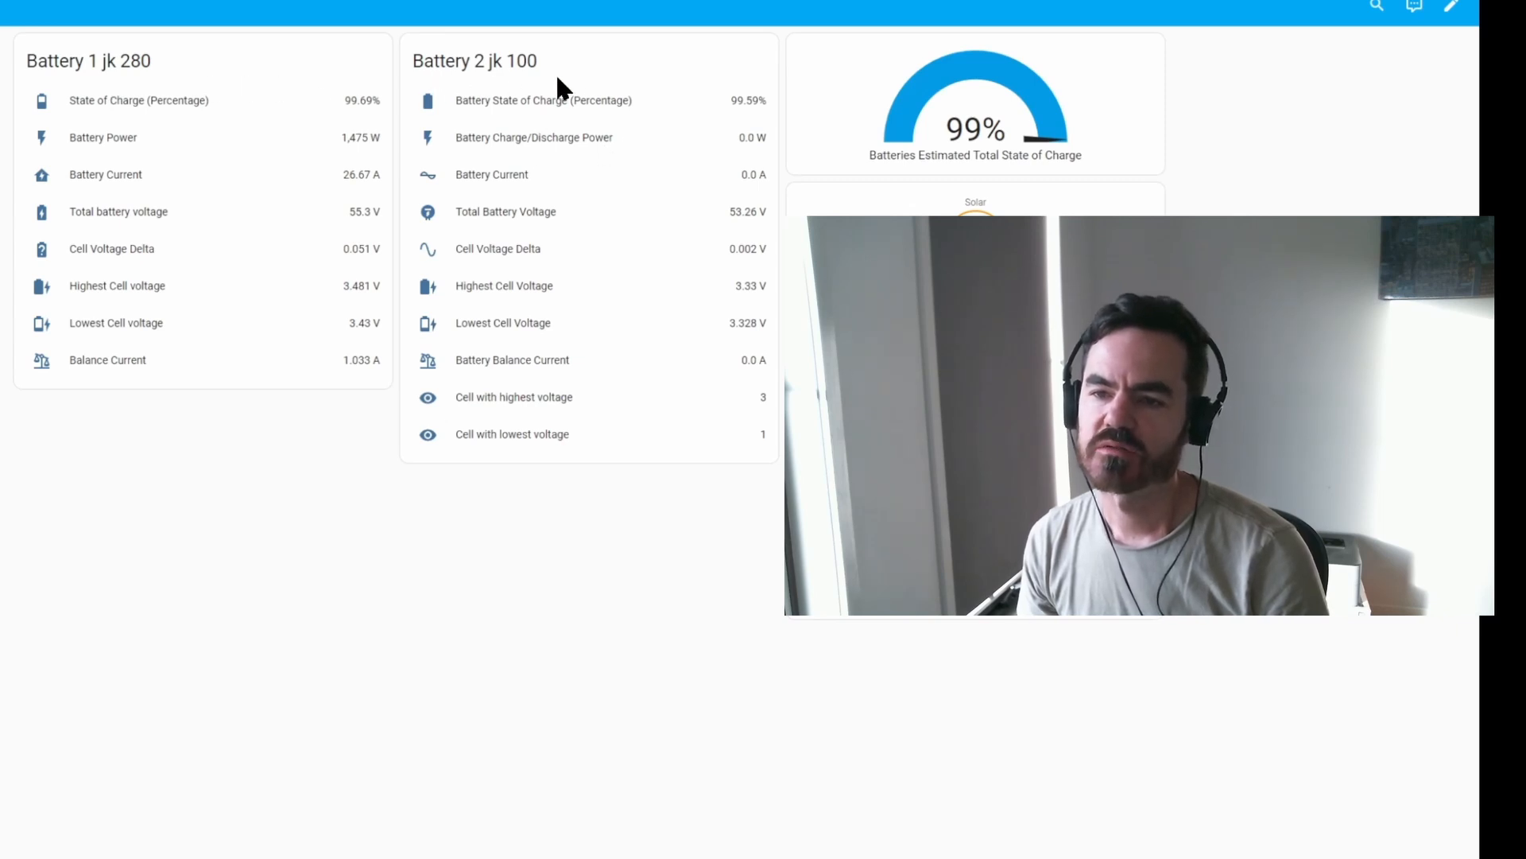
mouse_move(628, 399)
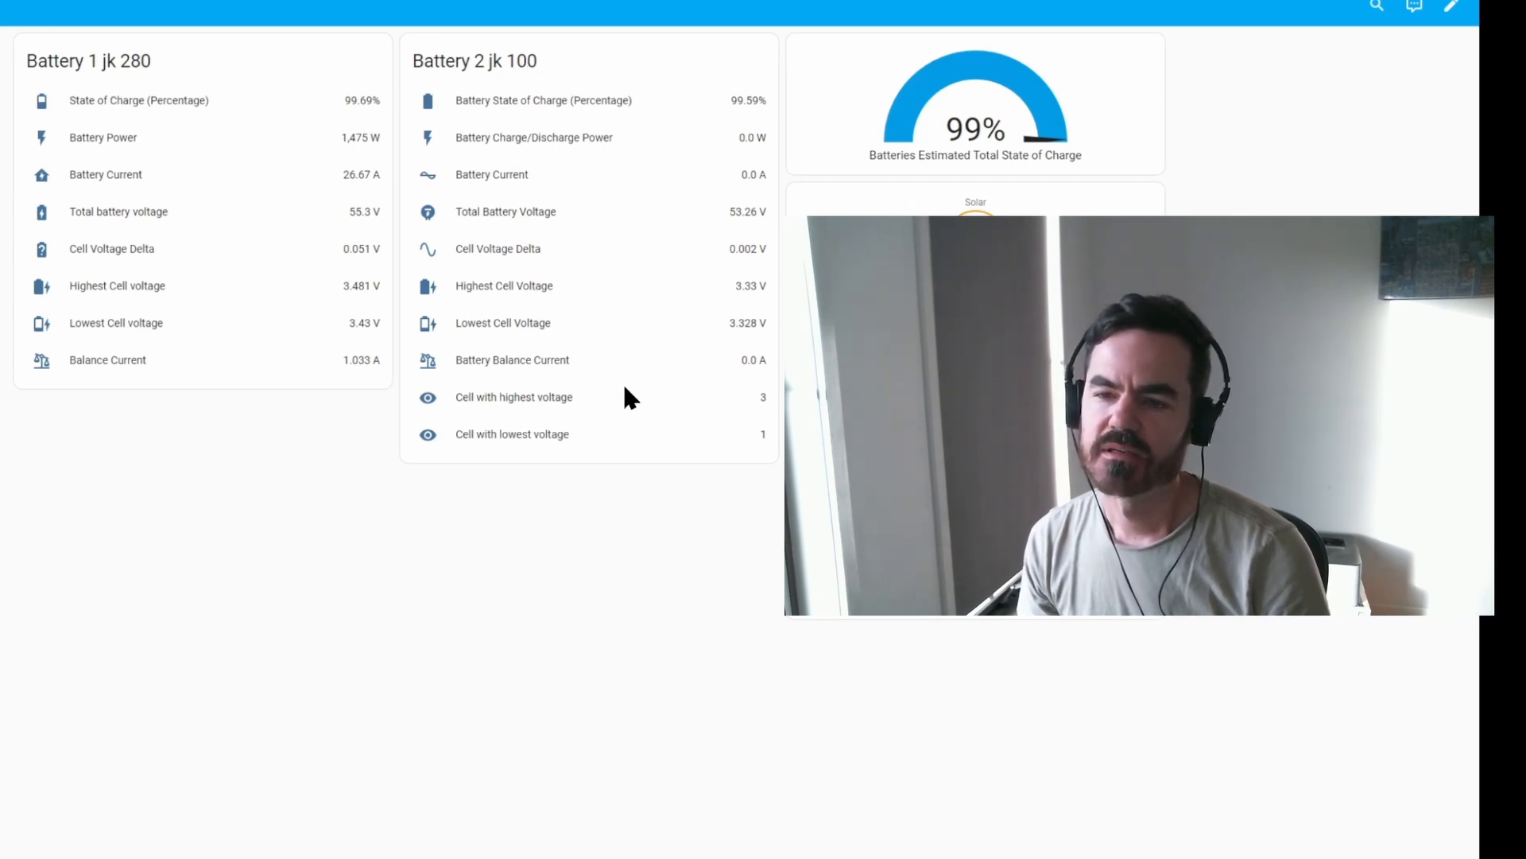
mouse_move(210, 441)
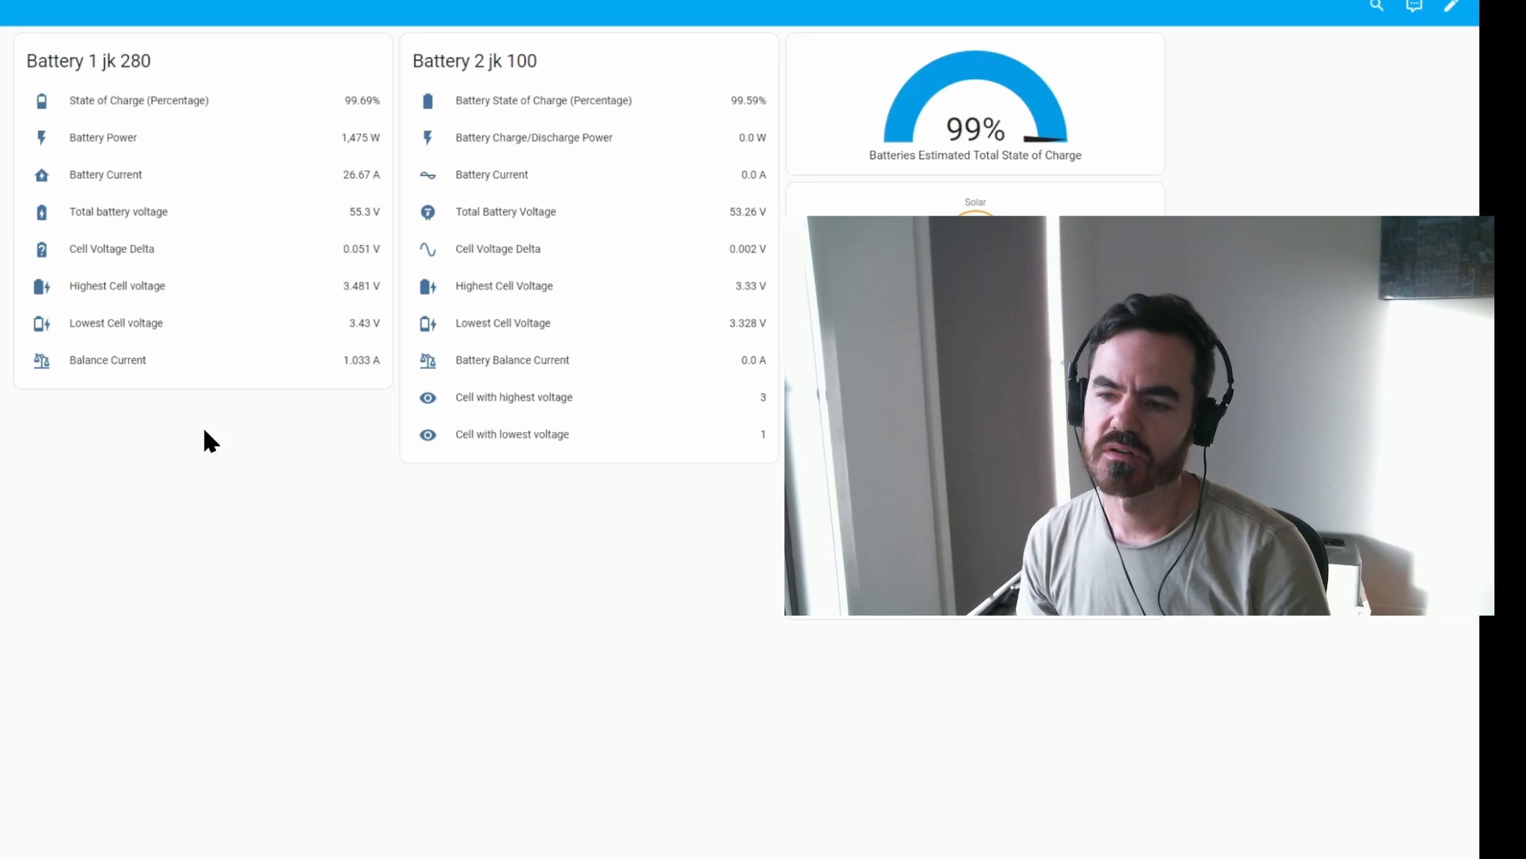
mouse_move(205, 391)
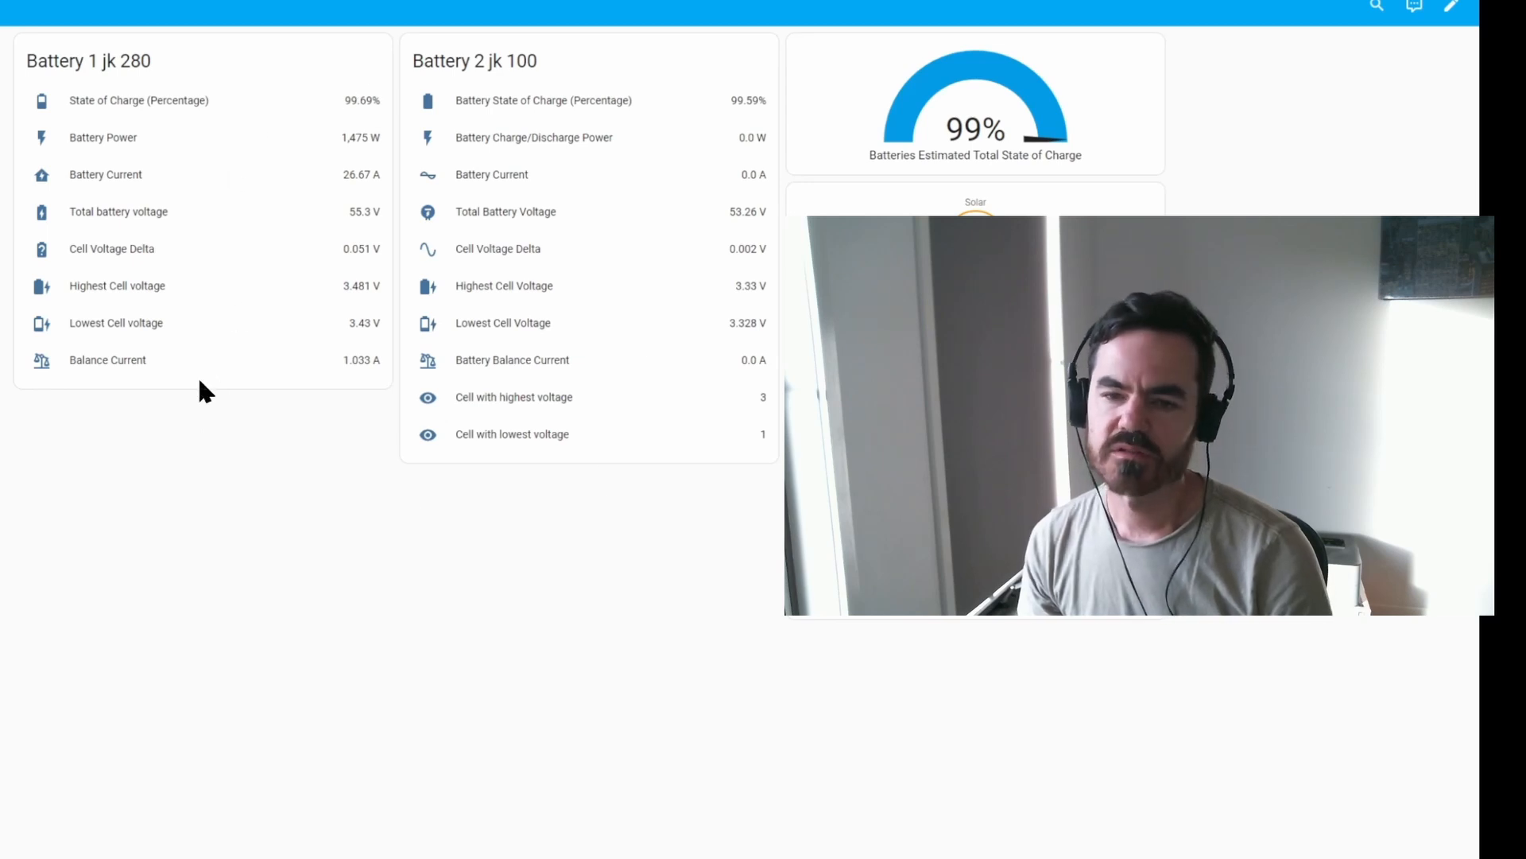
mouse_move(321, 491)
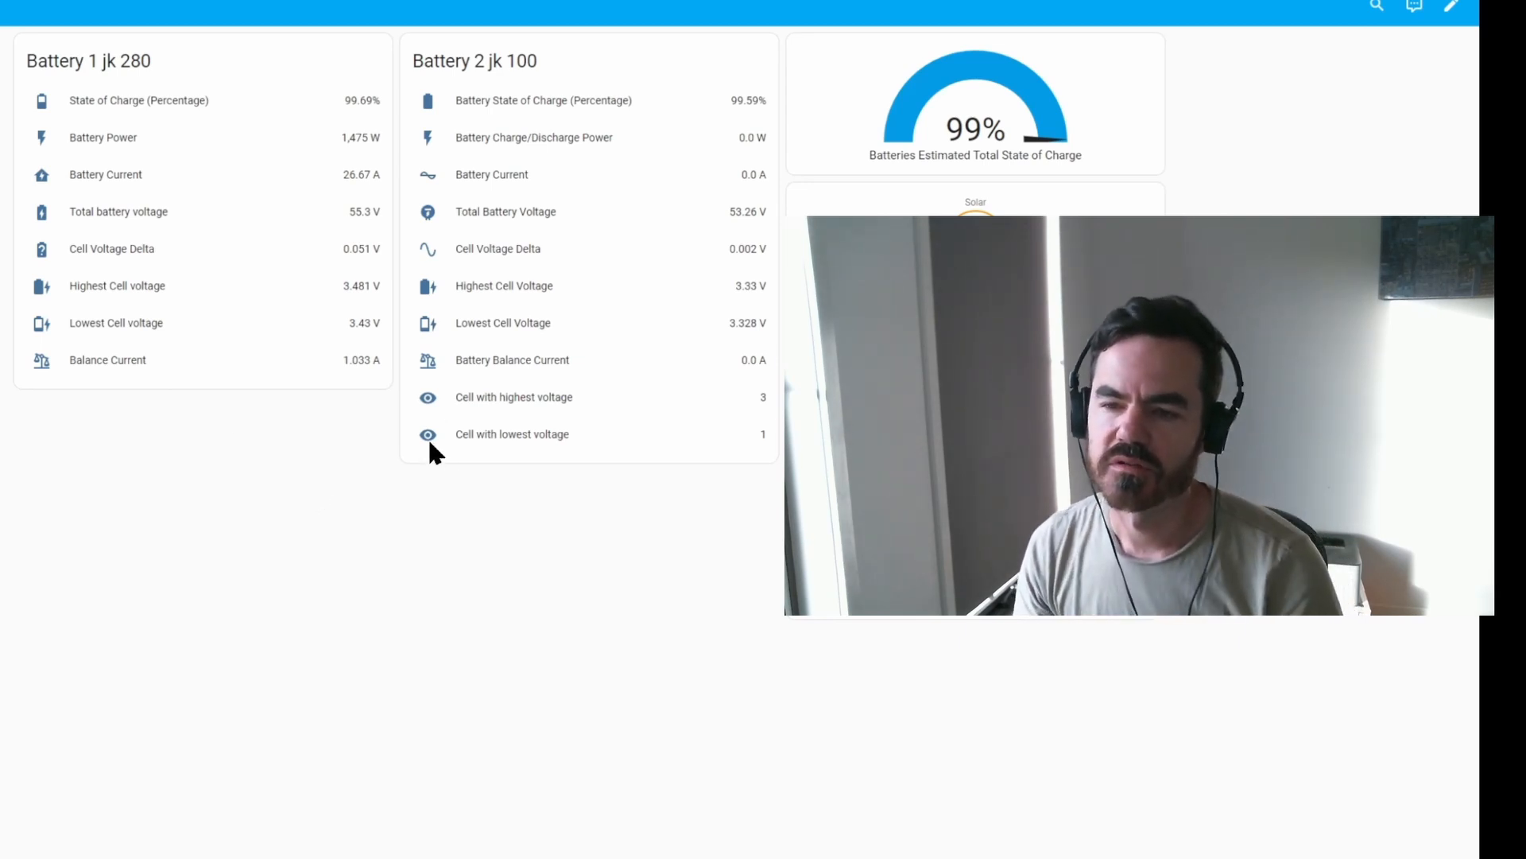
mouse_move(579, 507)
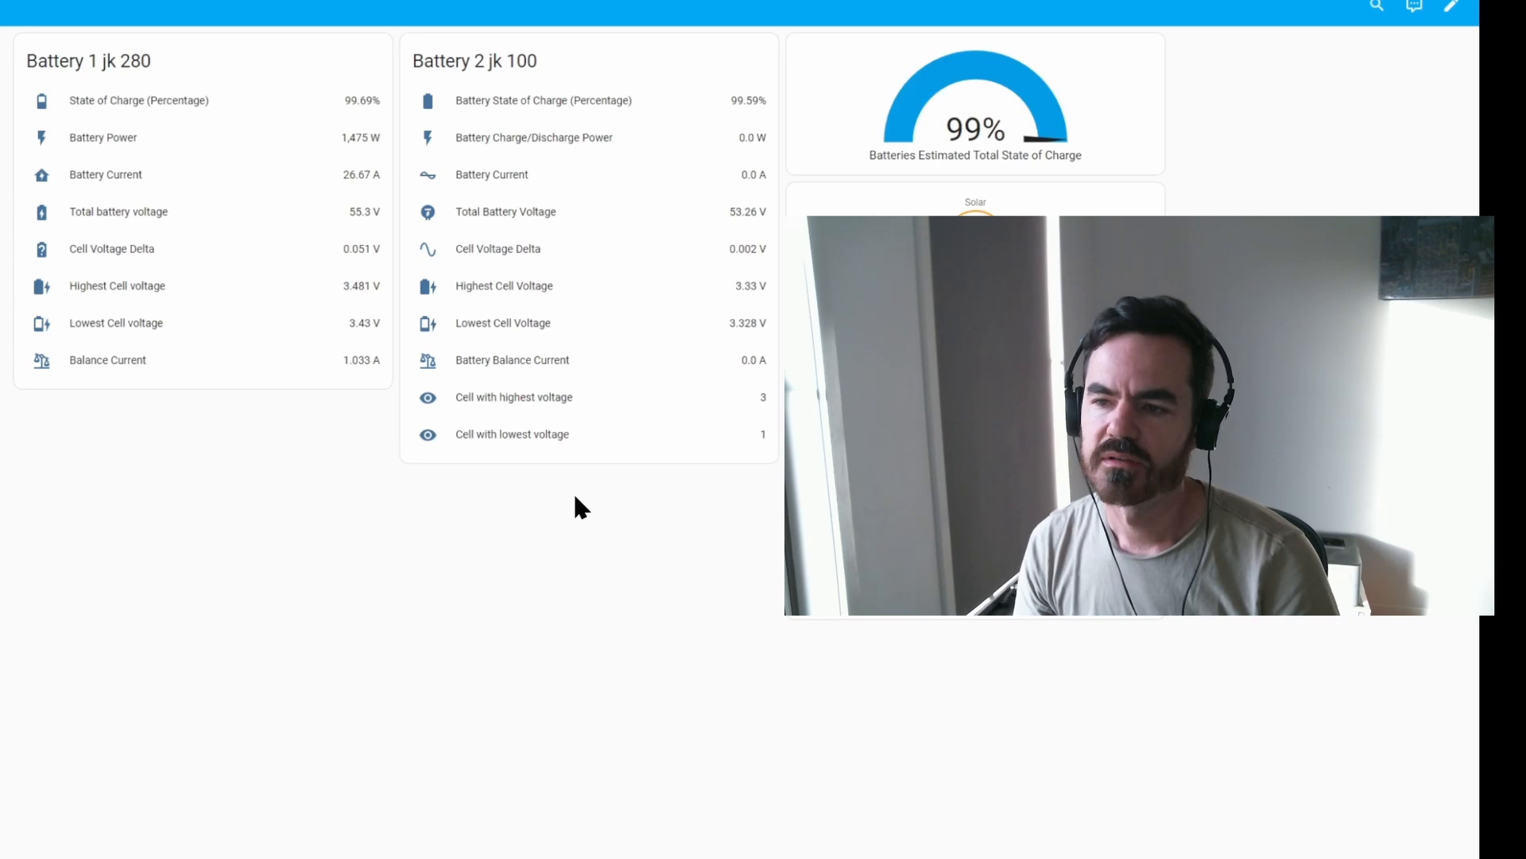
mouse_move(79, 219)
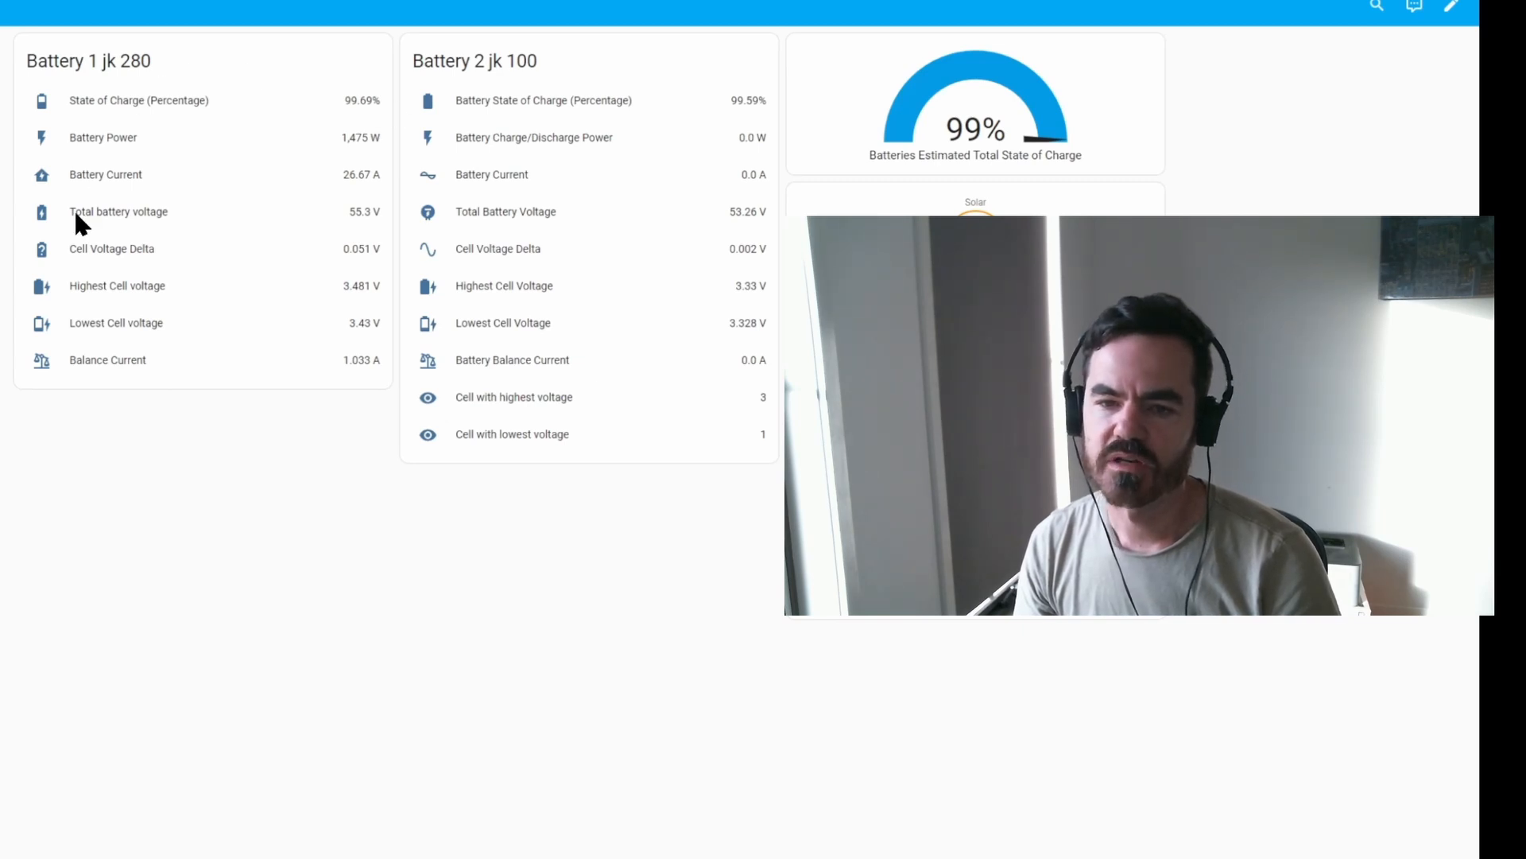
mouse_move(190, 264)
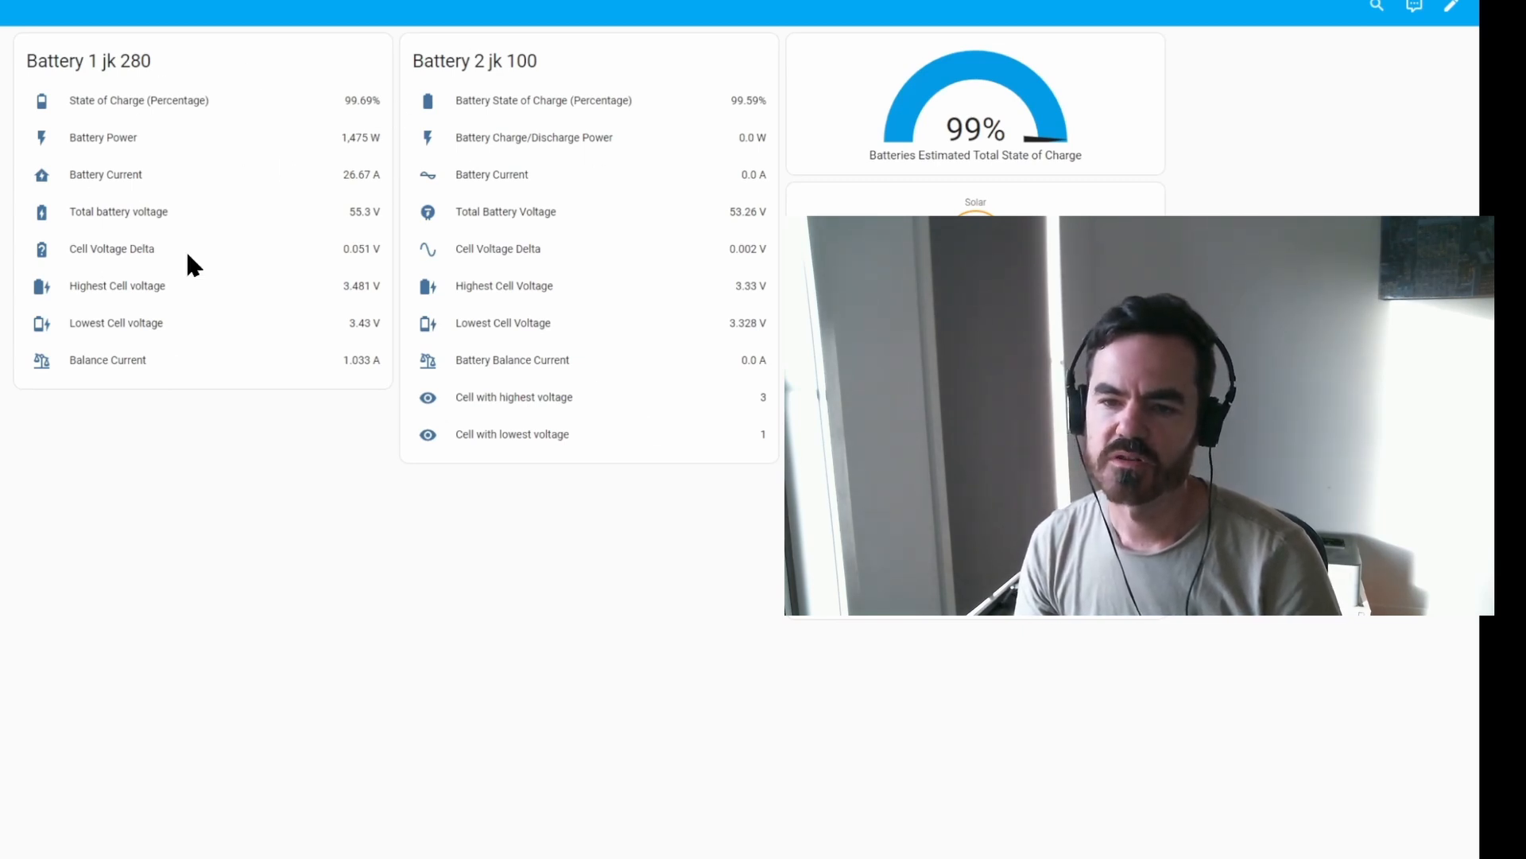
mouse_move(602, 240)
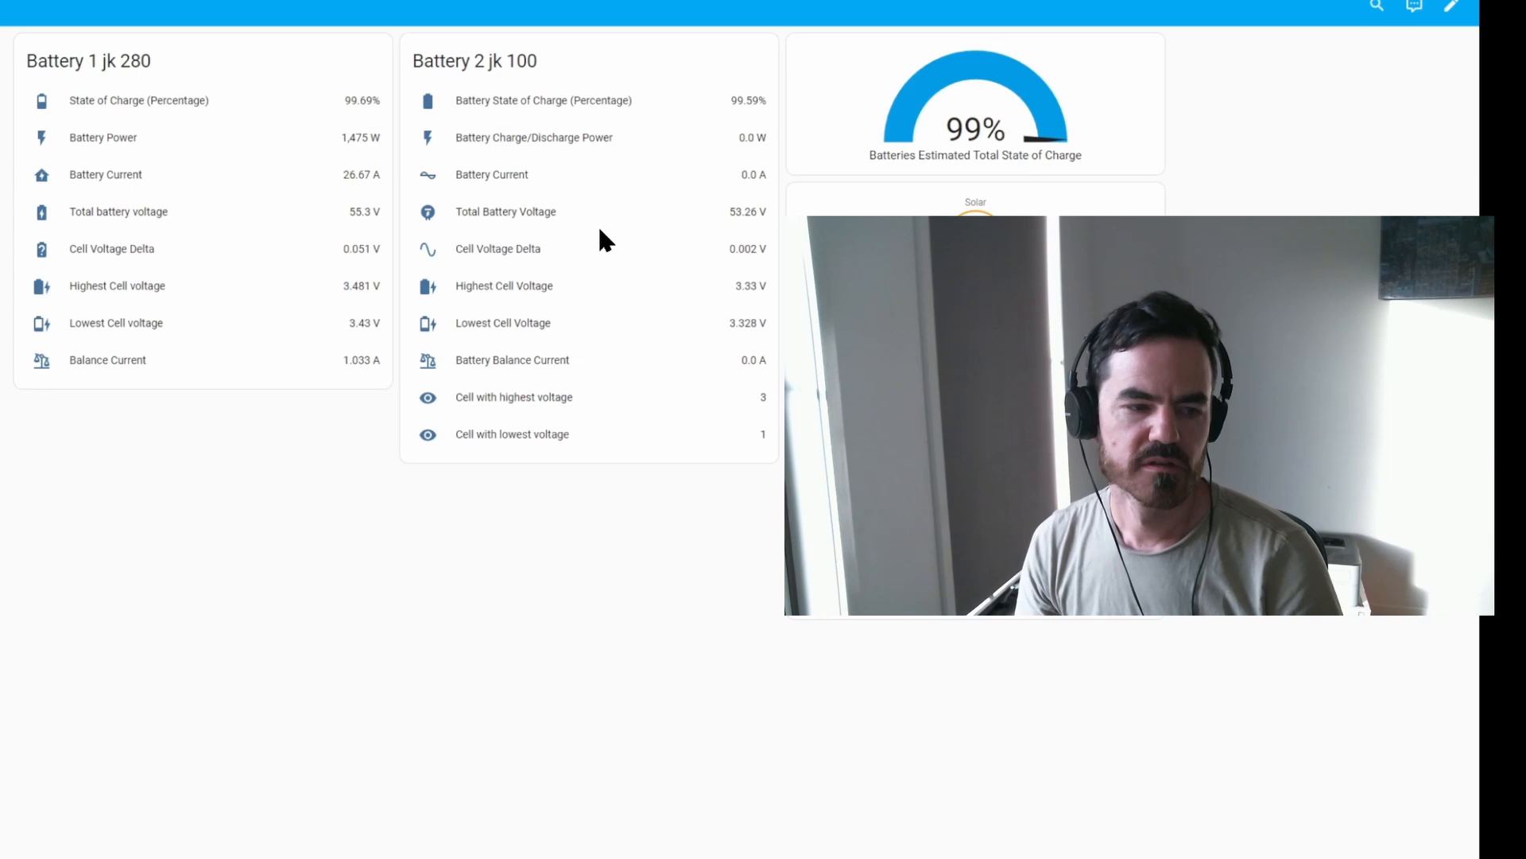
mouse_move(997, 134)
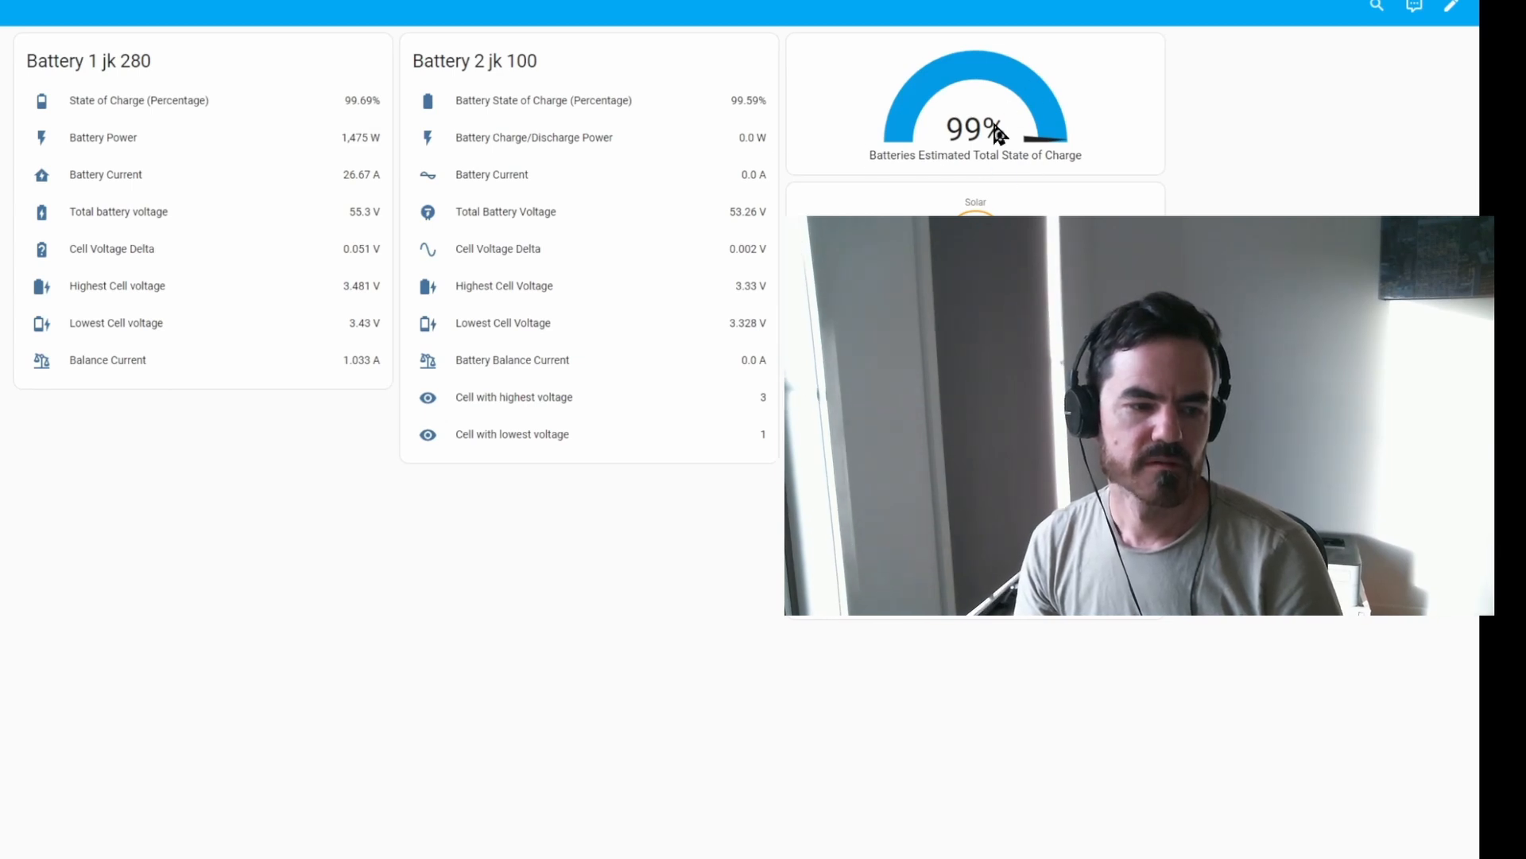
mouse_move(511, 295)
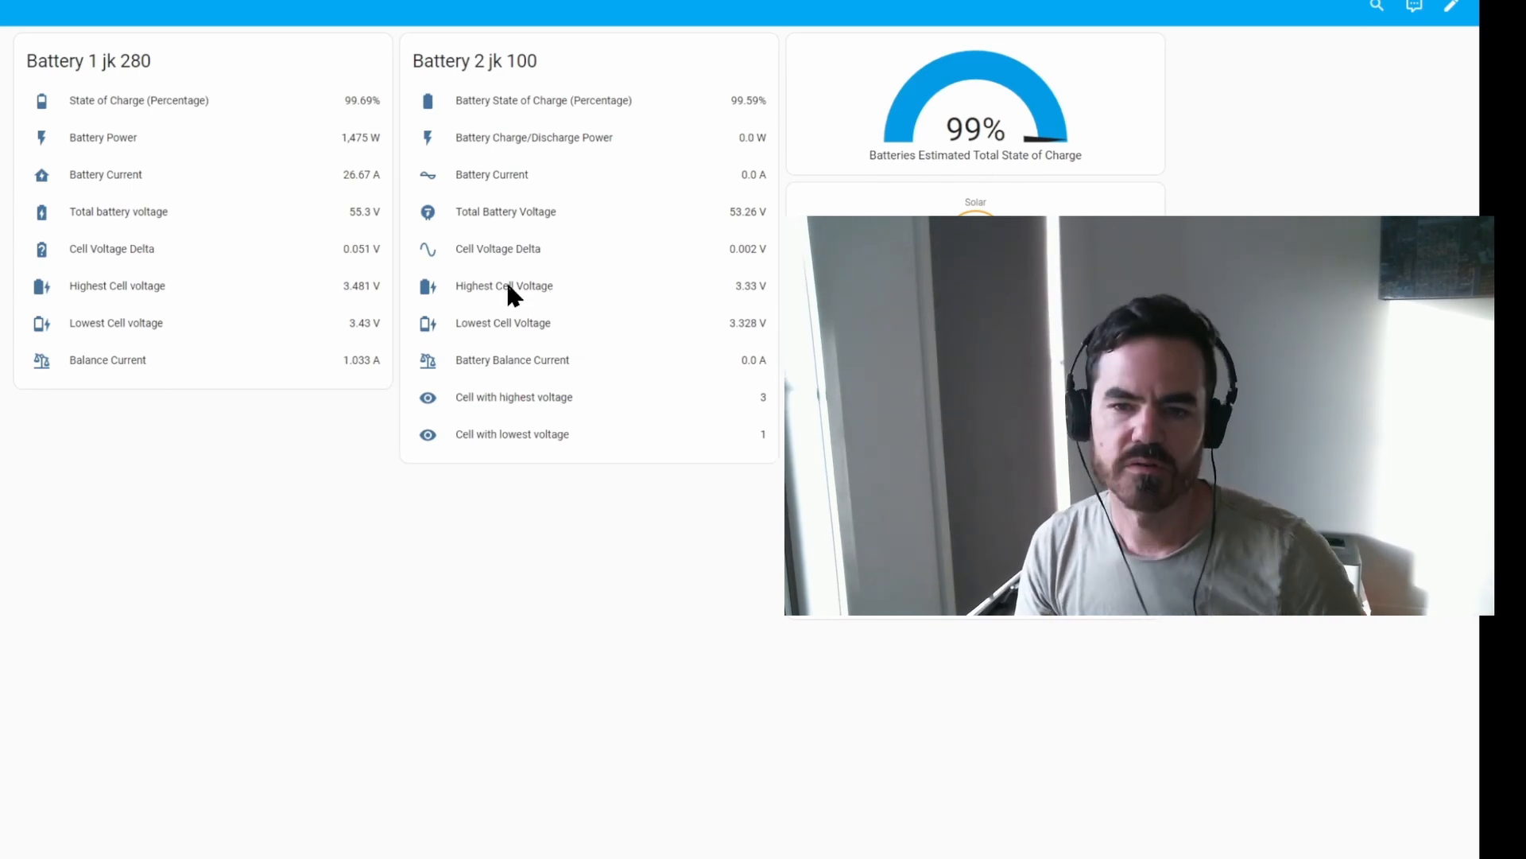
mouse_move(95, 142)
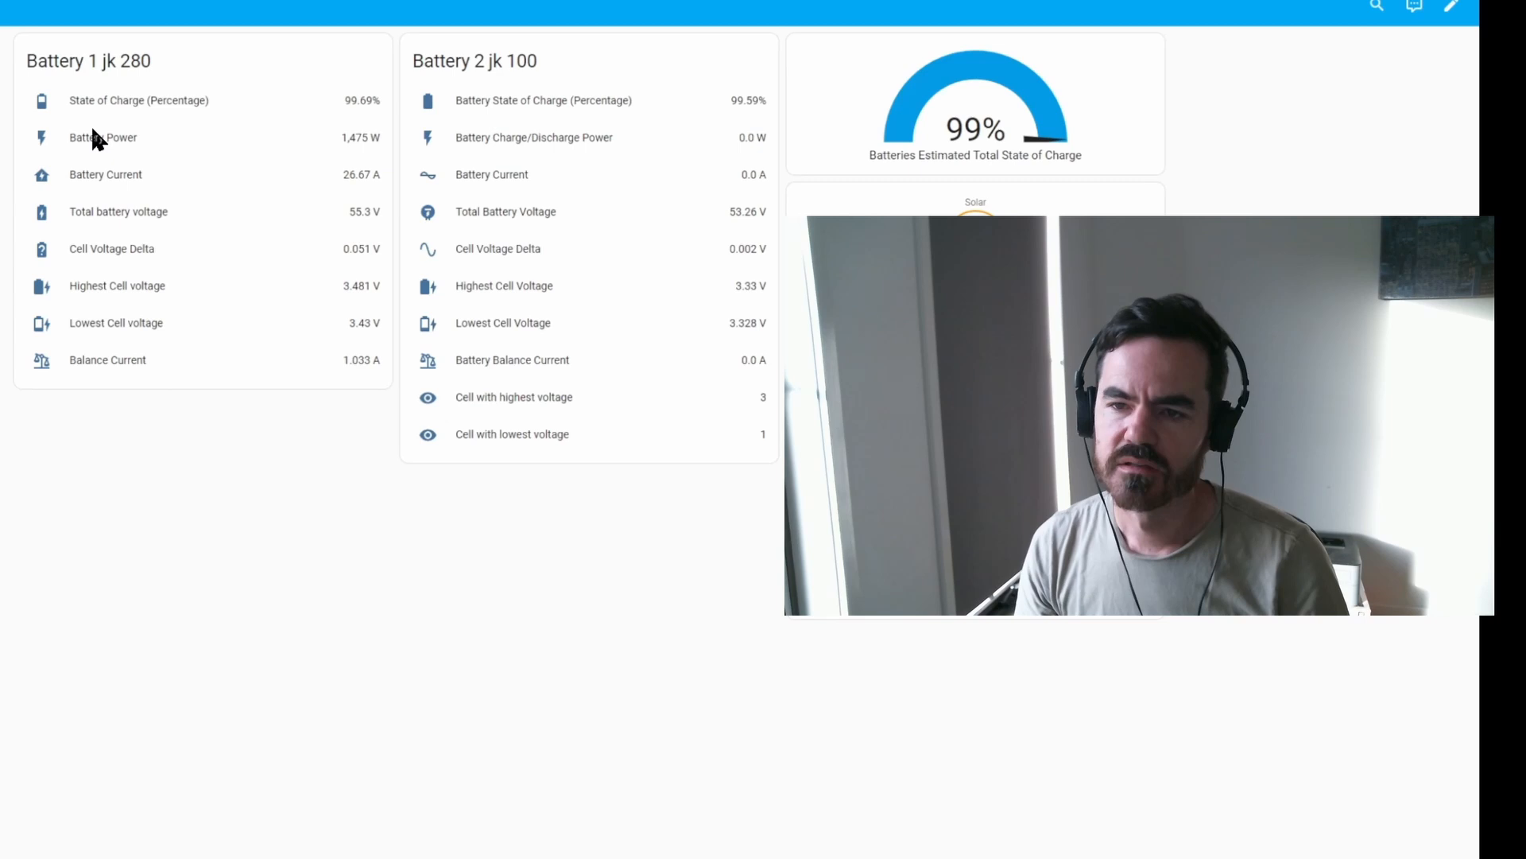
mouse_move(282, 107)
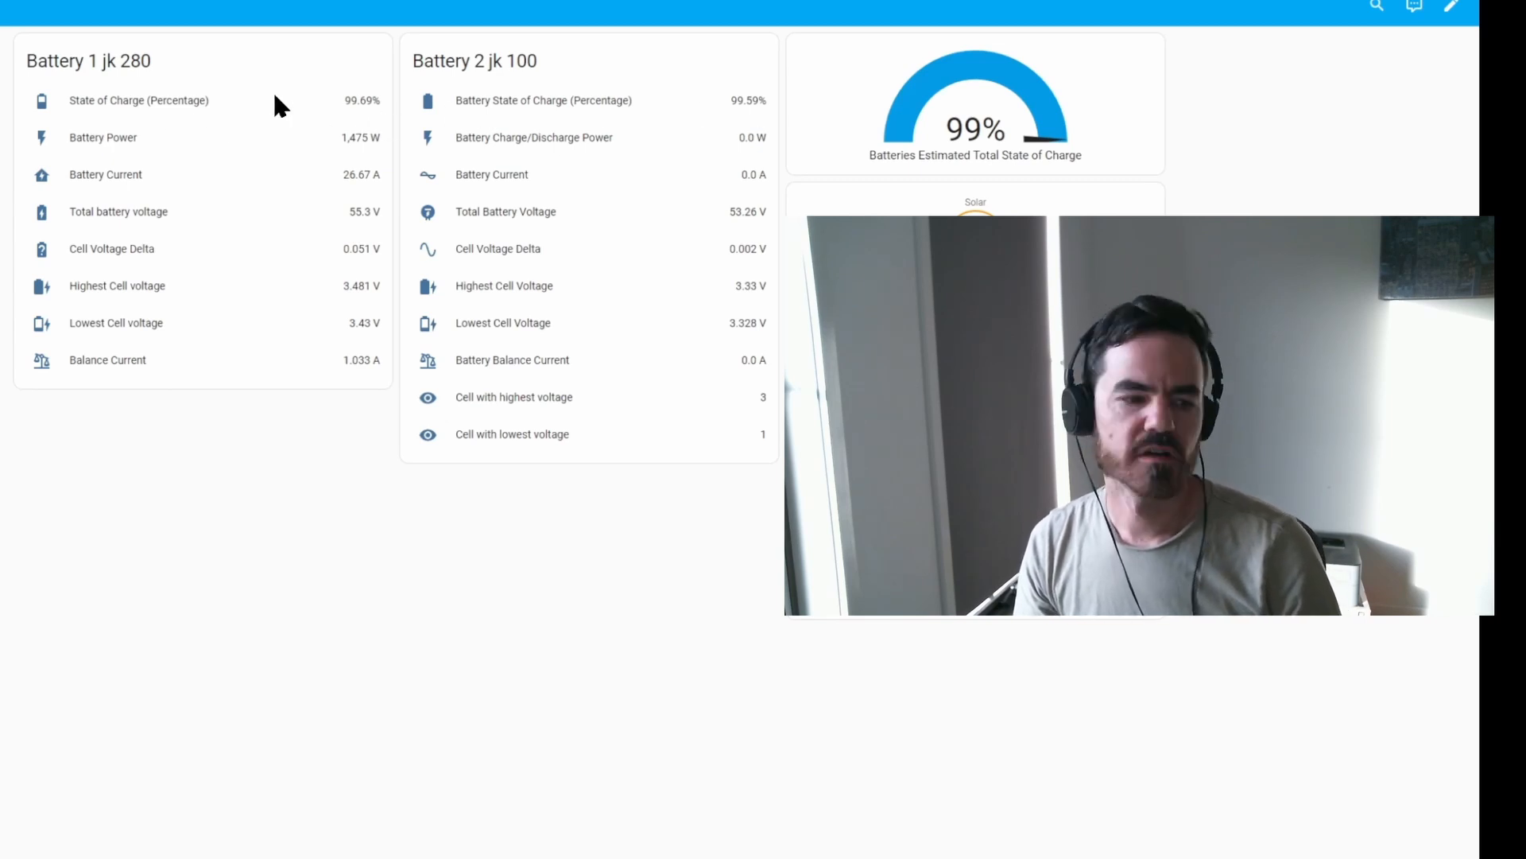
mouse_move(747, 122)
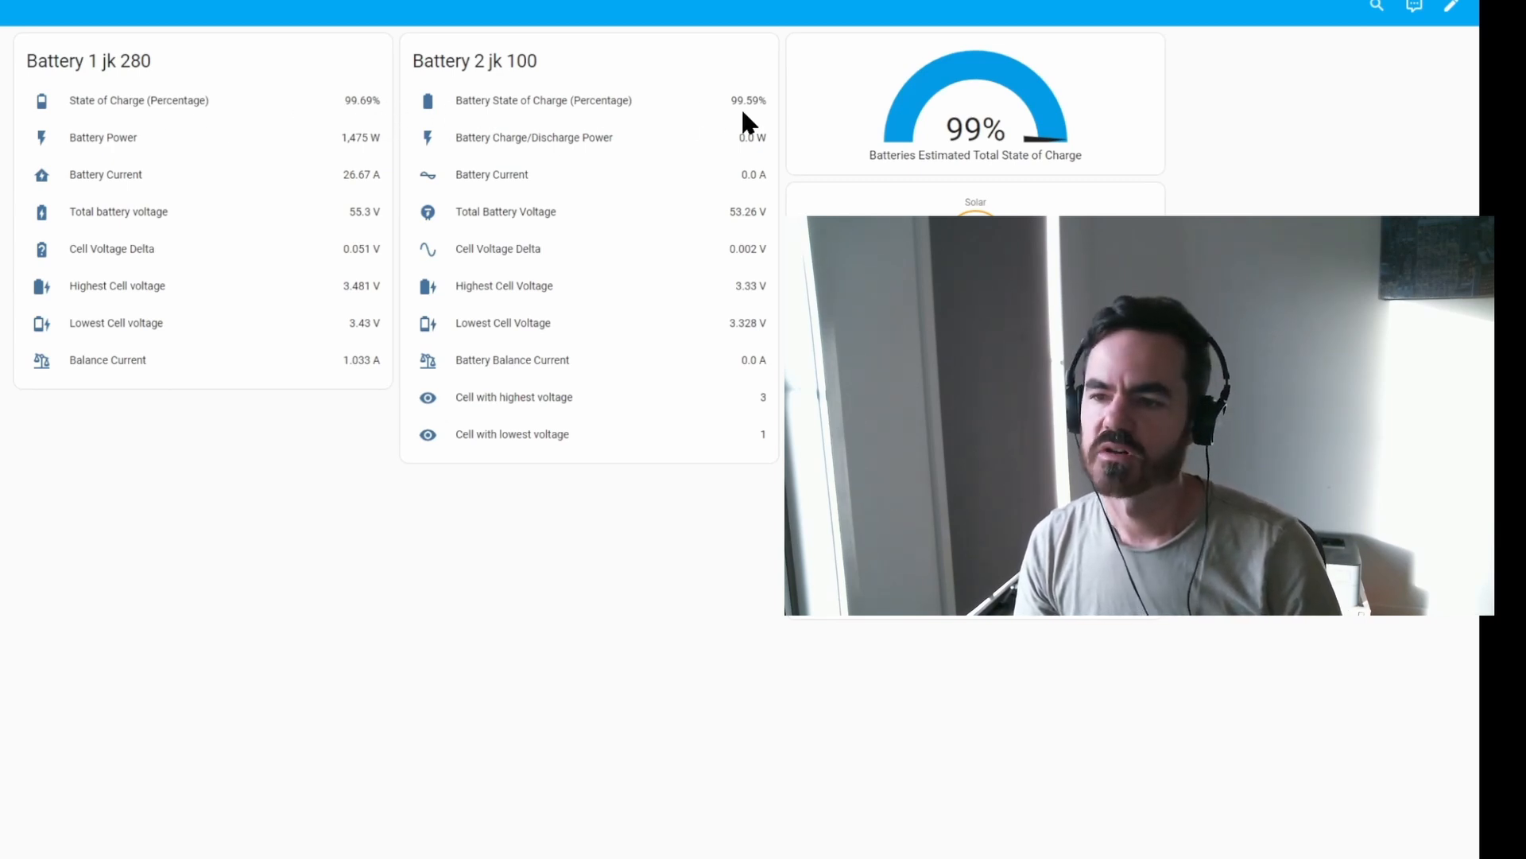
mouse_move(391, 86)
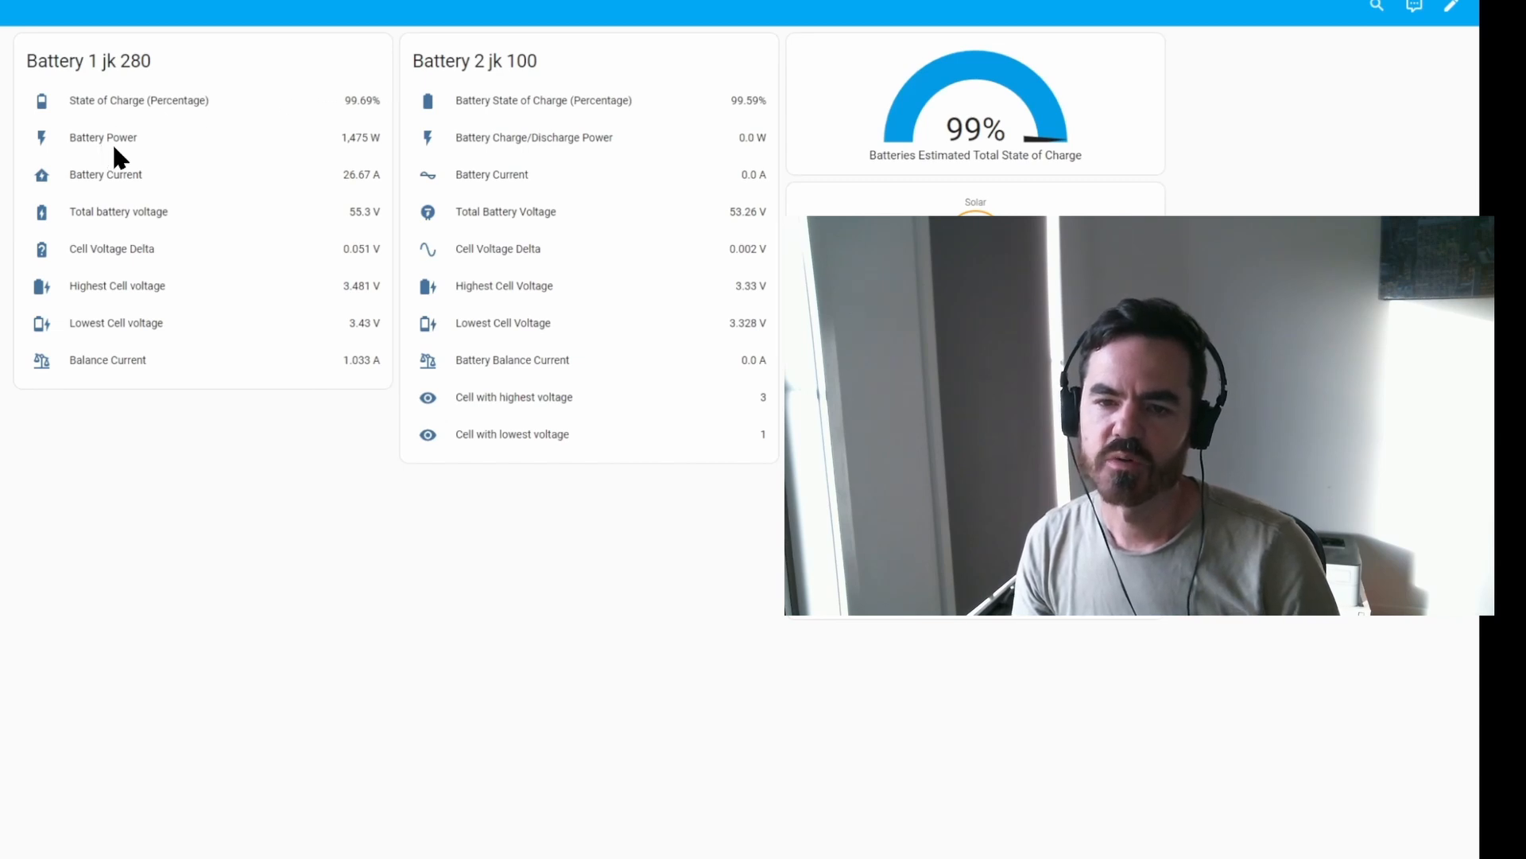
mouse_move(343, 144)
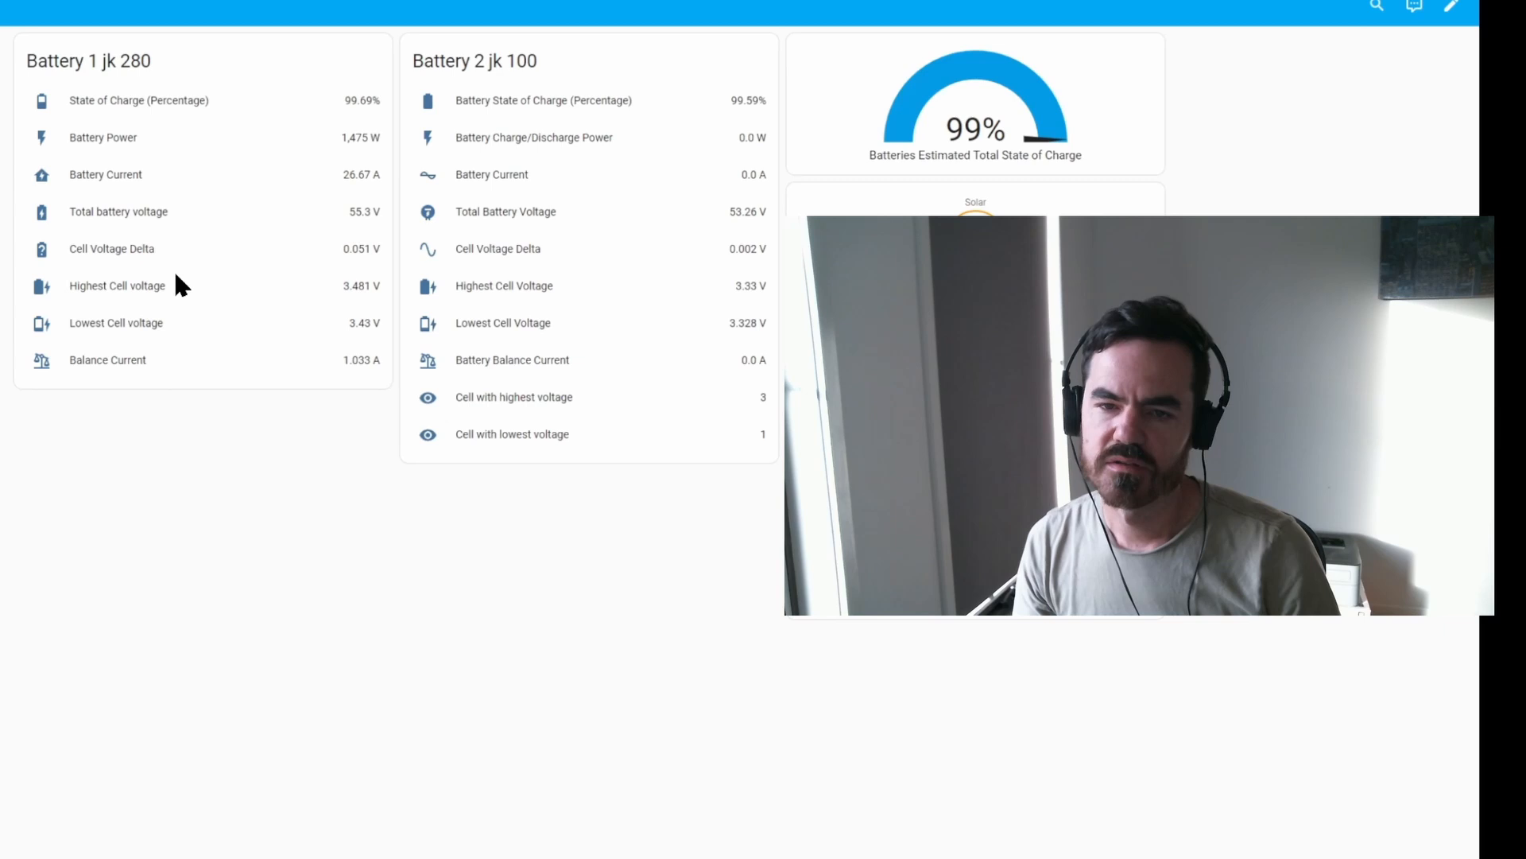
mouse_move(484, 220)
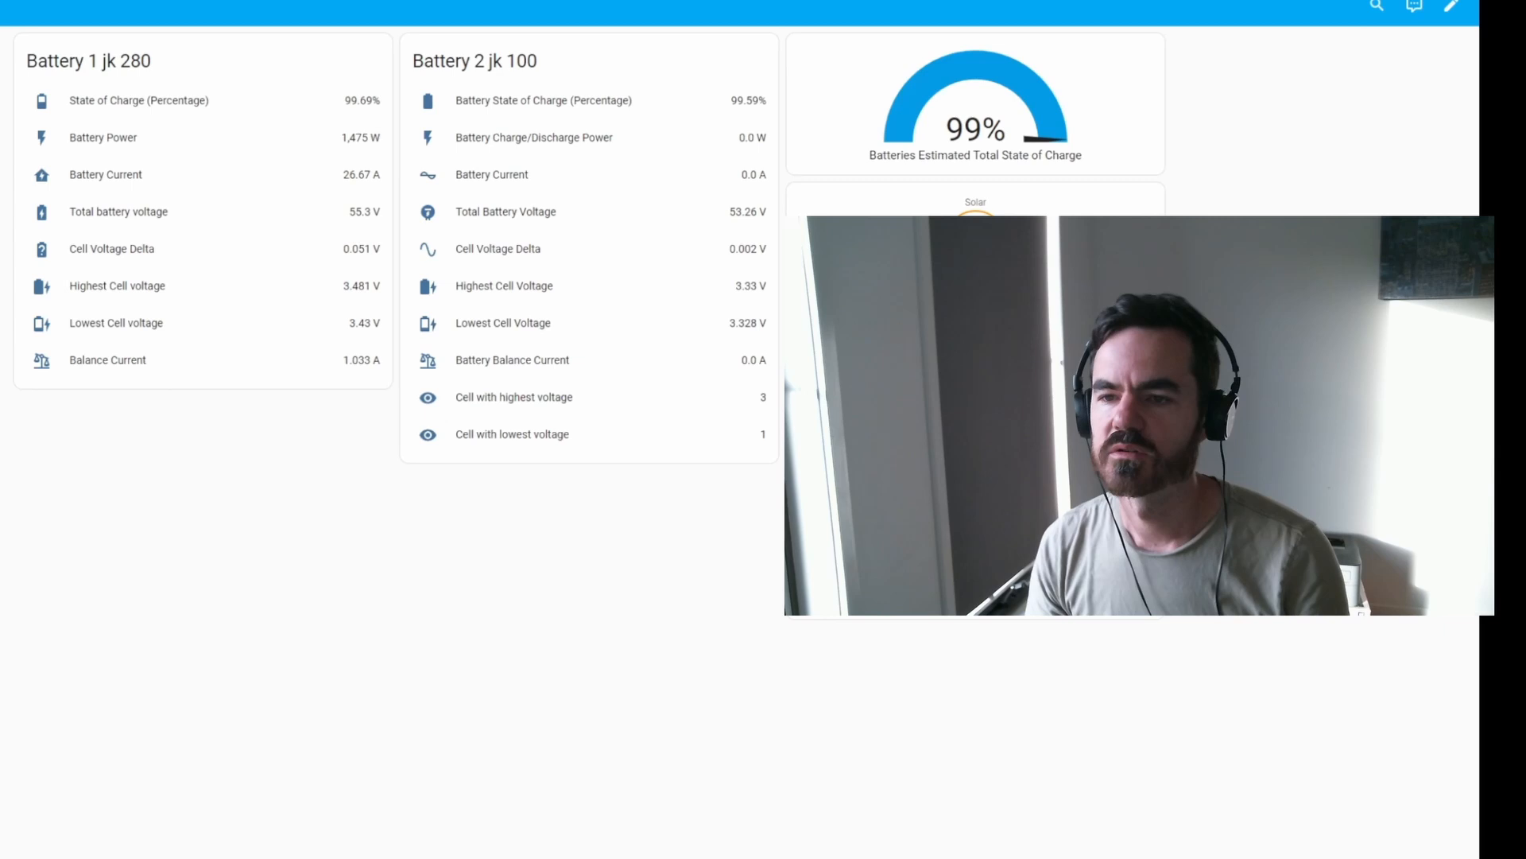
mouse_move(380, 129)
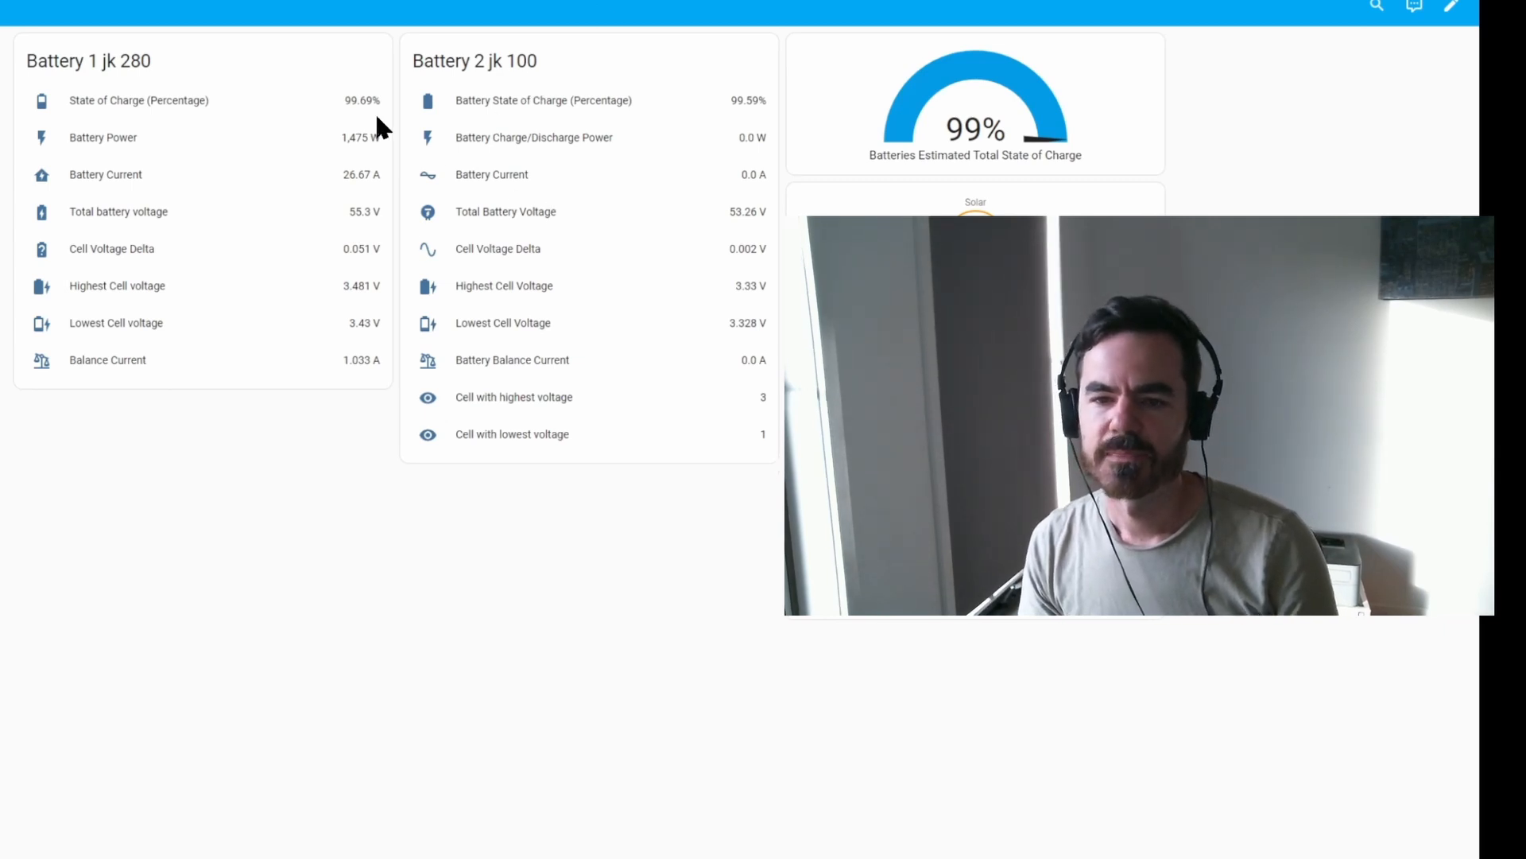
mouse_move(144, 194)
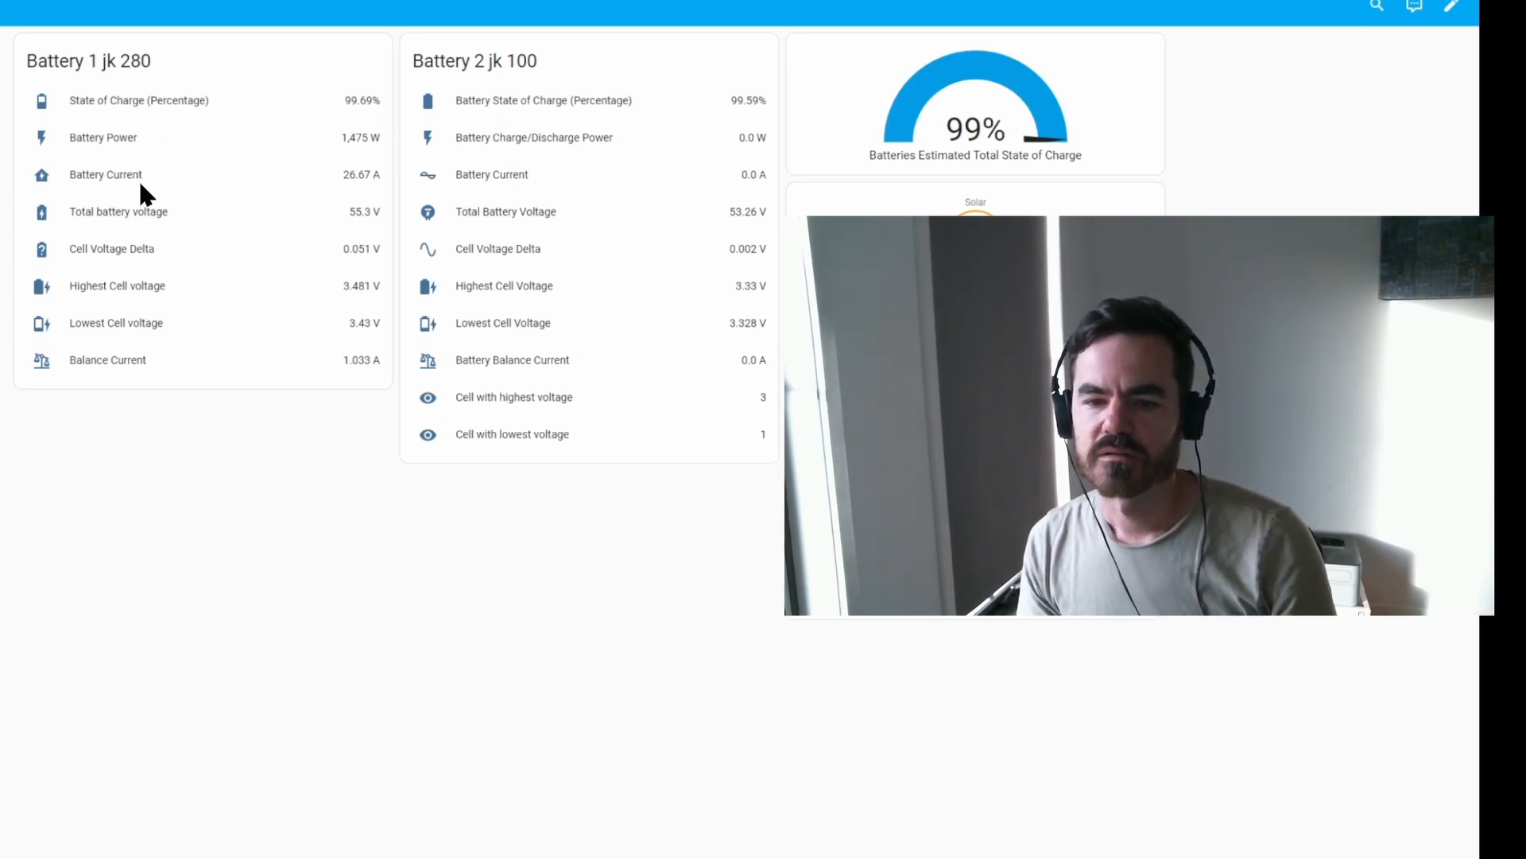
mouse_move(534, 221)
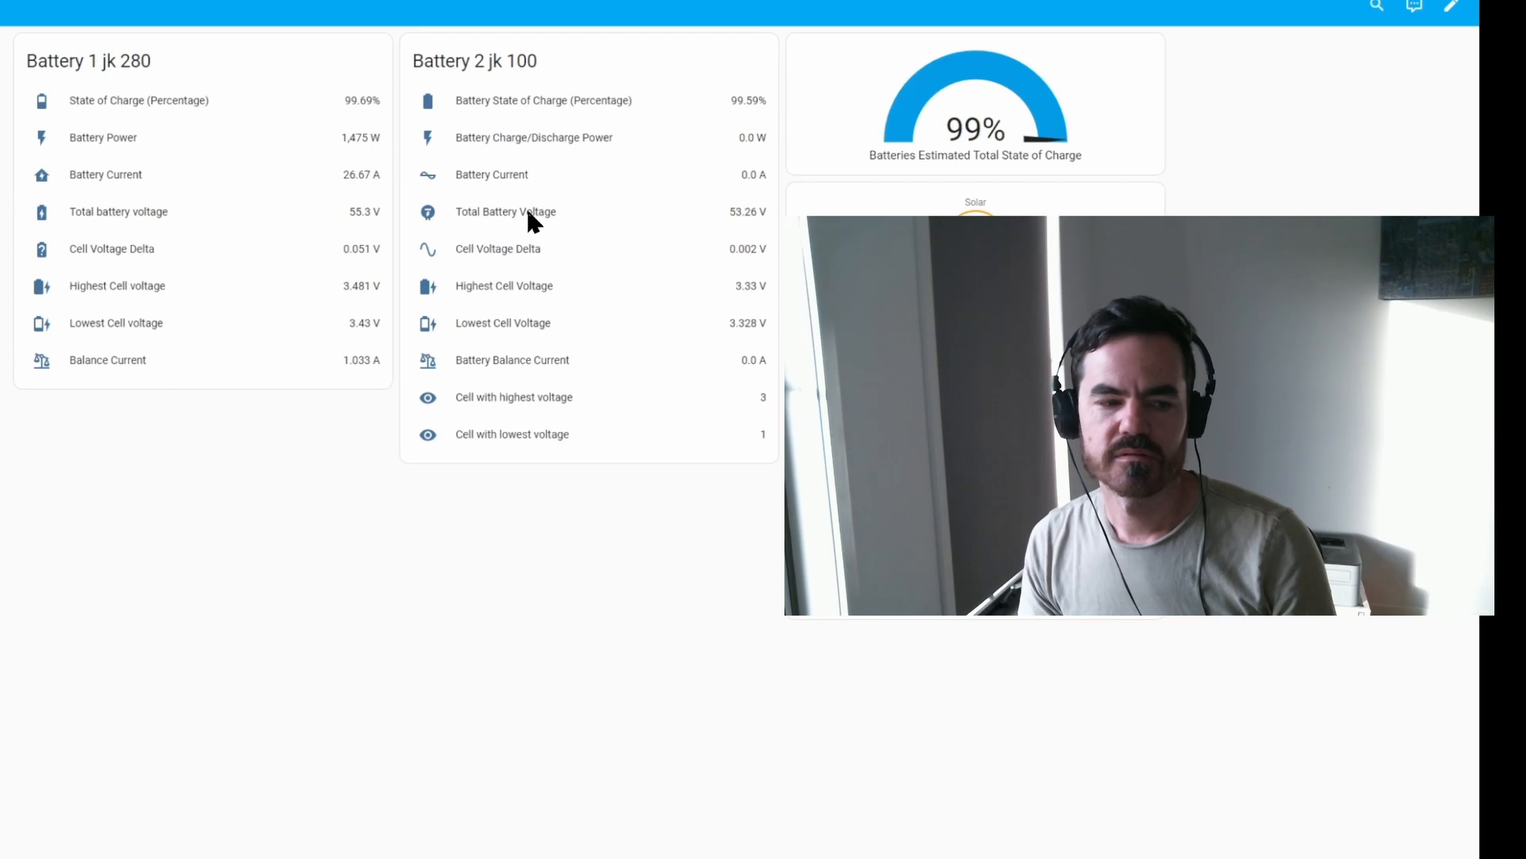
mouse_move(745, 200)
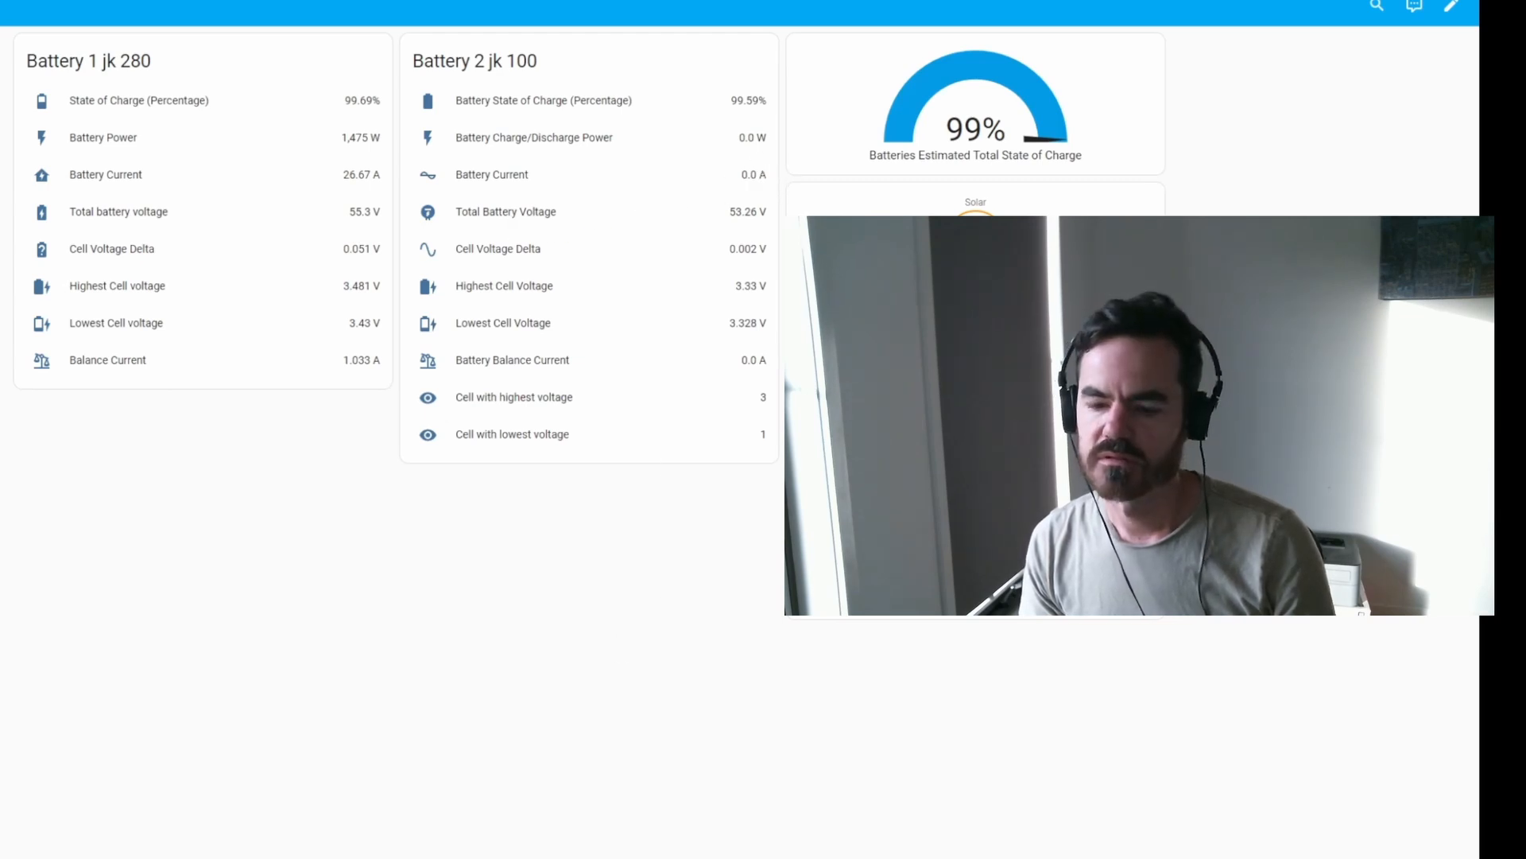
mouse_move(365, 231)
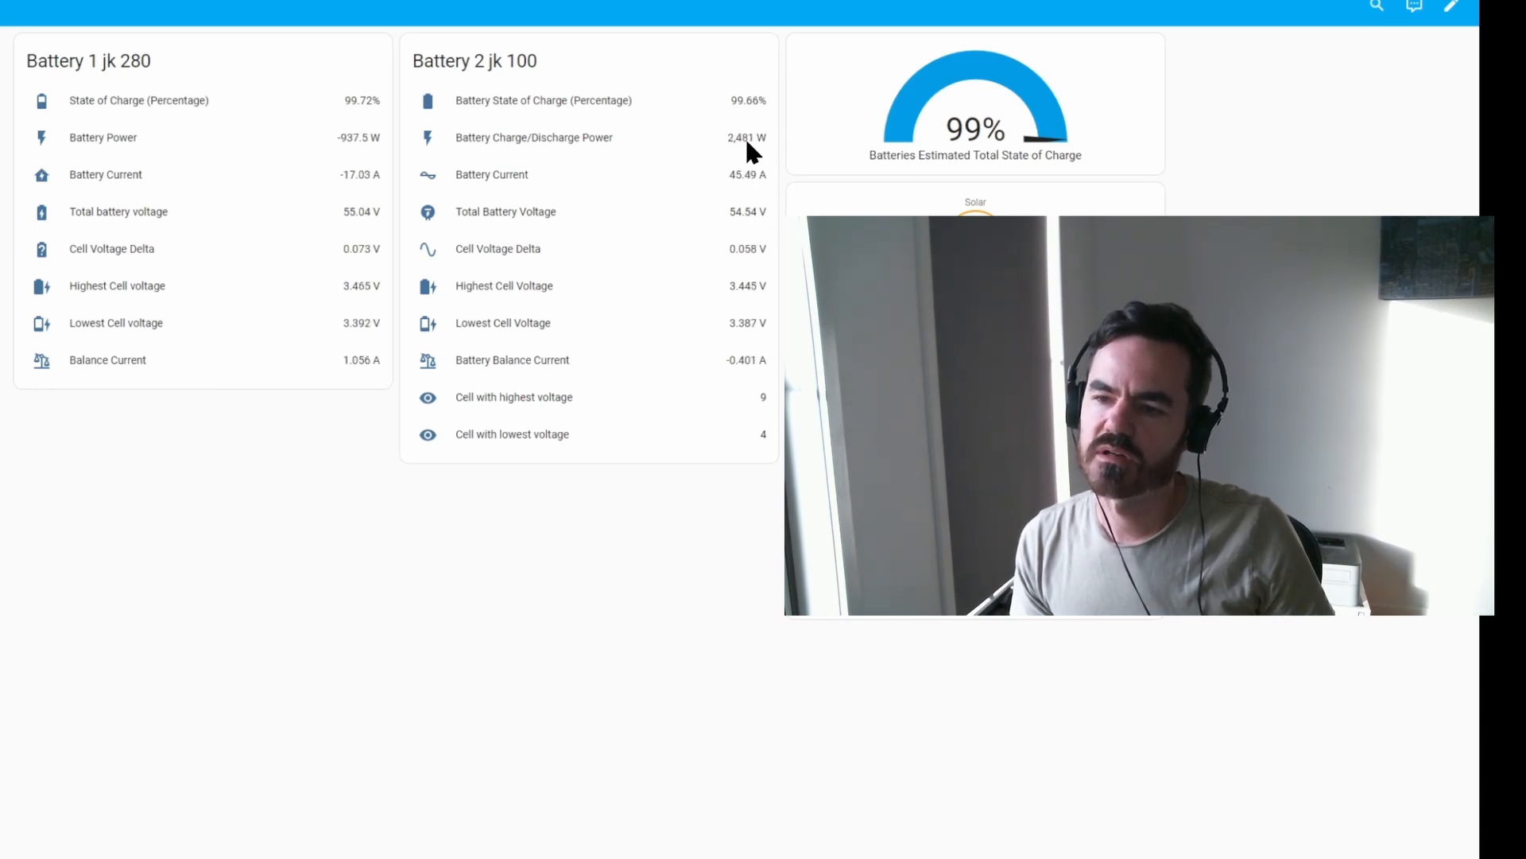
mouse_move(273, 133)
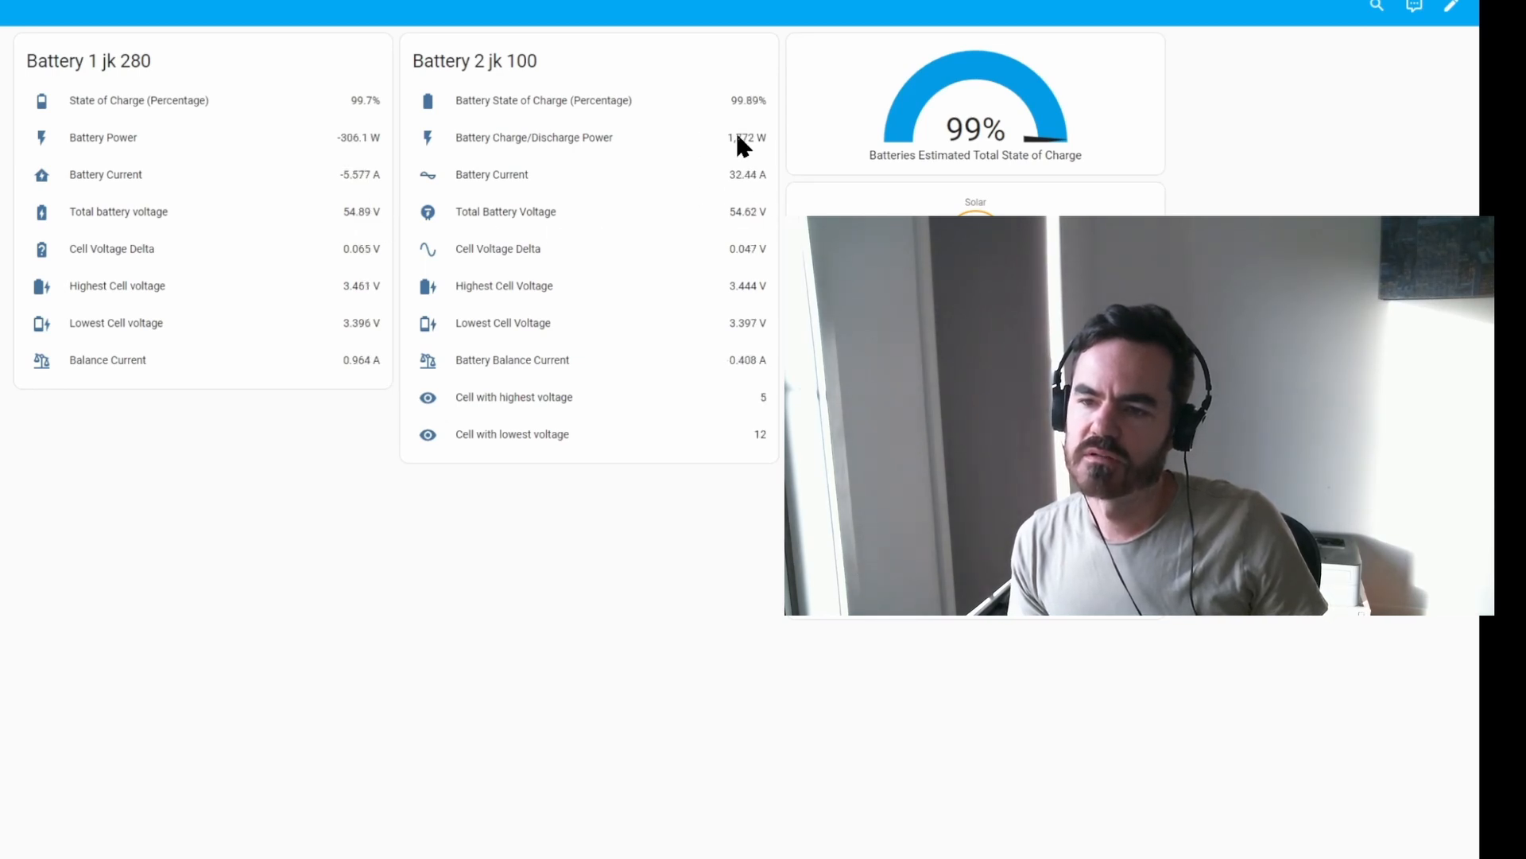
mouse_move(329, 143)
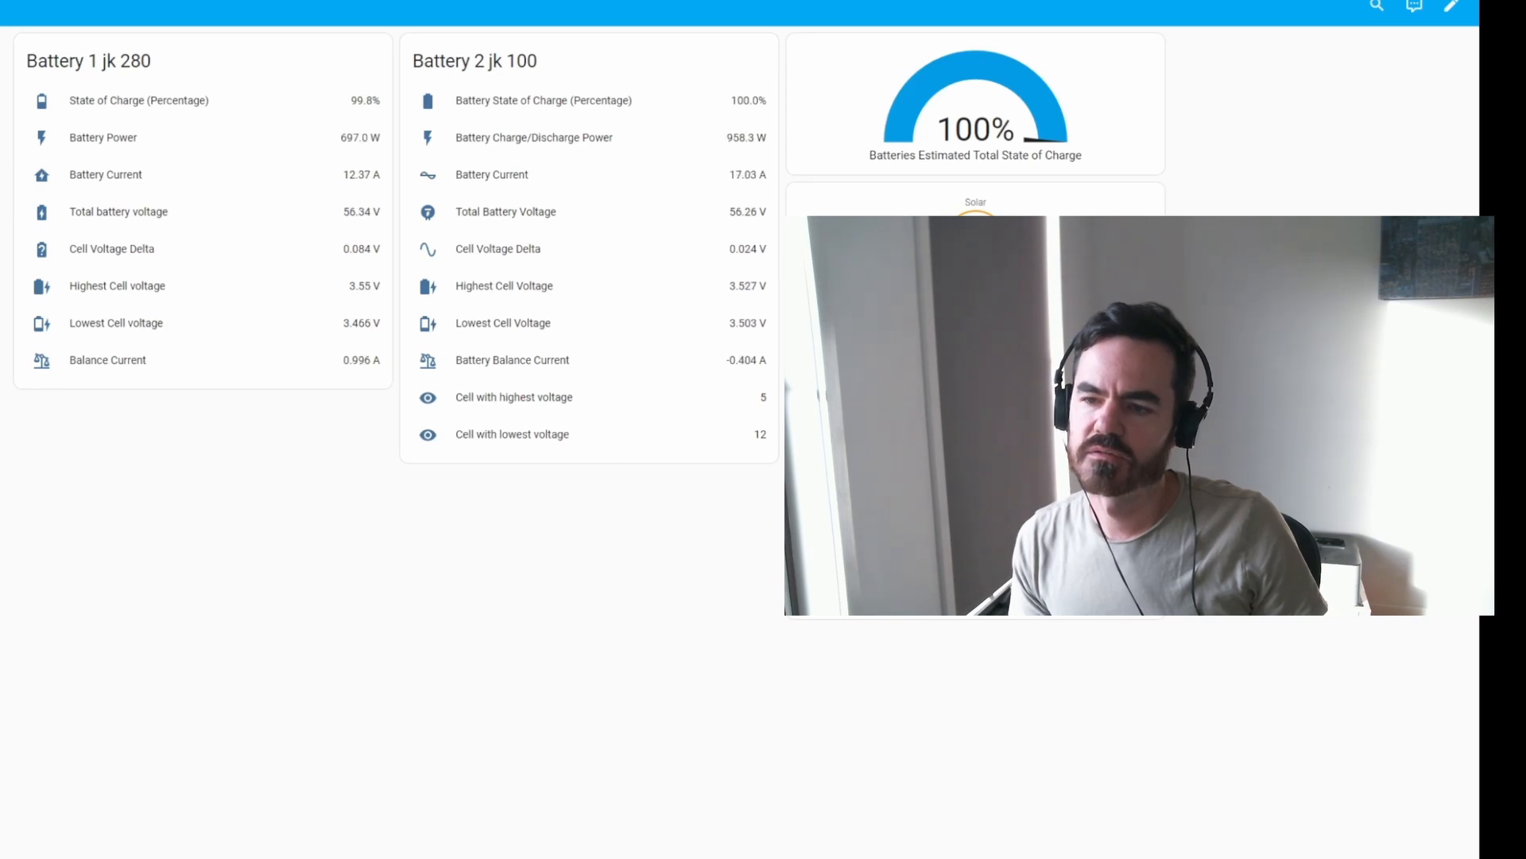
mouse_move(736, 229)
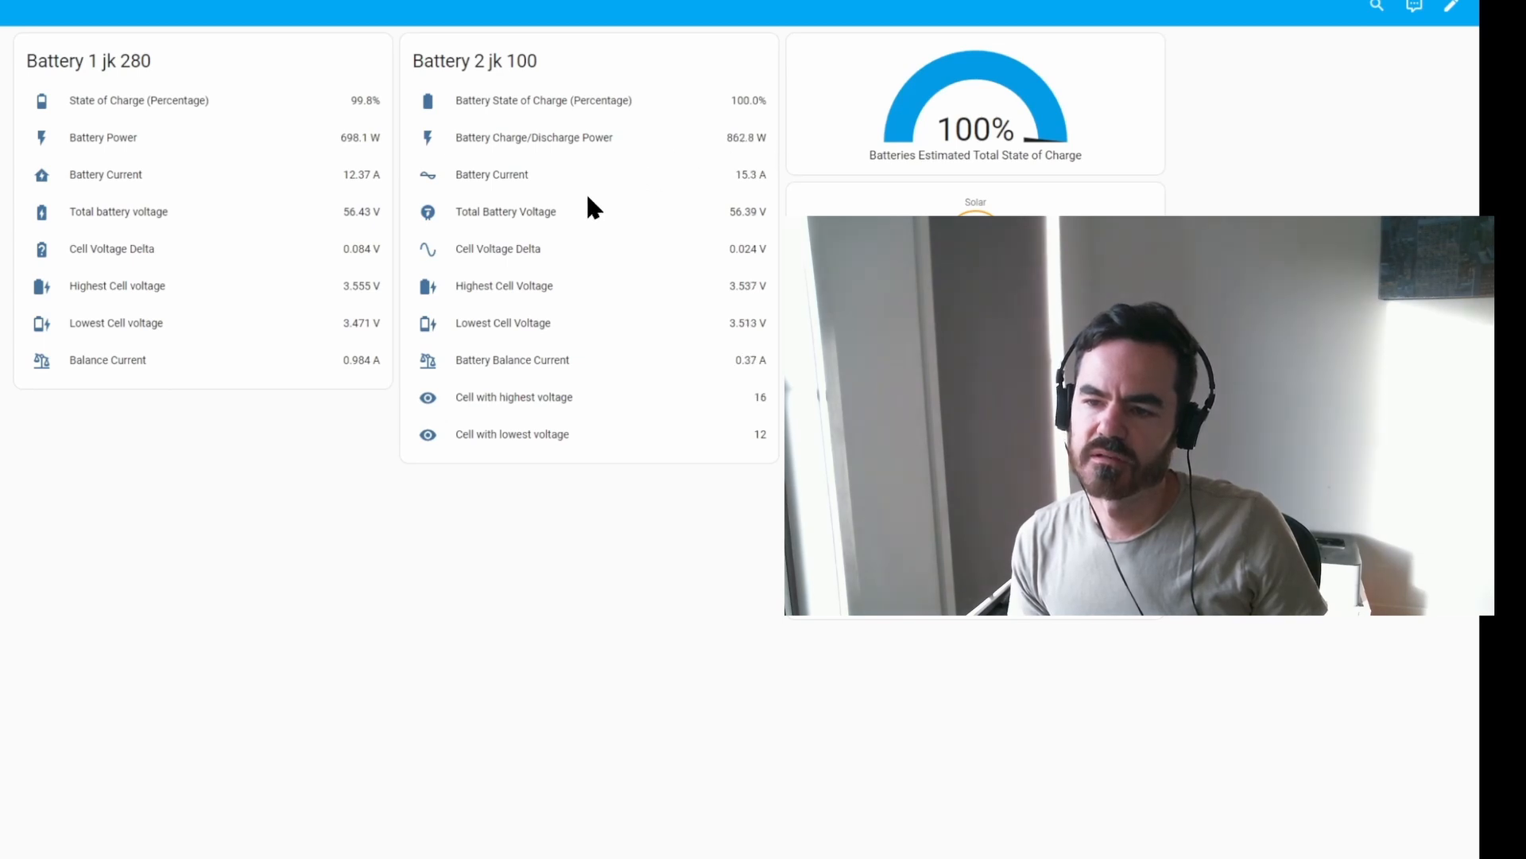
mouse_move(754, 309)
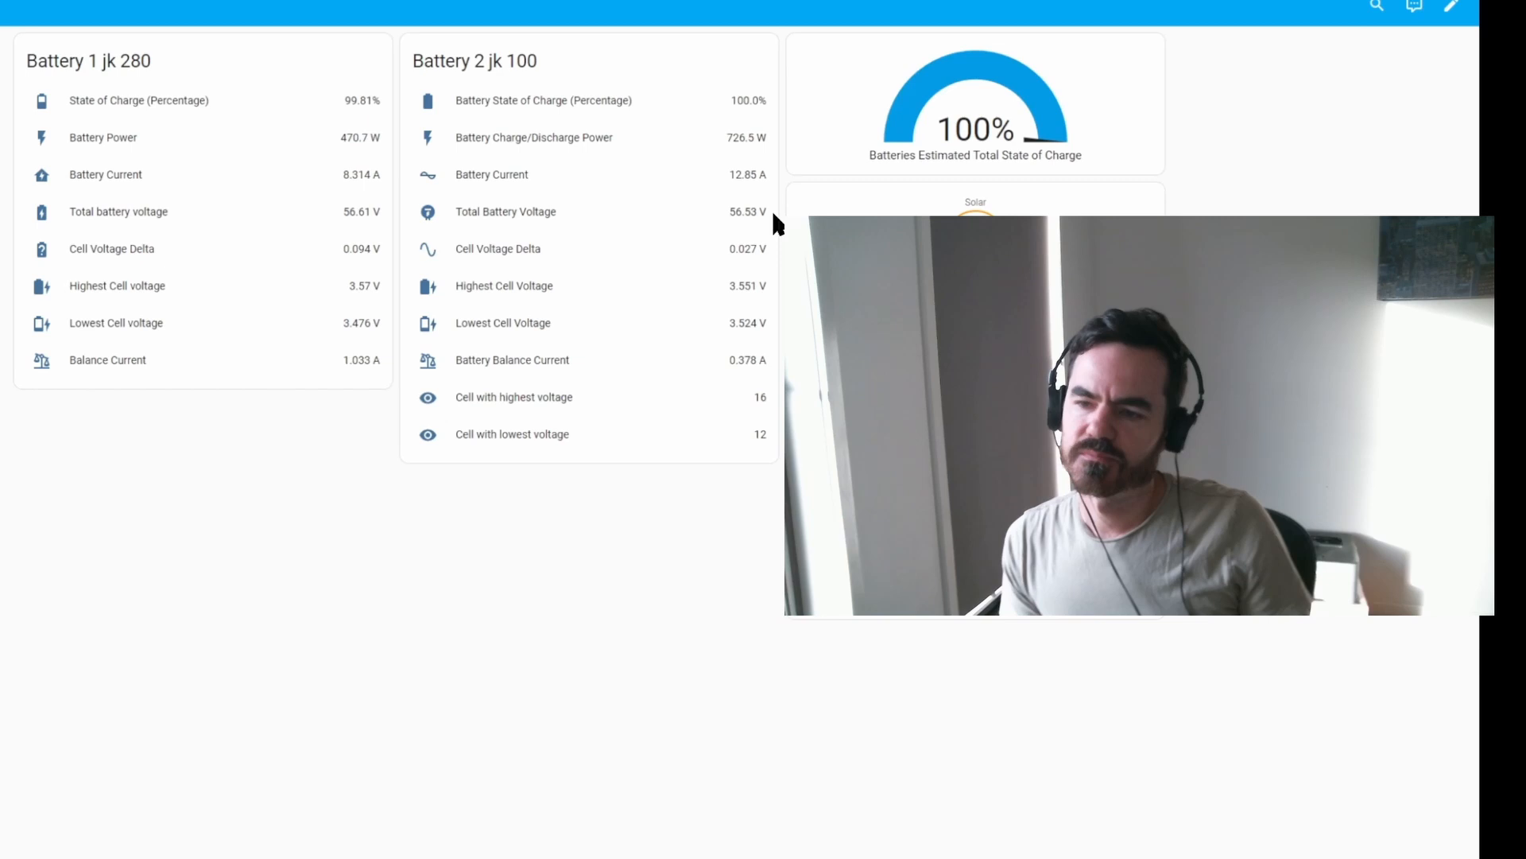
mouse_move(448, 216)
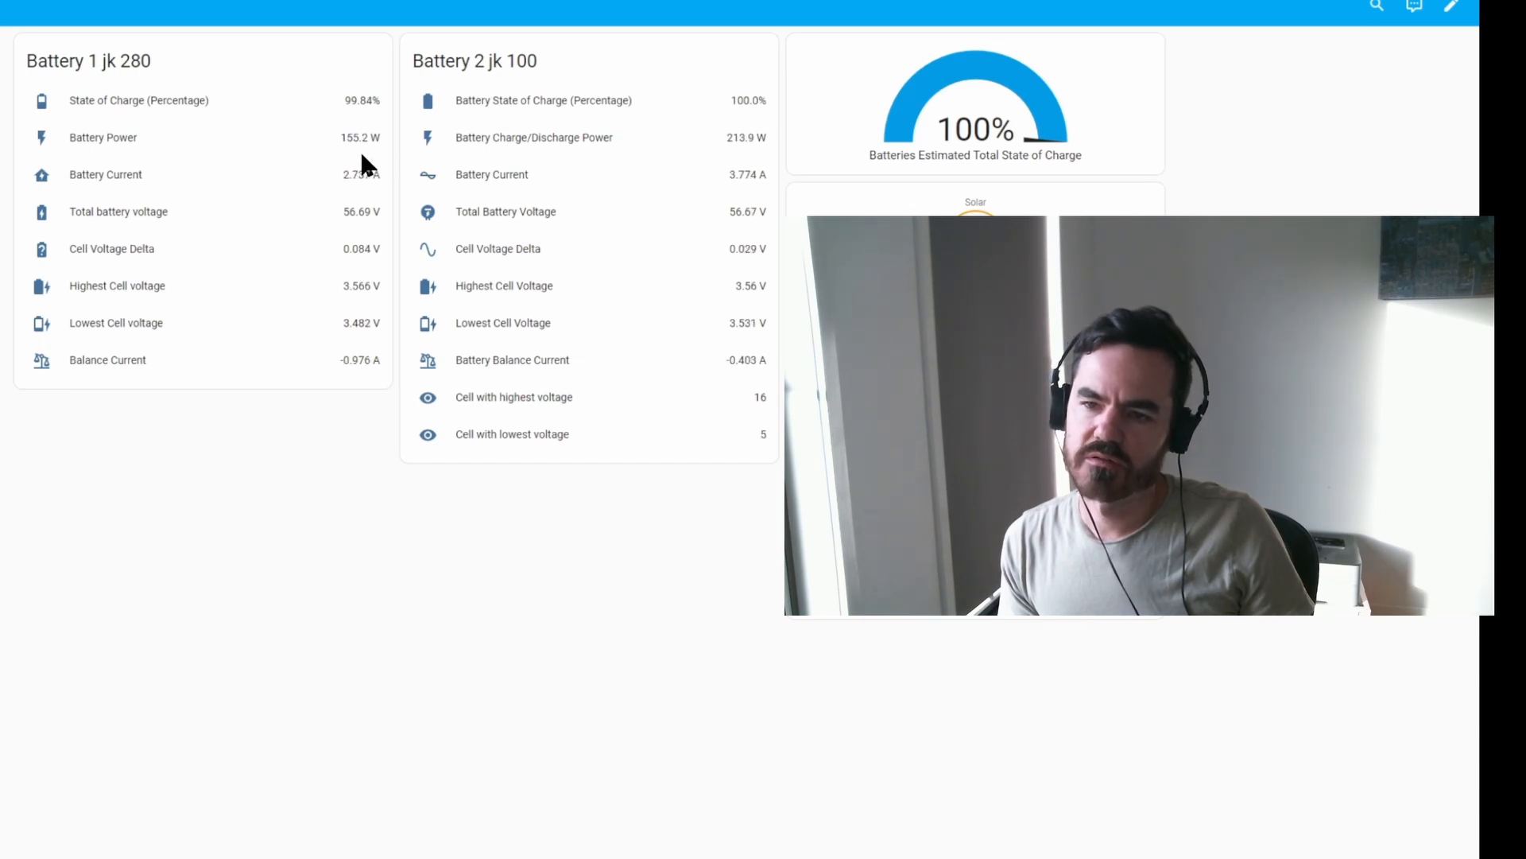
mouse_move(285, 207)
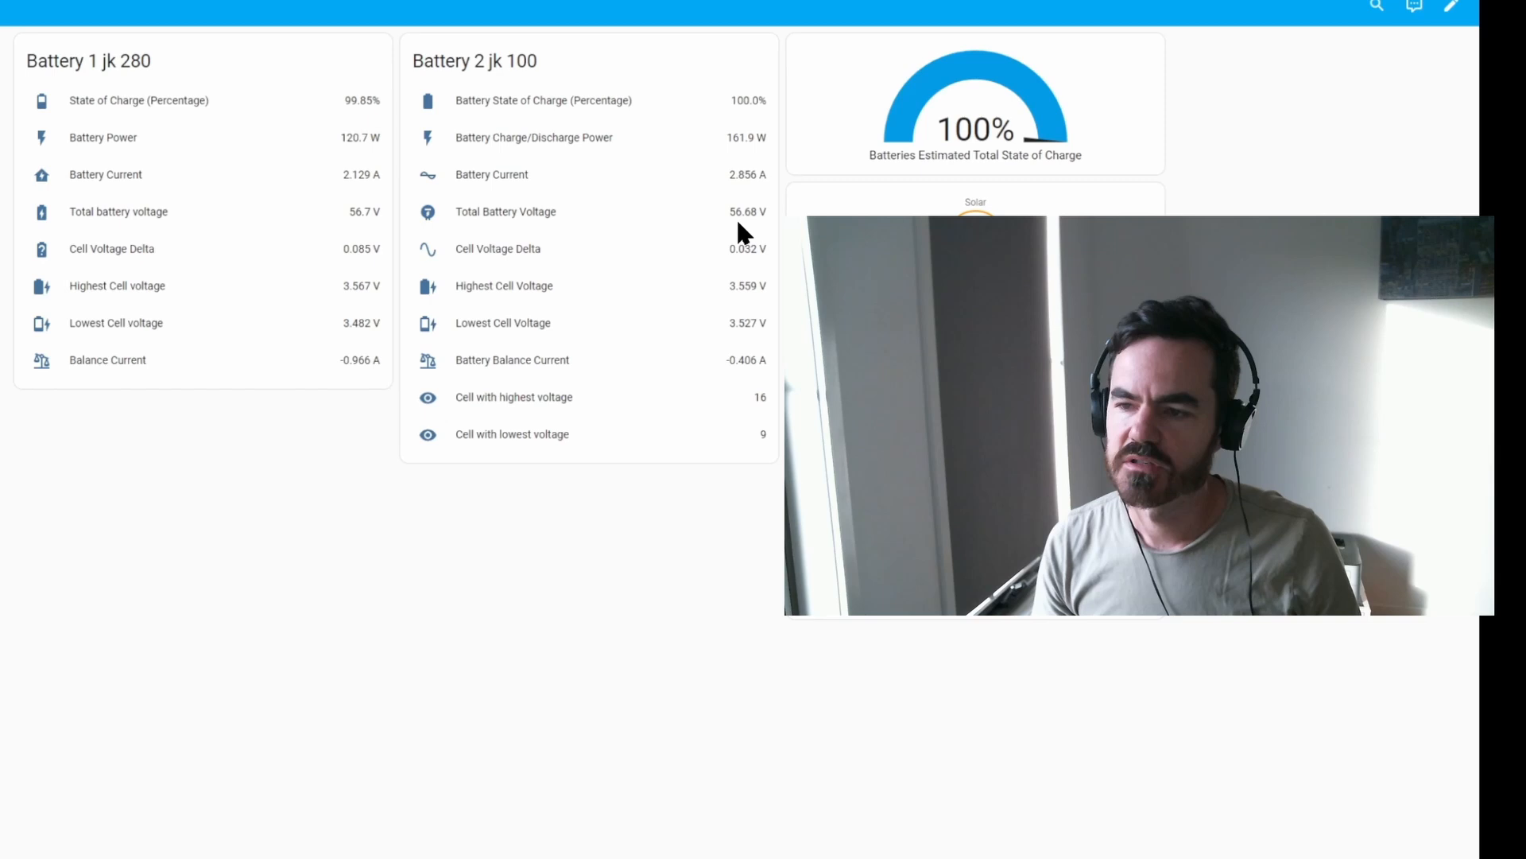
mouse_move(475, 200)
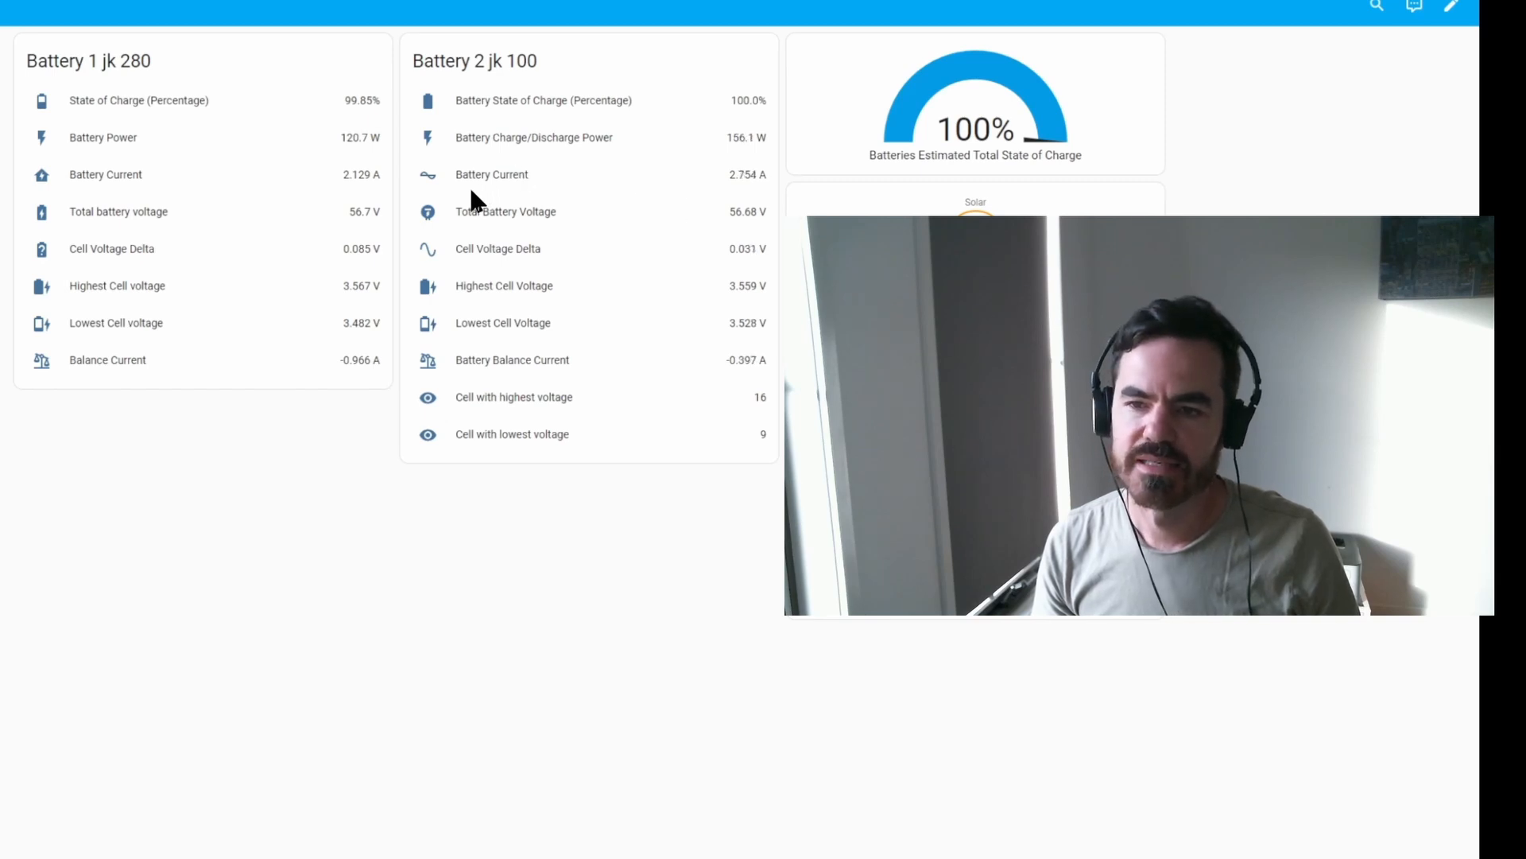
mouse_move(477, 226)
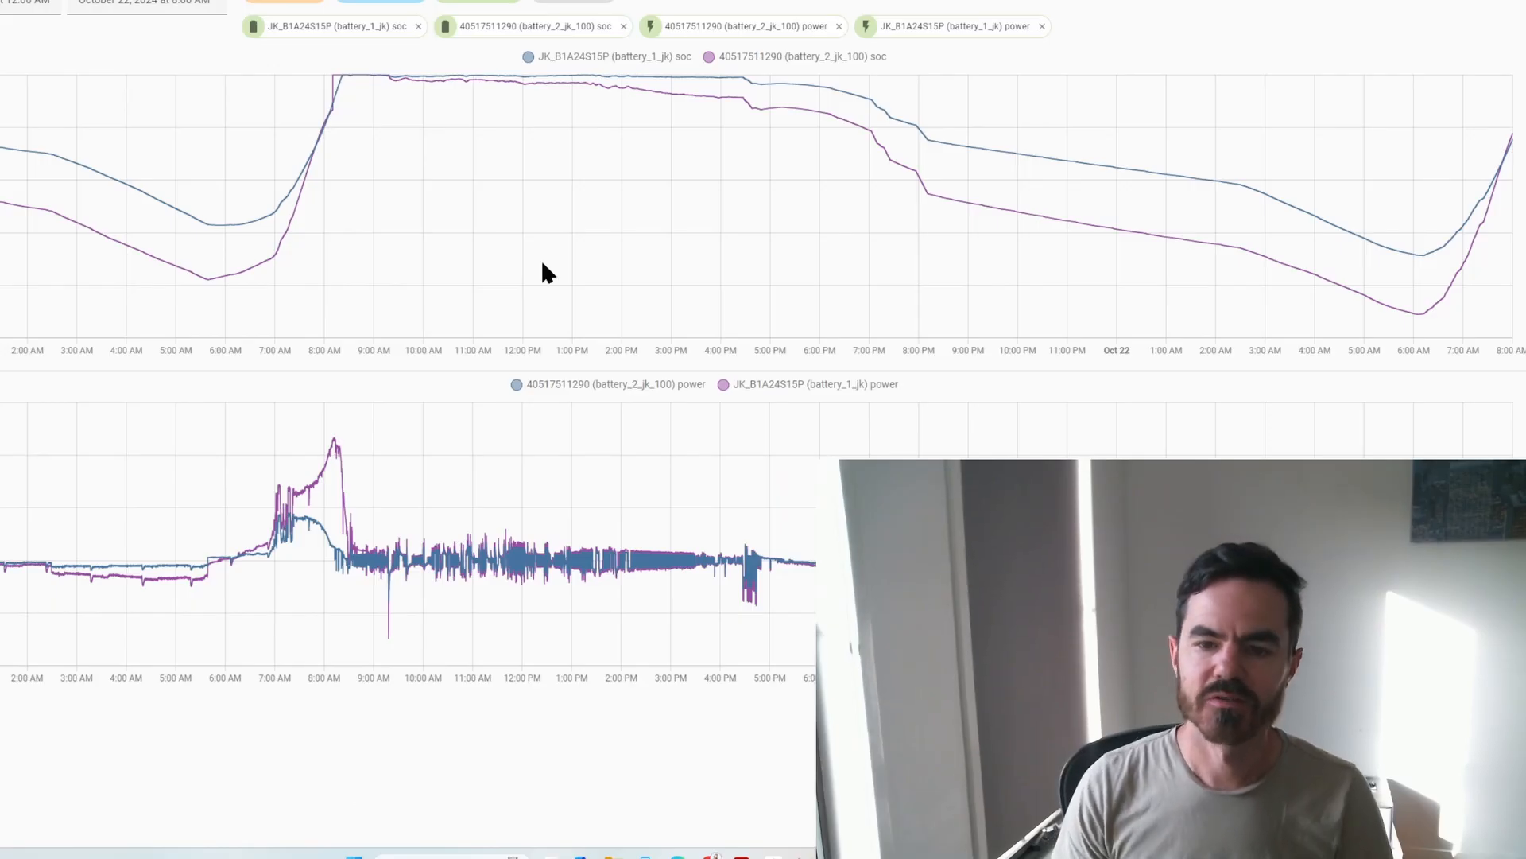
mouse_move(170, 222)
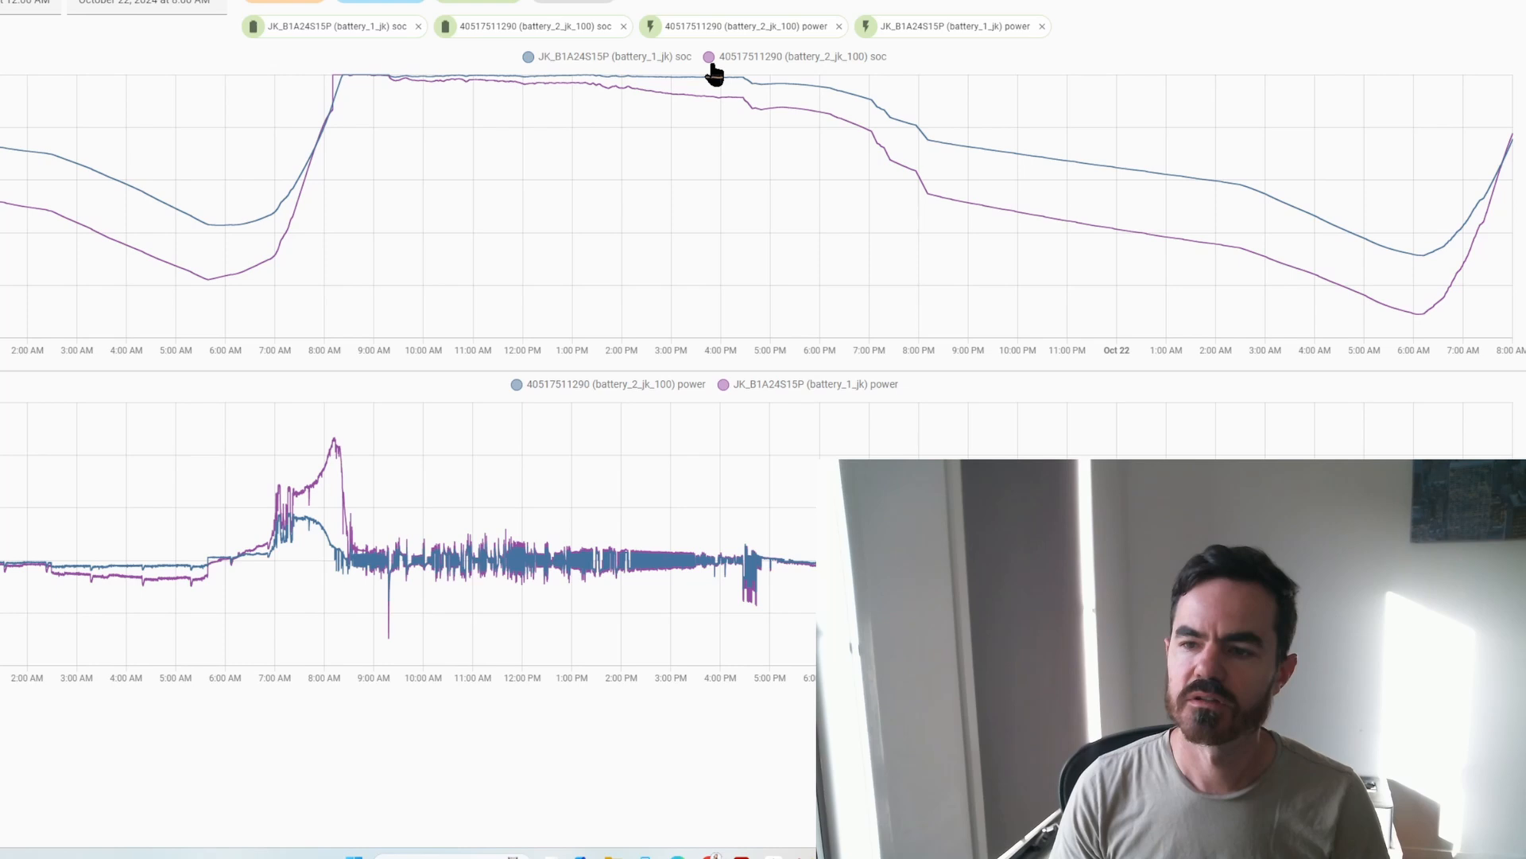
mouse_move(723, 75)
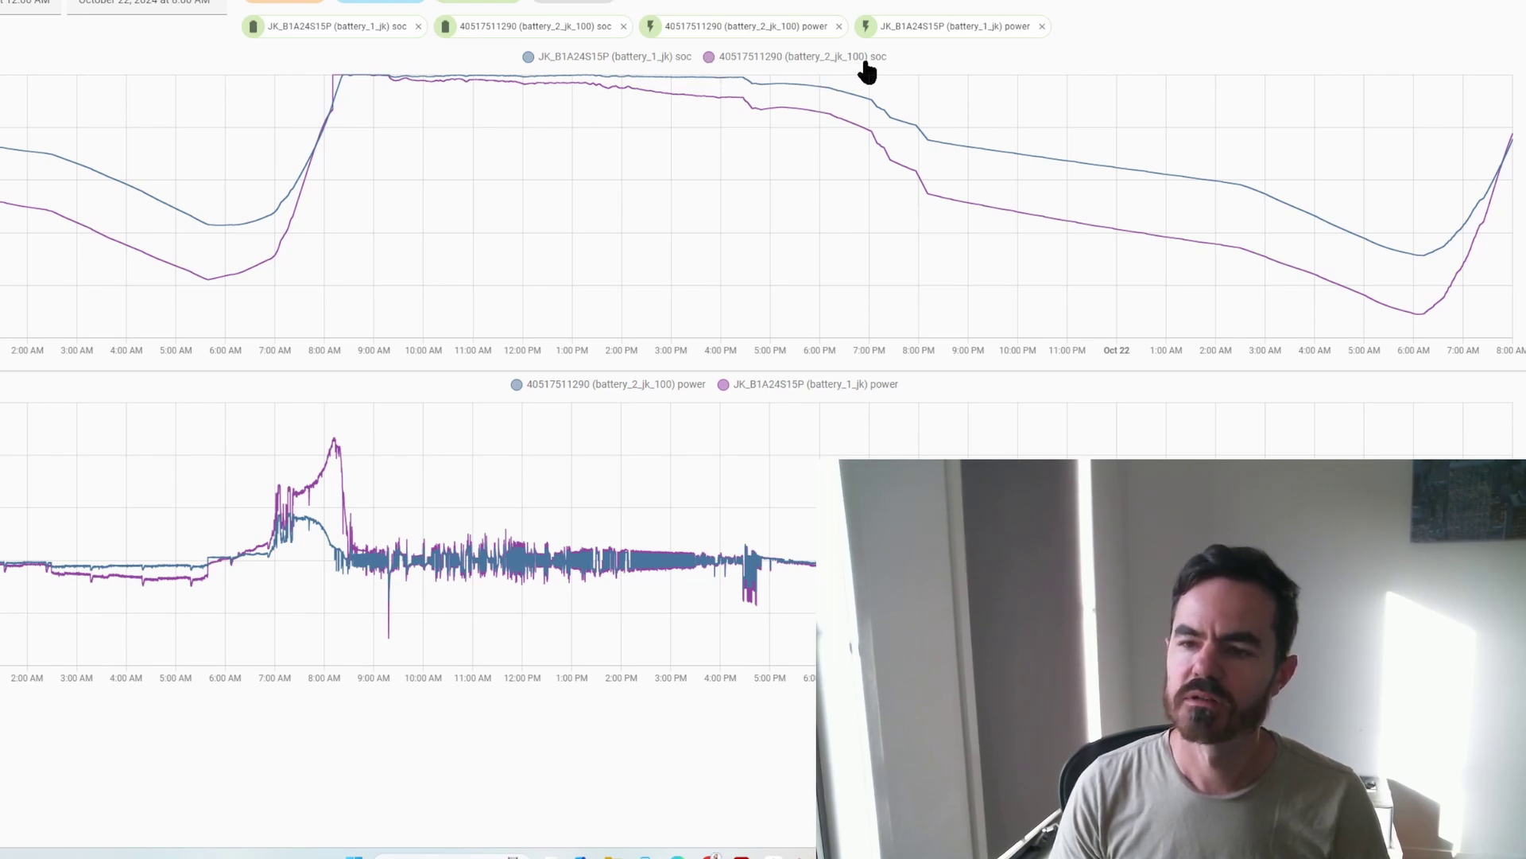
mouse_move(200, 263)
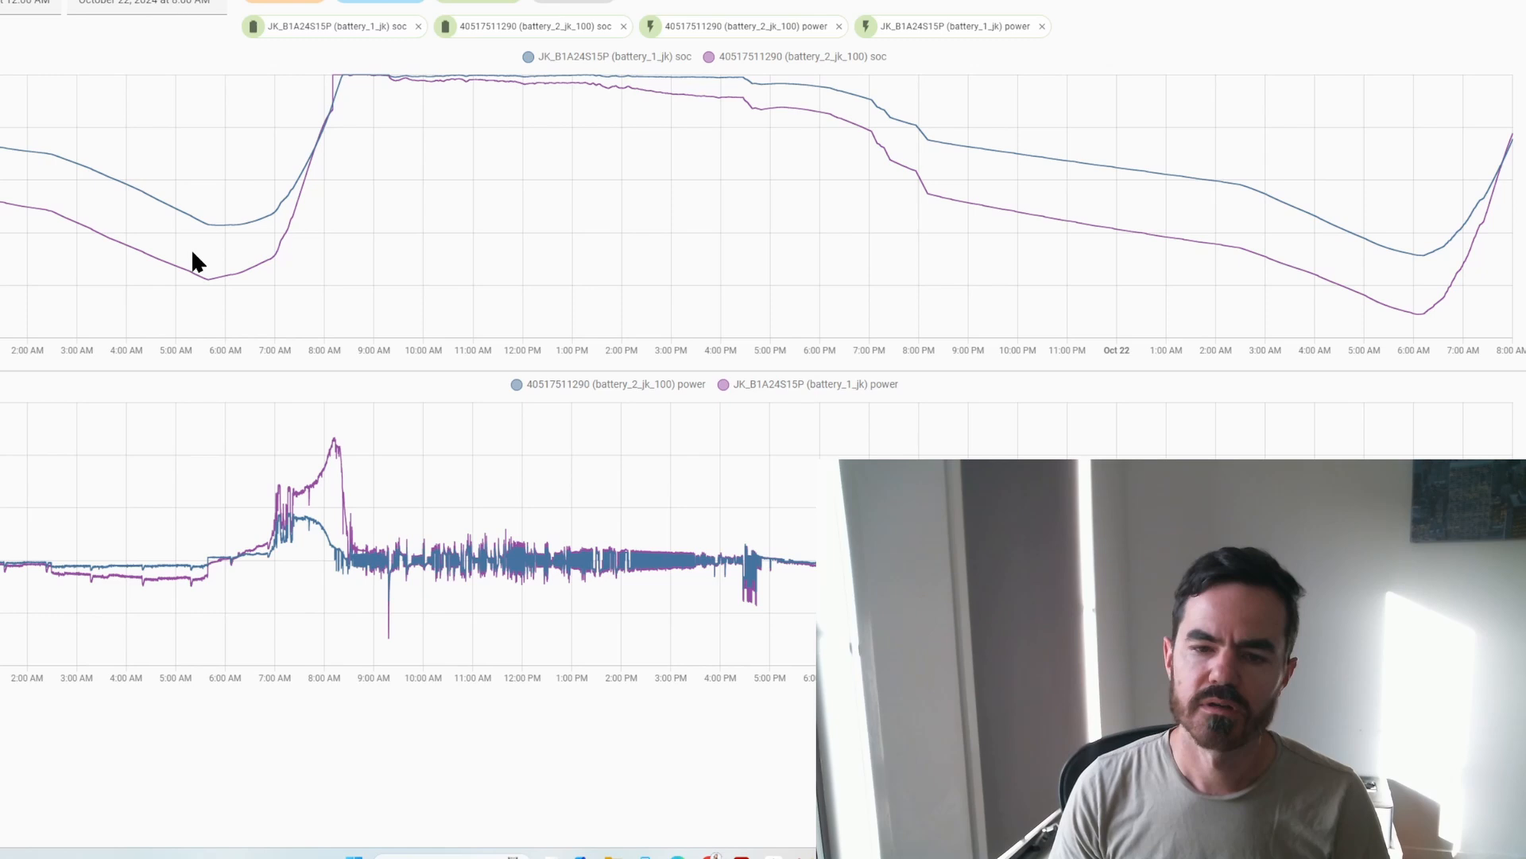
mouse_move(652, 78)
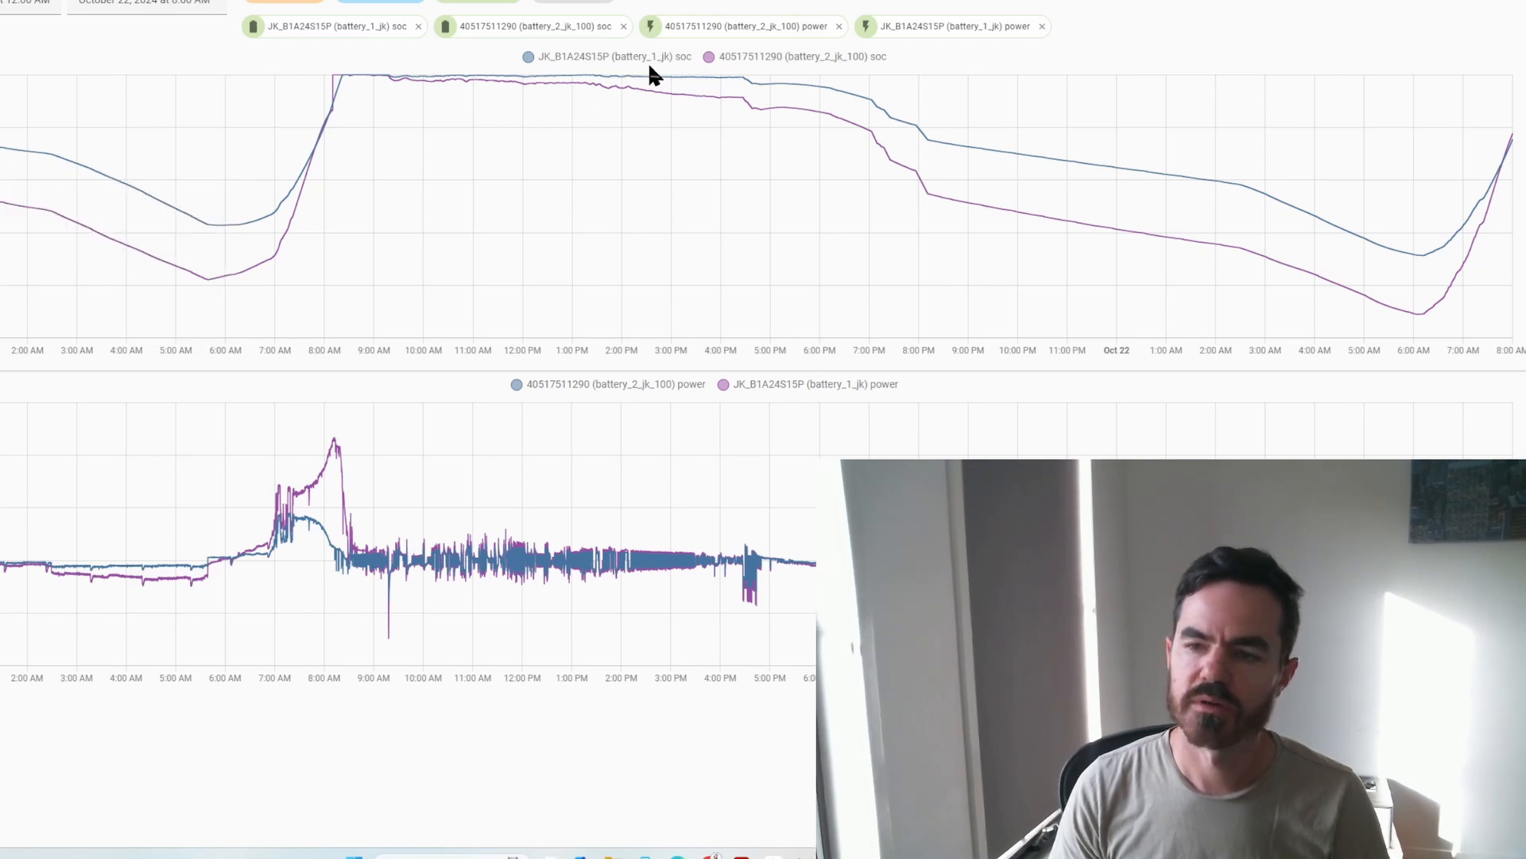
mouse_move(645, 66)
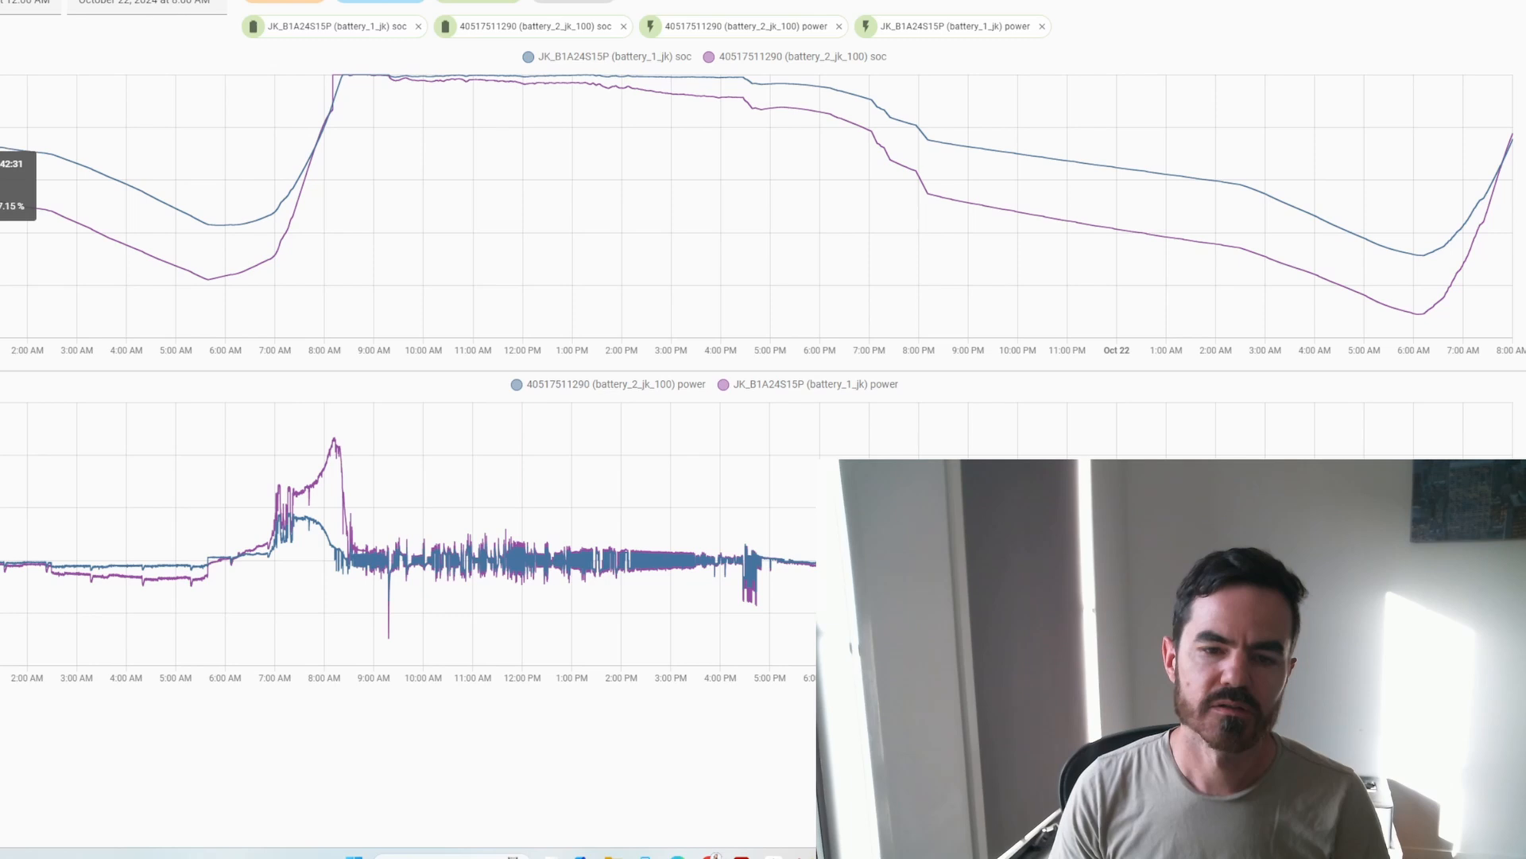
mouse_move(47, 209)
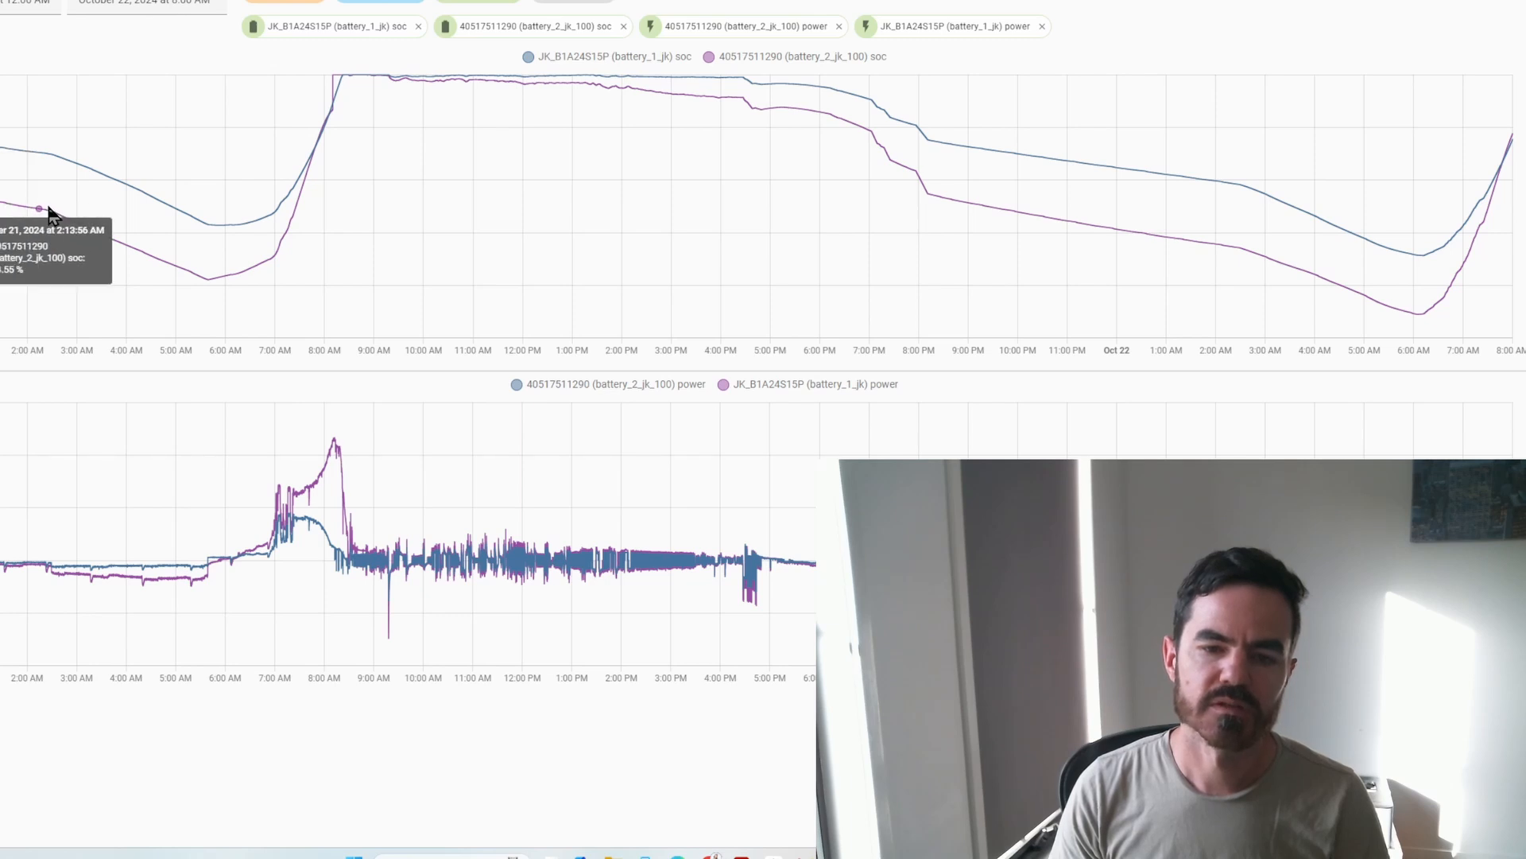
mouse_move(126, 244)
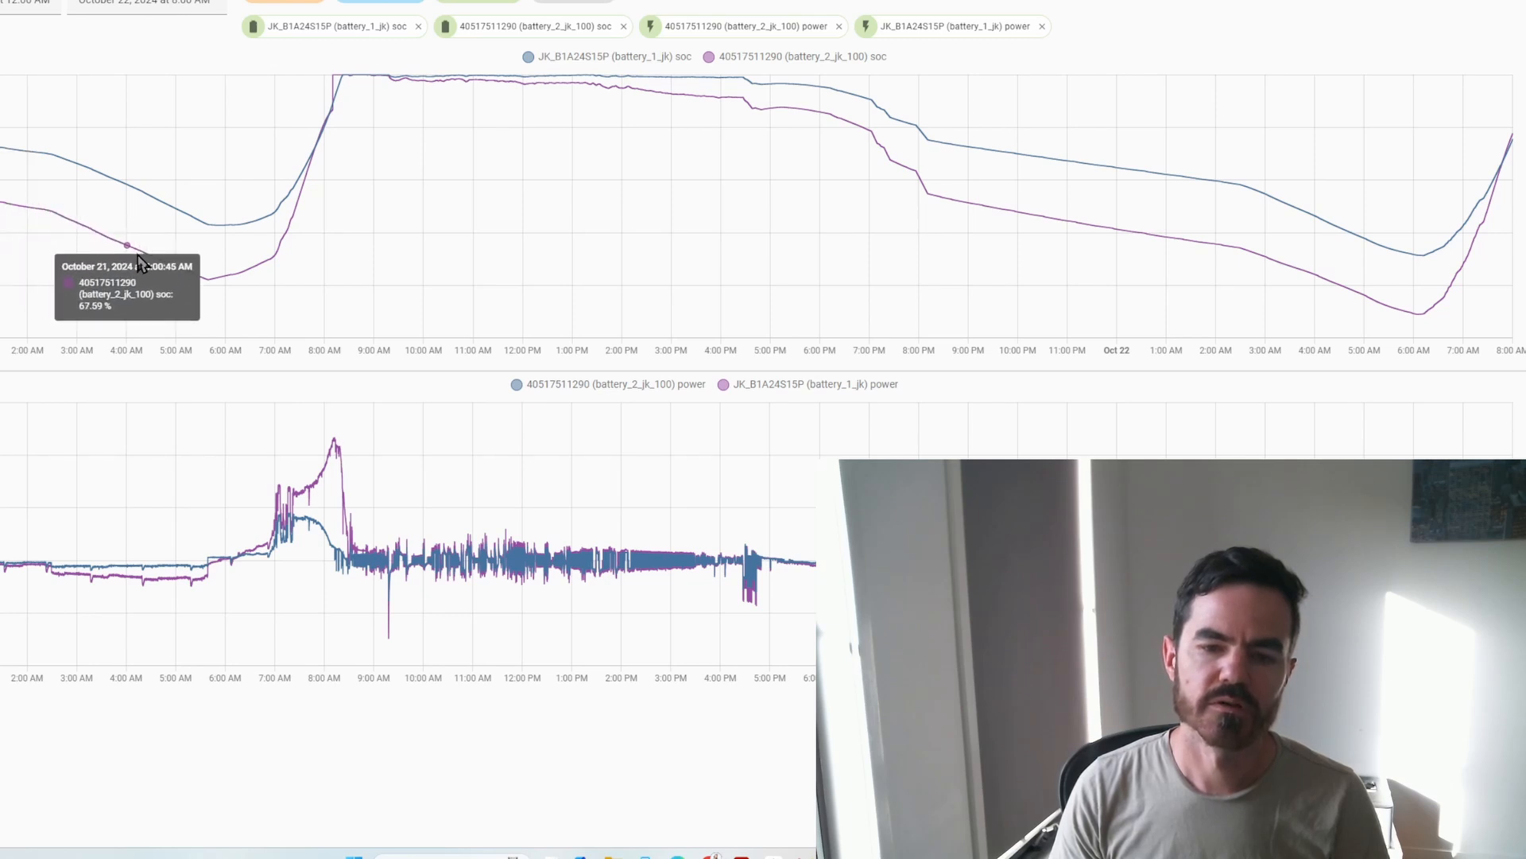
mouse_move(209, 281)
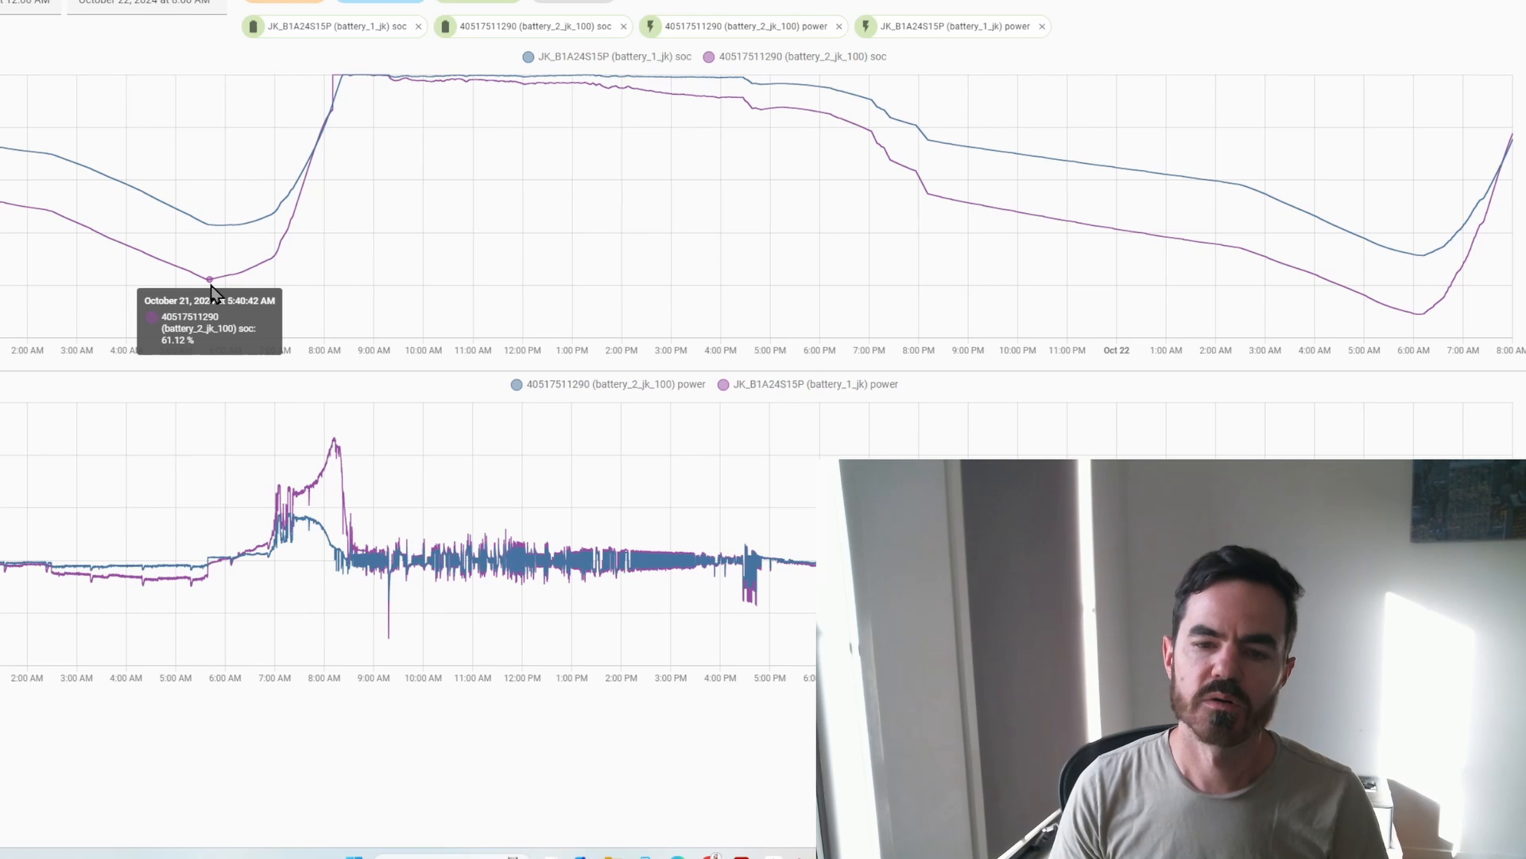
mouse_move(199, 287)
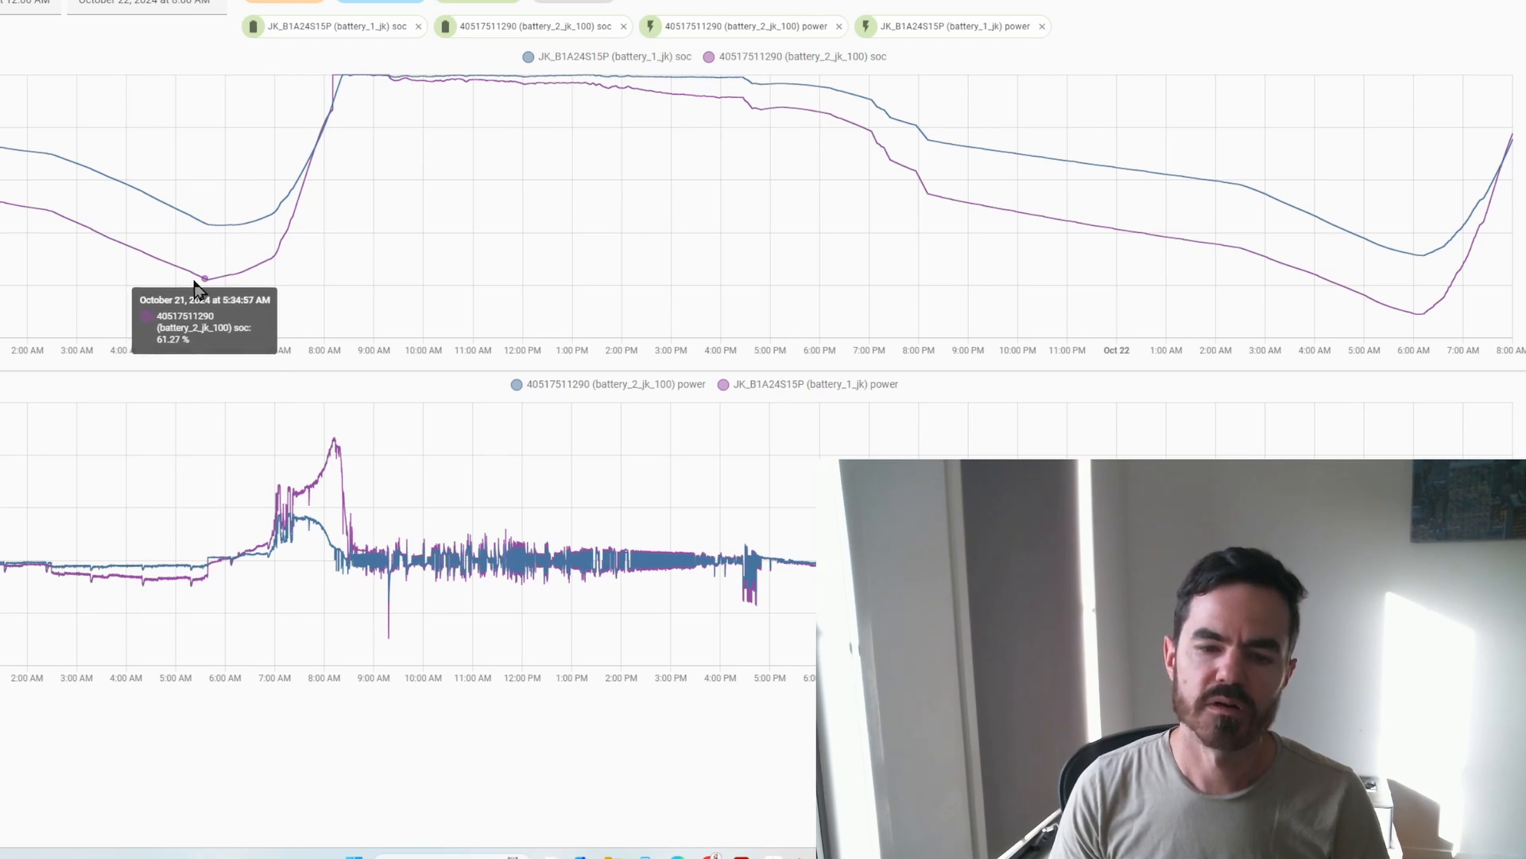
mouse_move(213, 234)
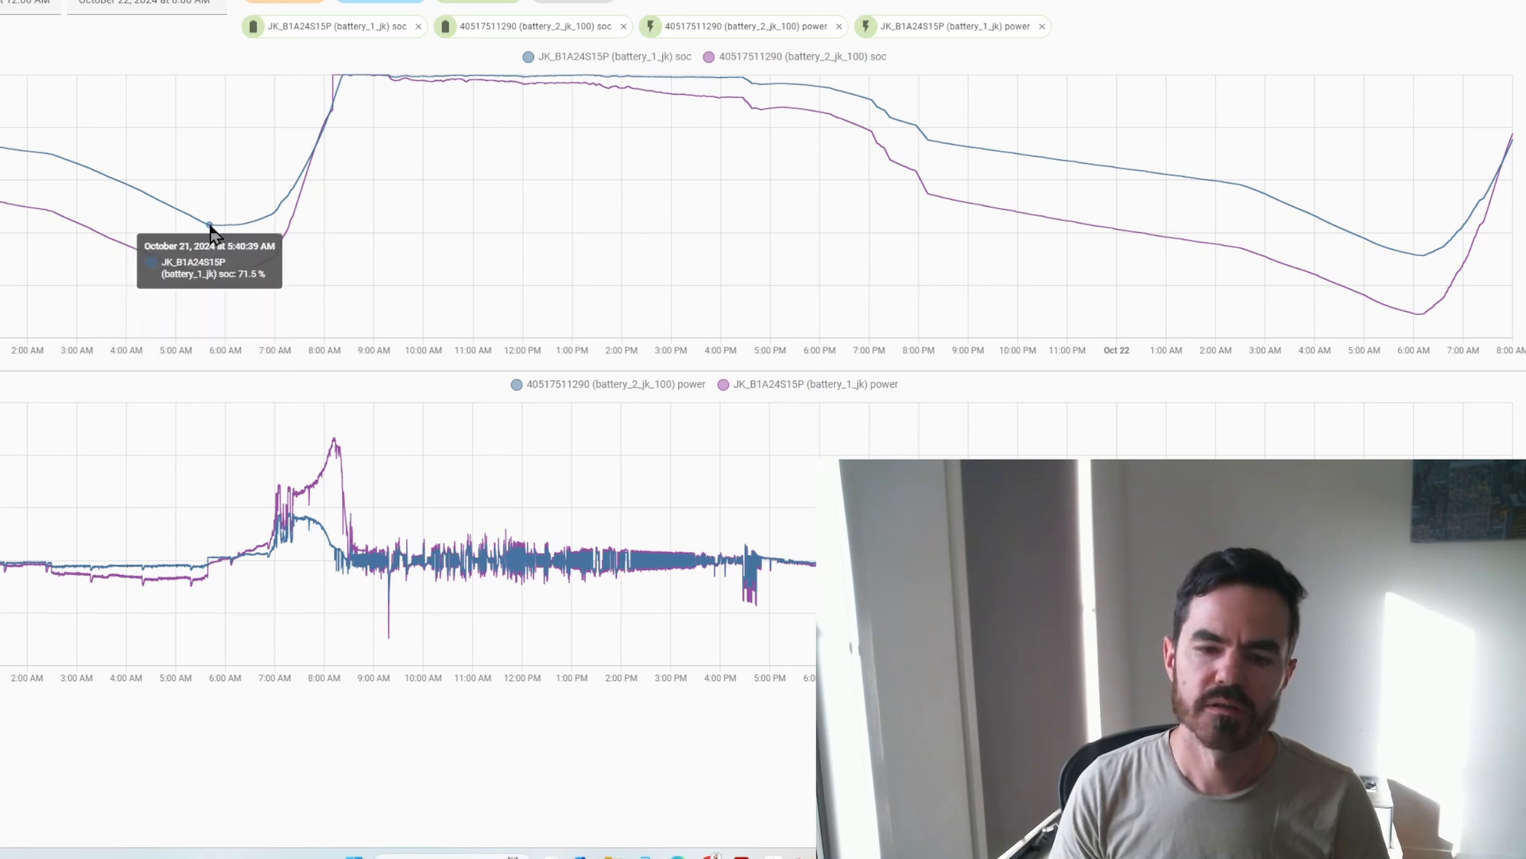
mouse_move(212, 226)
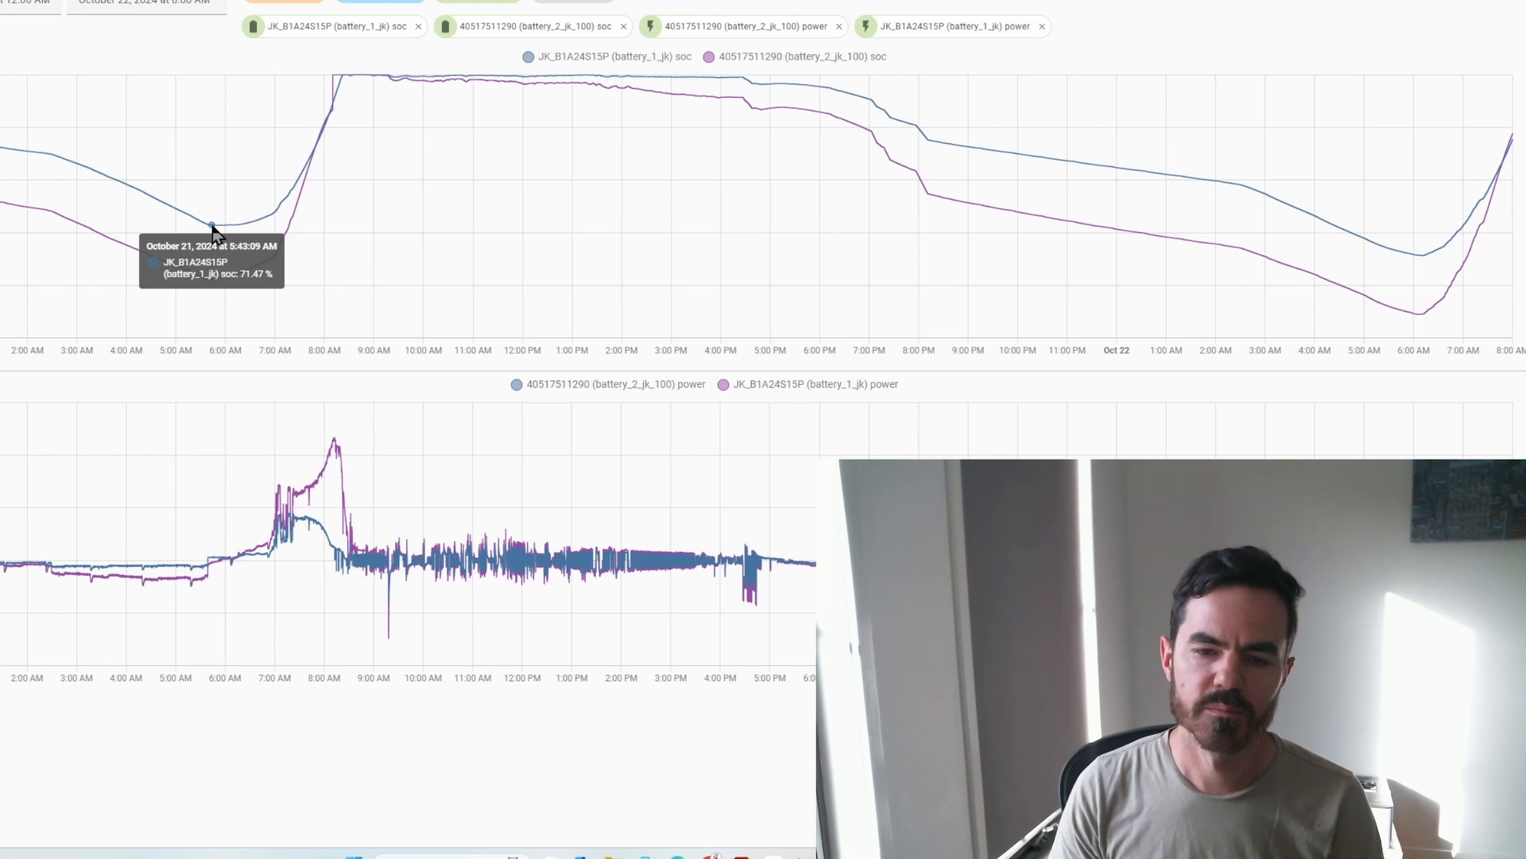
mouse_move(216, 261)
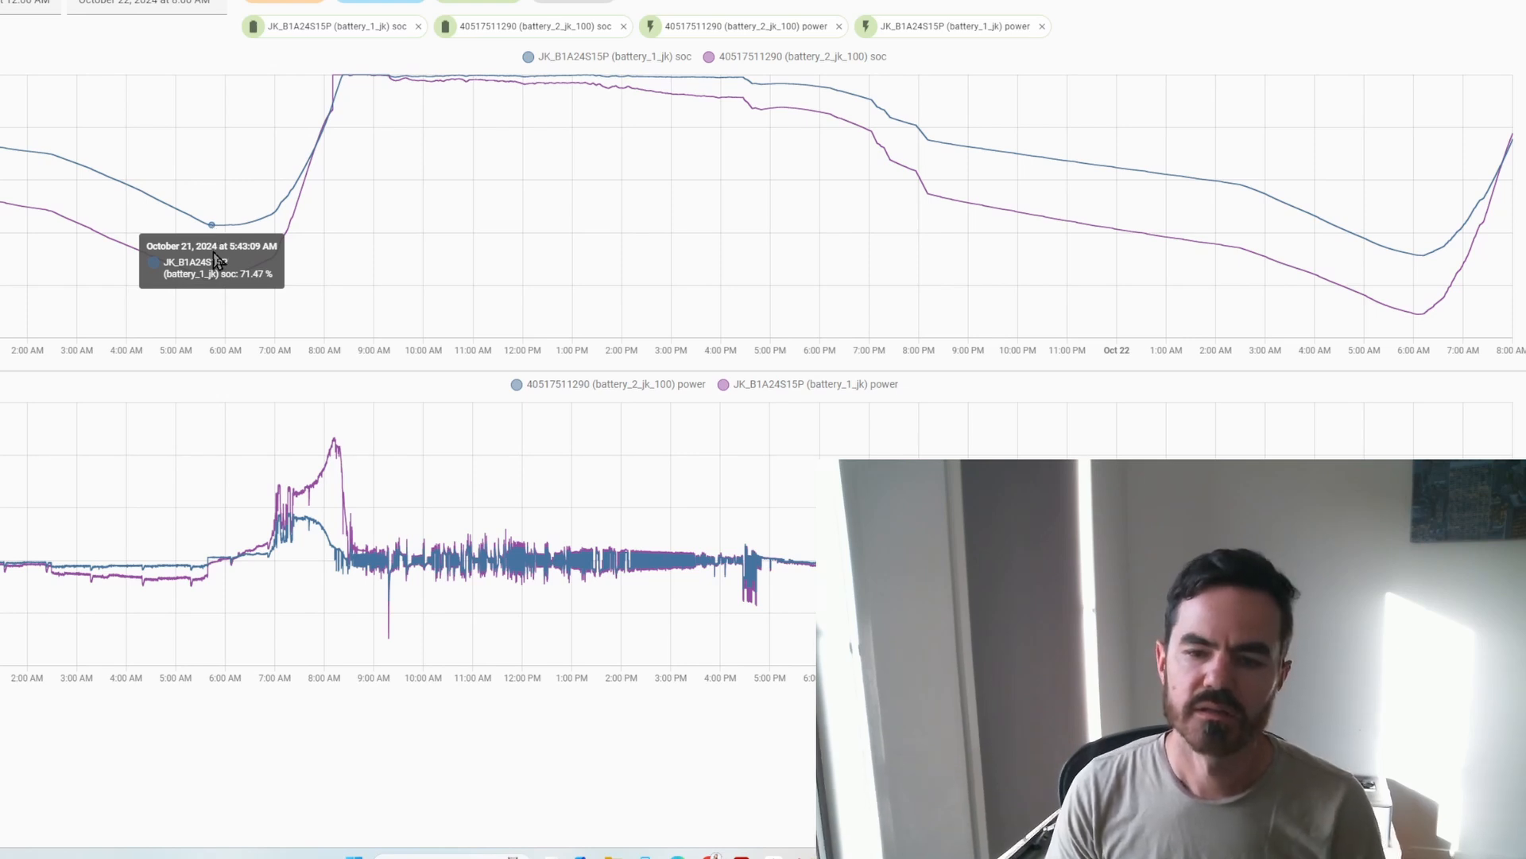
mouse_move(92, 585)
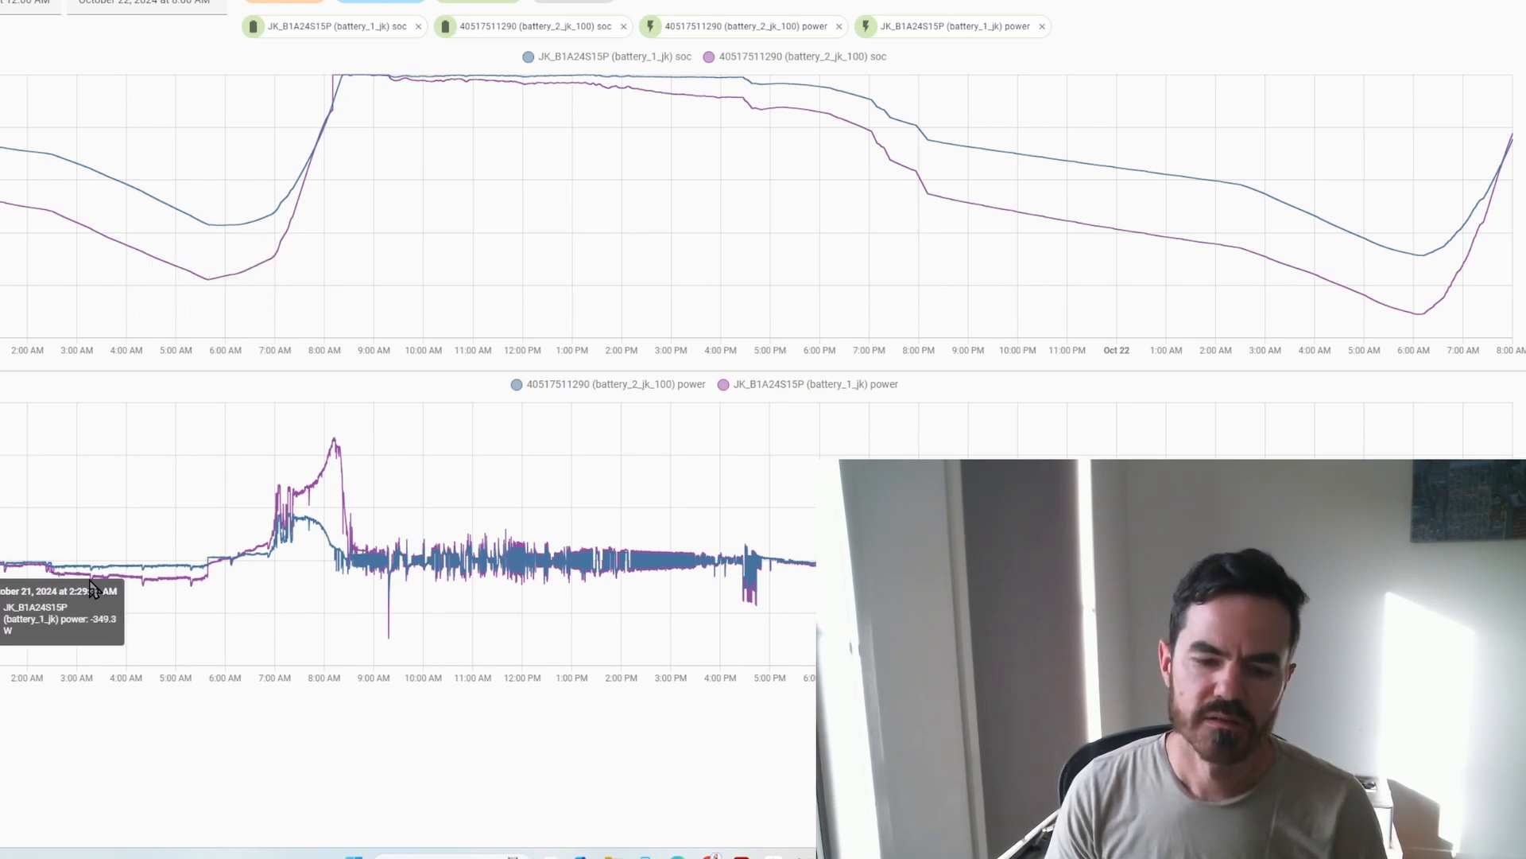
mouse_move(107, 584)
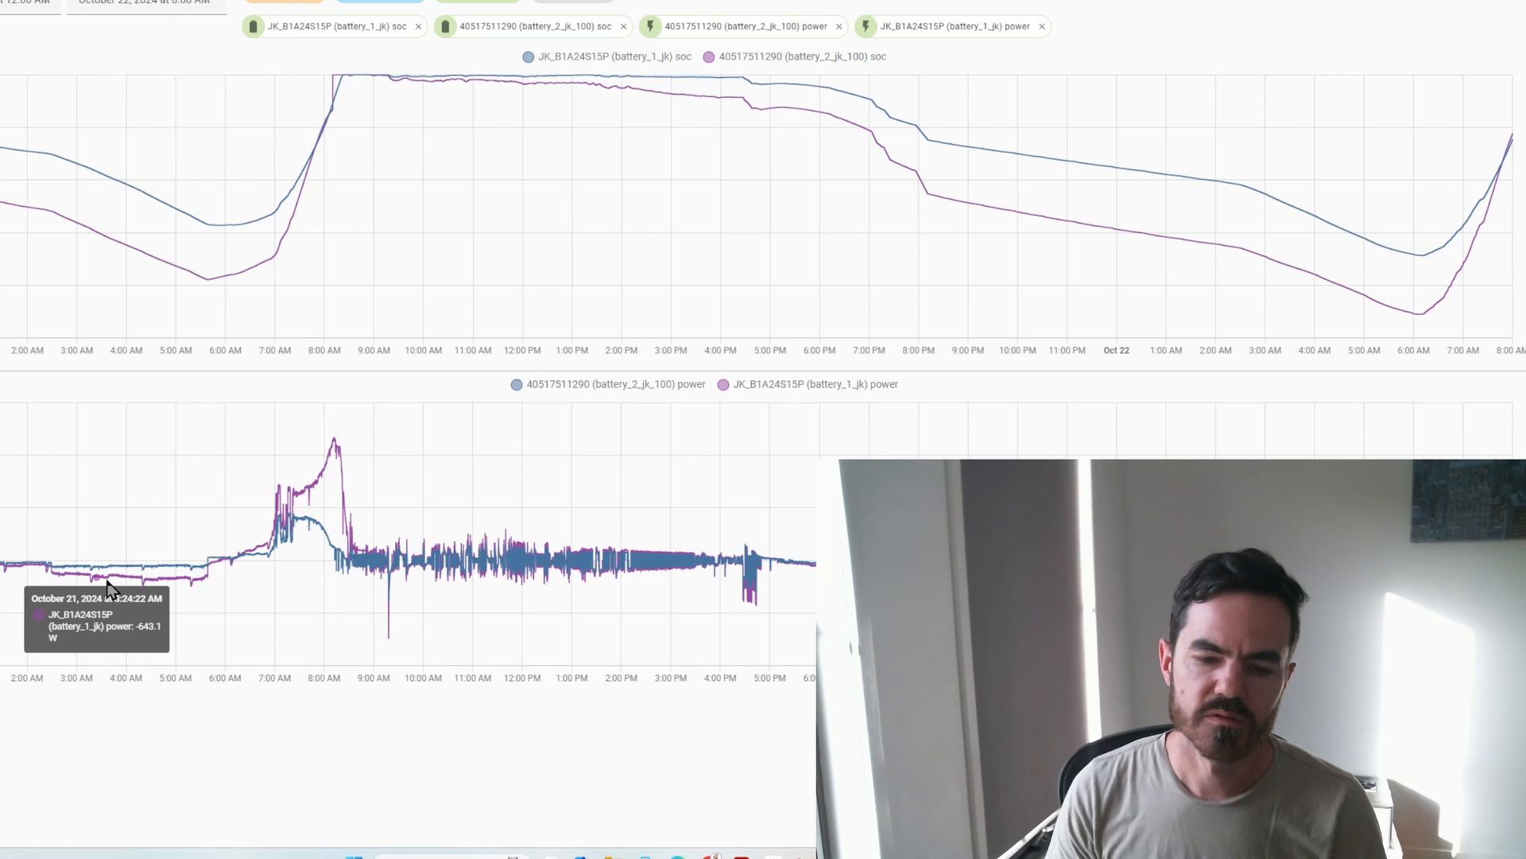
mouse_move(146, 599)
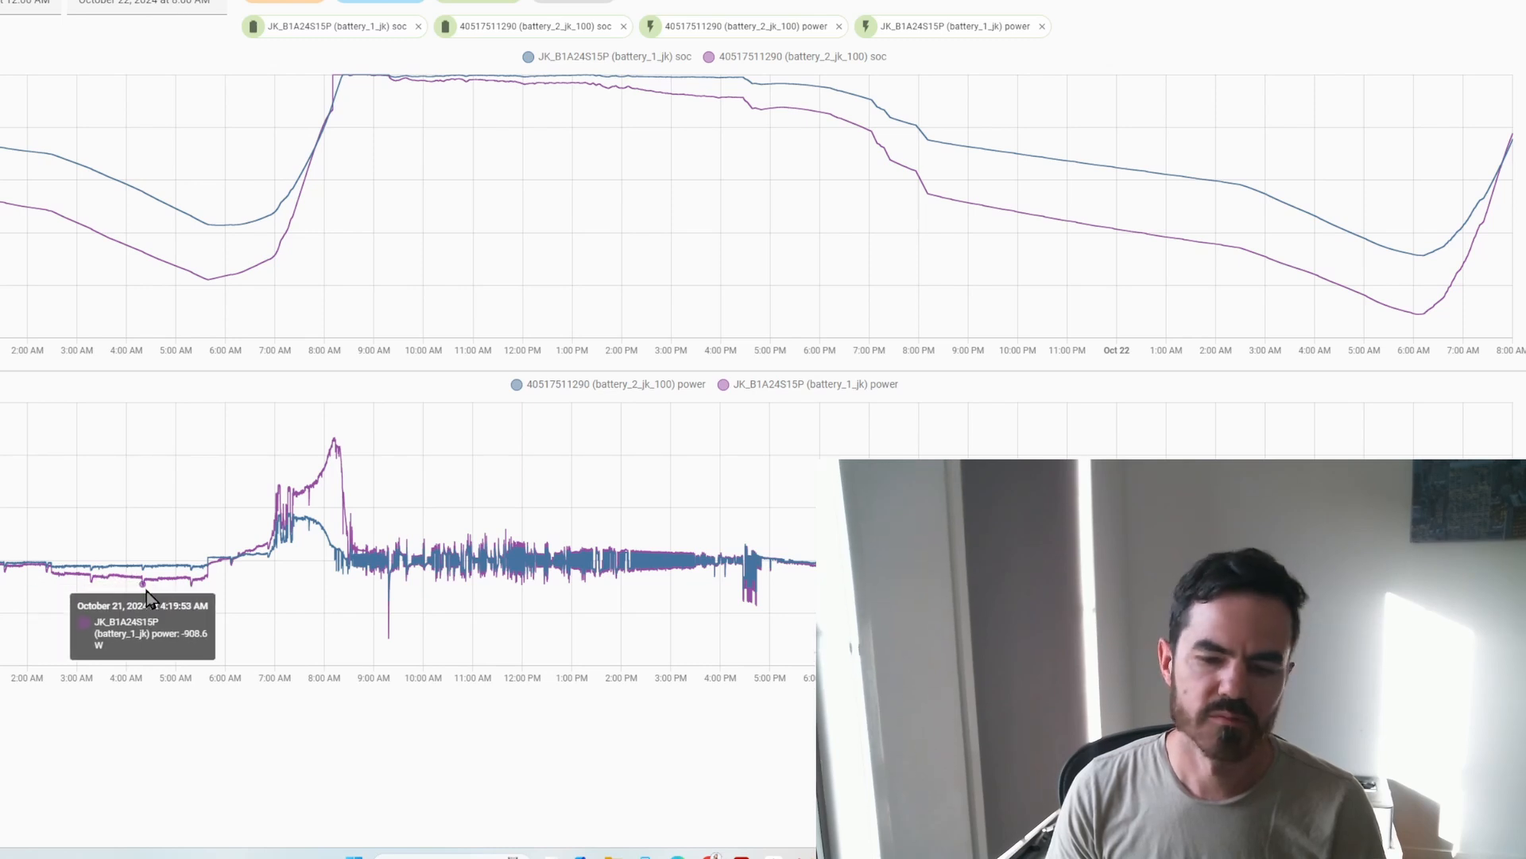
mouse_move(175, 593)
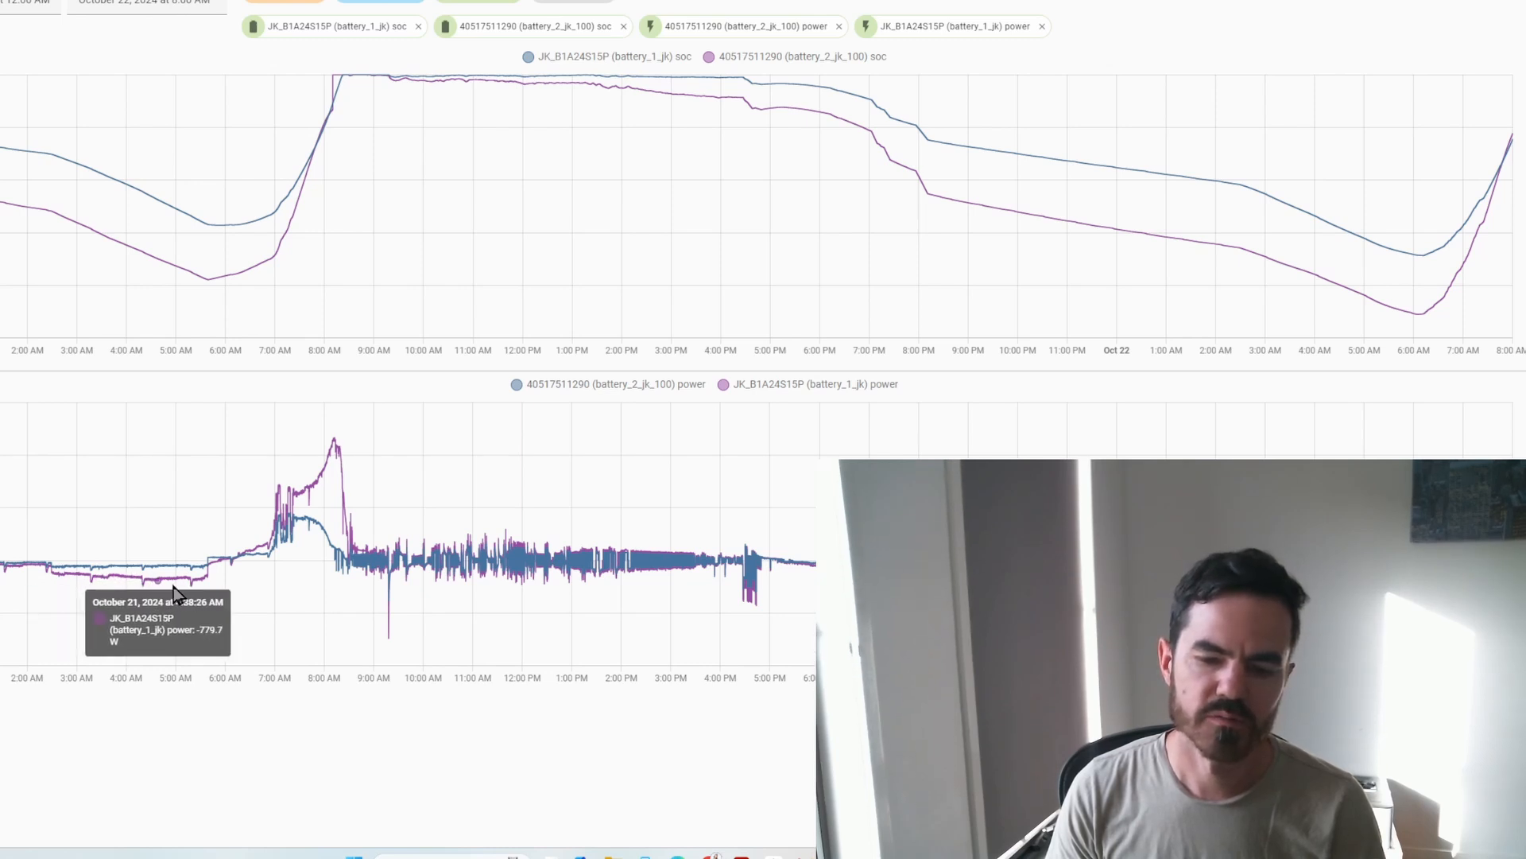
mouse_move(151, 569)
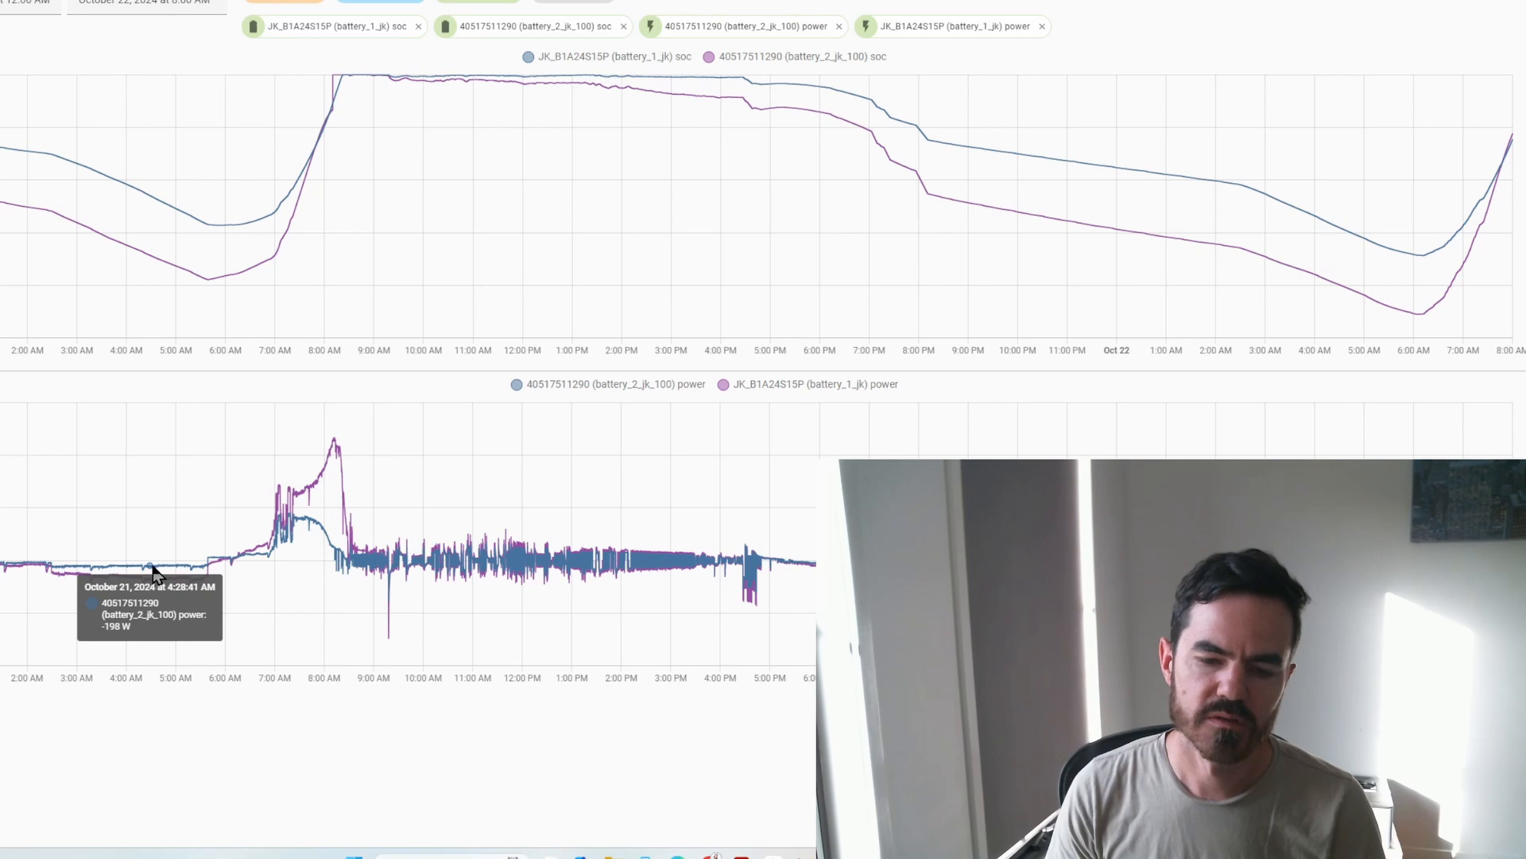
mouse_move(151, 569)
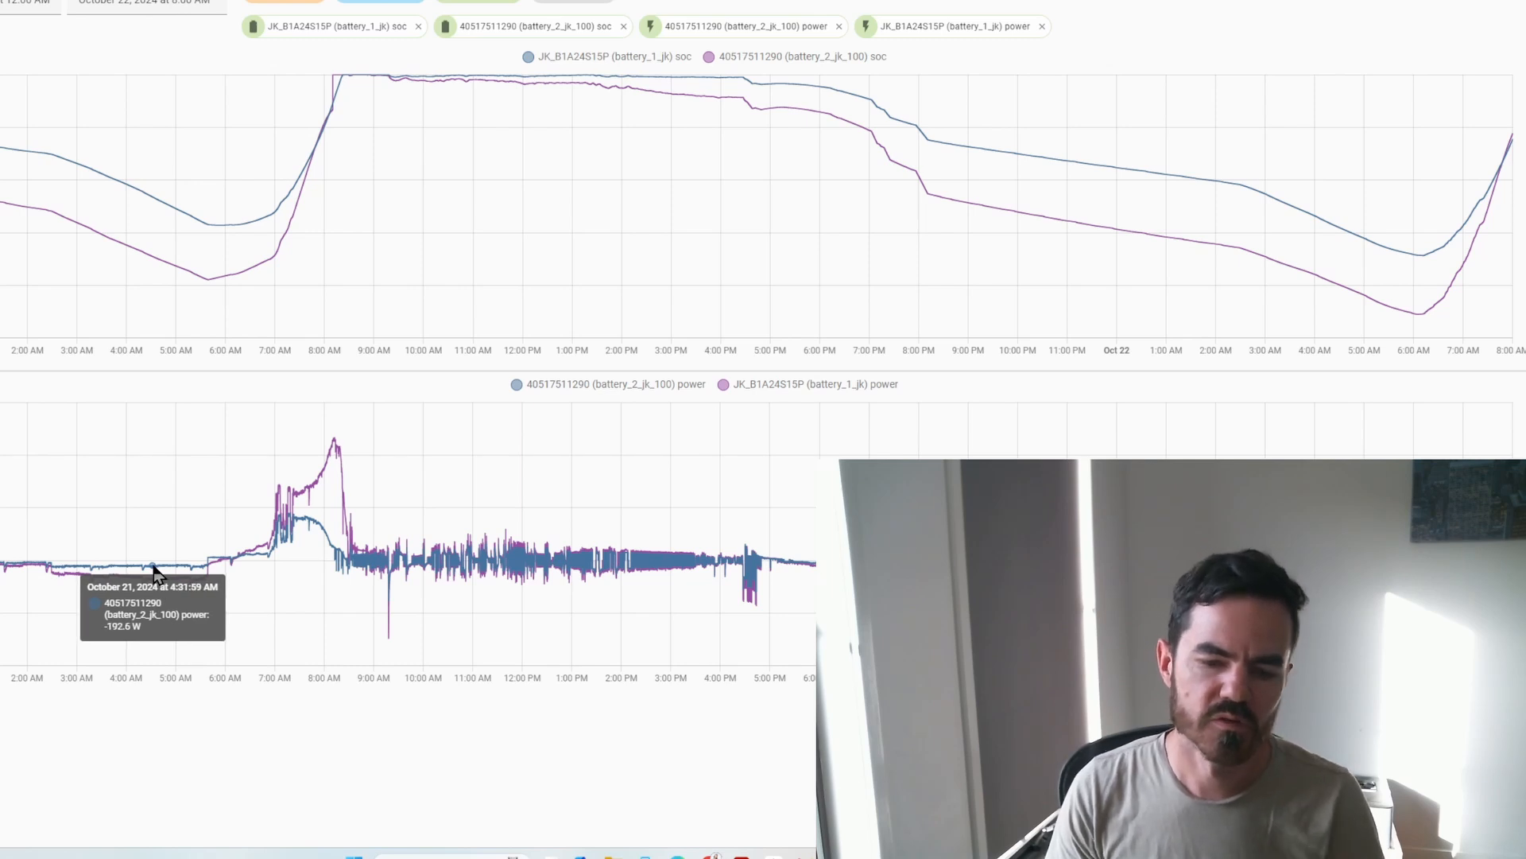
mouse_move(73, 592)
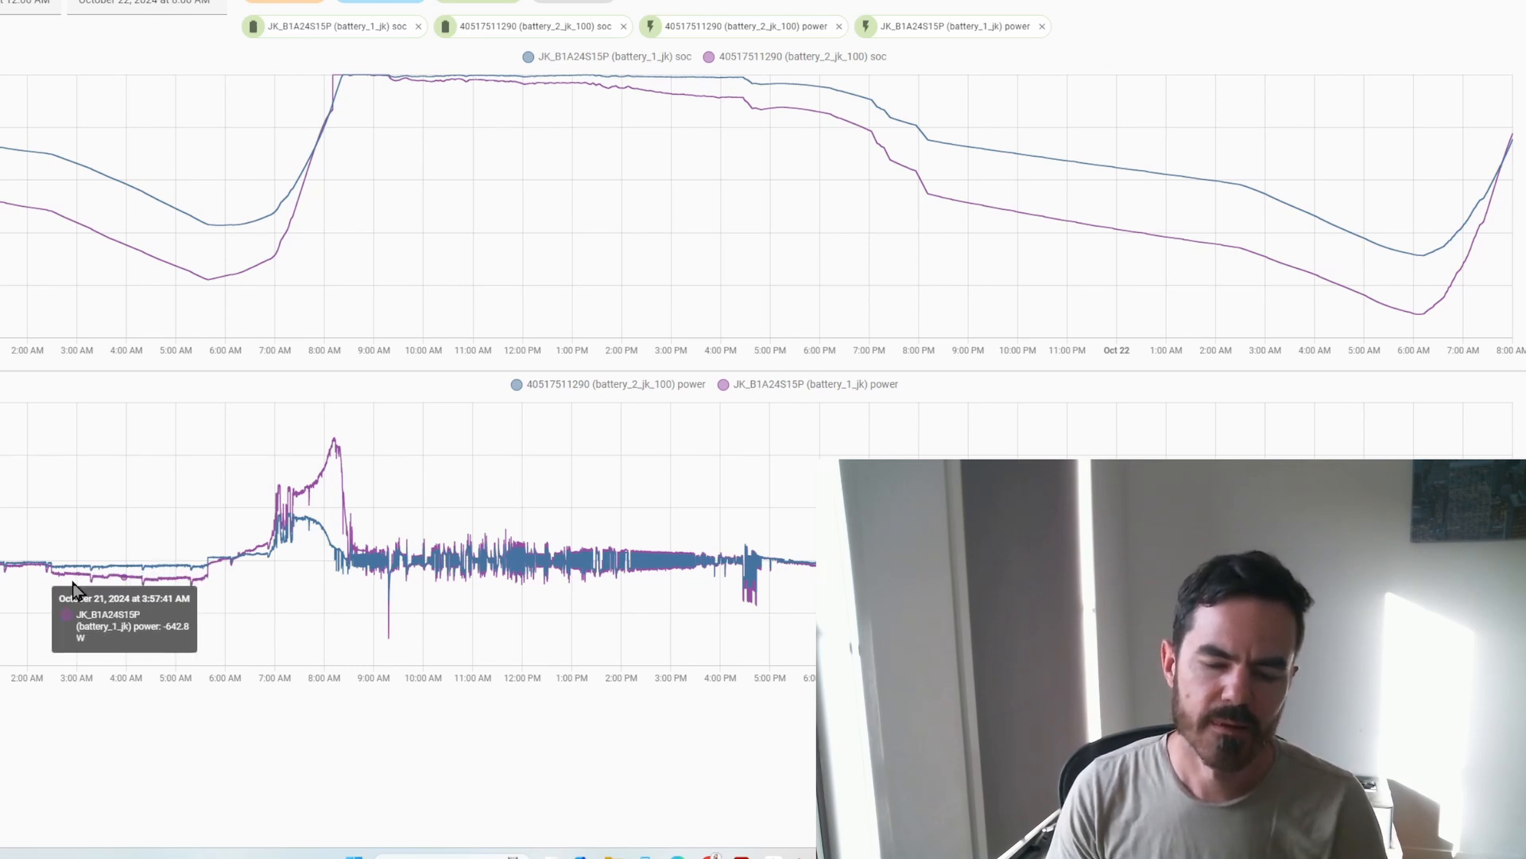
mouse_move(117, 589)
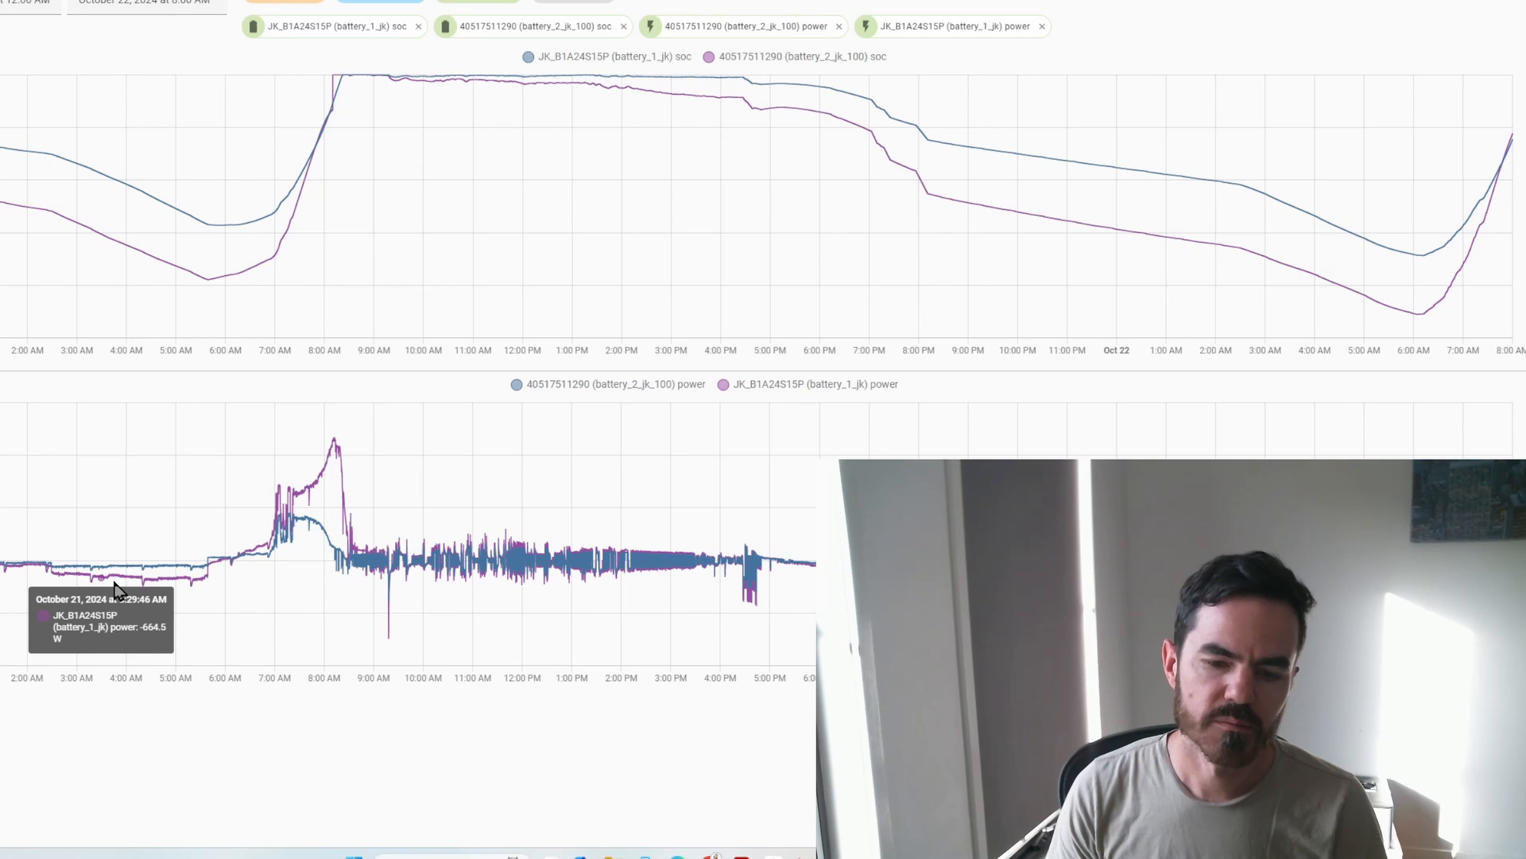
mouse_move(161, 596)
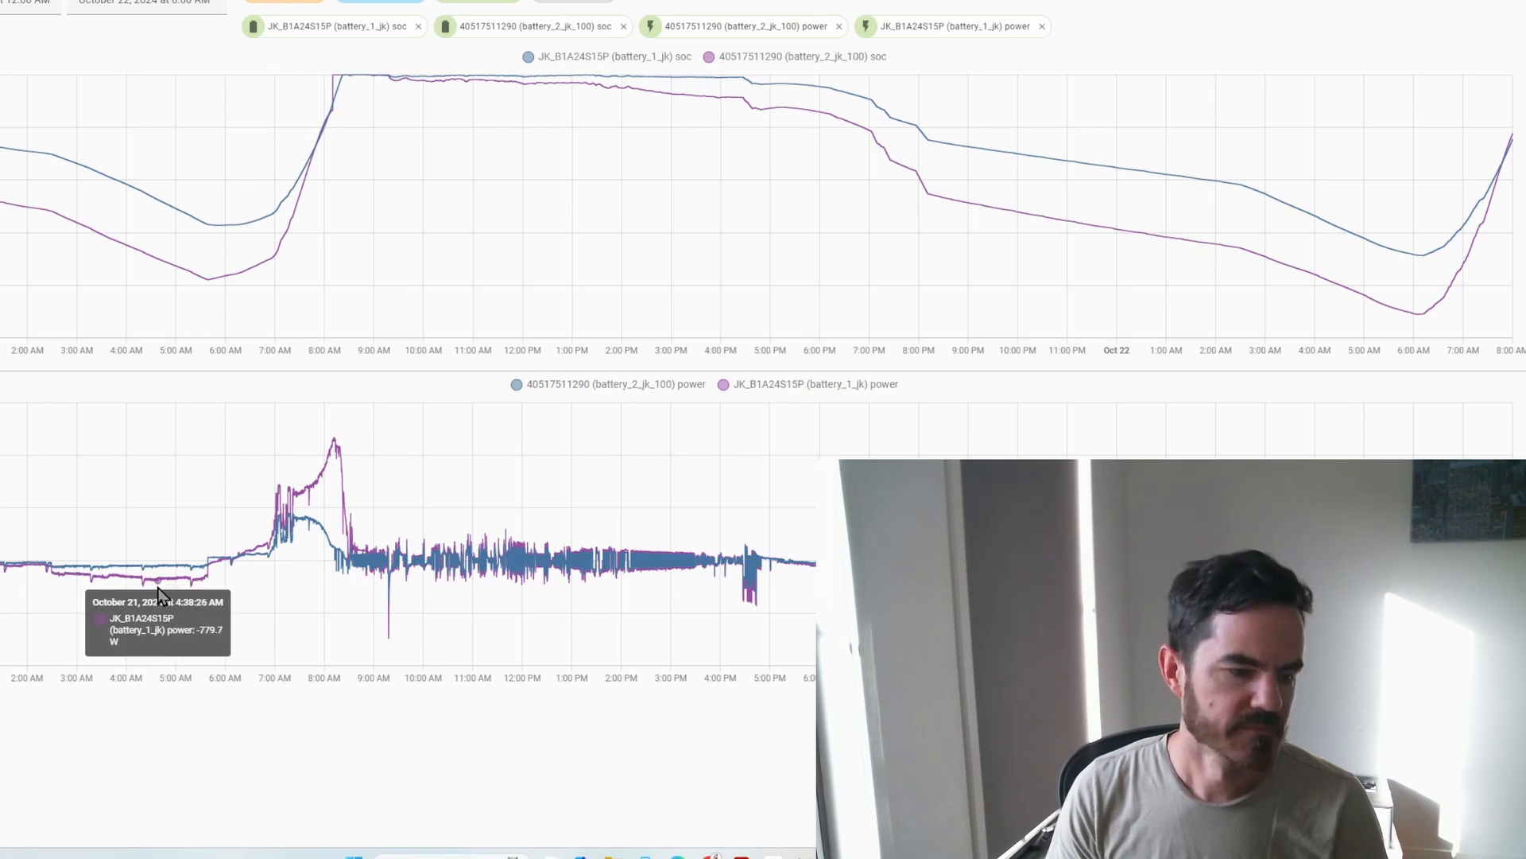
mouse_move(168, 574)
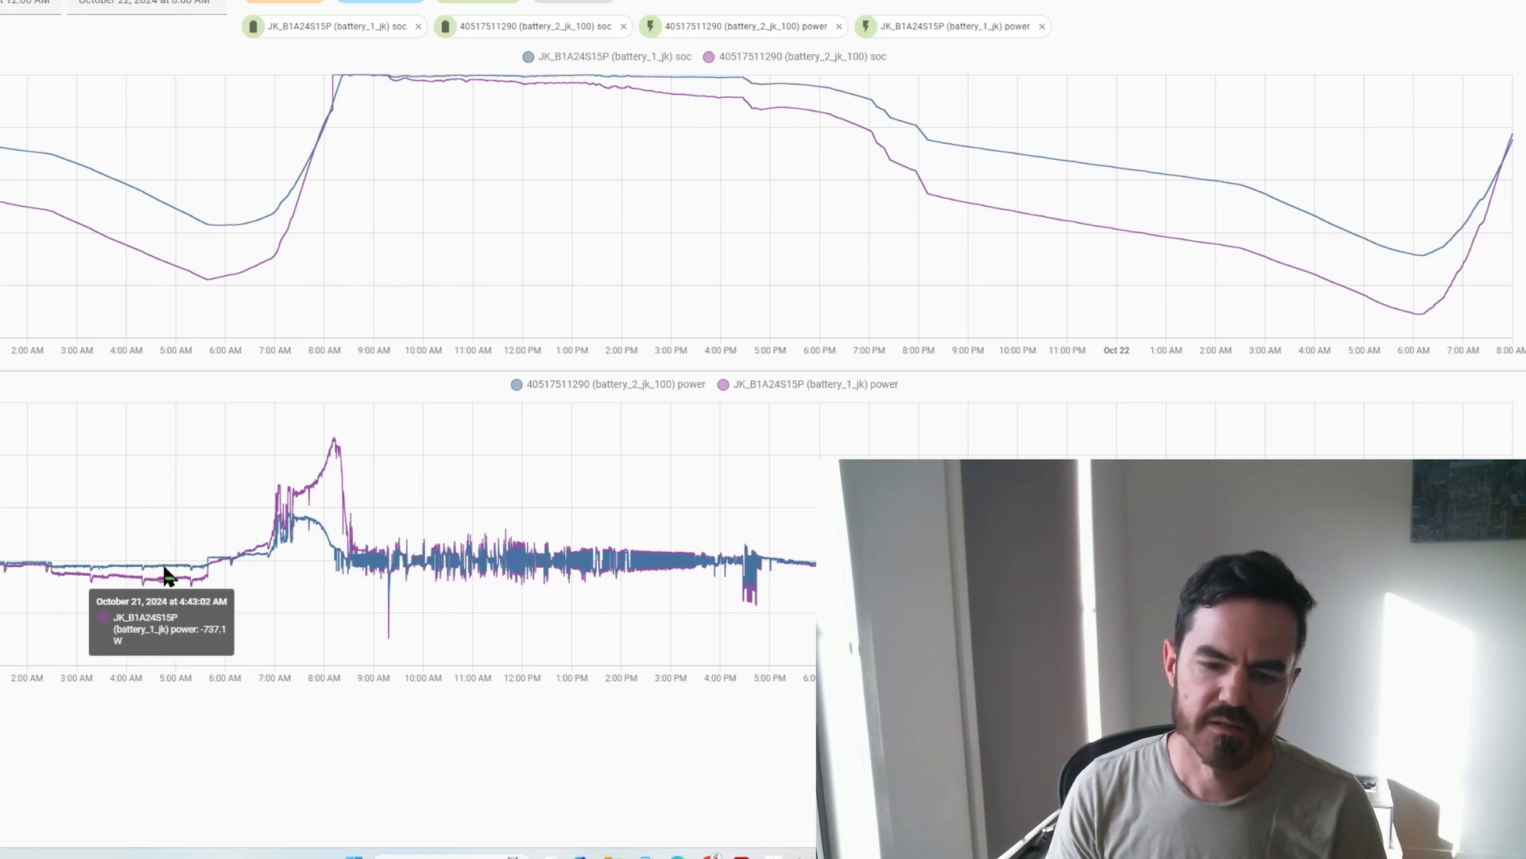
mouse_move(161, 574)
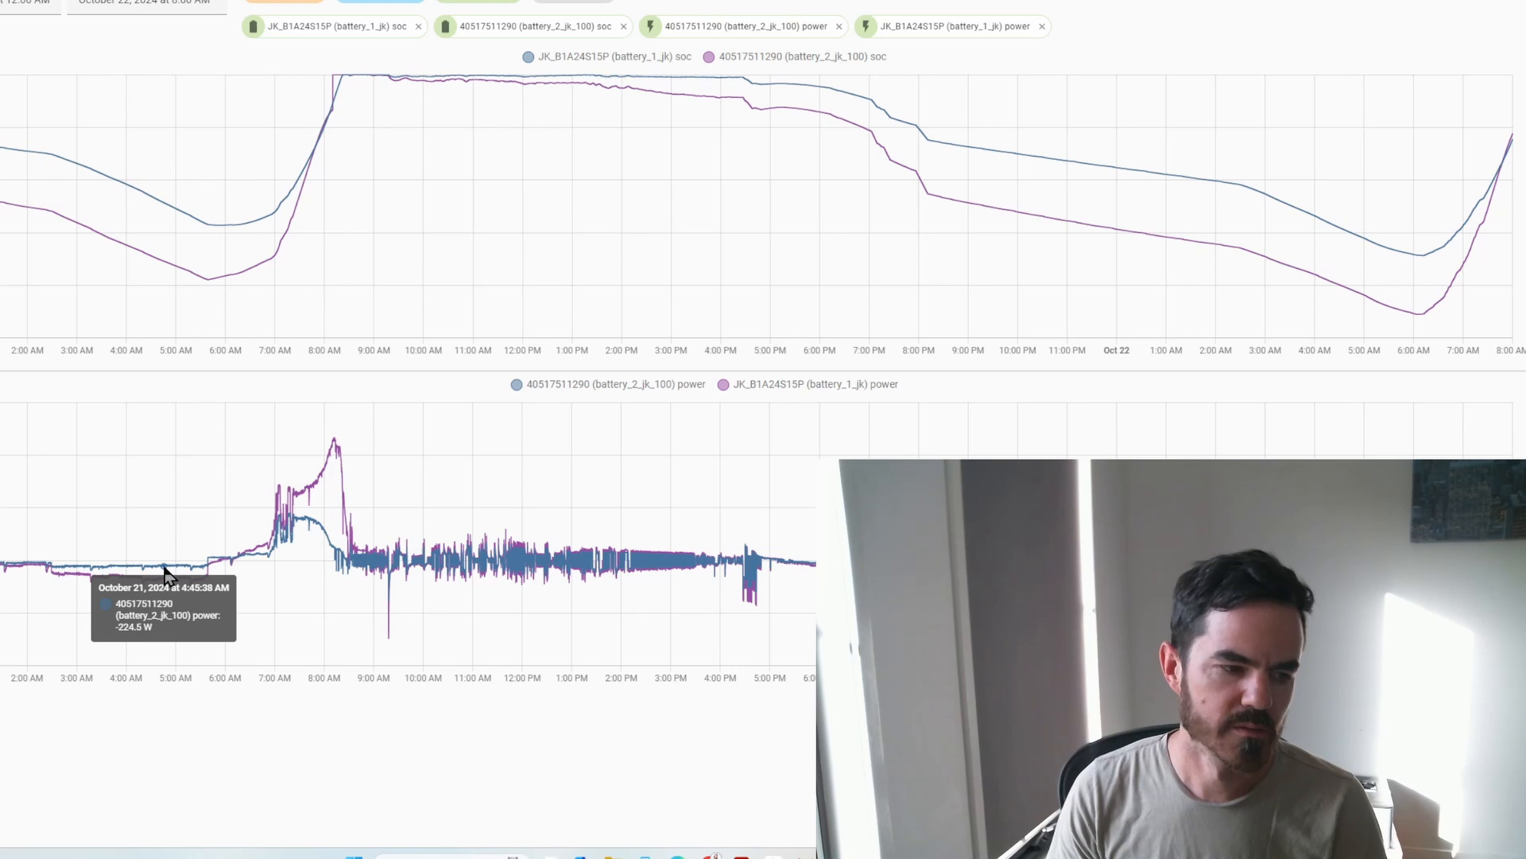
mouse_move(136, 436)
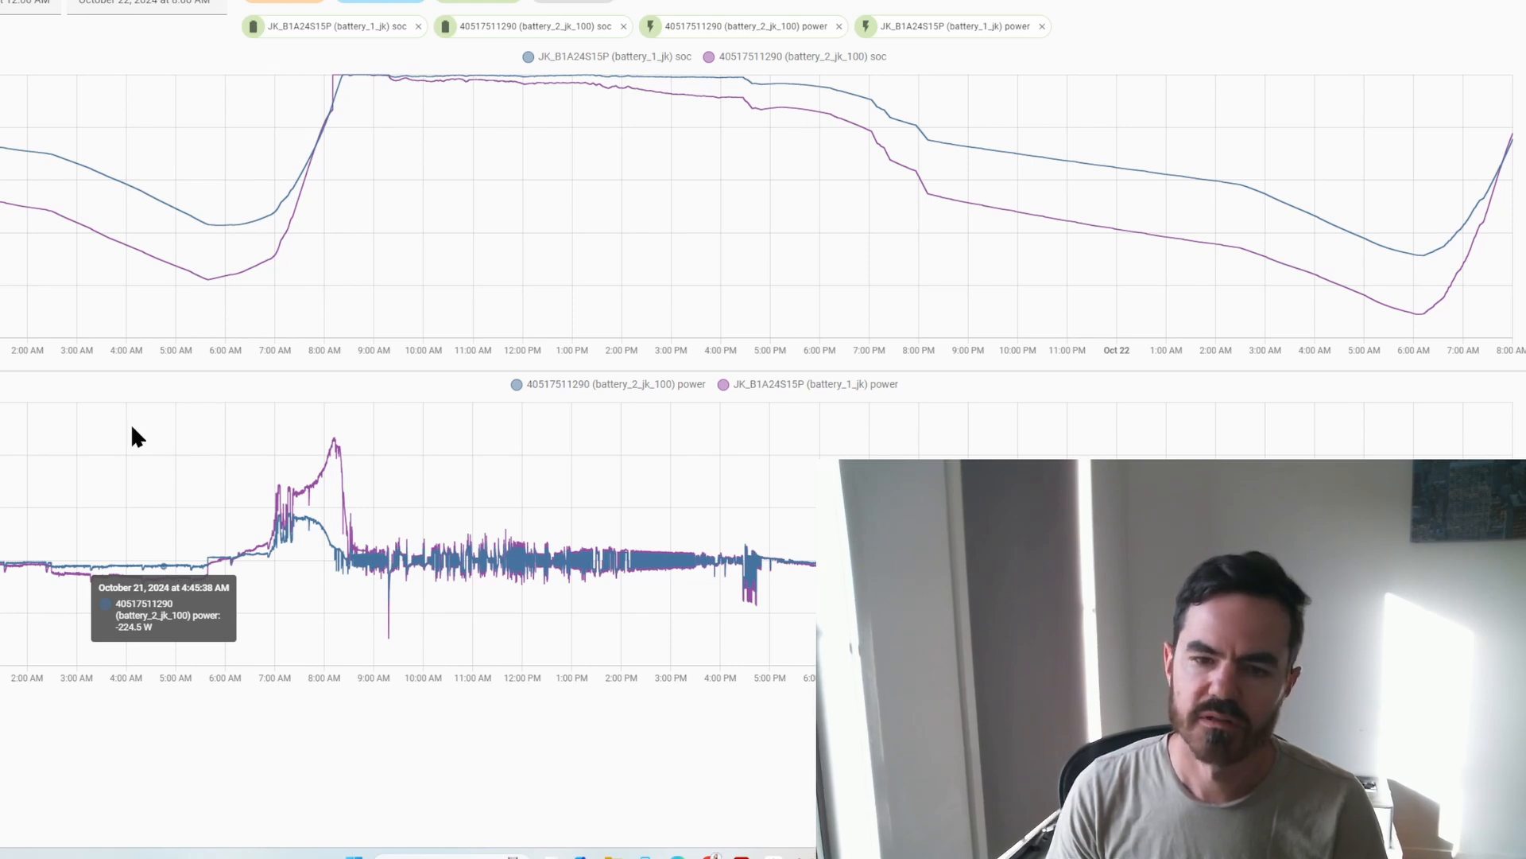
mouse_move(170, 251)
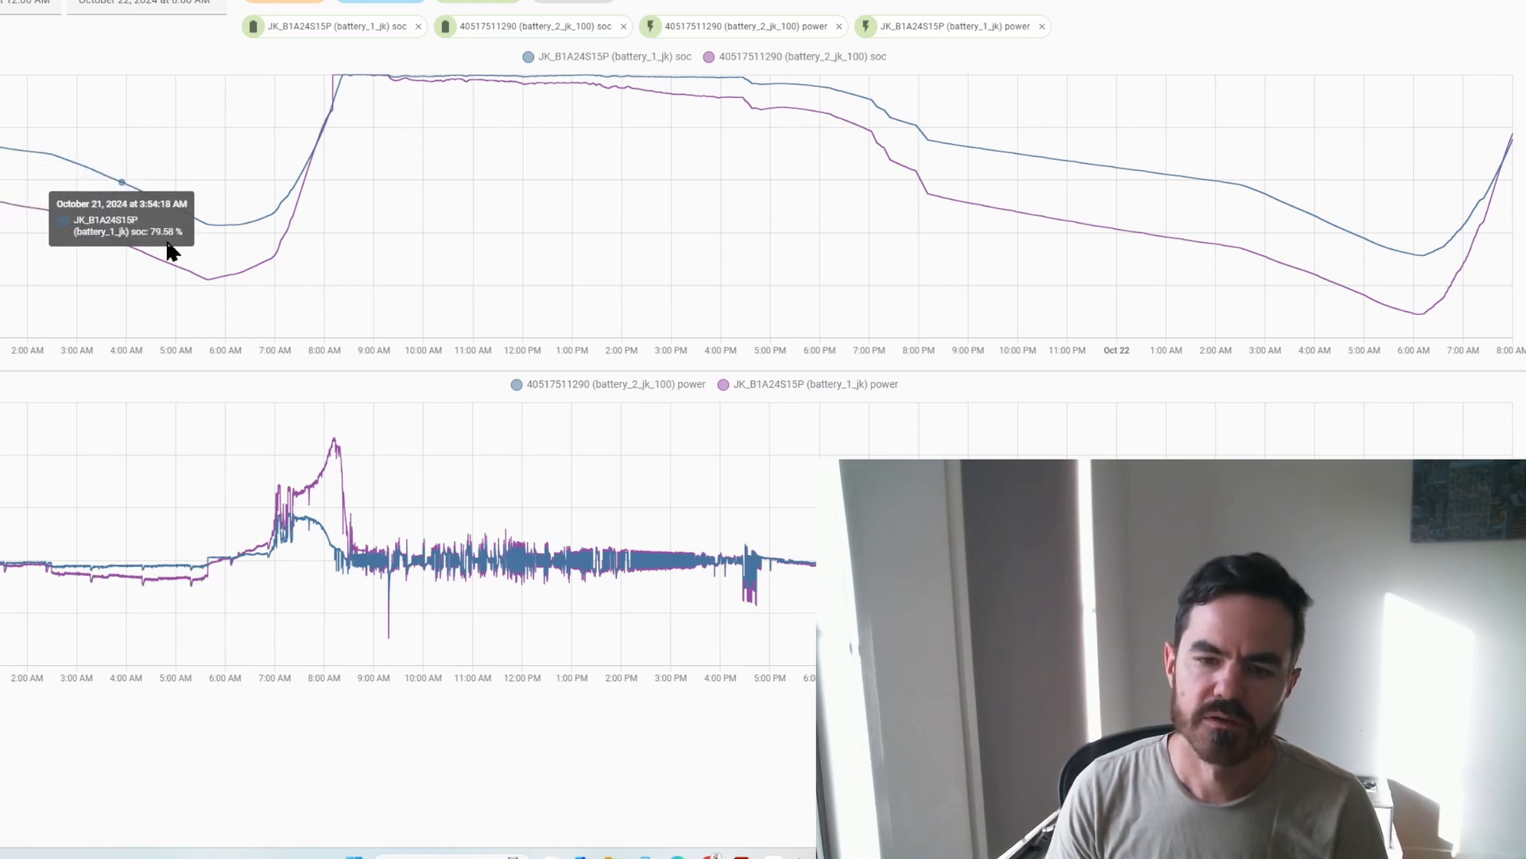
mouse_move(215, 280)
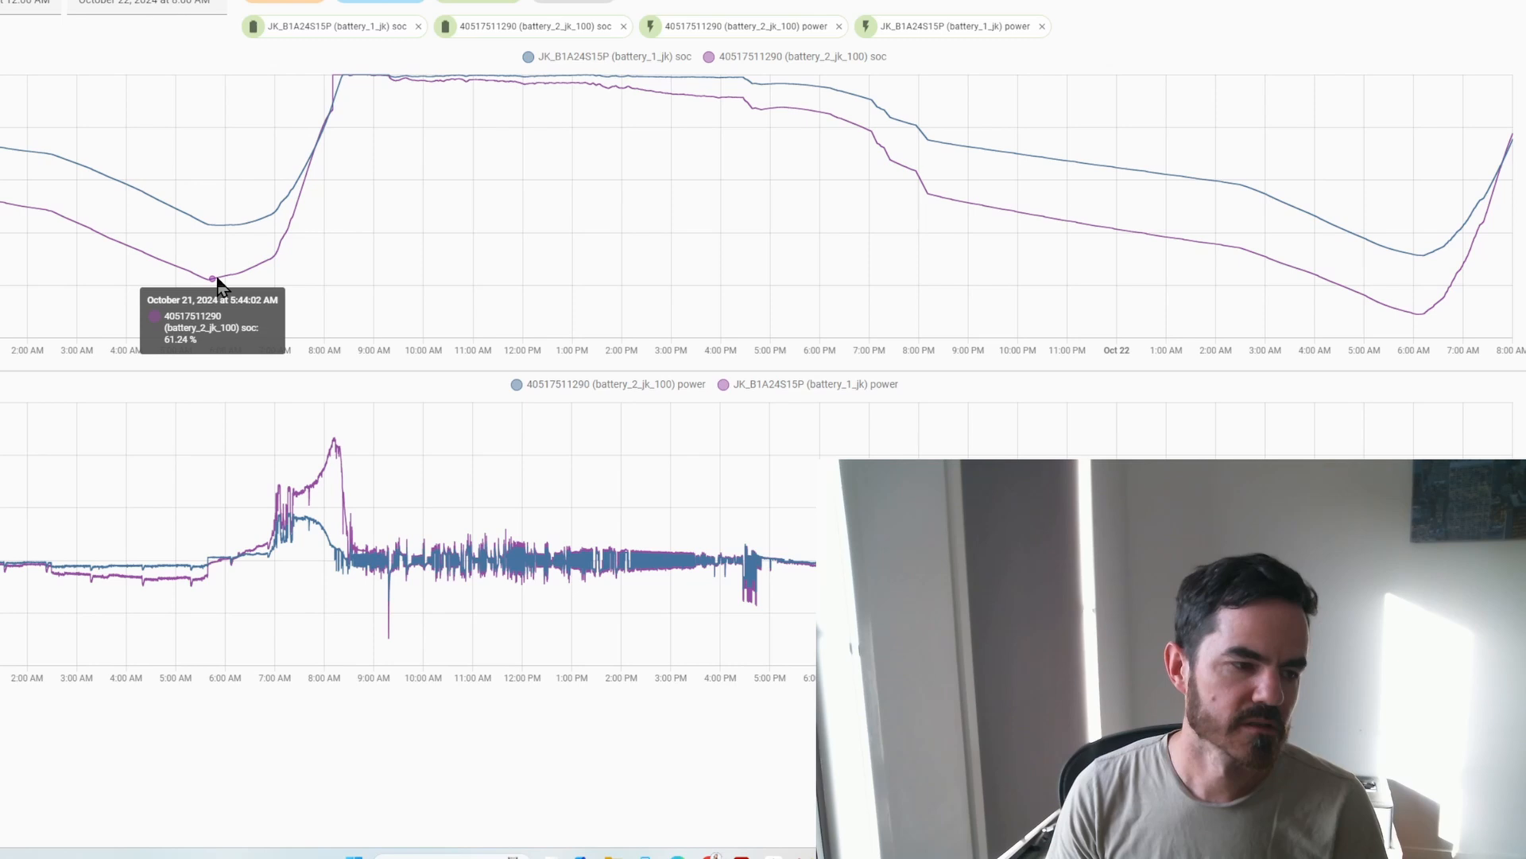
mouse_move(273, 265)
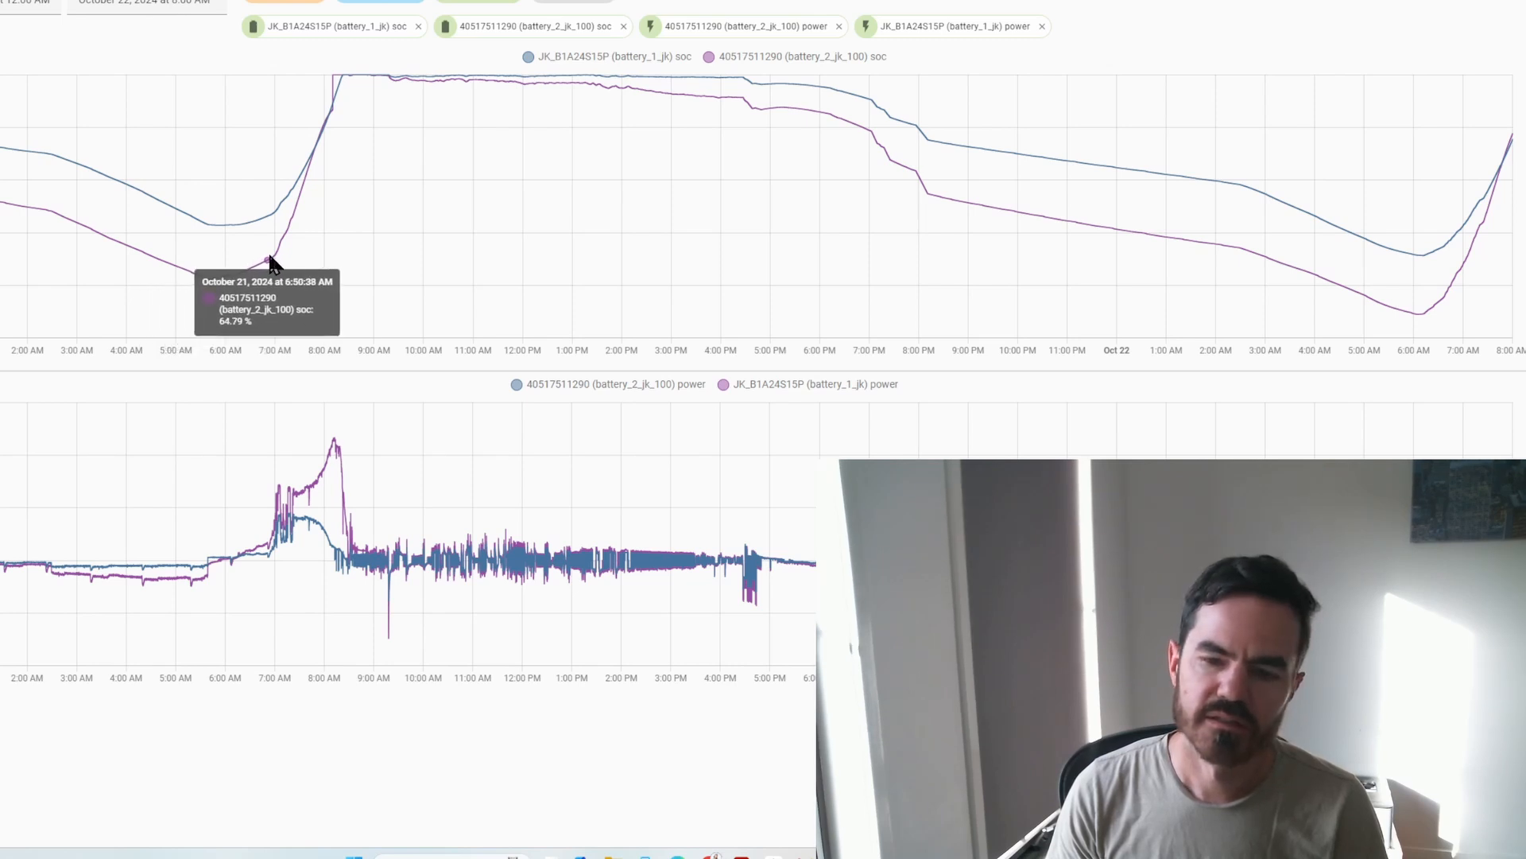
mouse_move(224, 229)
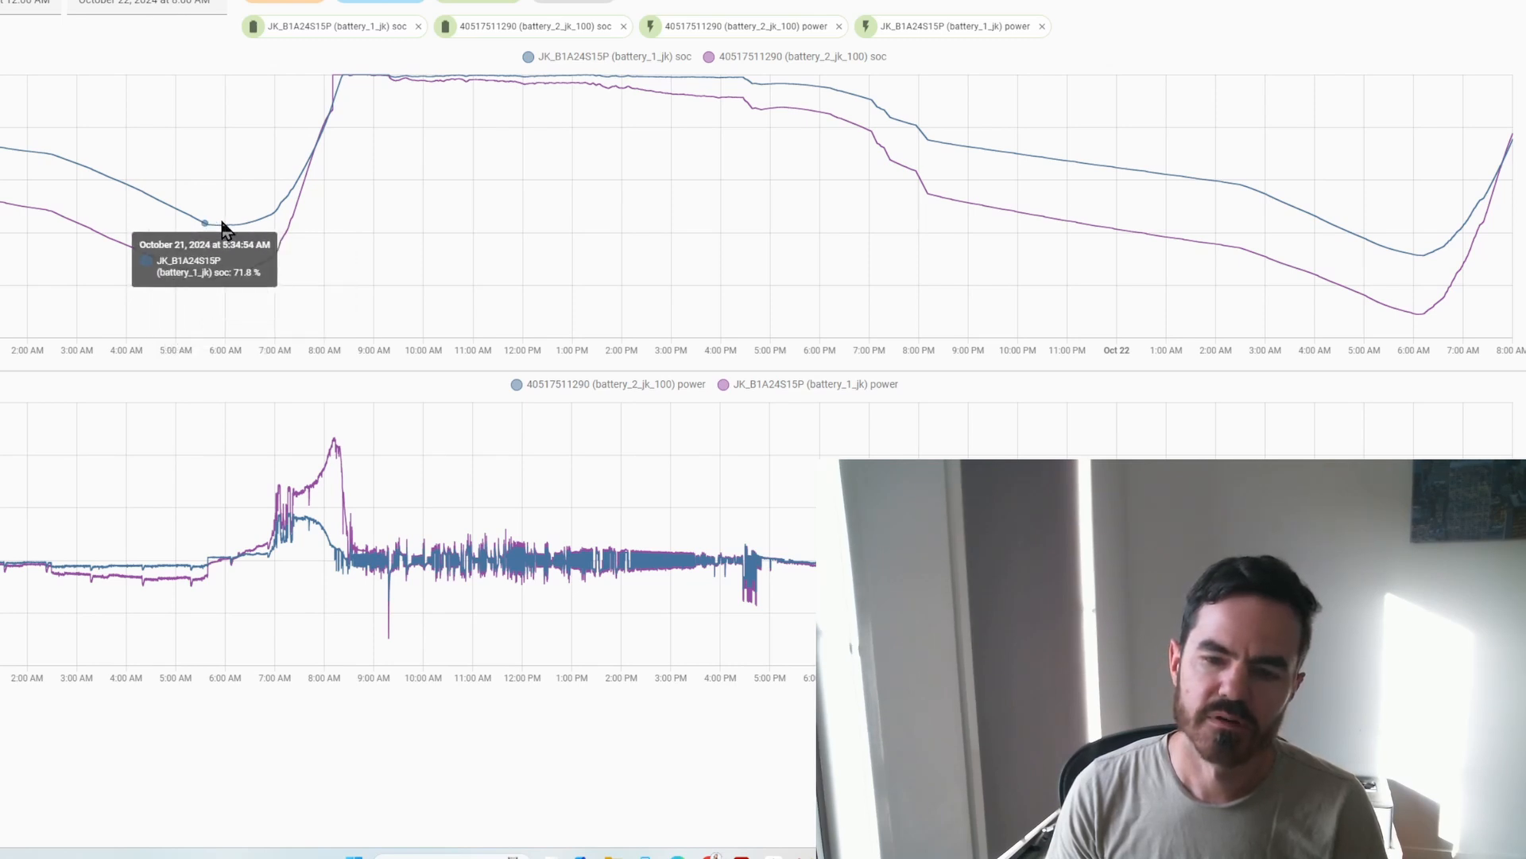
mouse_move(268, 548)
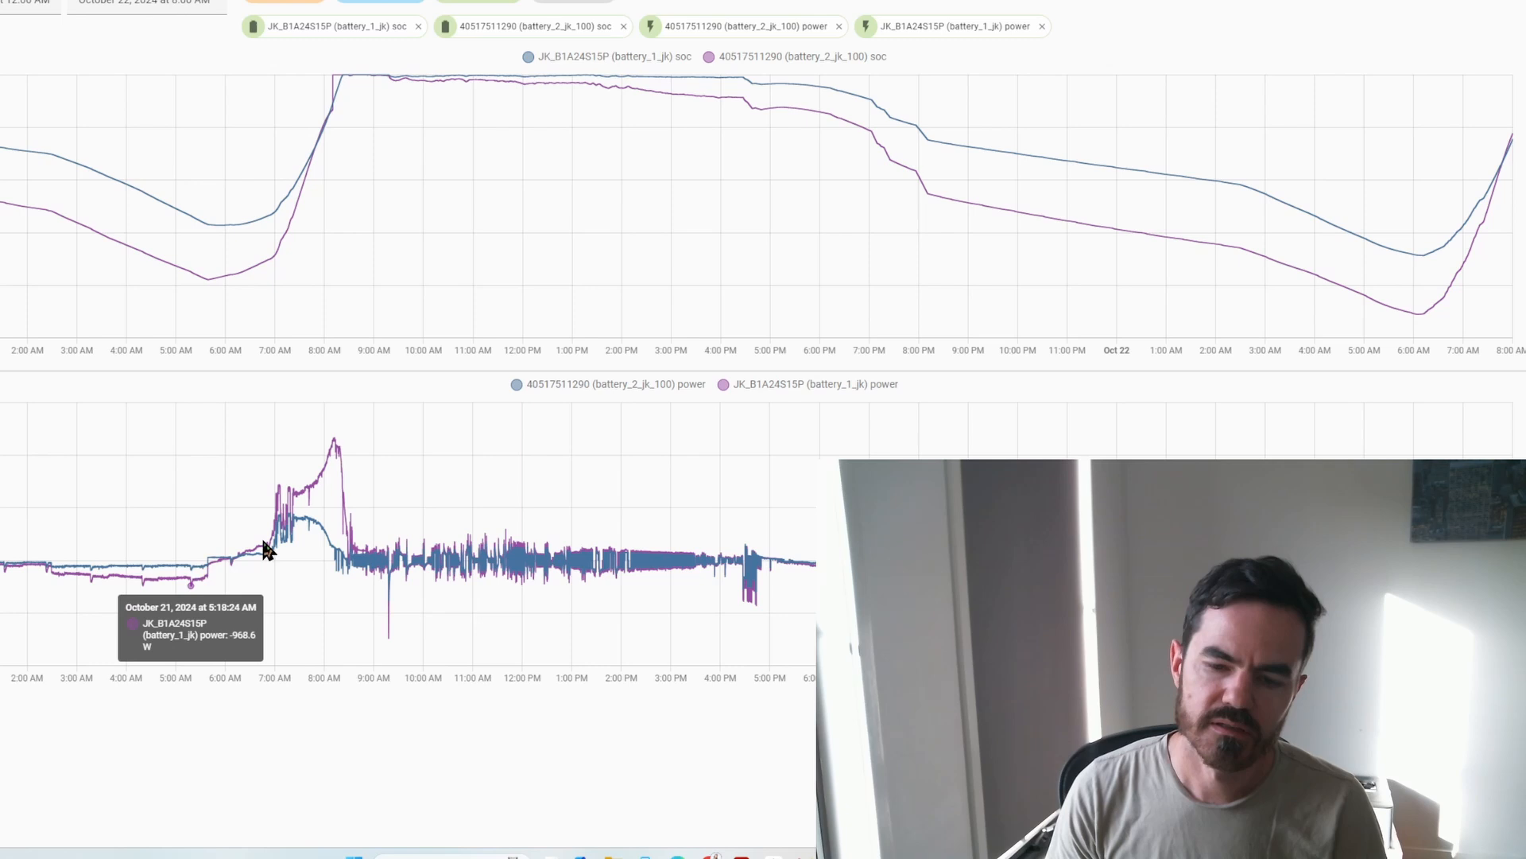
mouse_move(458, 650)
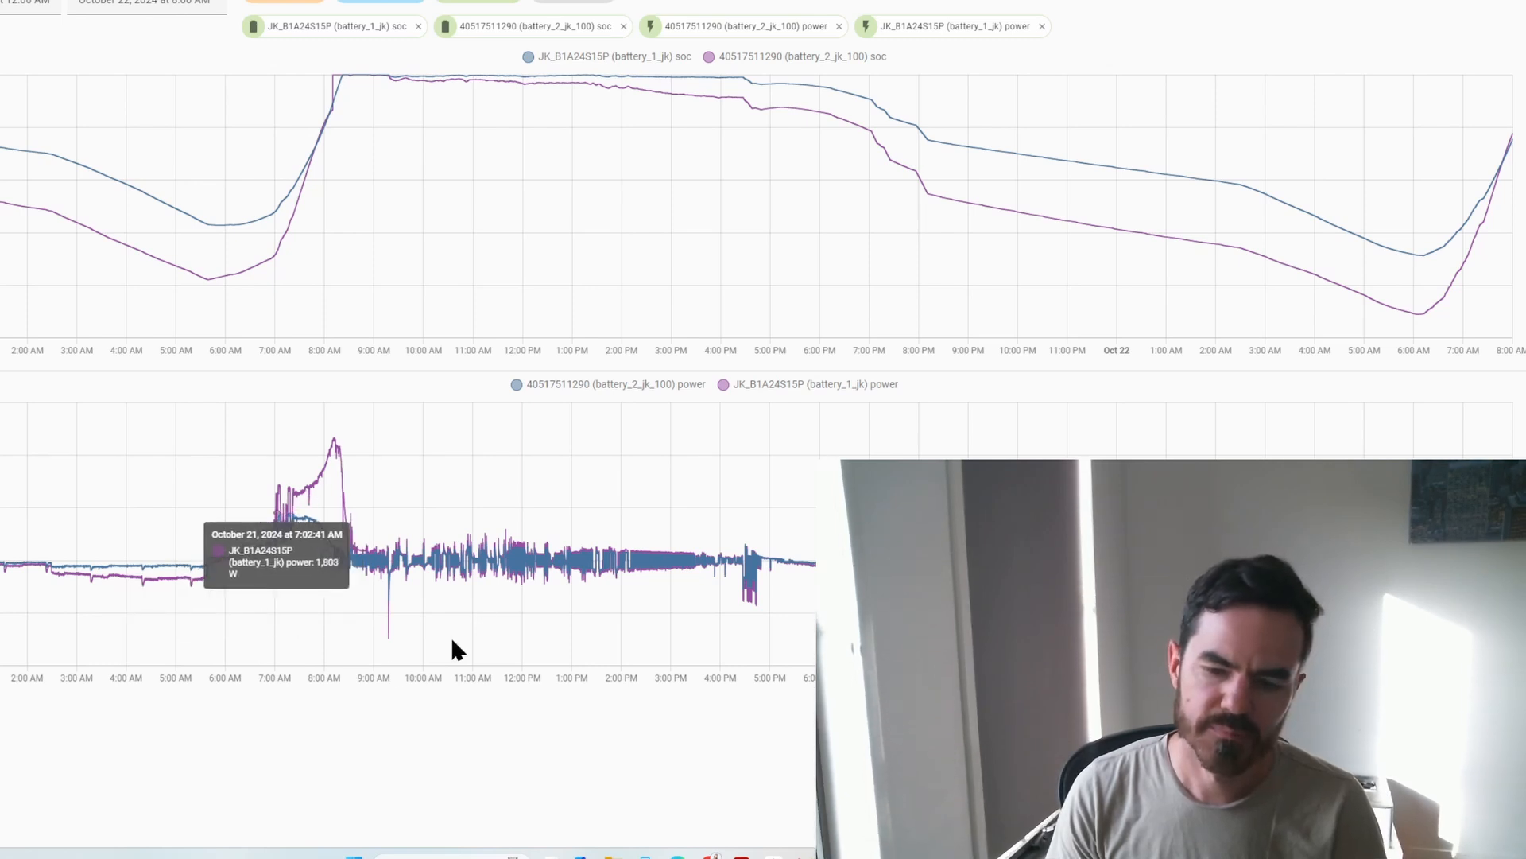
mouse_move(355, 643)
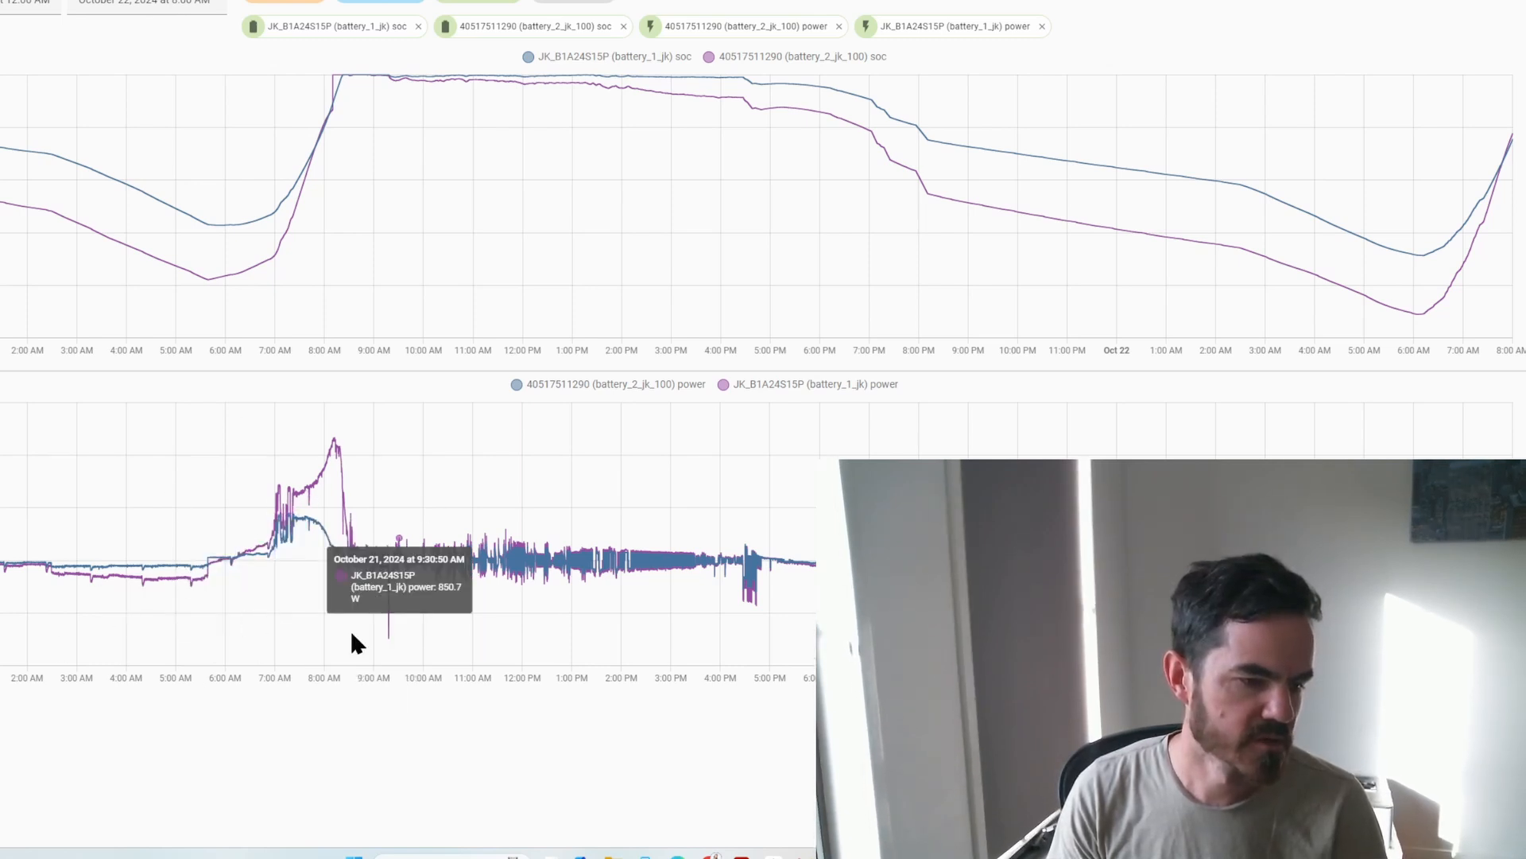
mouse_move(214, 464)
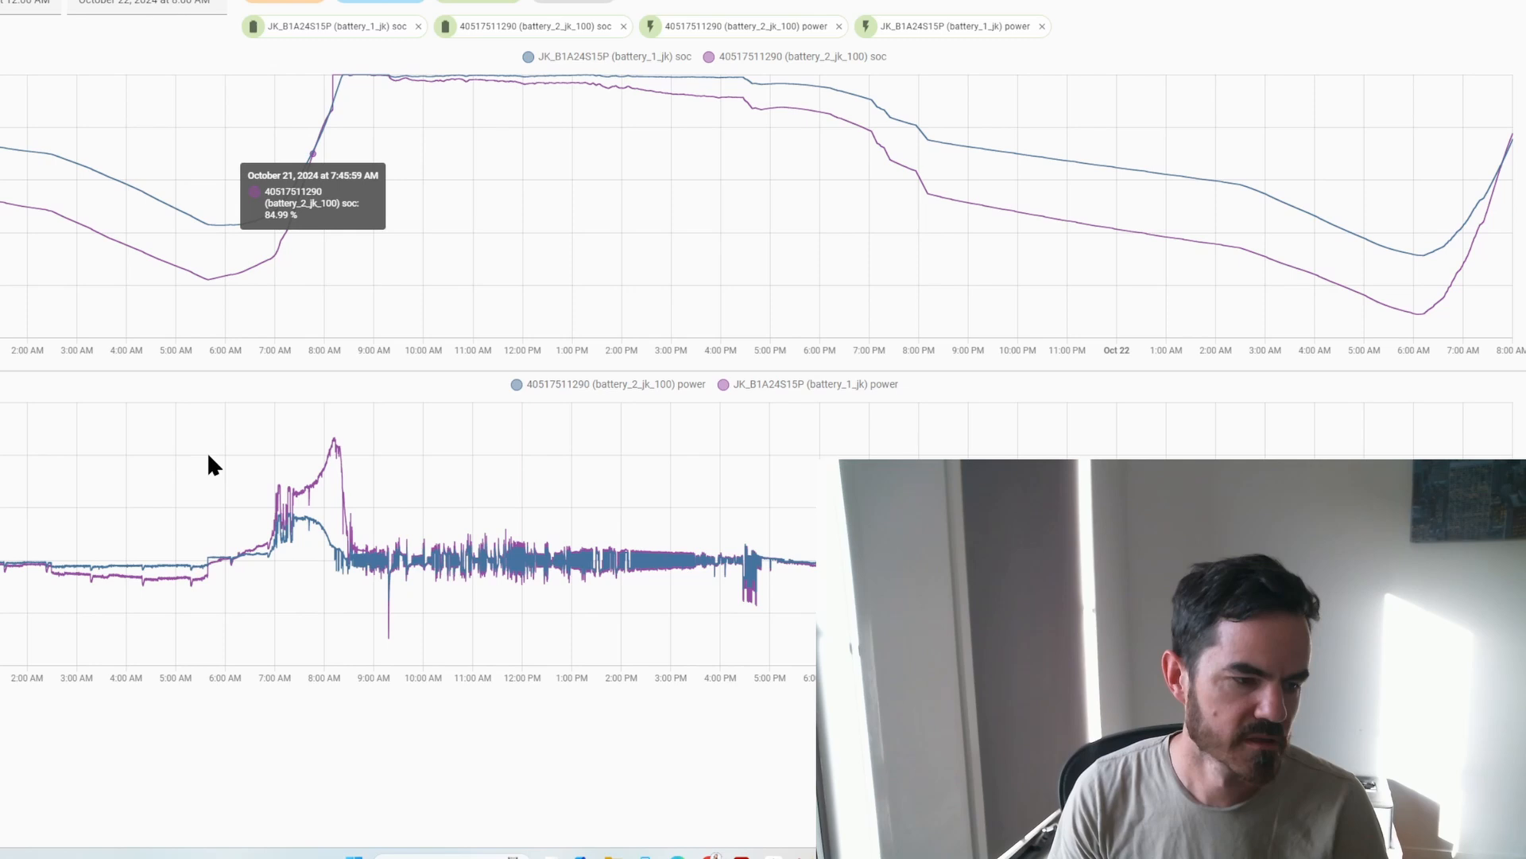
mouse_move(297, 516)
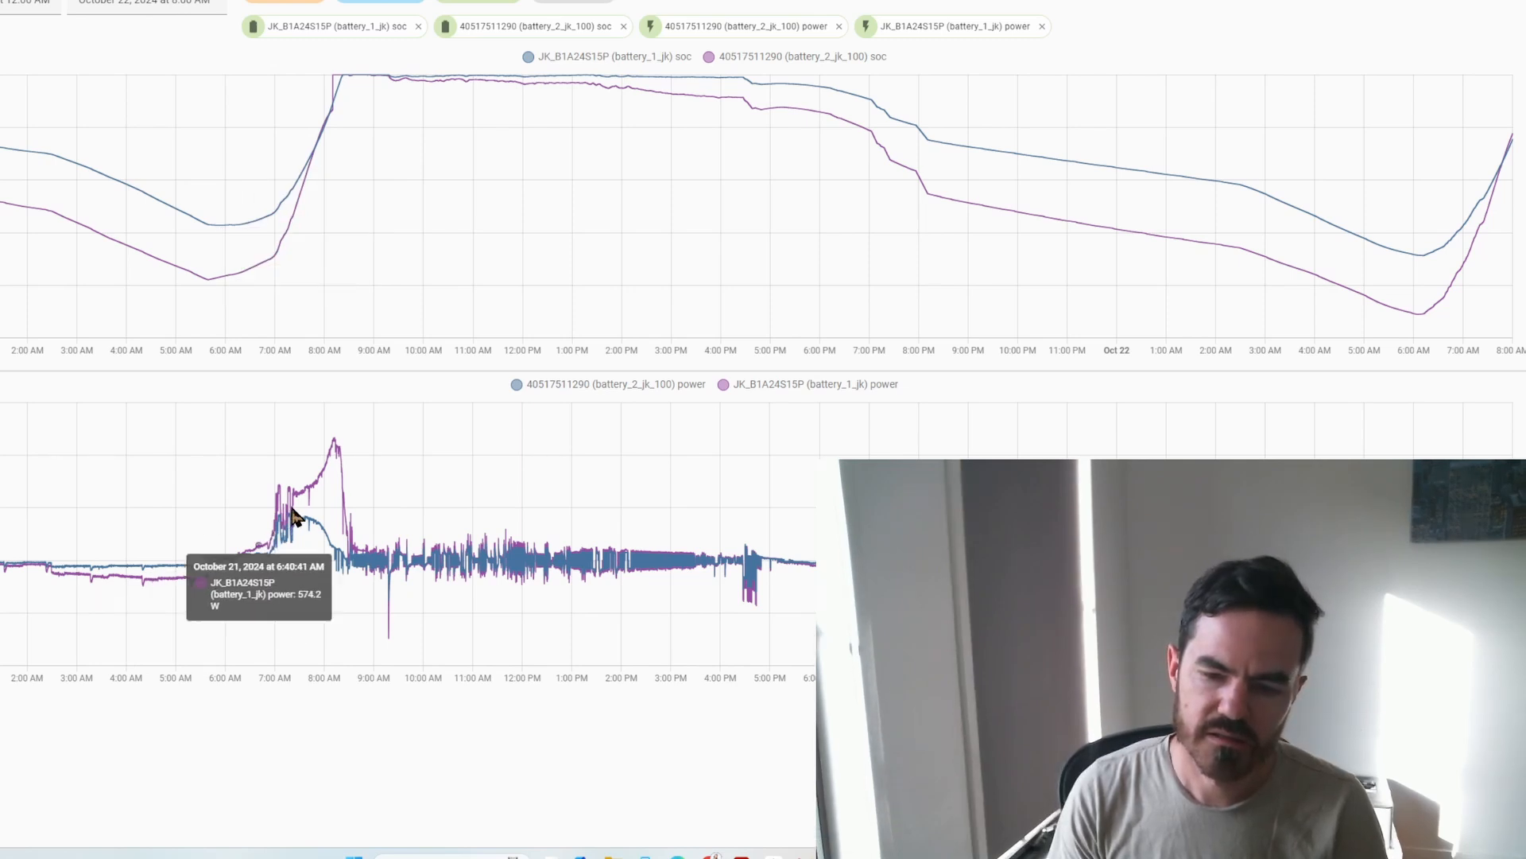
mouse_move(302, 495)
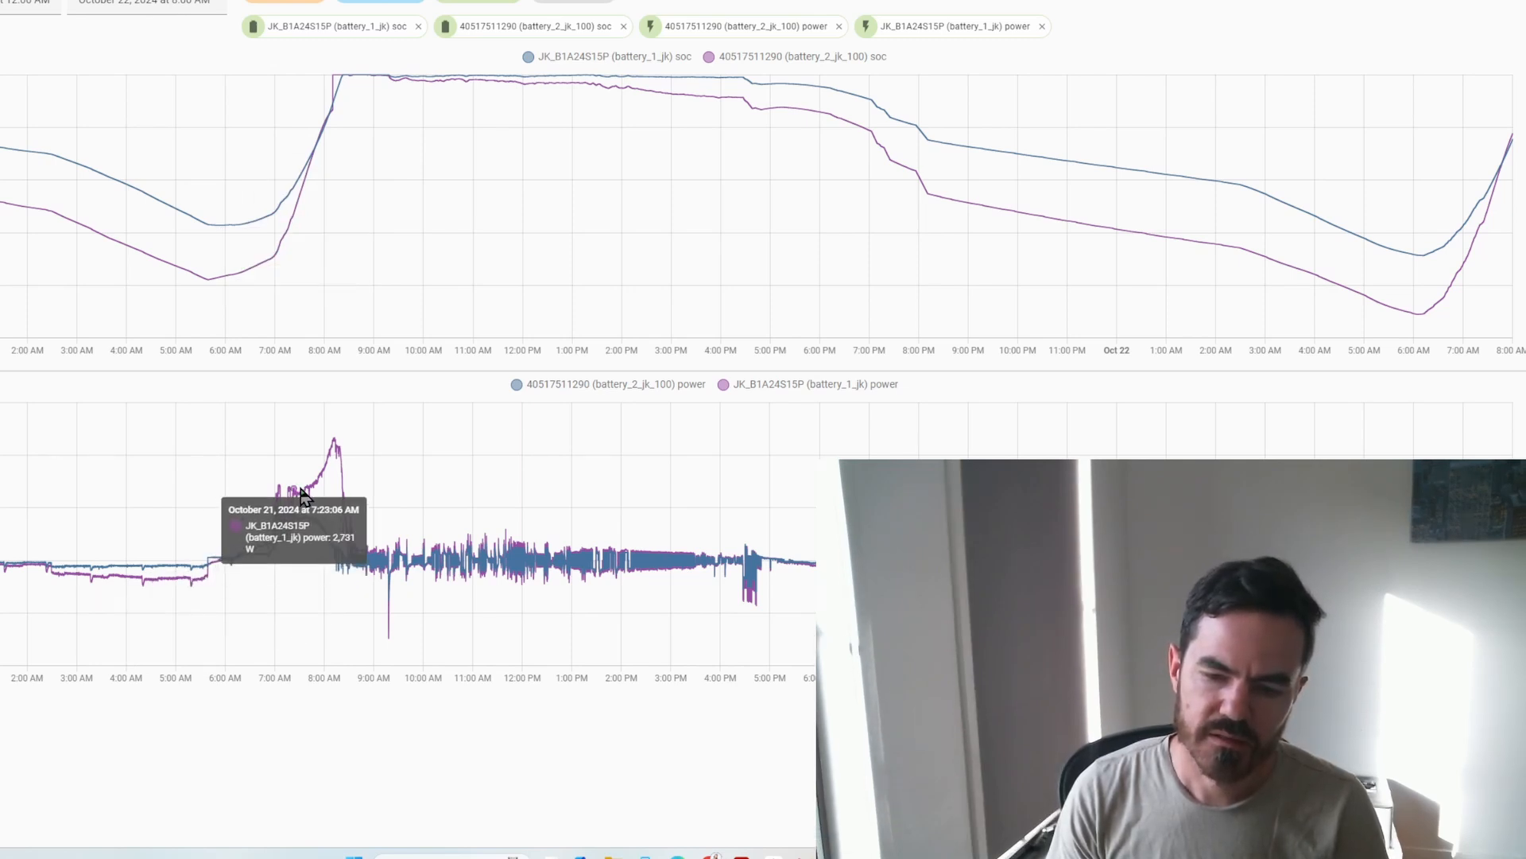
mouse_move(310, 491)
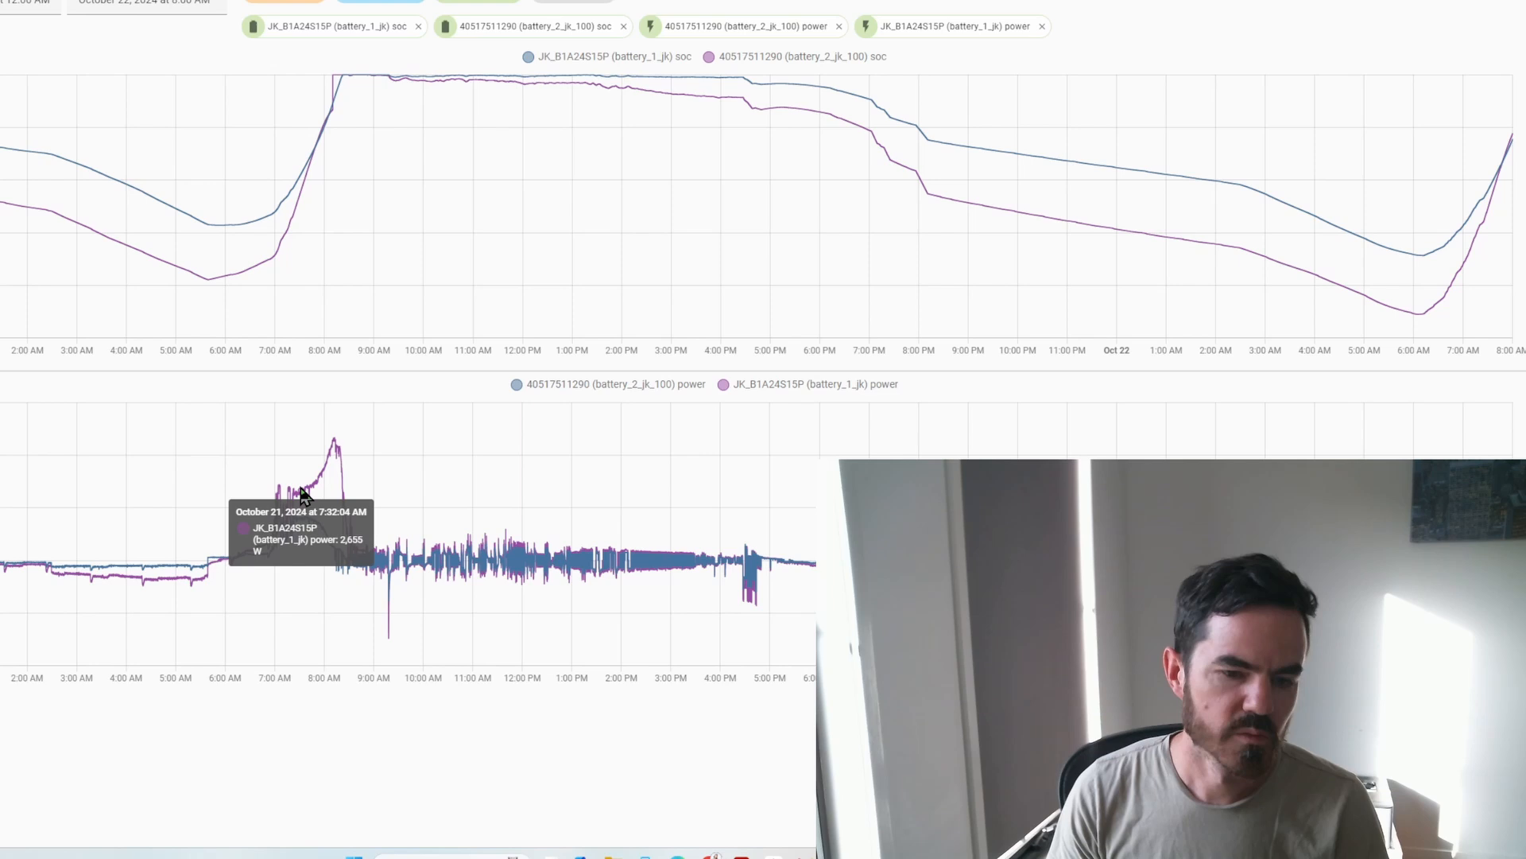
mouse_move(331, 468)
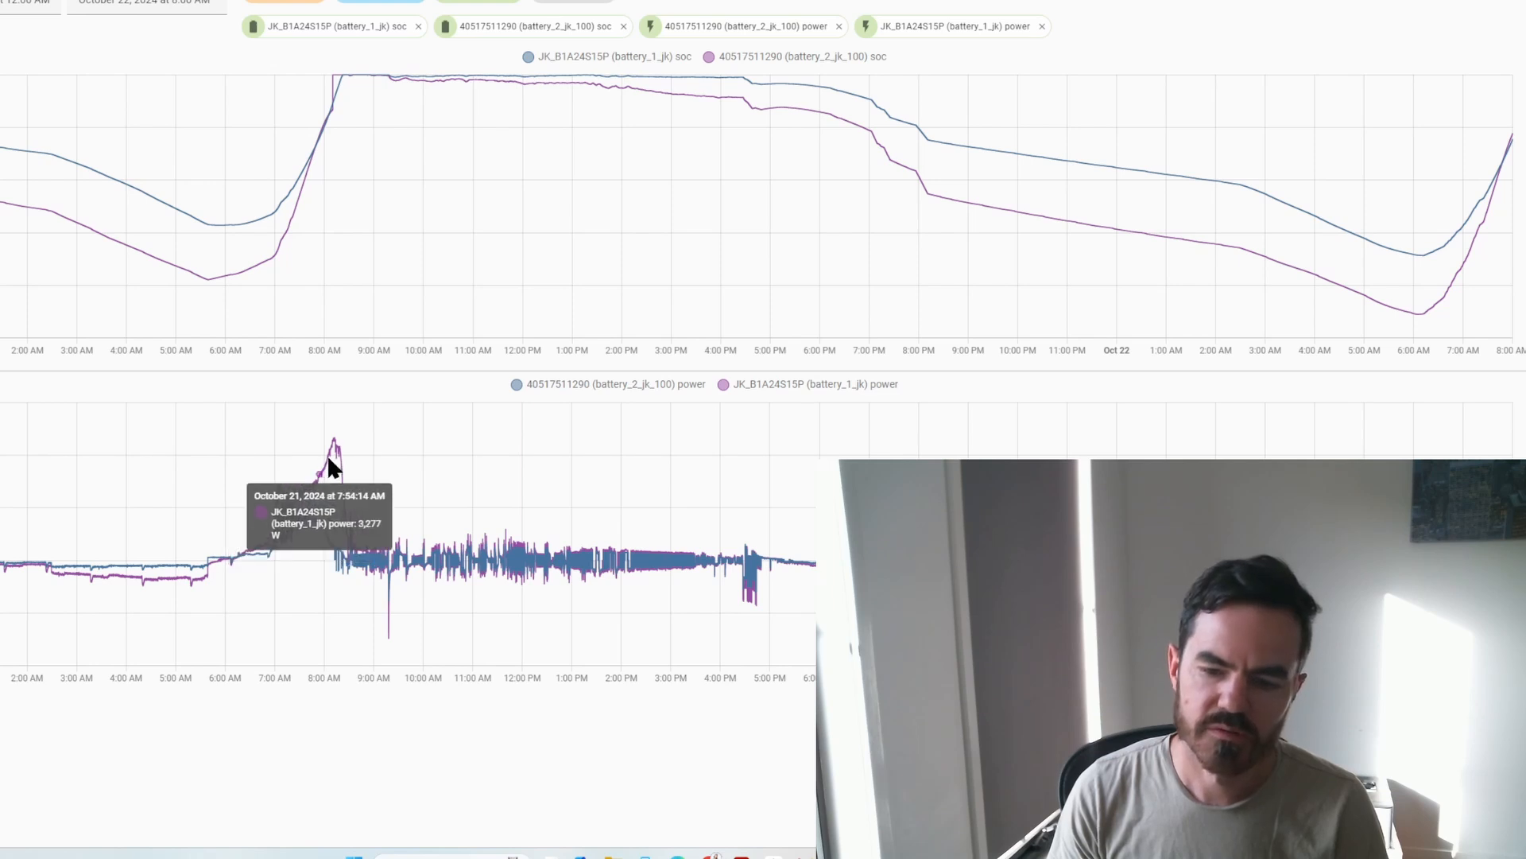
mouse_move(336, 448)
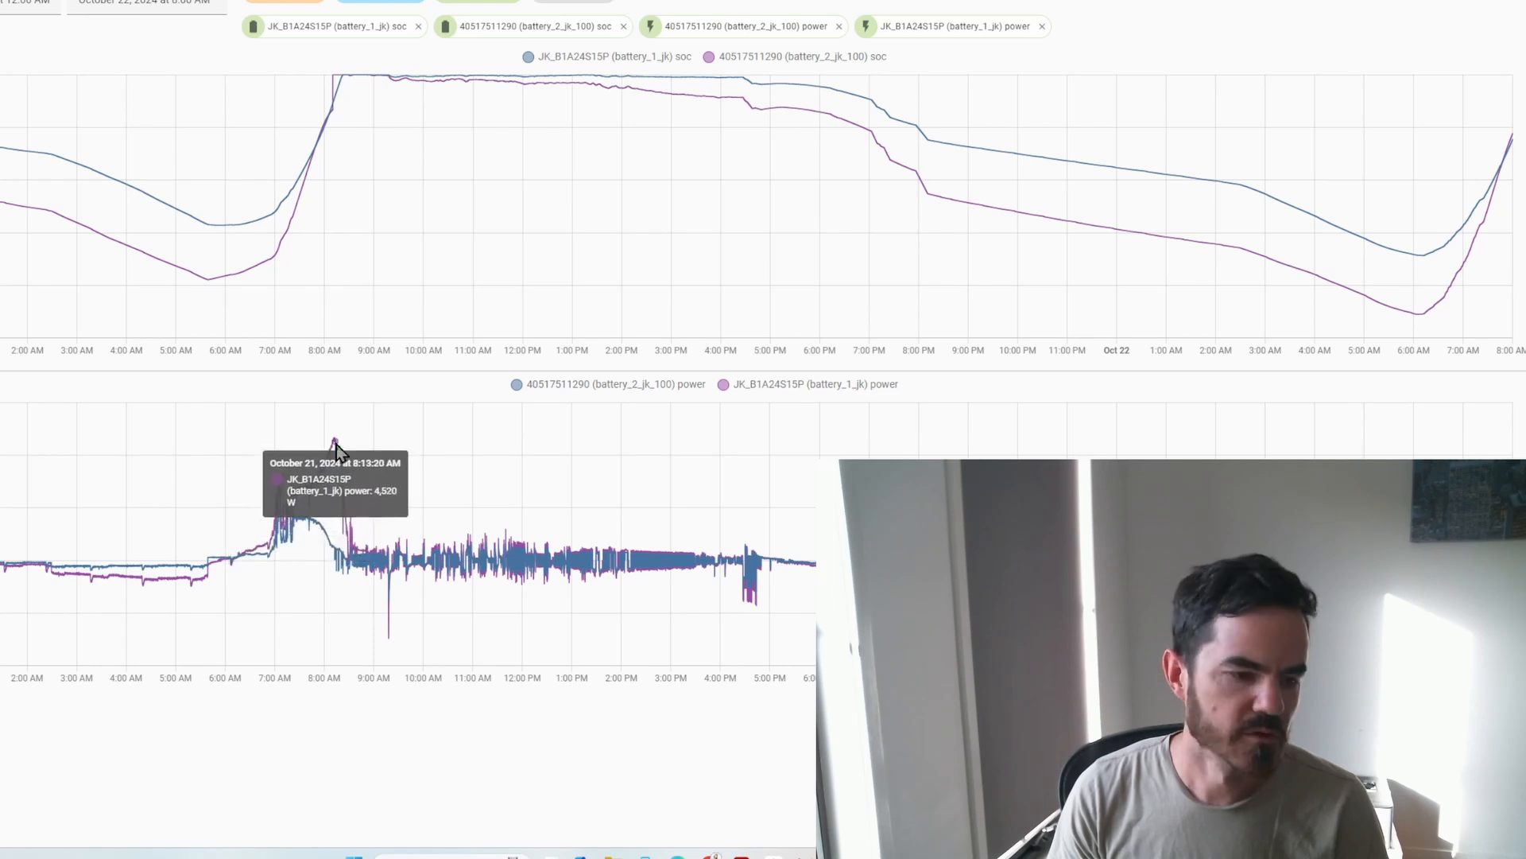
mouse_move(330, 550)
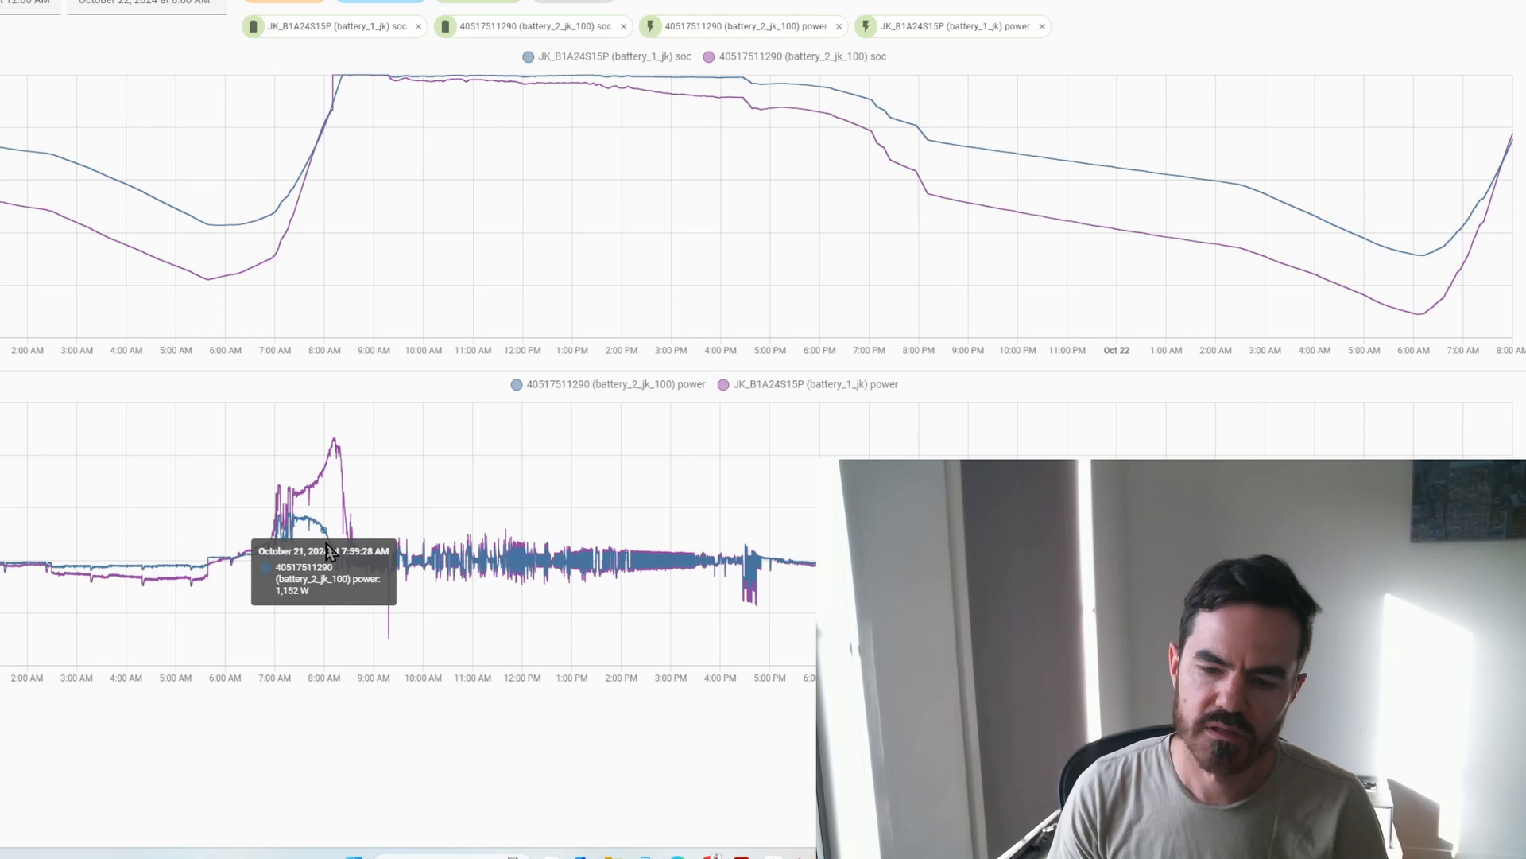
mouse_move(331, 546)
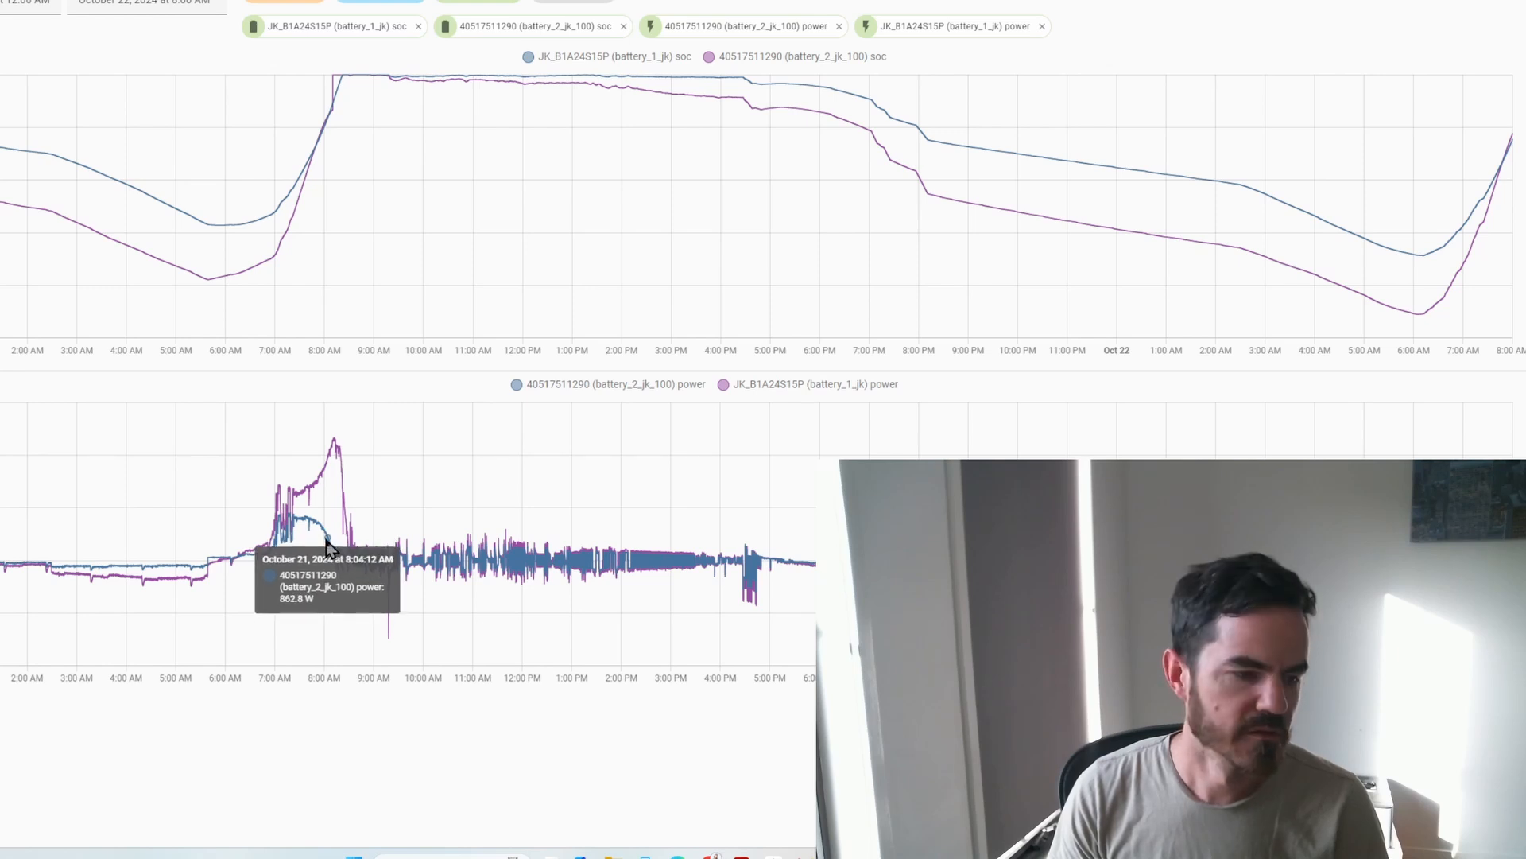
mouse_move(315, 529)
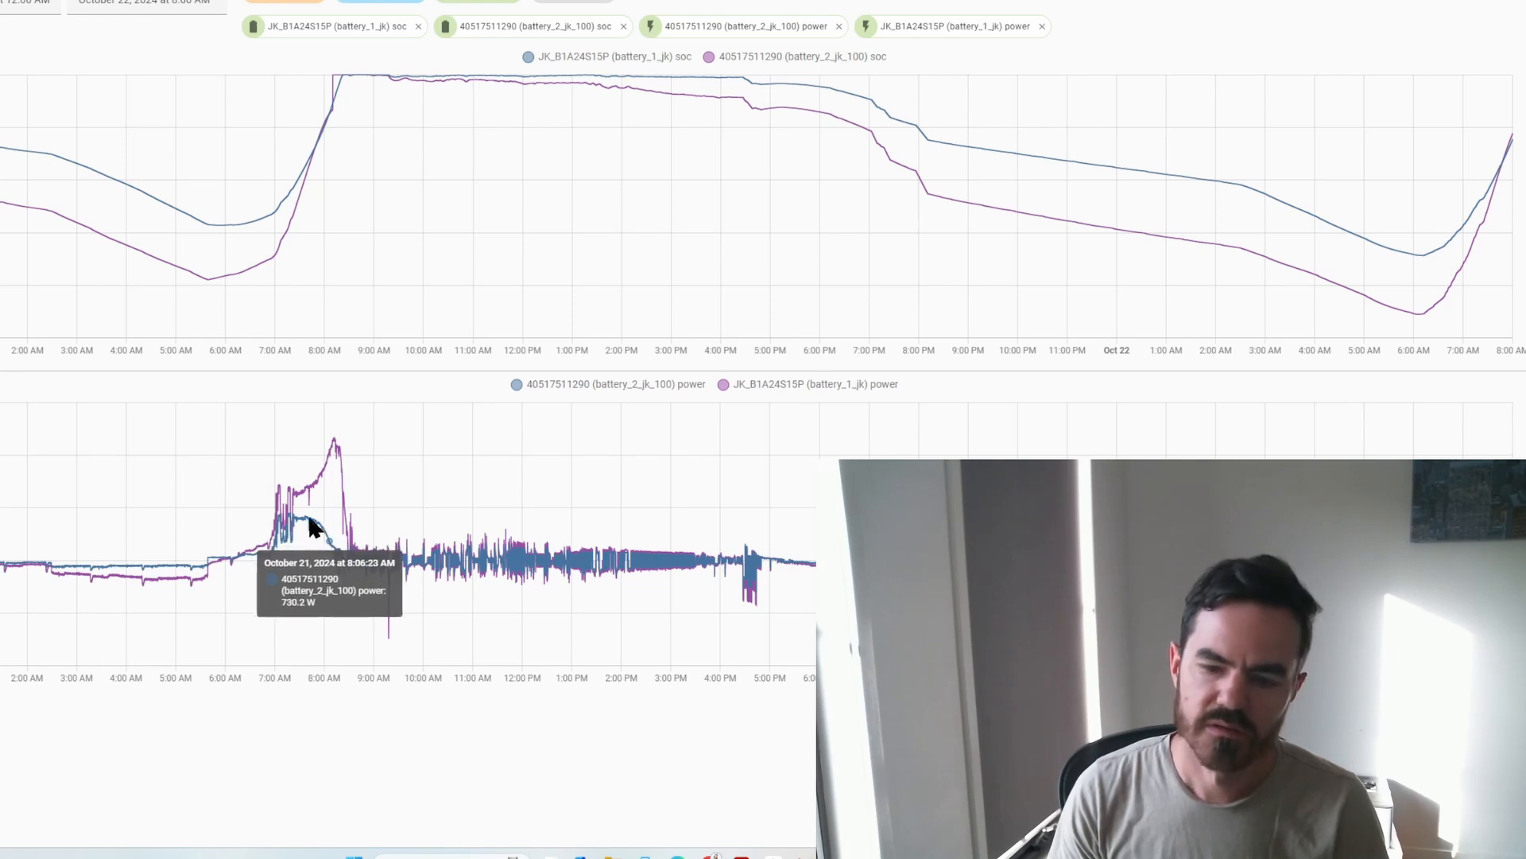
mouse_move(321, 534)
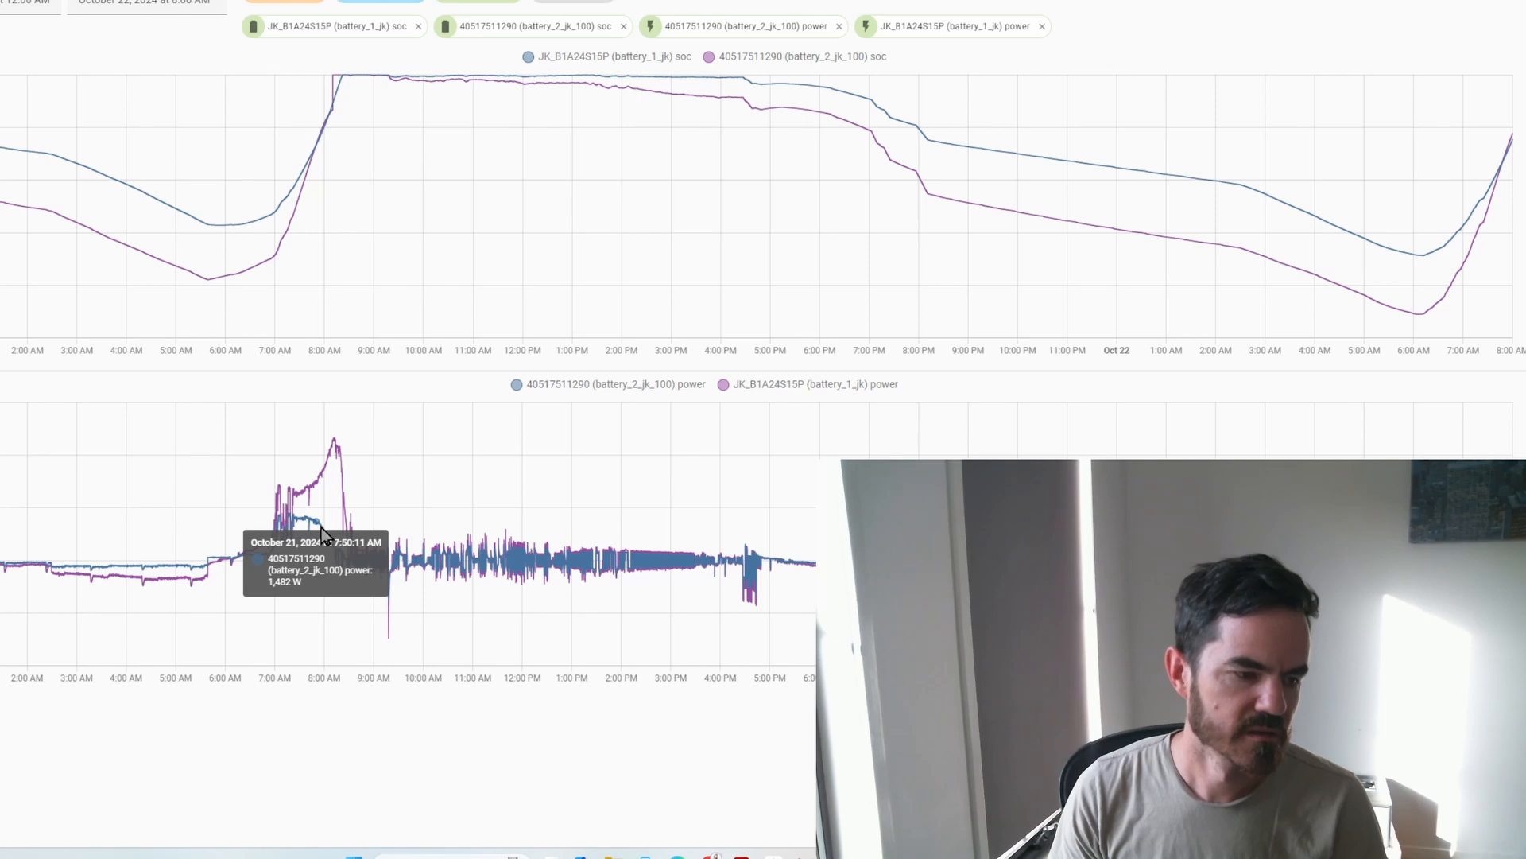
mouse_move(335, 463)
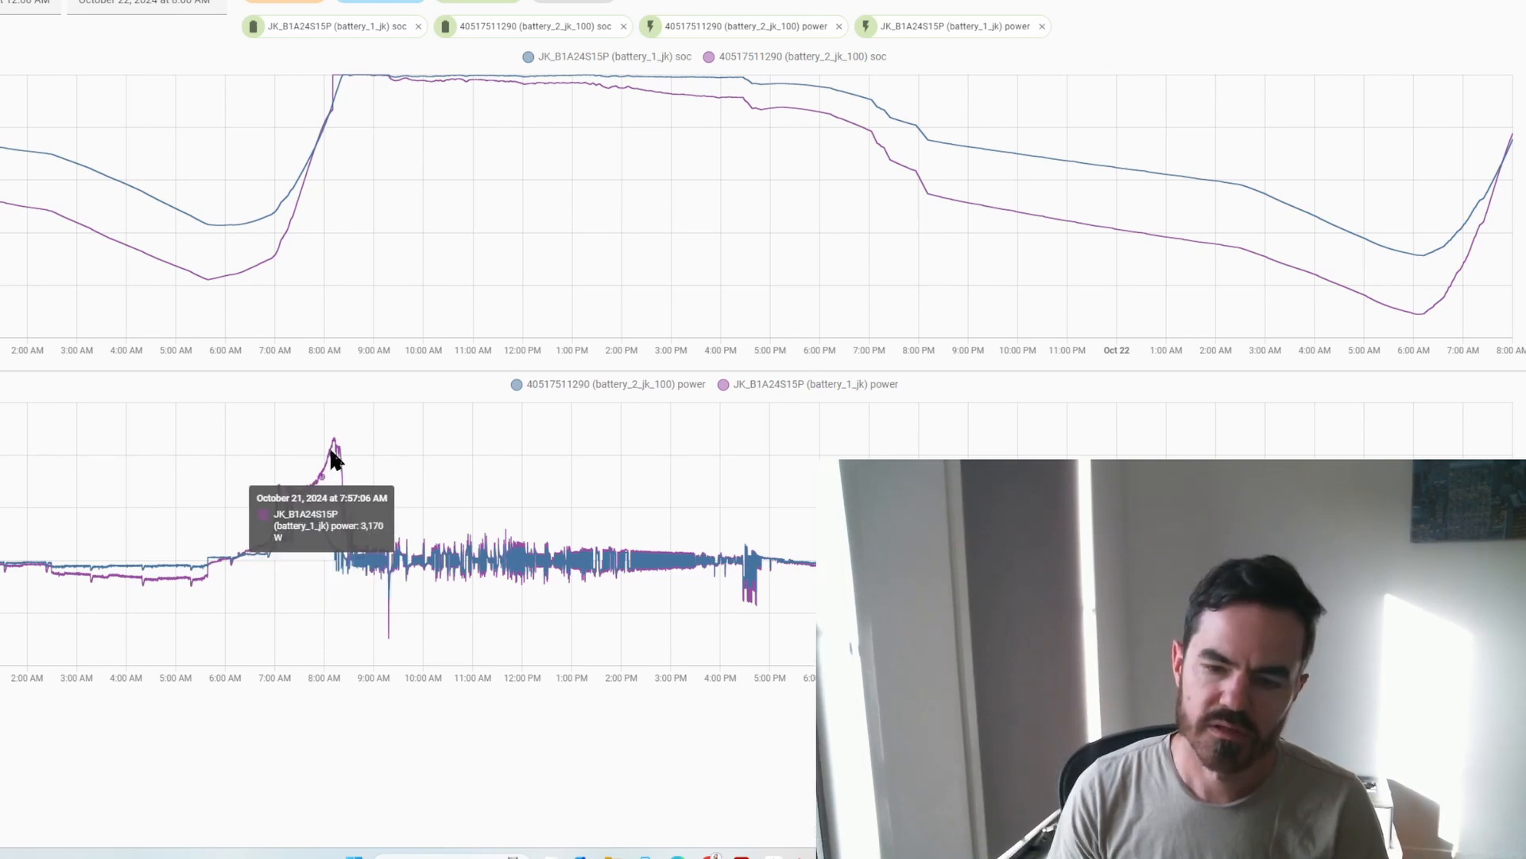
mouse_move(321, 538)
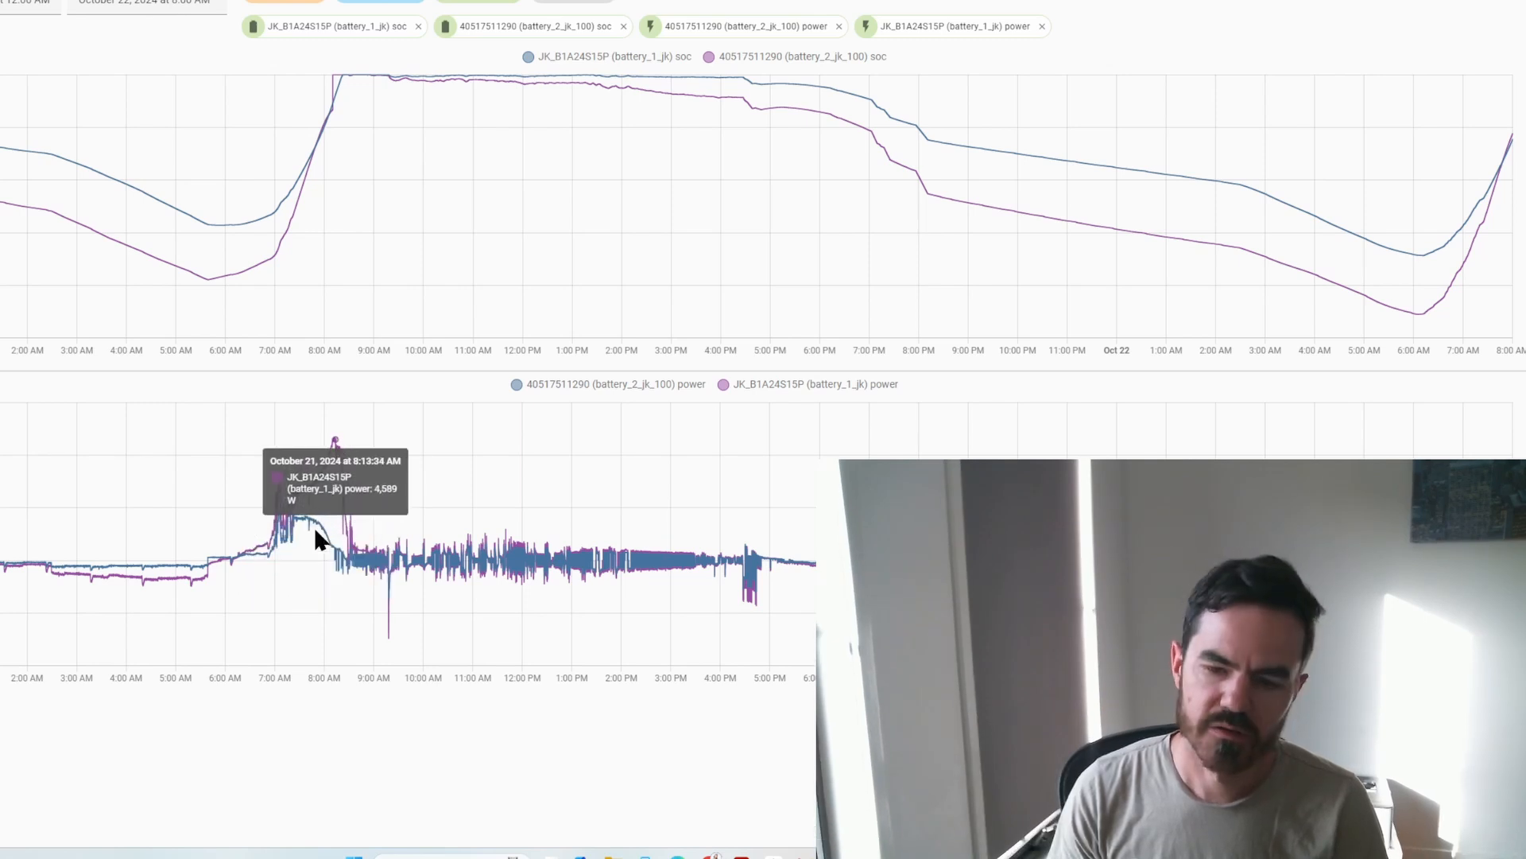
mouse_move(272, 263)
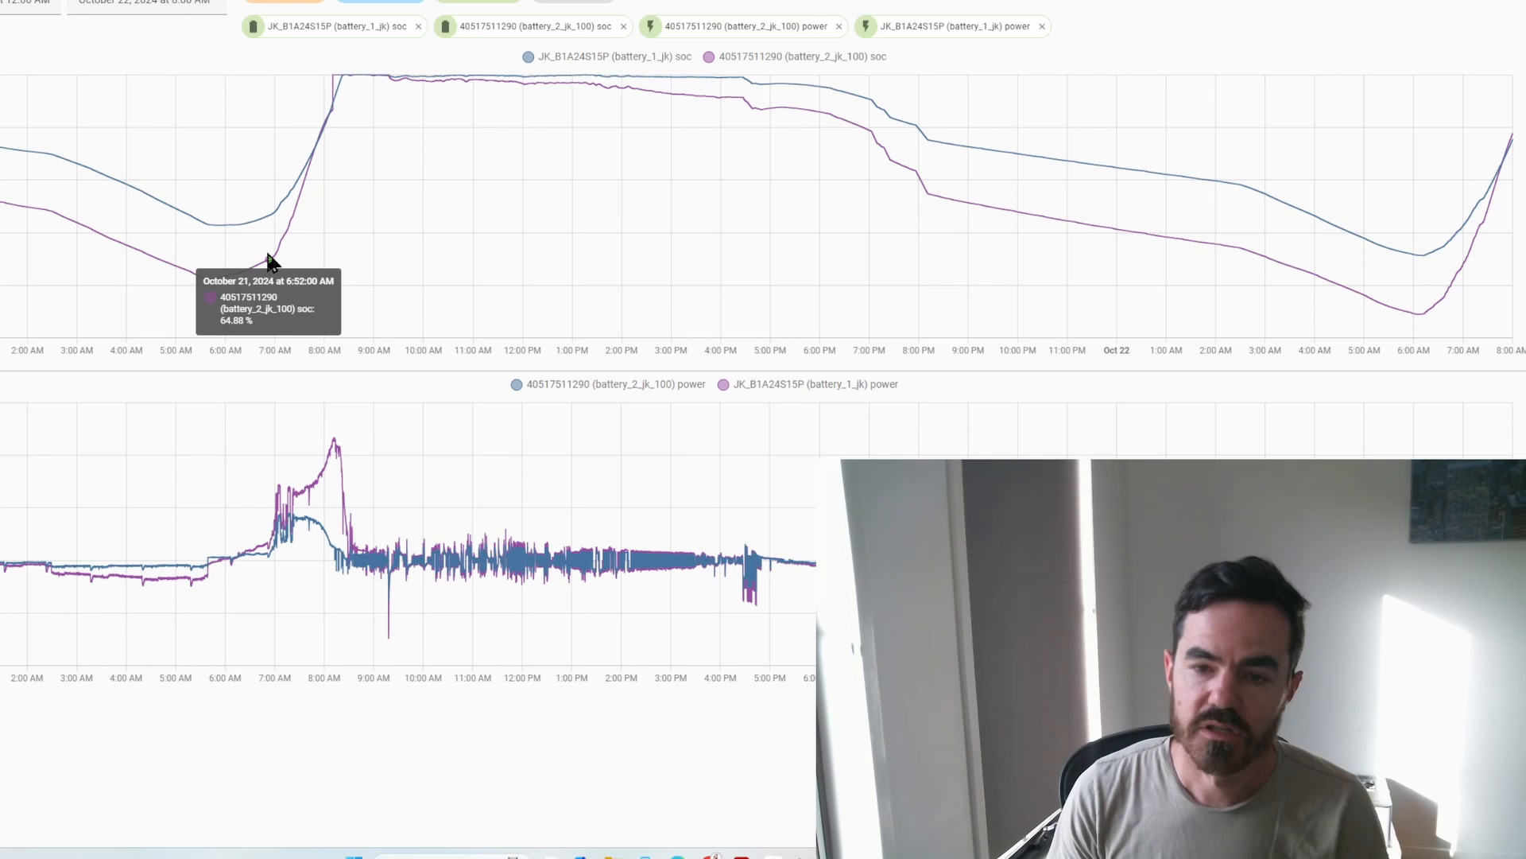
mouse_move(299, 229)
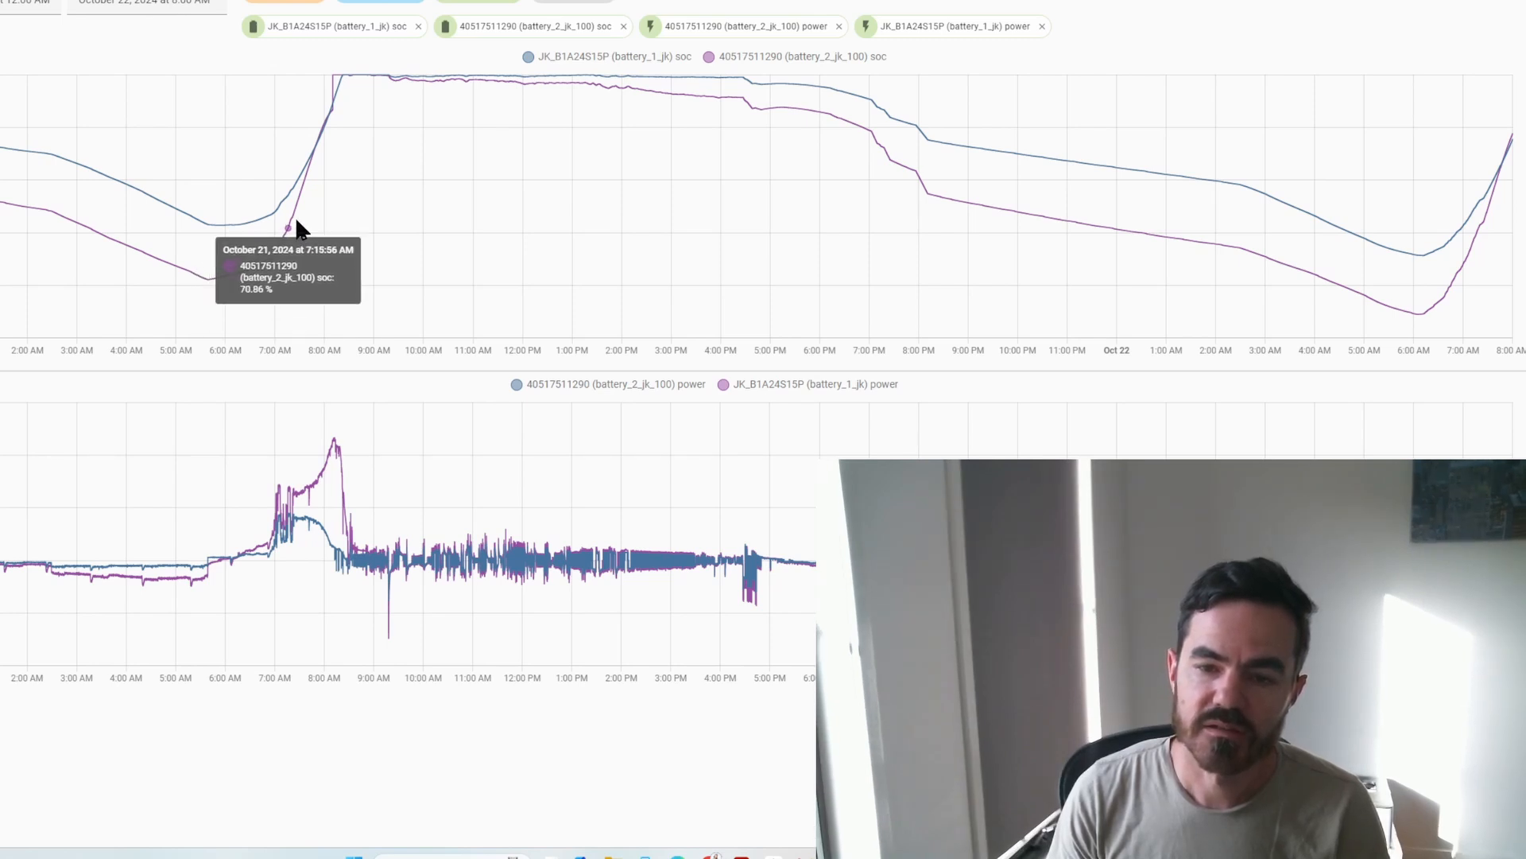
mouse_move(258, 273)
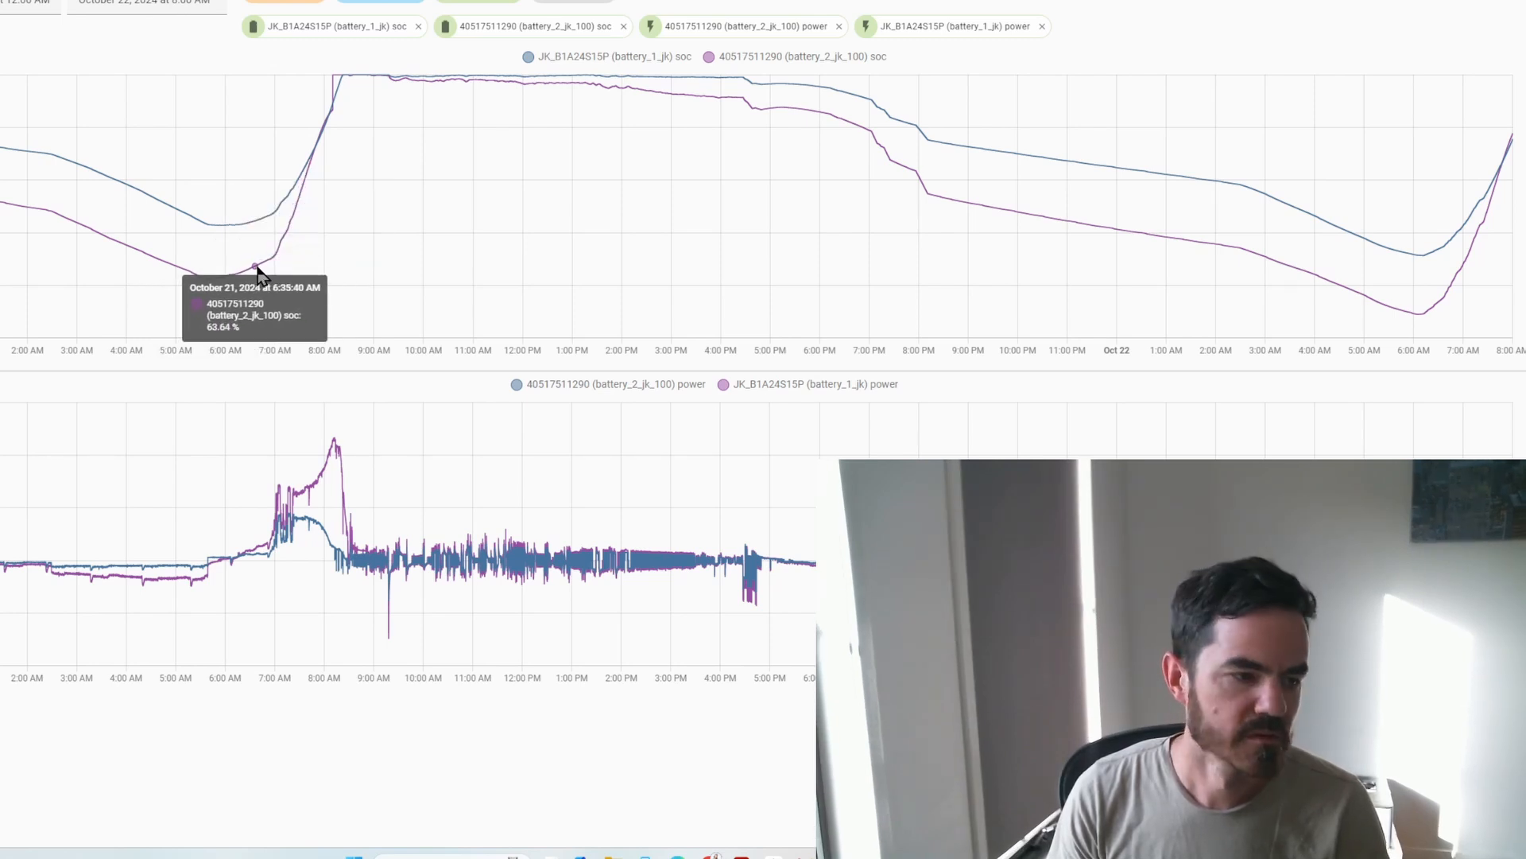
mouse_move(276, 283)
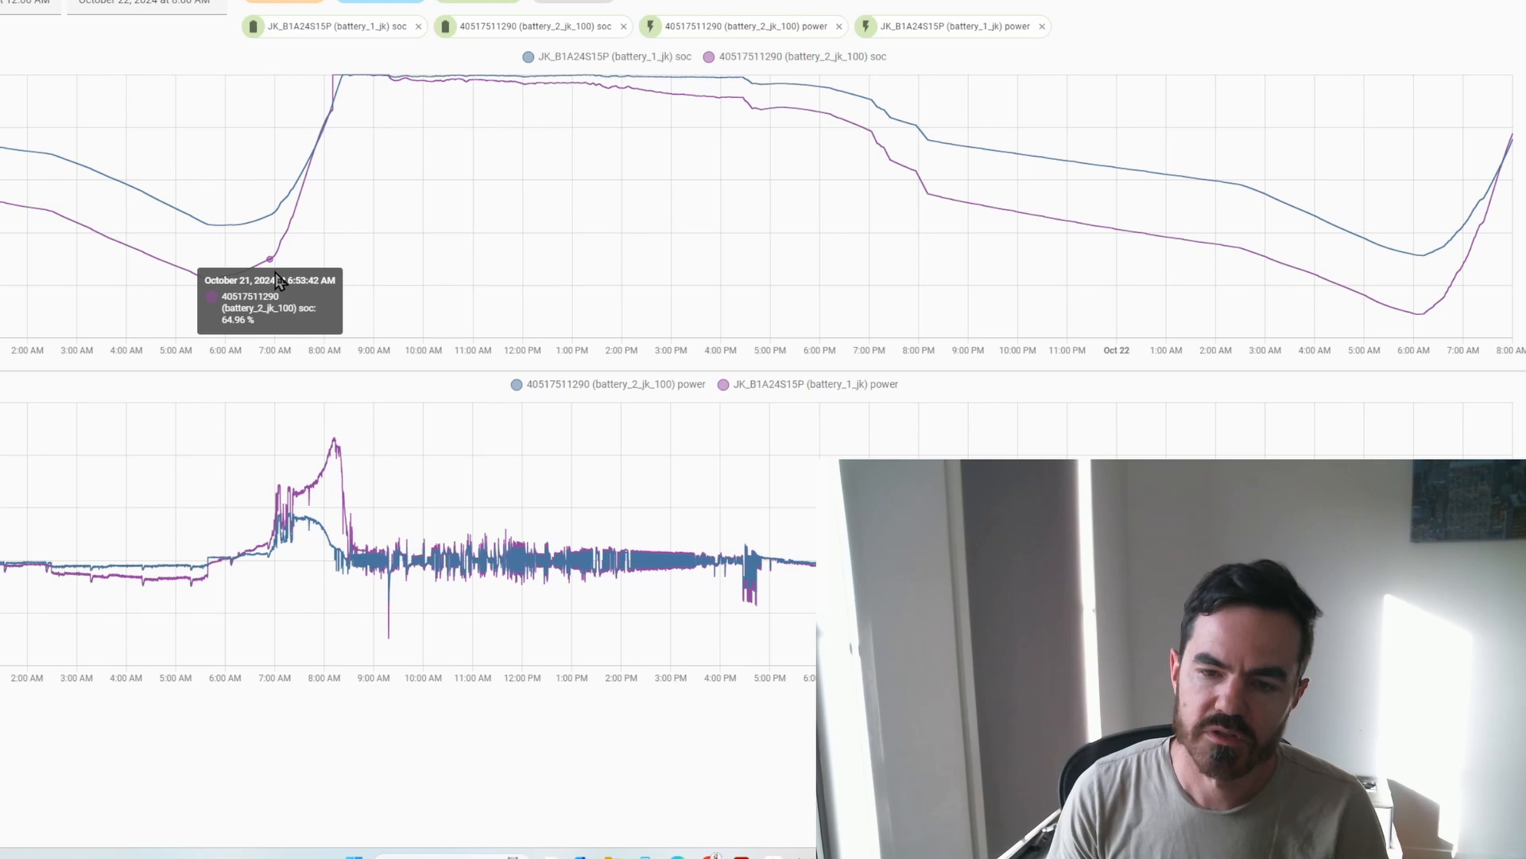
mouse_move(316, 181)
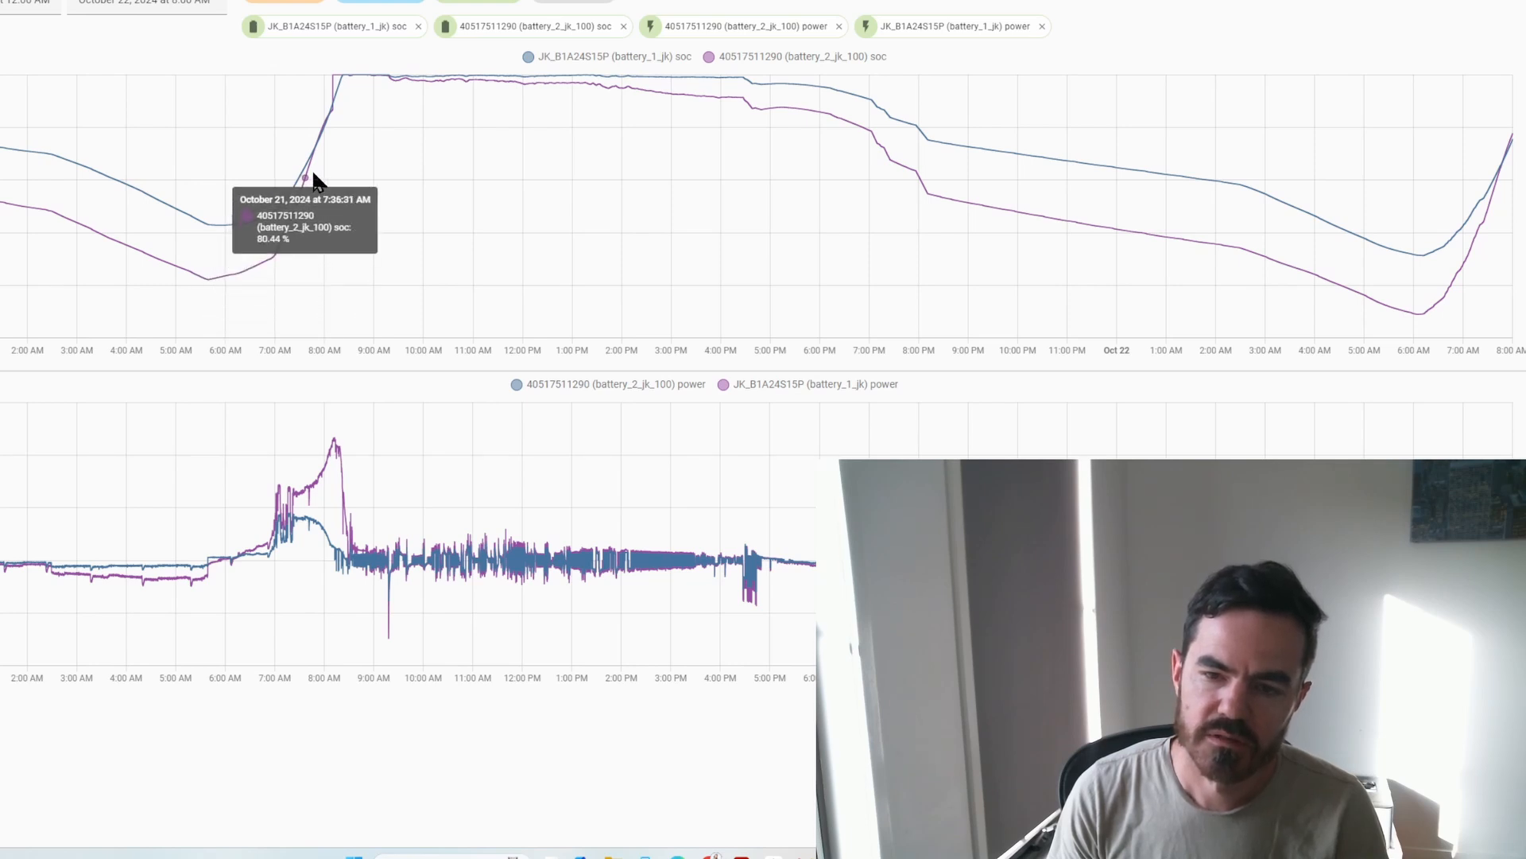
mouse_move(319, 161)
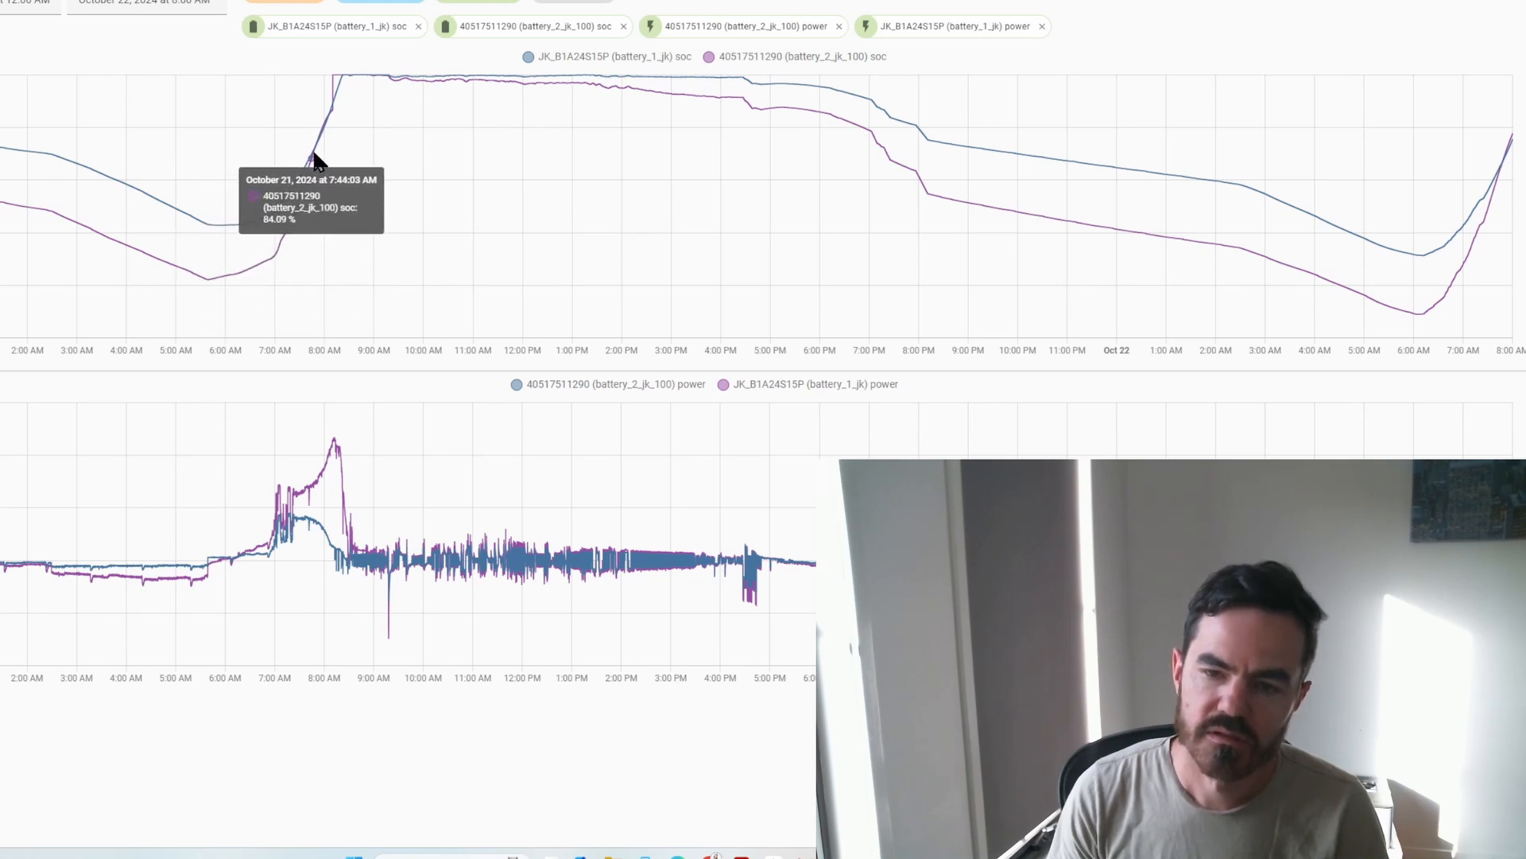
mouse_move(324, 160)
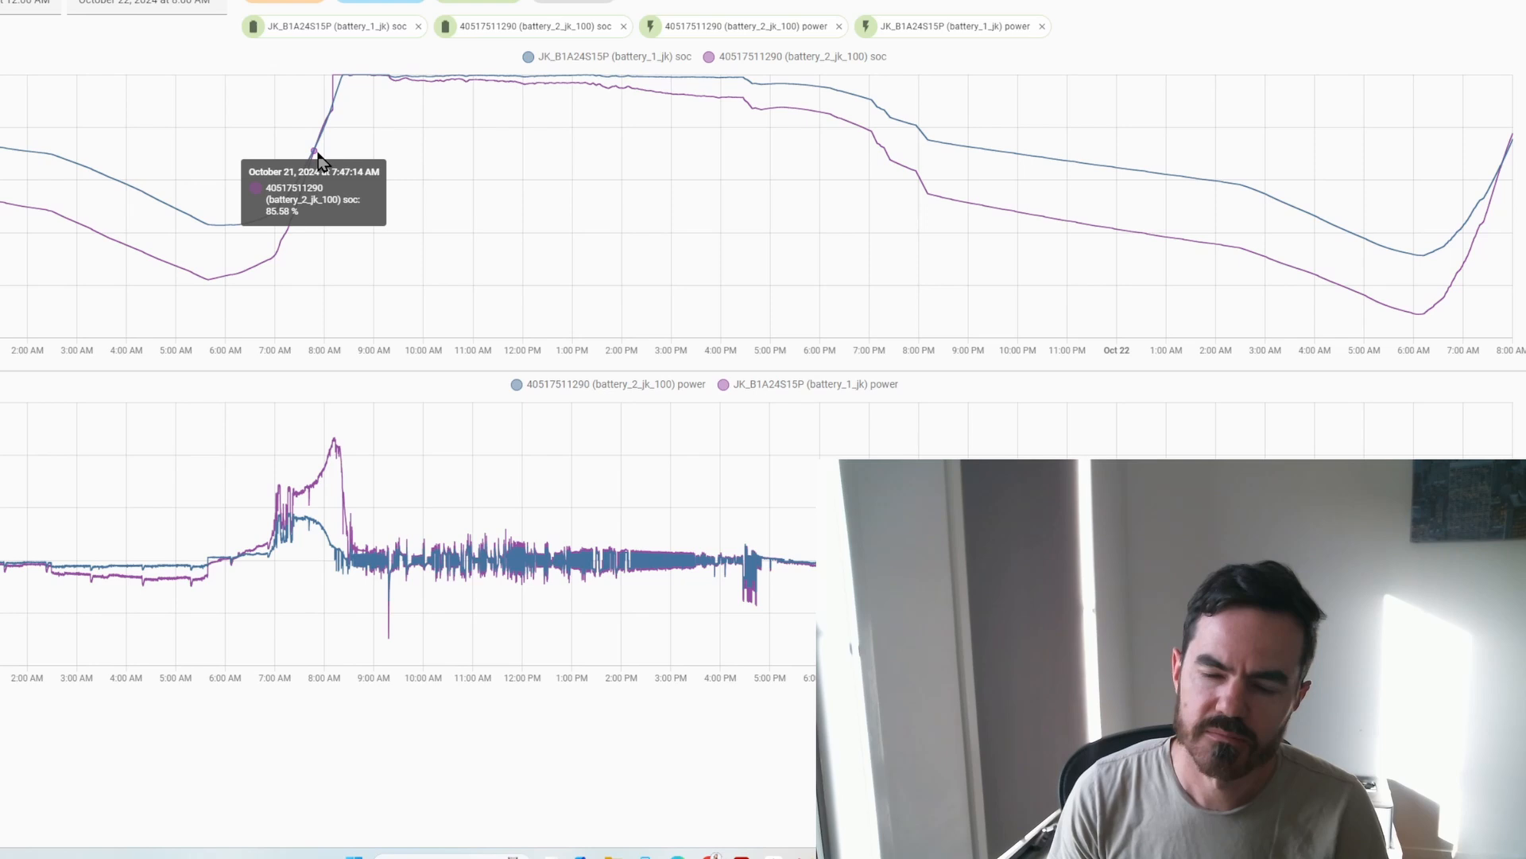
mouse_move(334, 107)
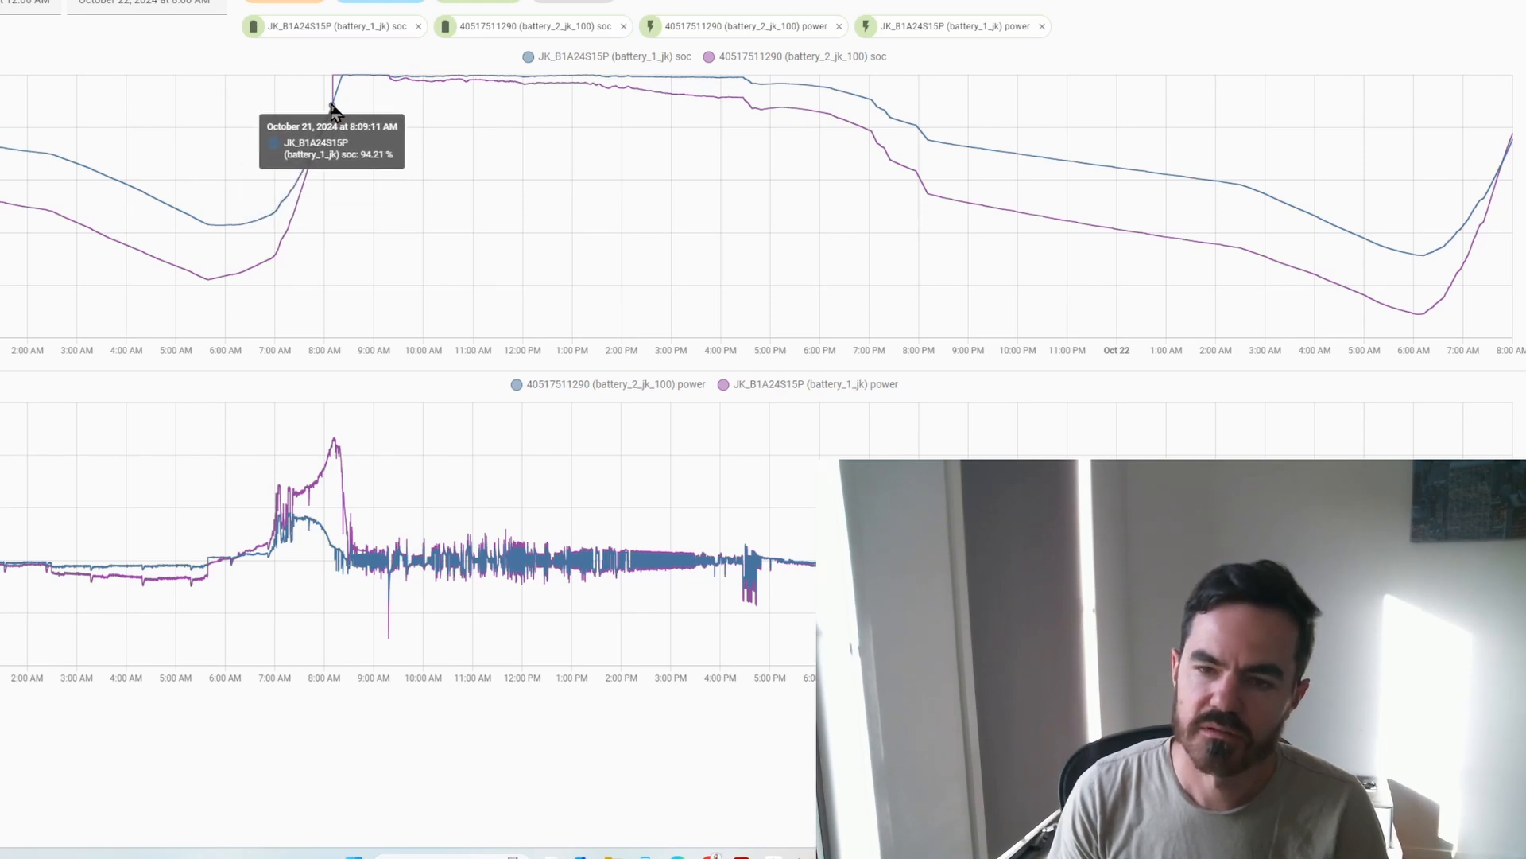
mouse_move(335, 95)
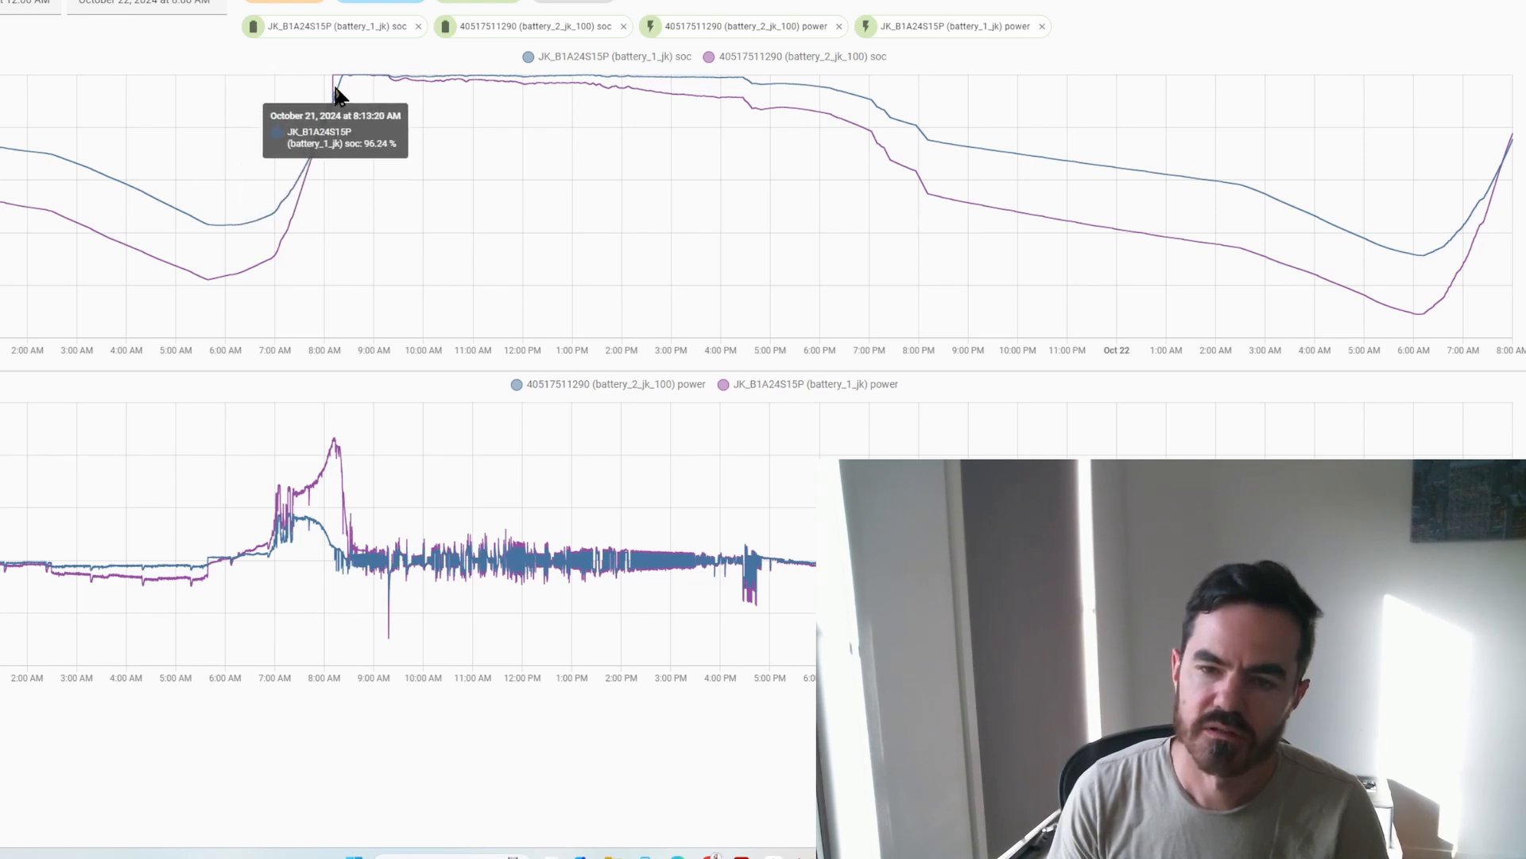
mouse_move(338, 86)
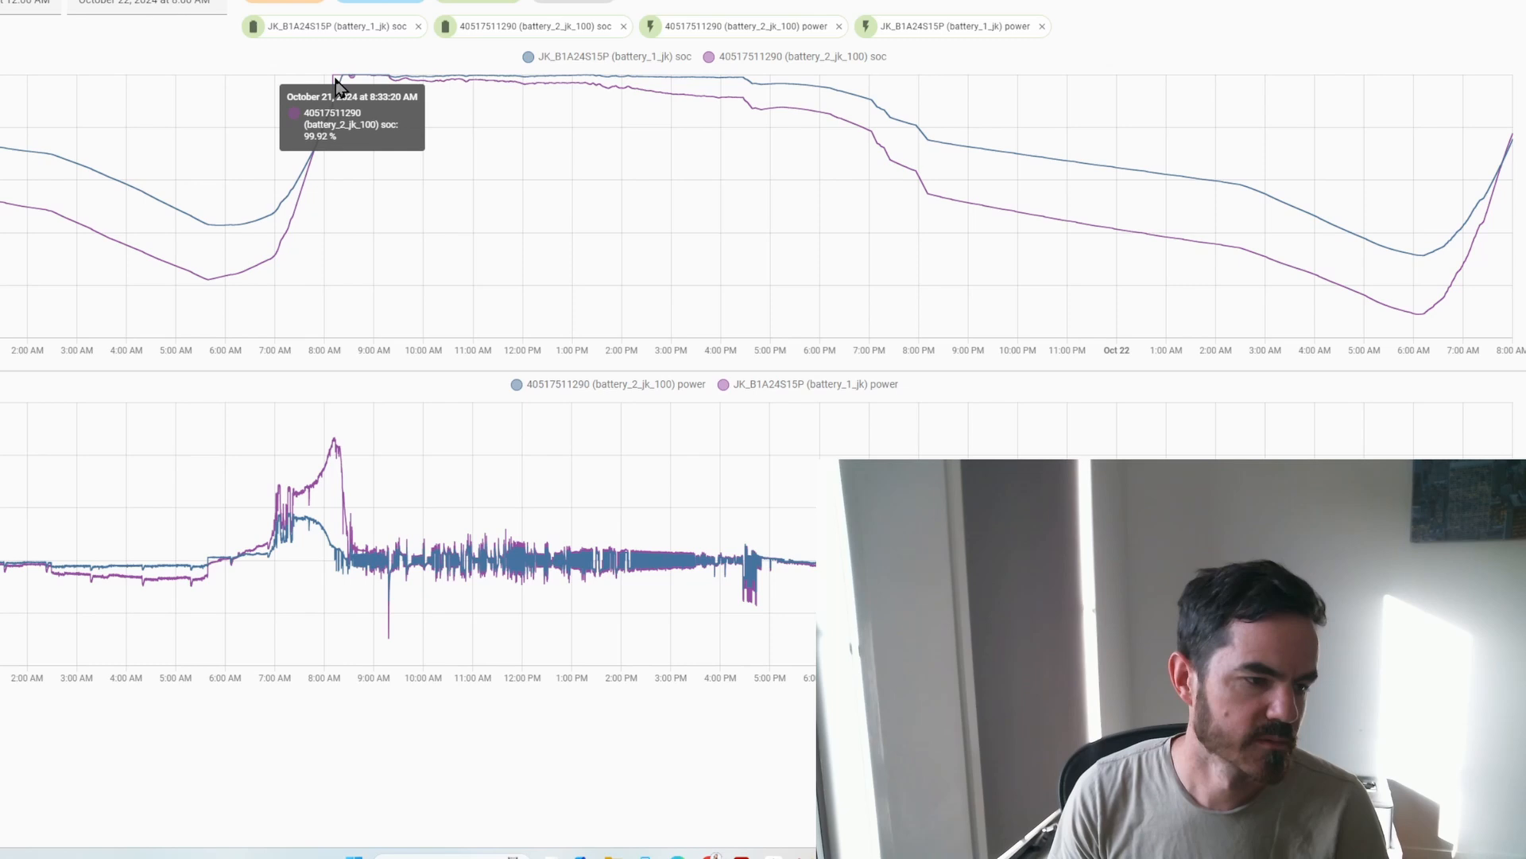
mouse_move(434, 279)
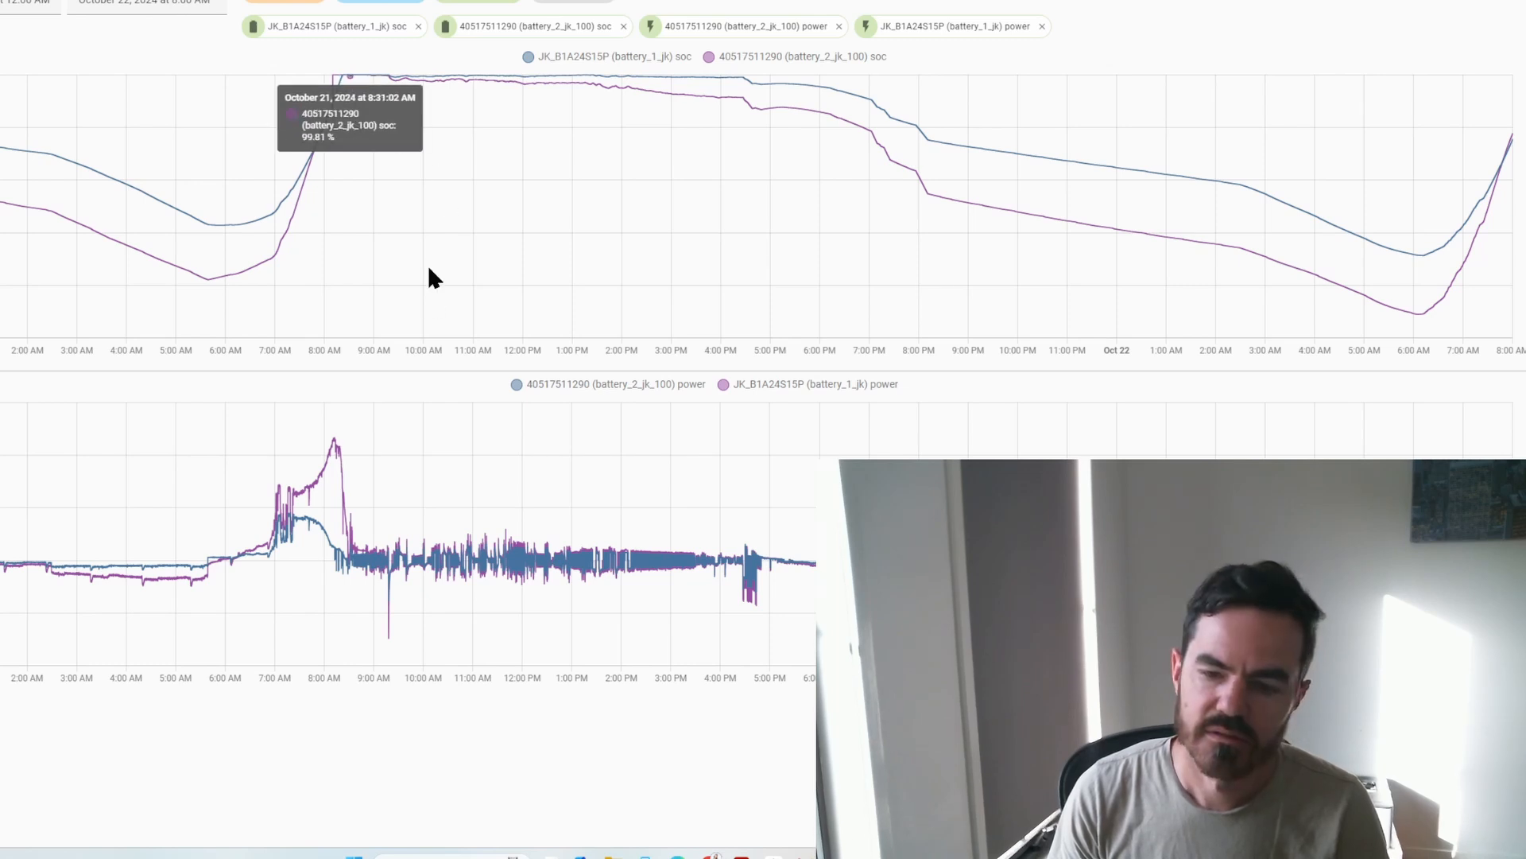
mouse_move(330, 555)
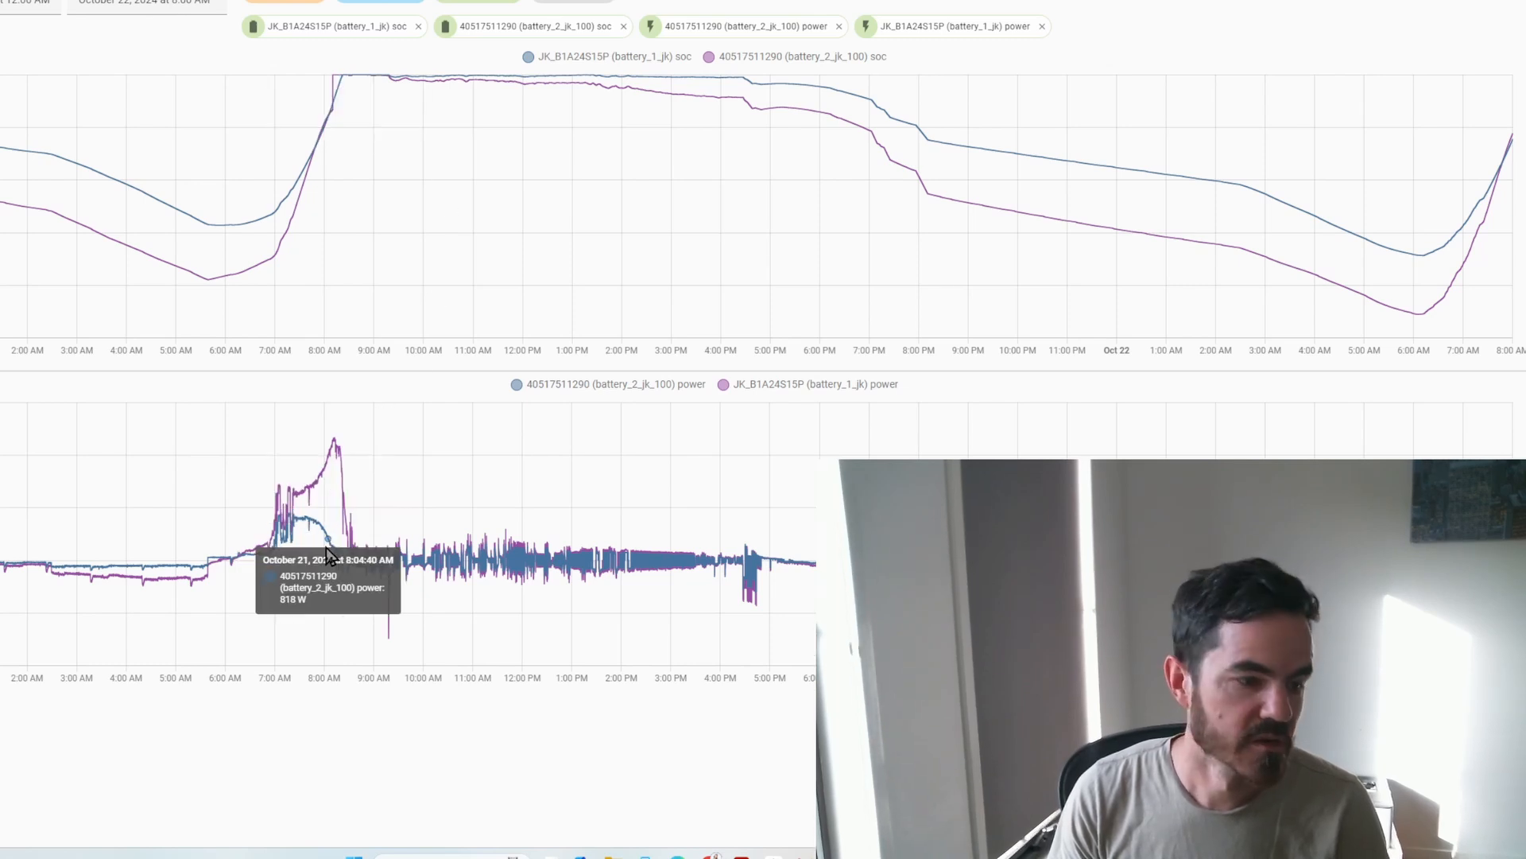
mouse_move(351, 568)
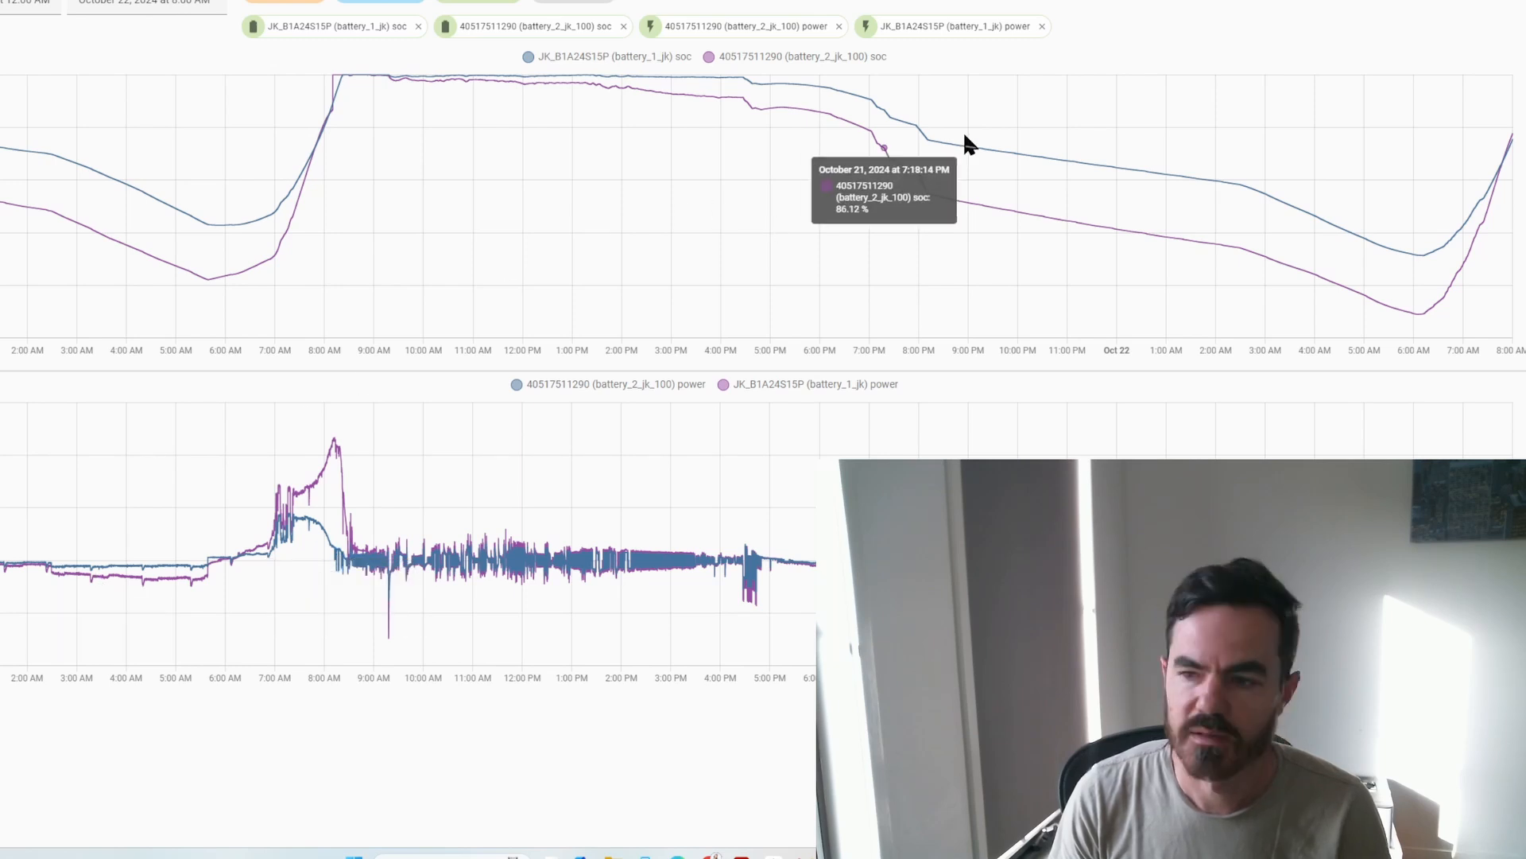
mouse_move(1019, 212)
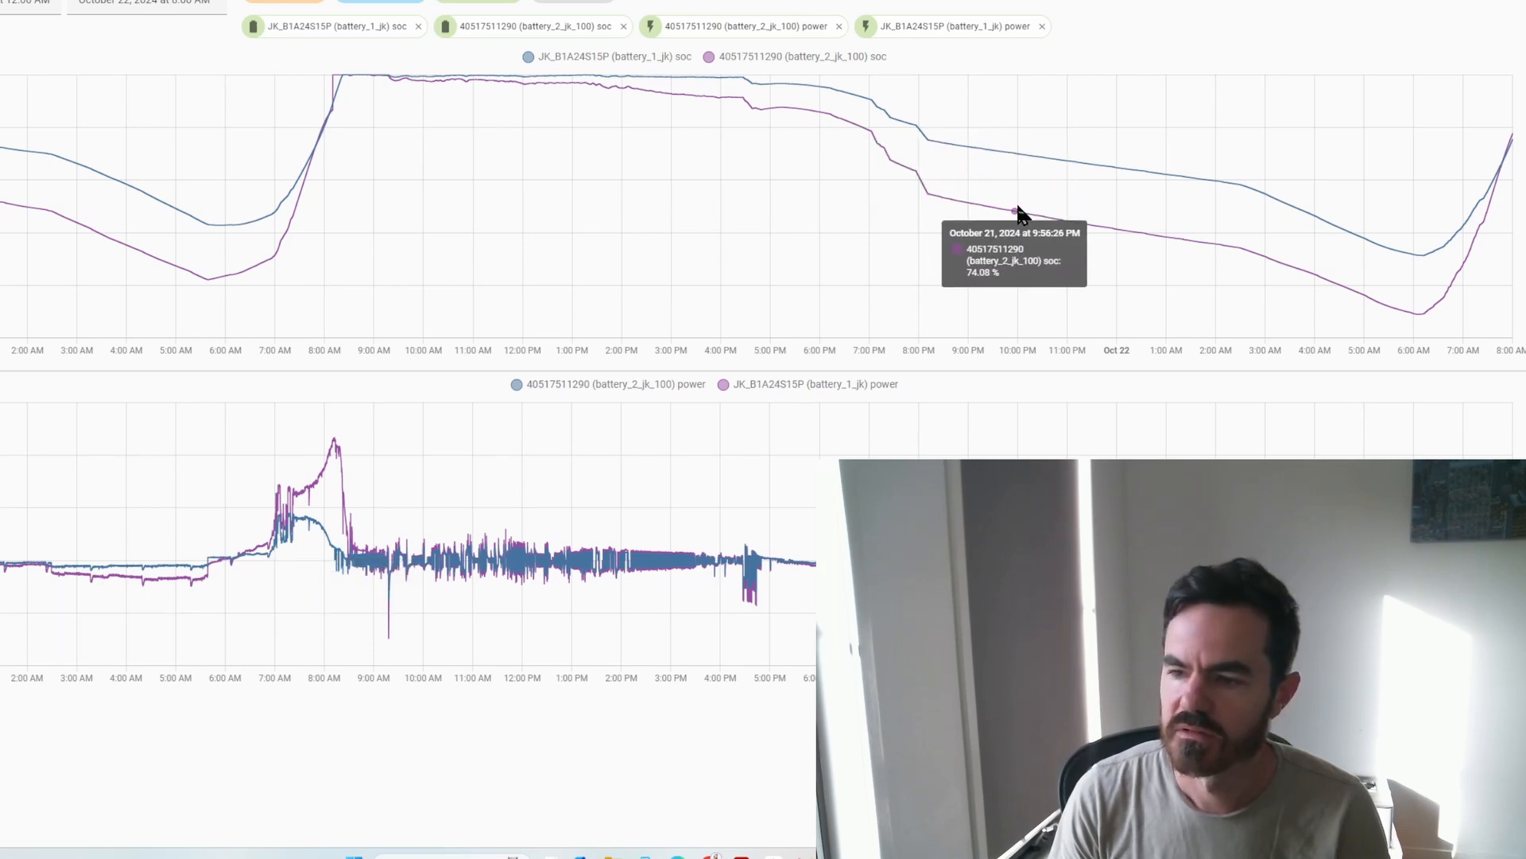
mouse_move(1284, 271)
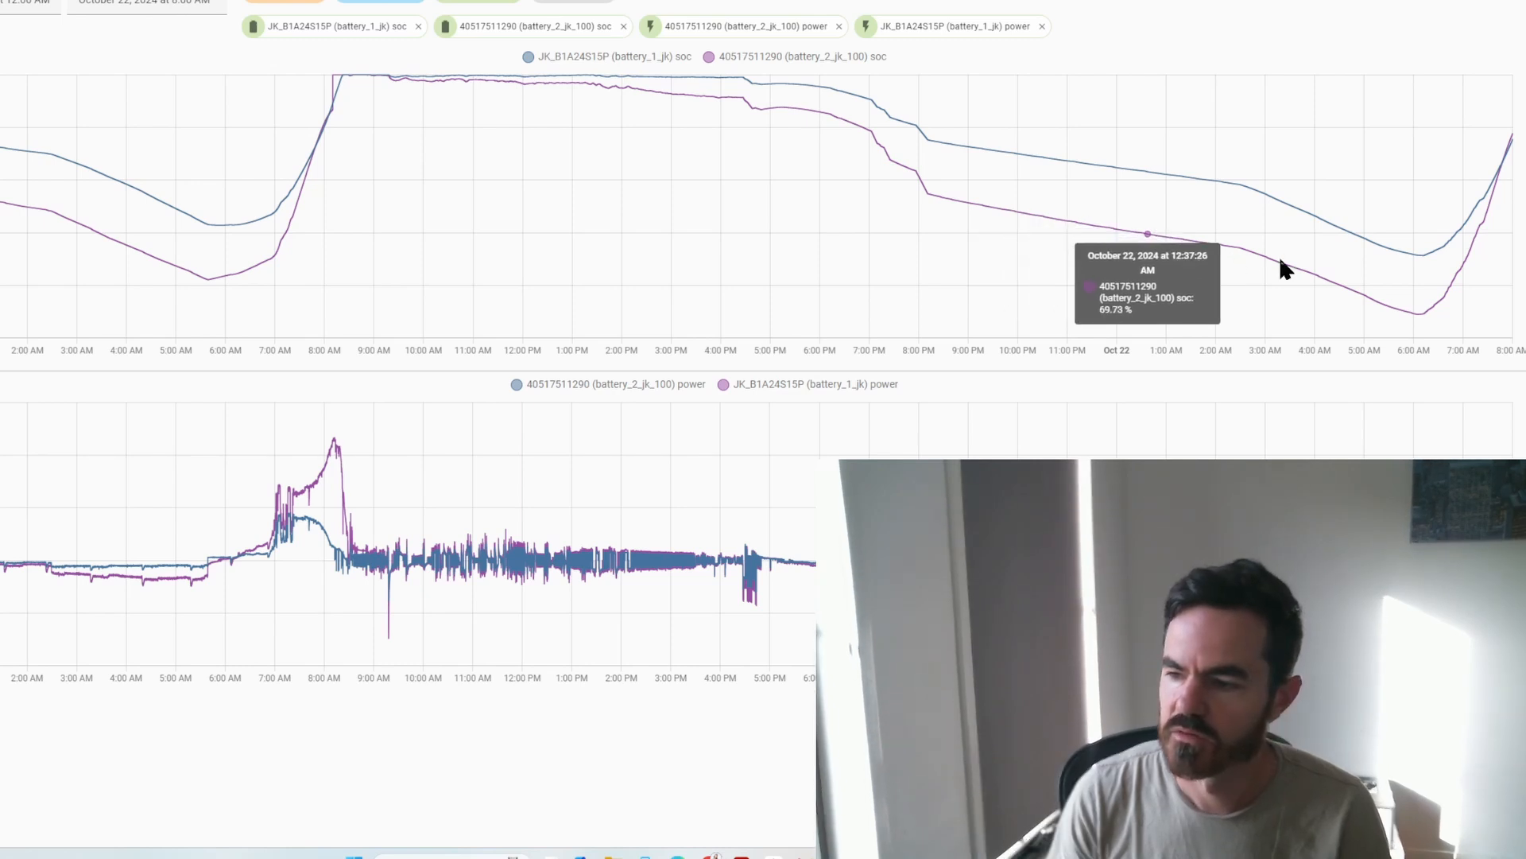
mouse_move(1423, 324)
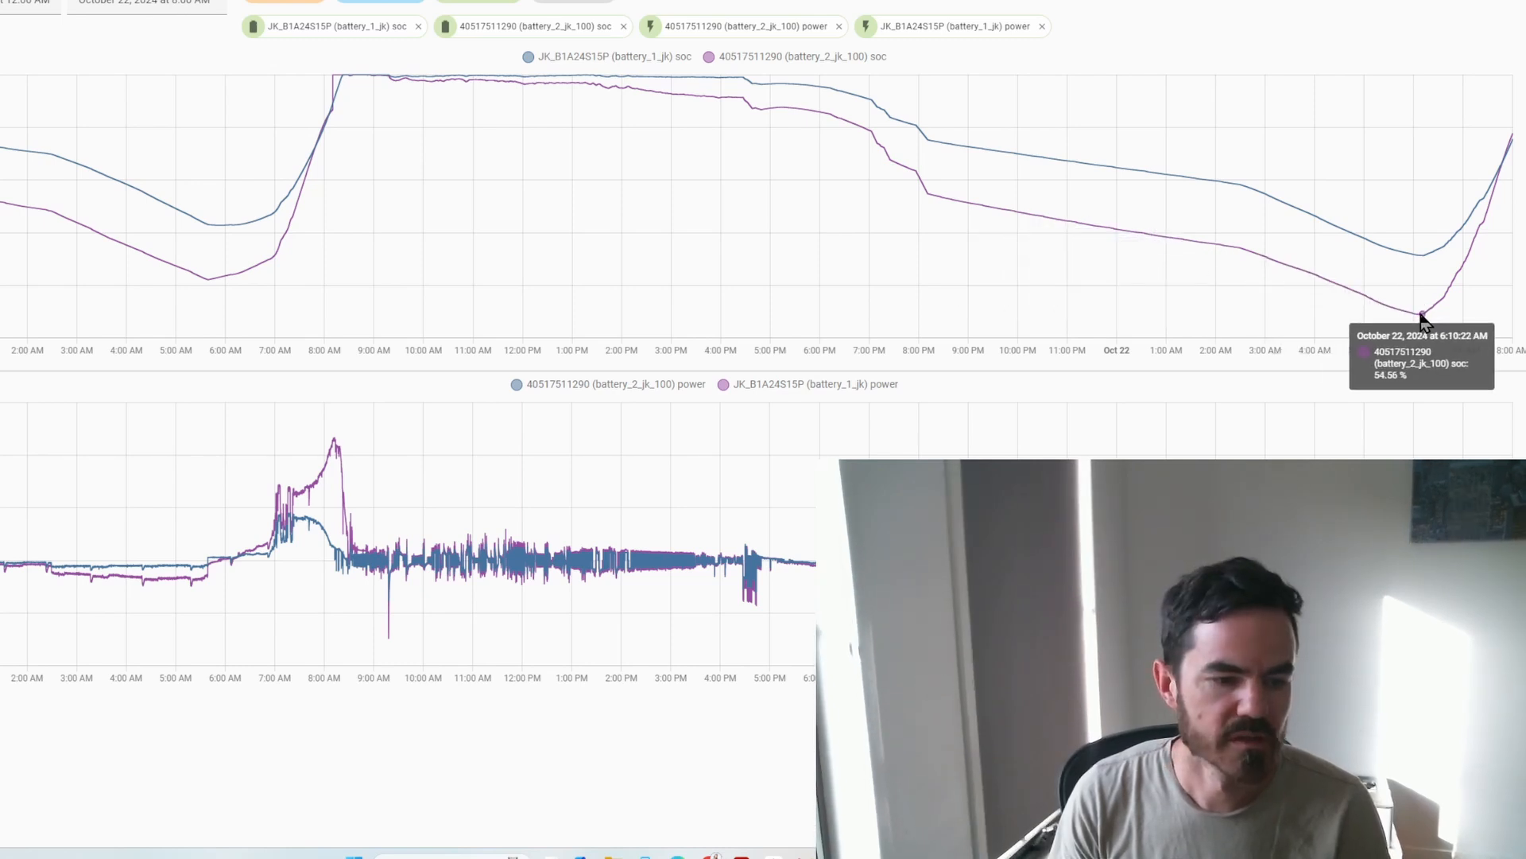
mouse_move(1284, 316)
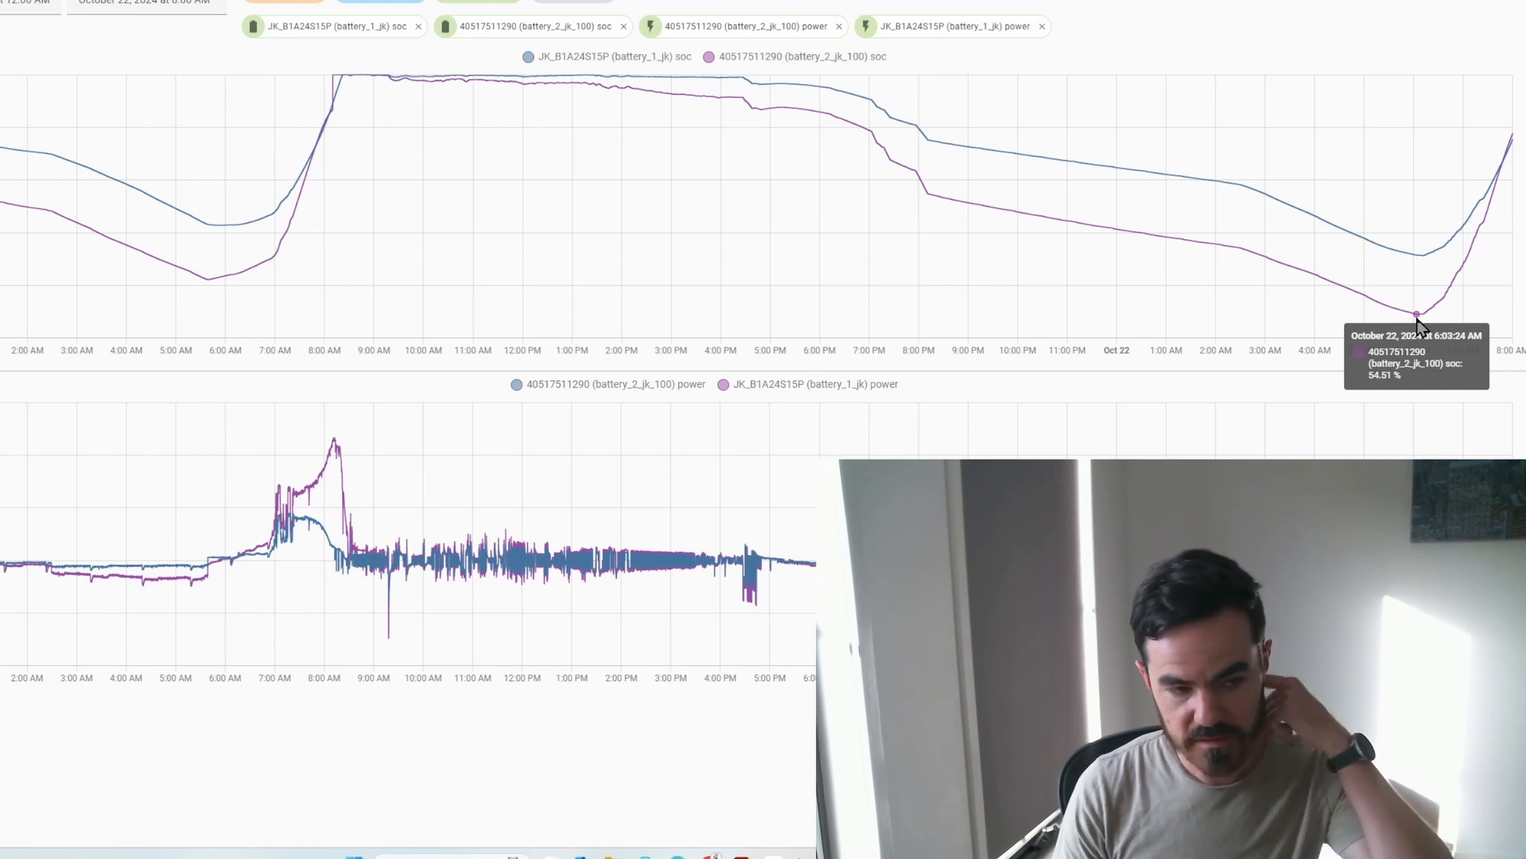
mouse_move(1418, 256)
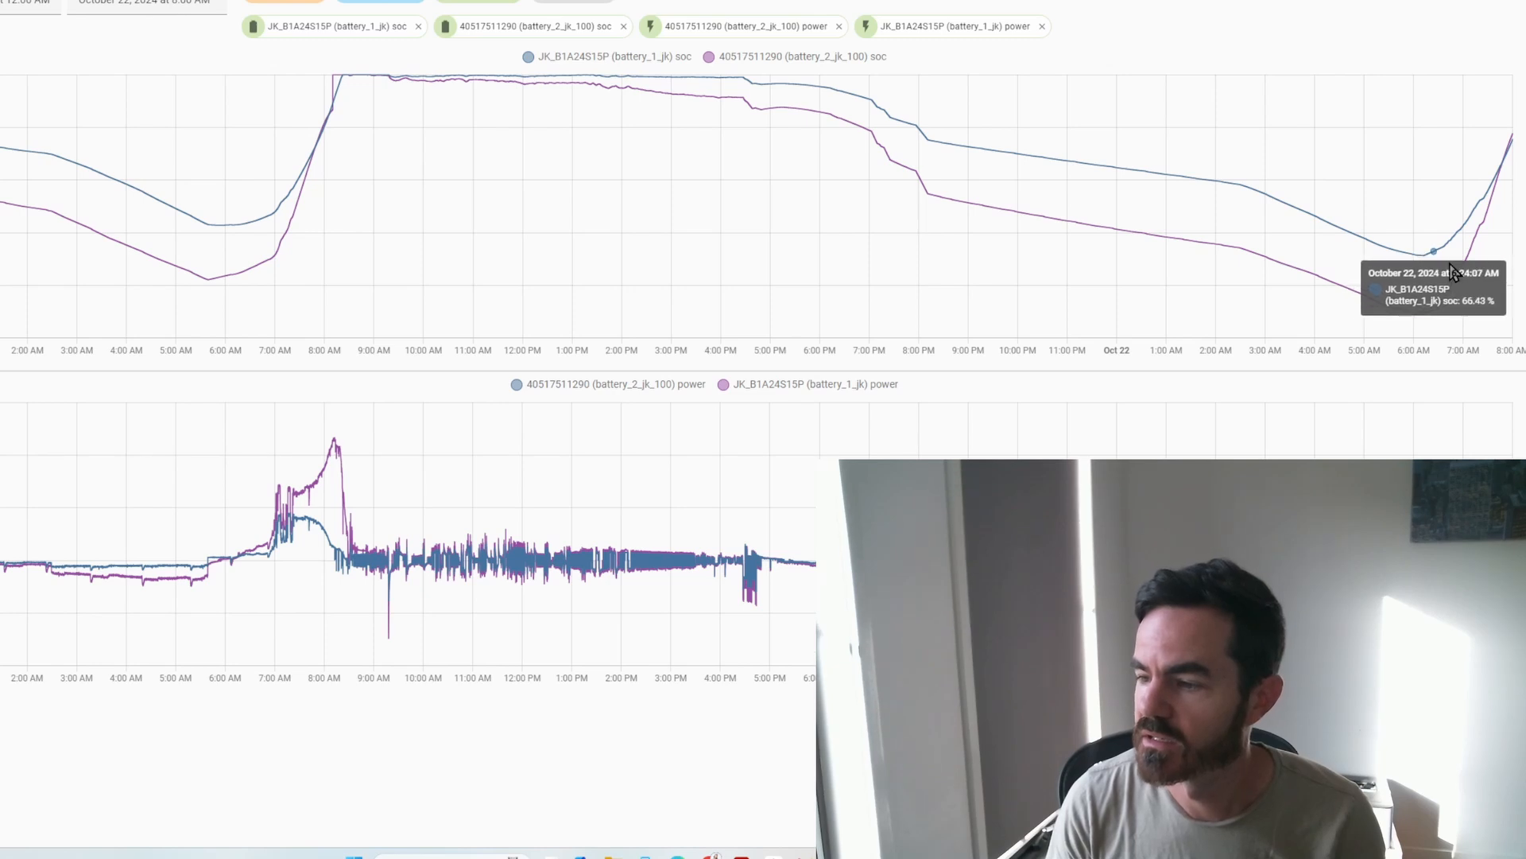
mouse_move(1504, 160)
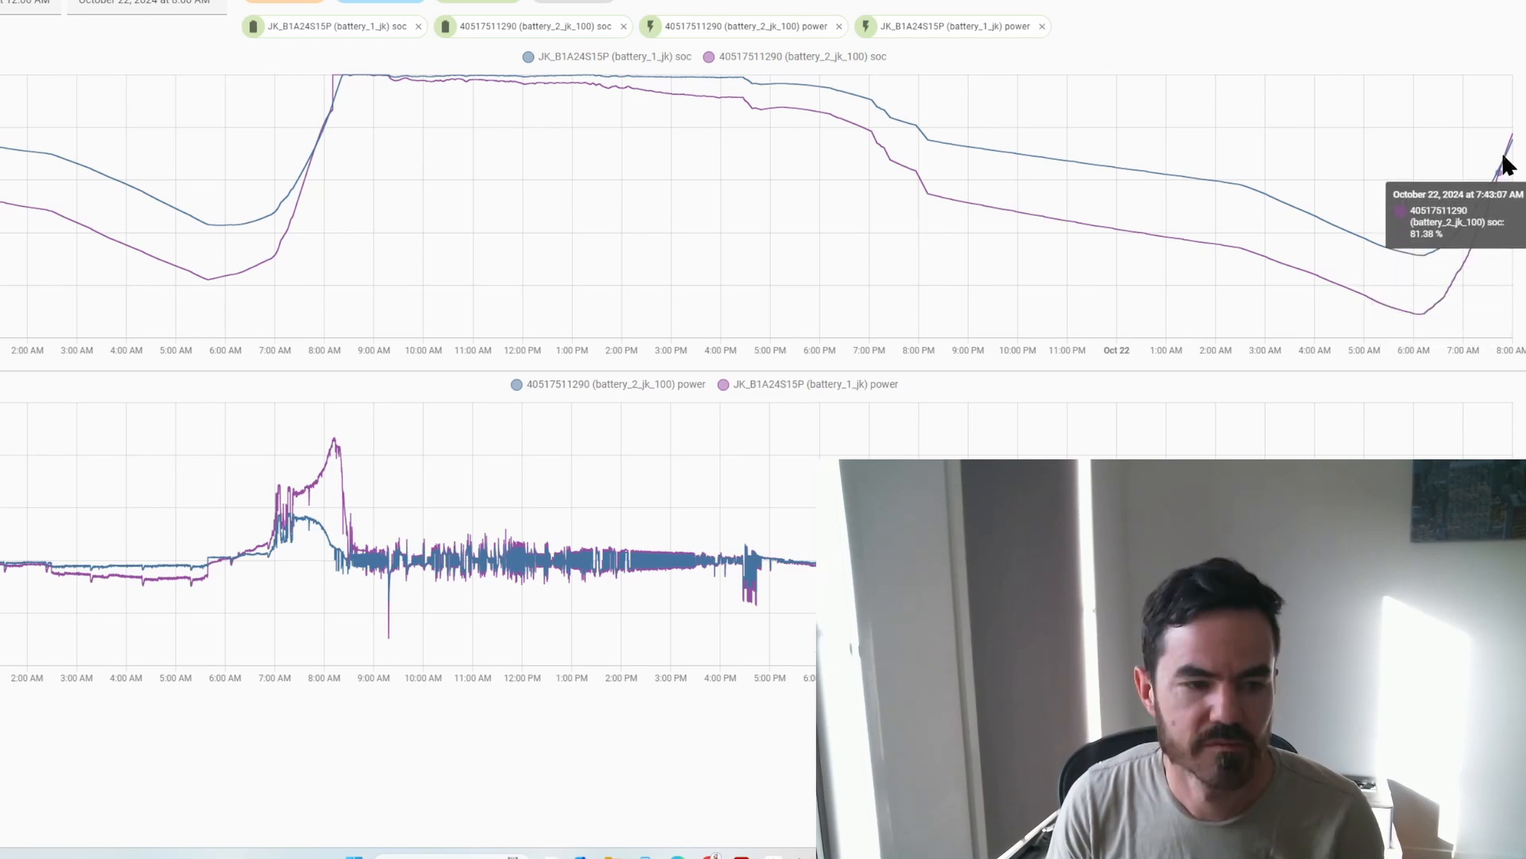
mouse_move(175, 263)
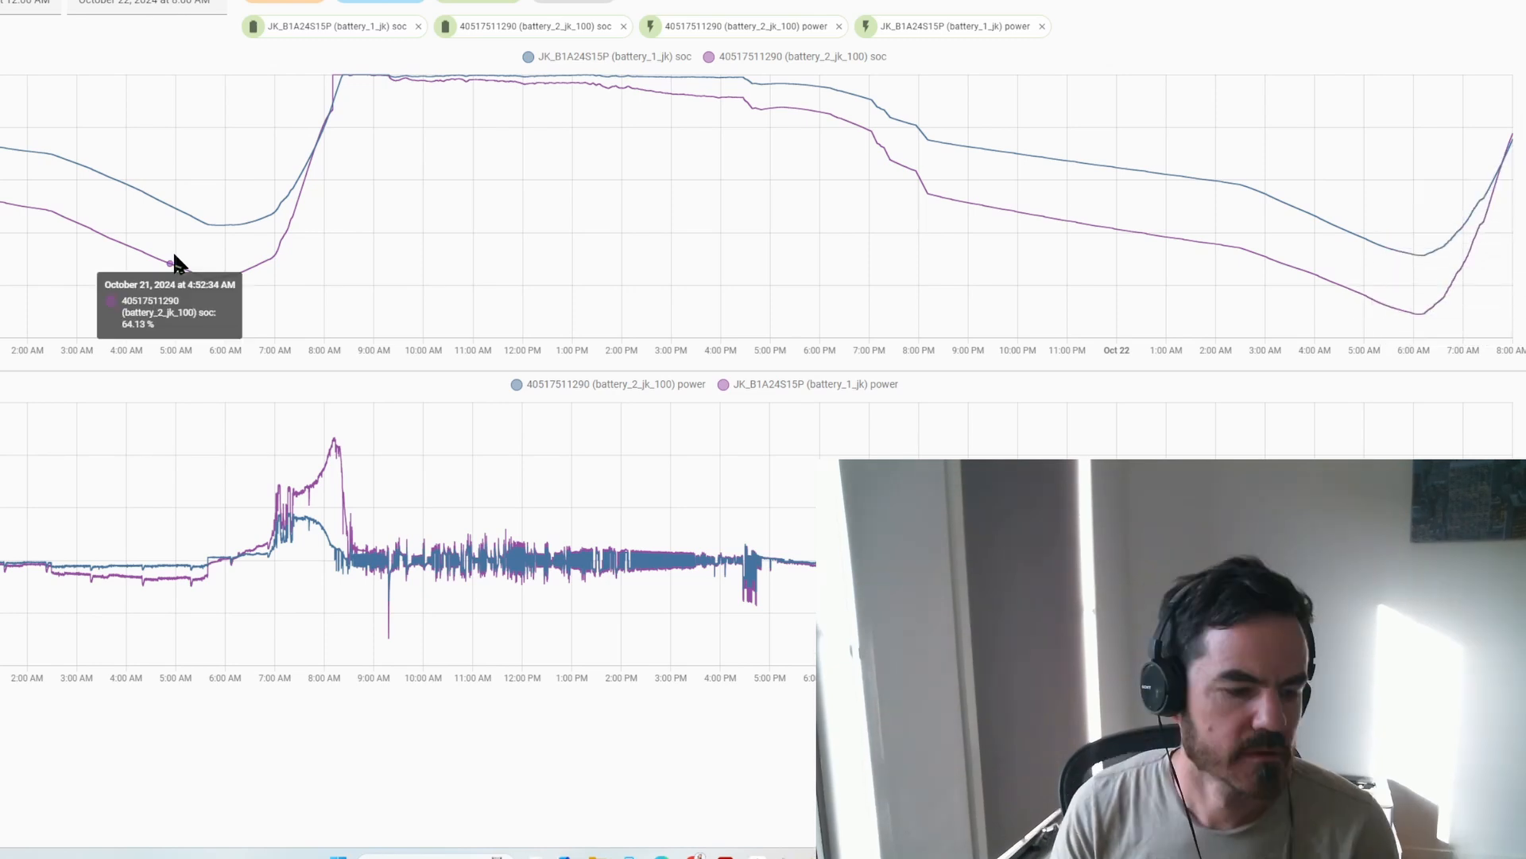
mouse_move(115, 276)
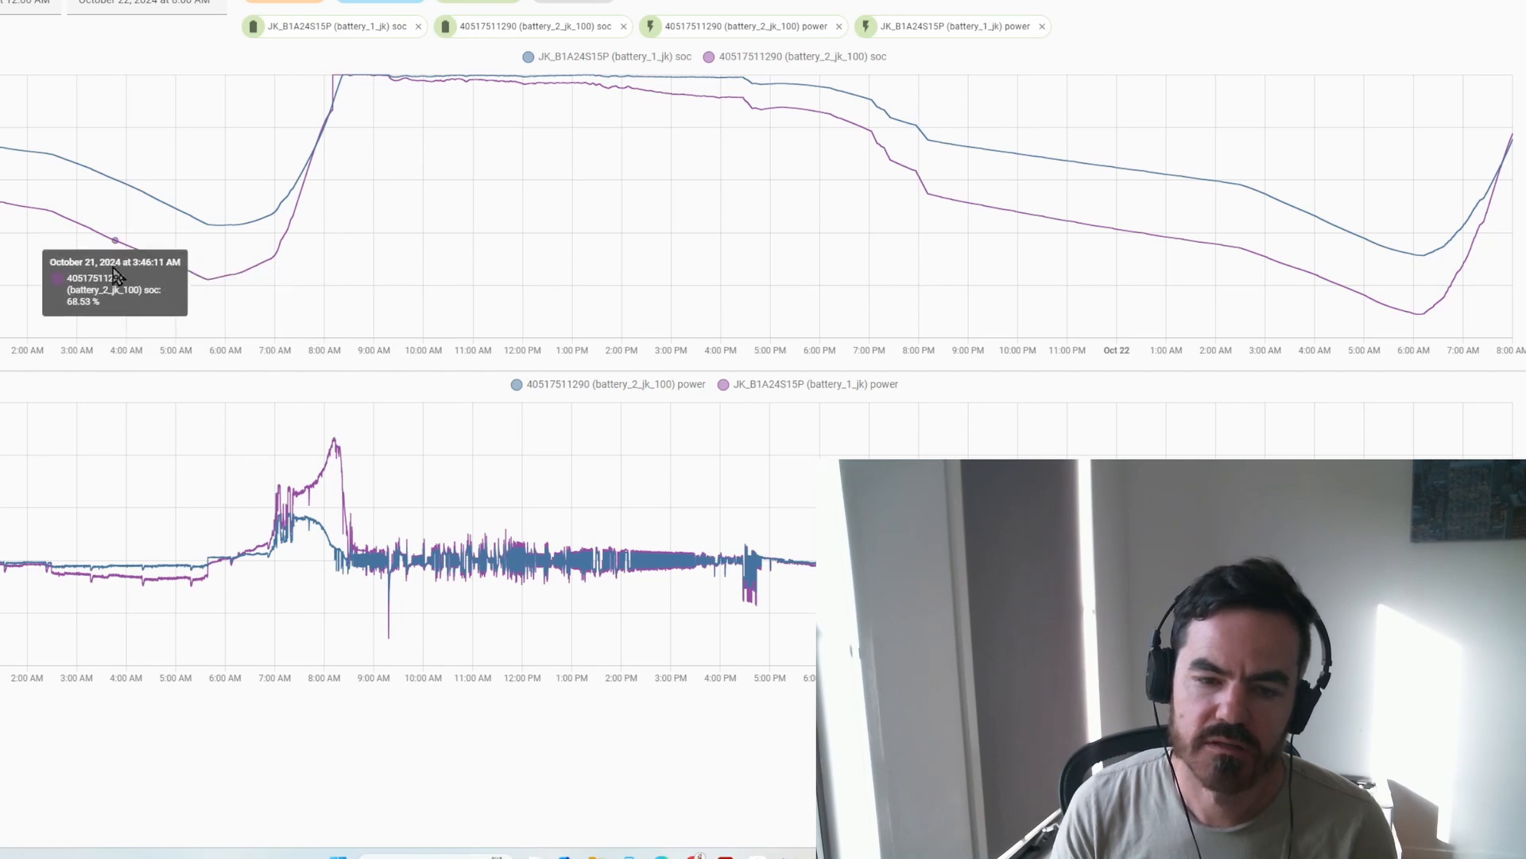
mouse_move(258, 297)
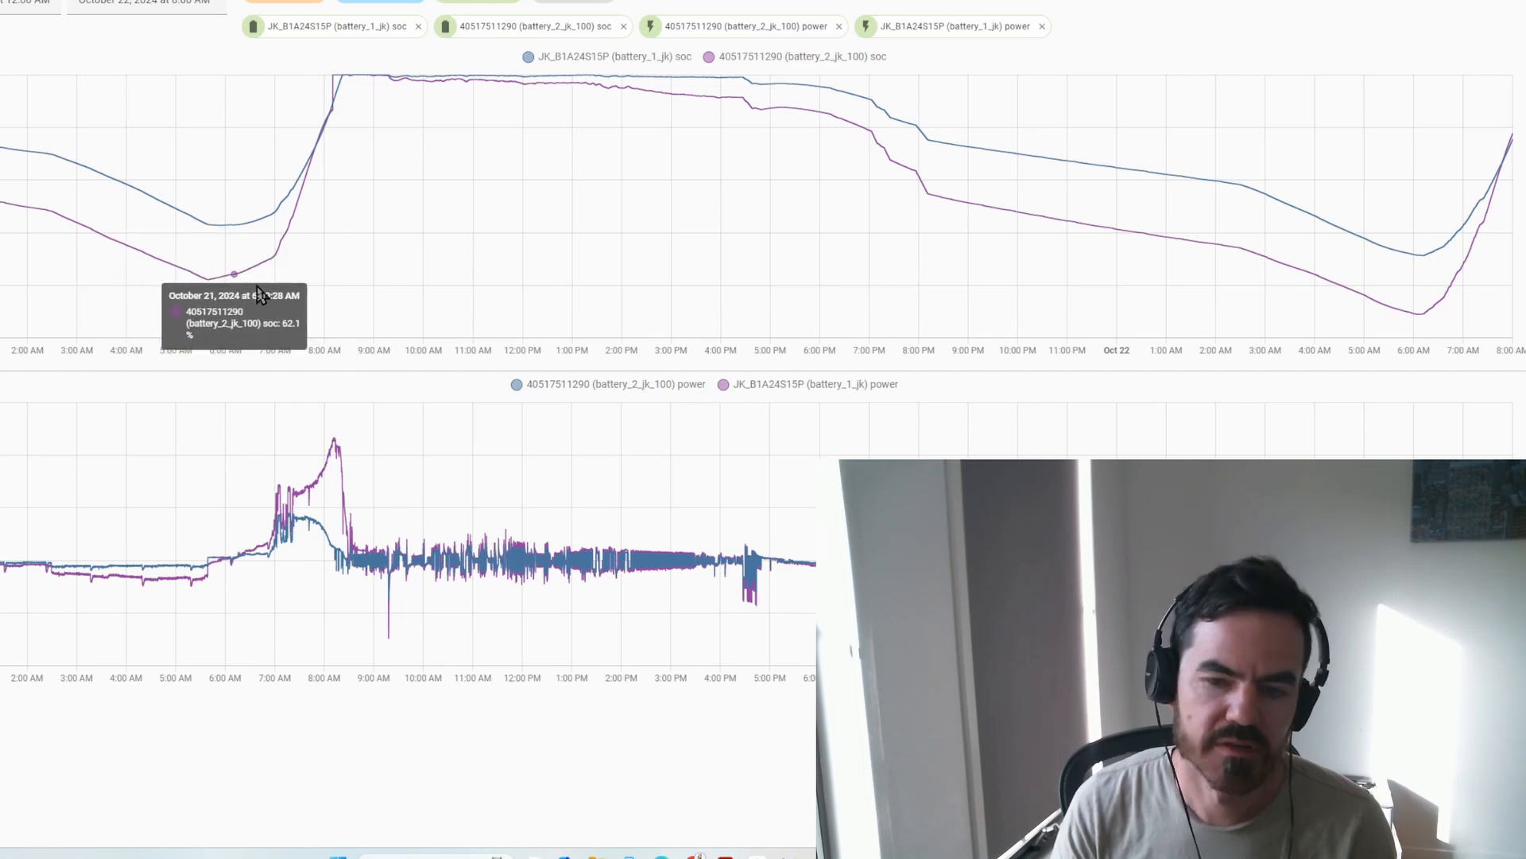
mouse_move(263, 252)
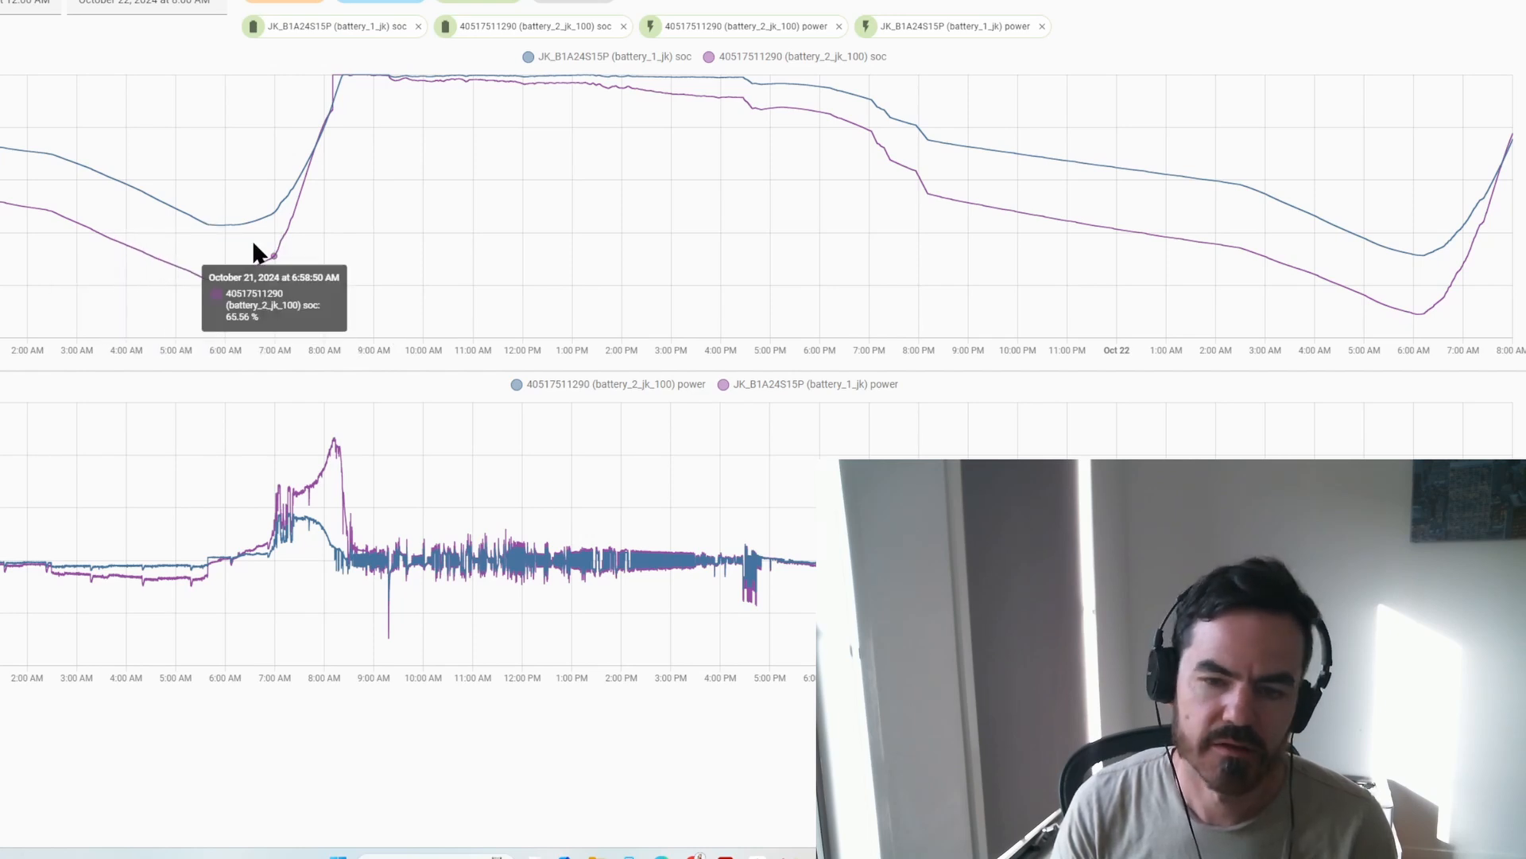
mouse_move(245, 234)
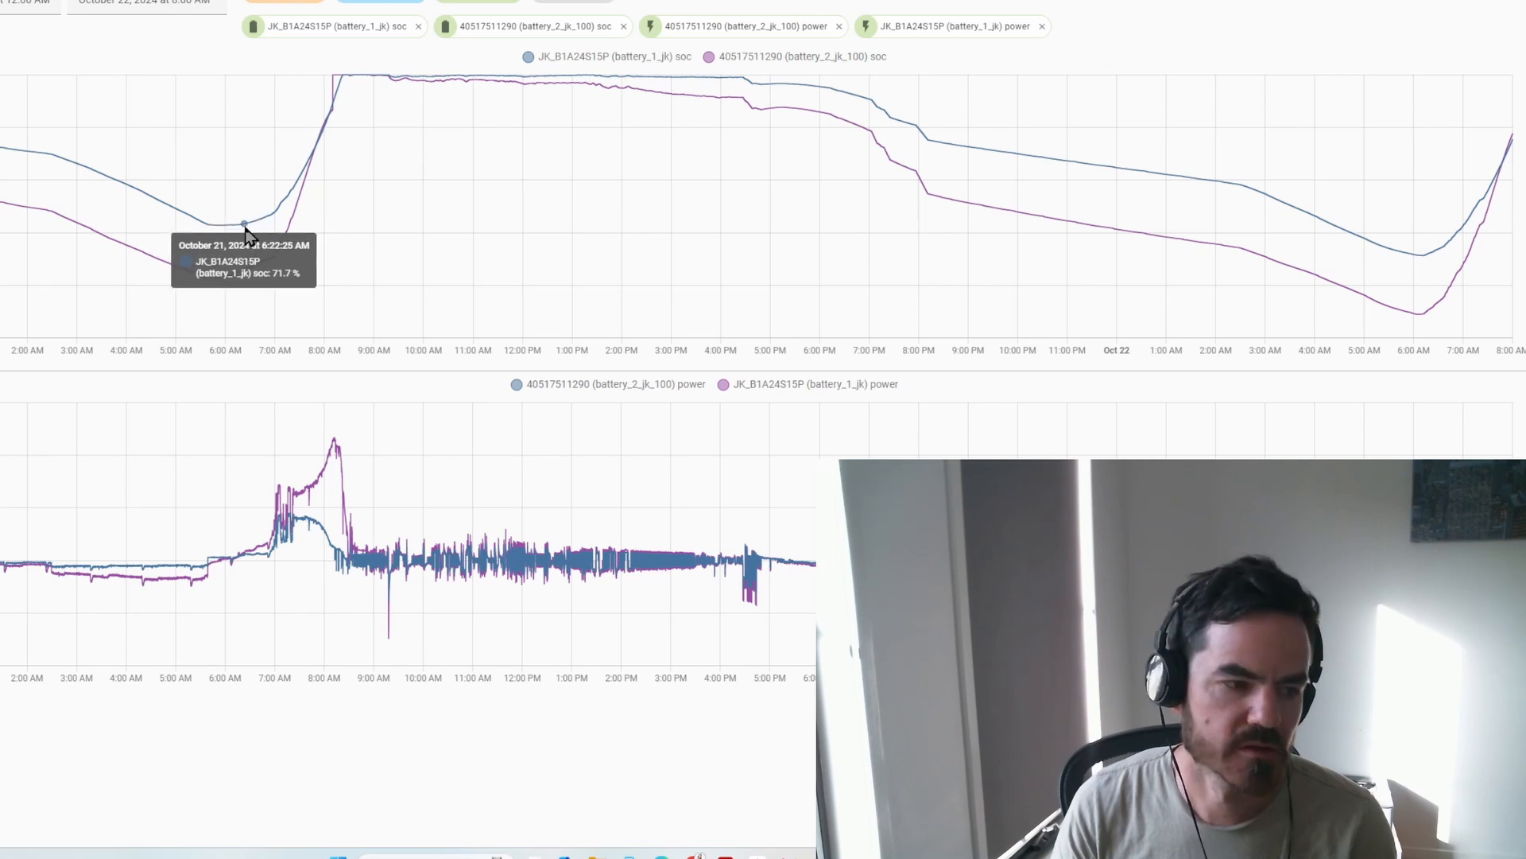
mouse_move(313, 163)
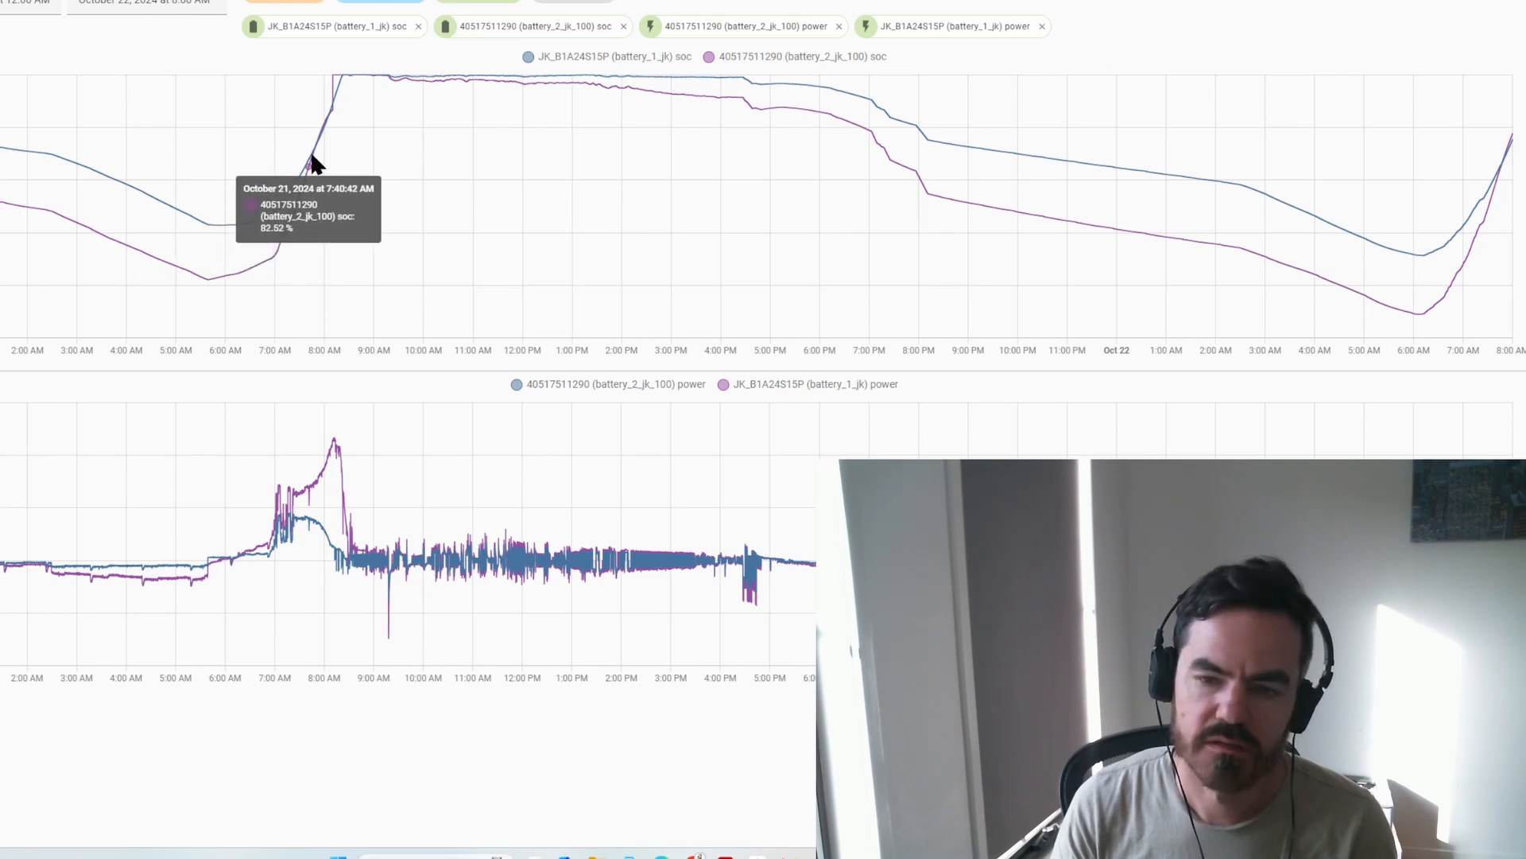
mouse_move(346, 82)
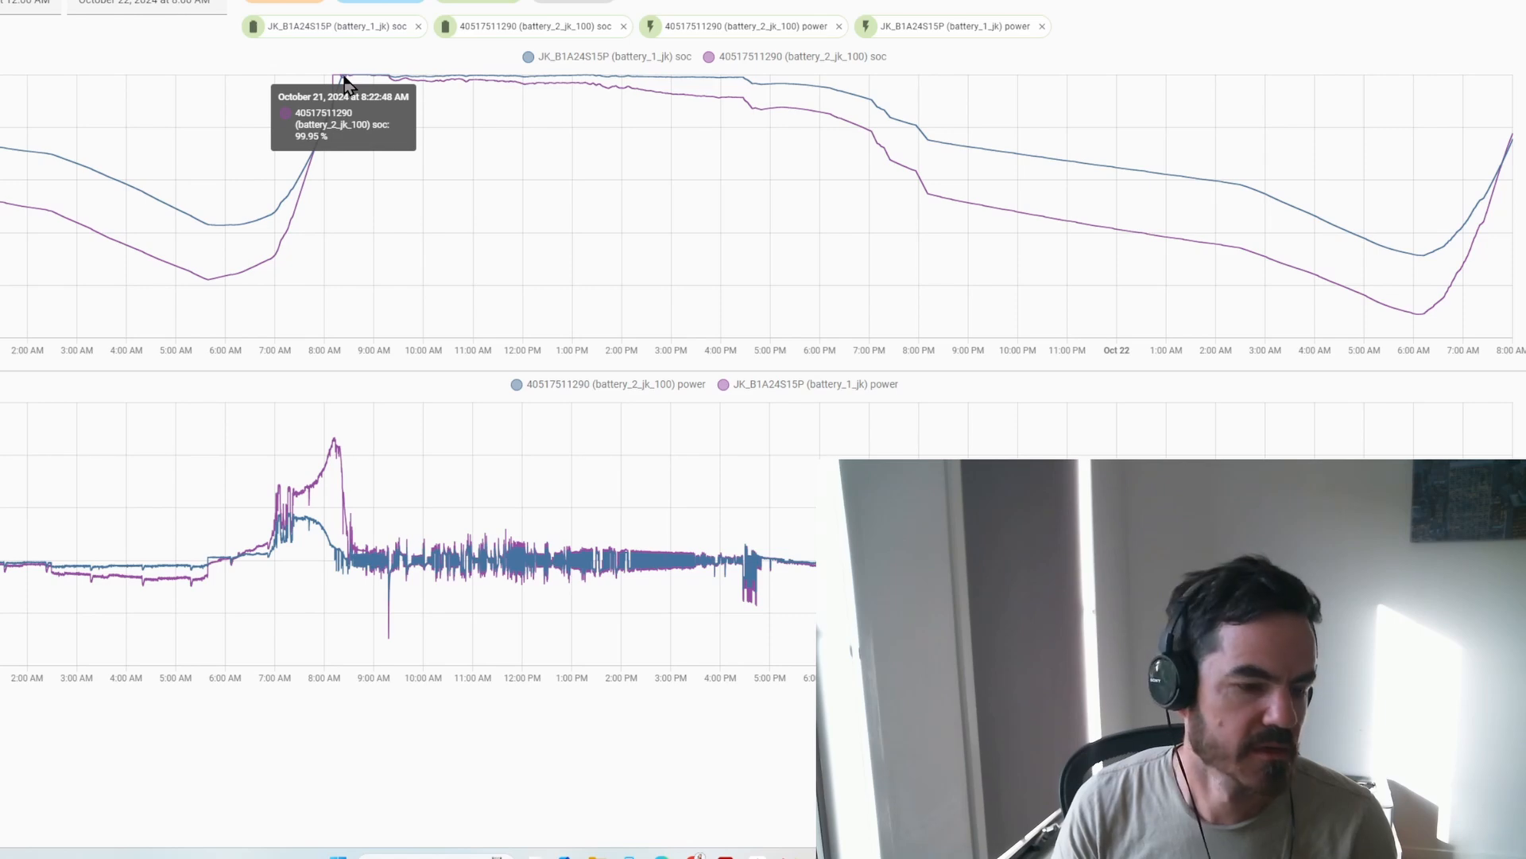
mouse_move(160, 199)
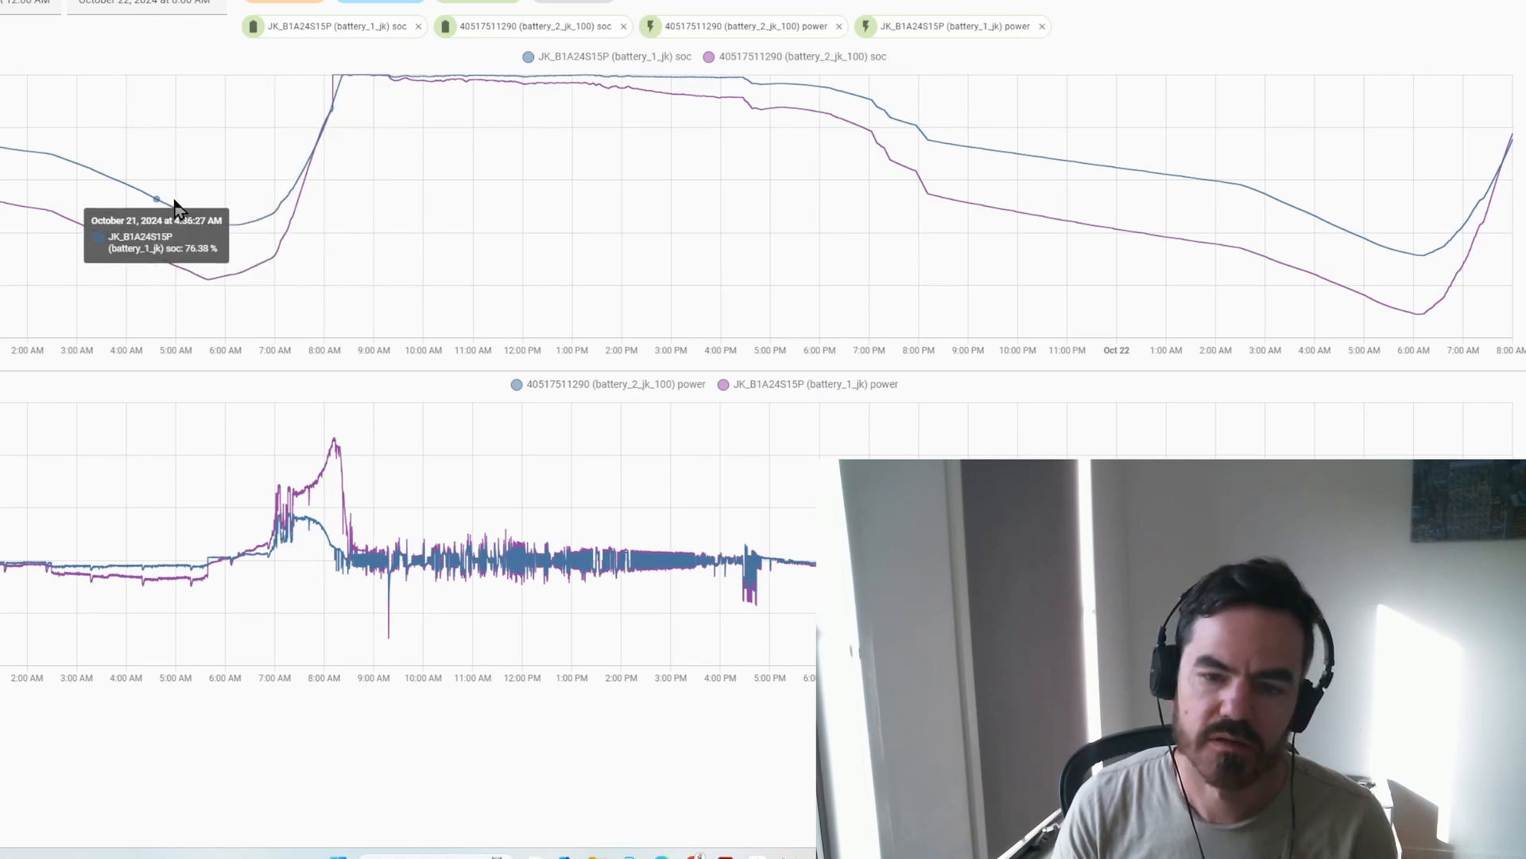
mouse_move(139, 201)
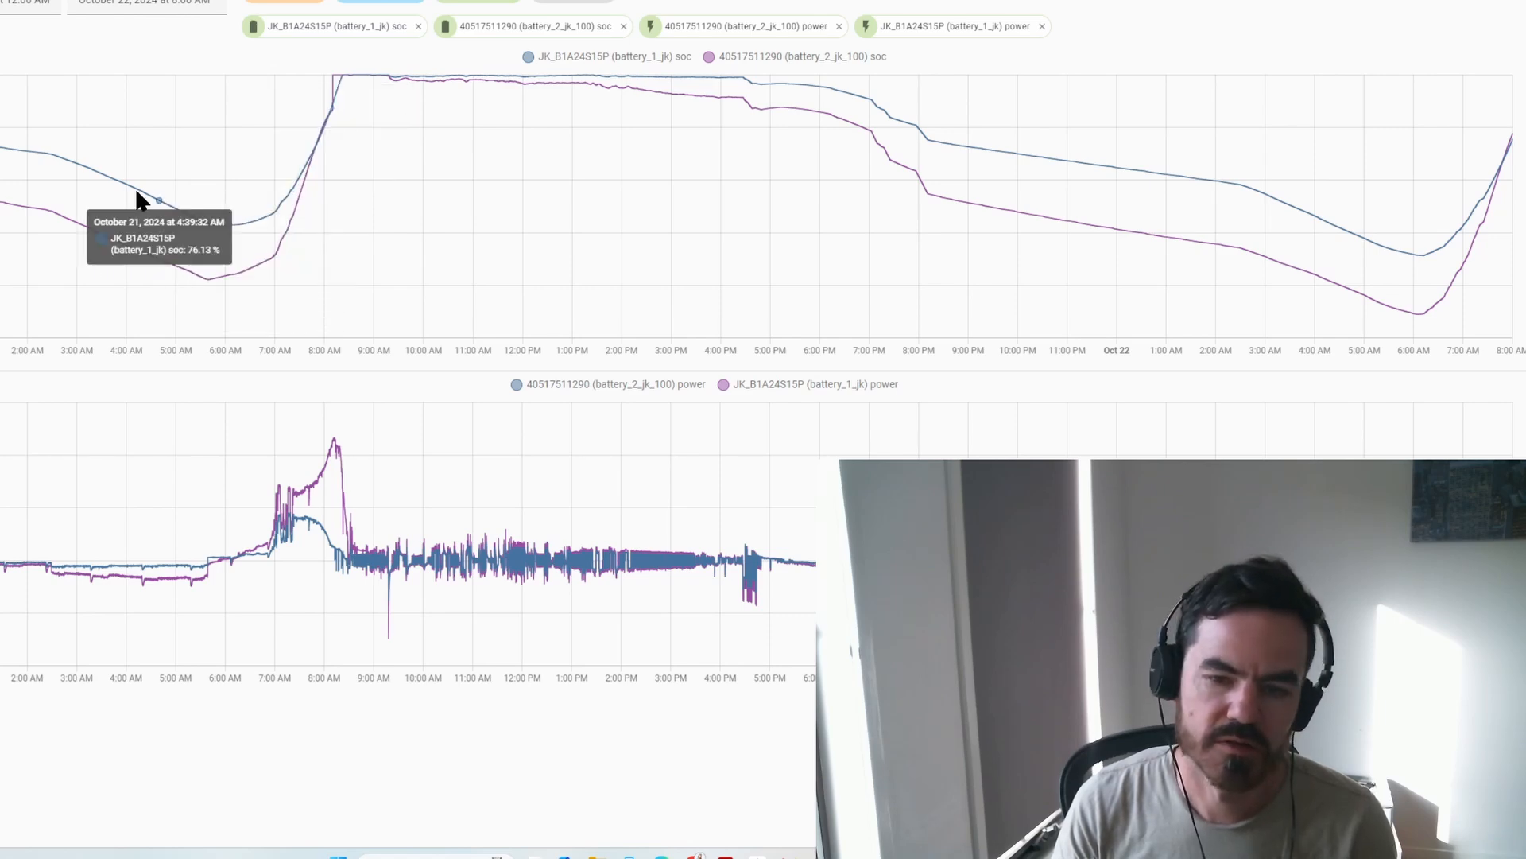
mouse_move(273, 276)
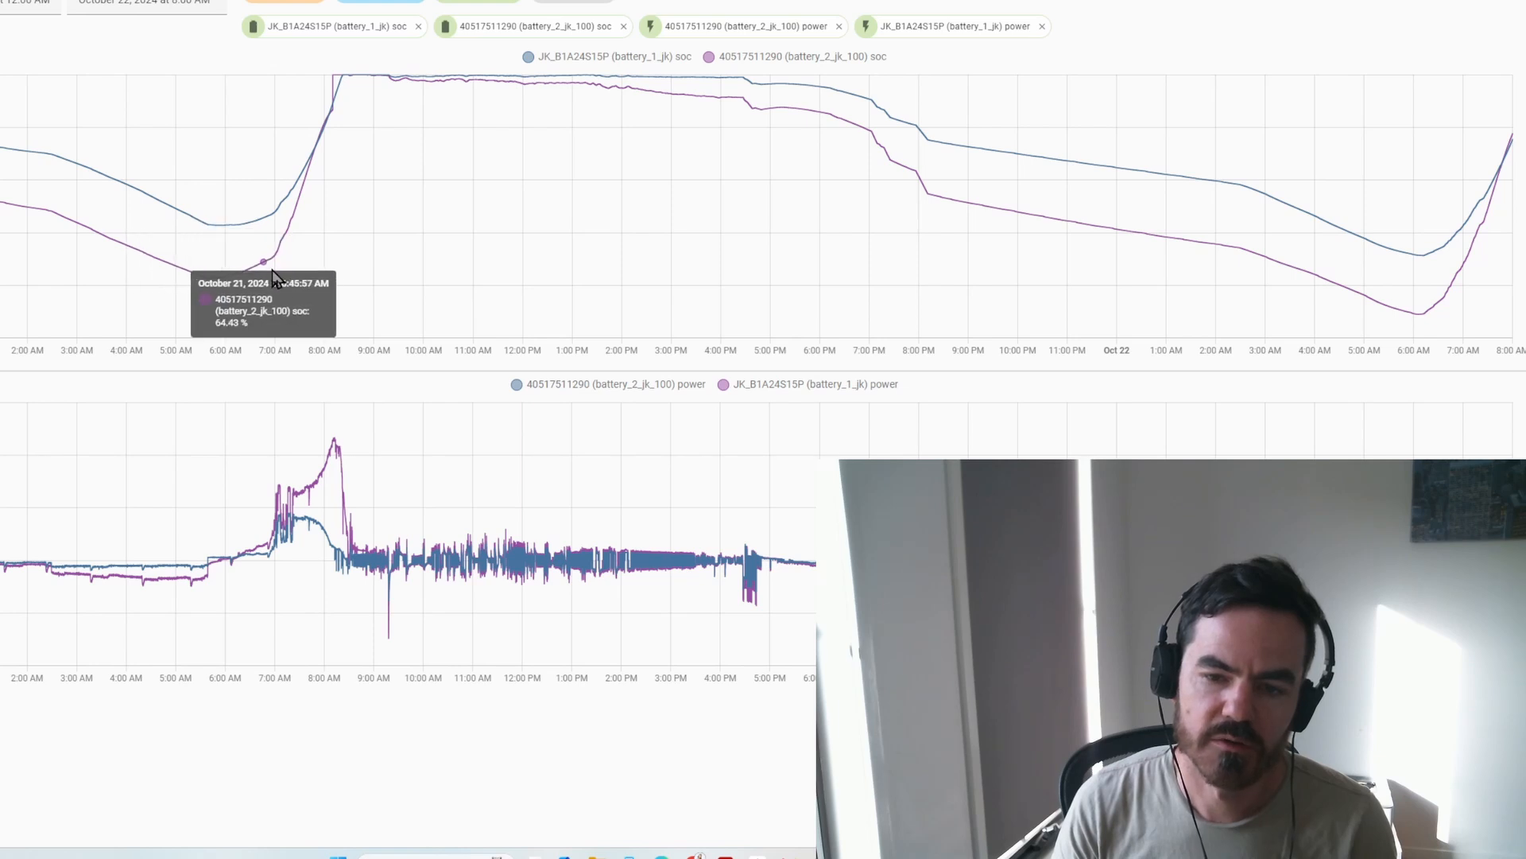
mouse_move(217, 290)
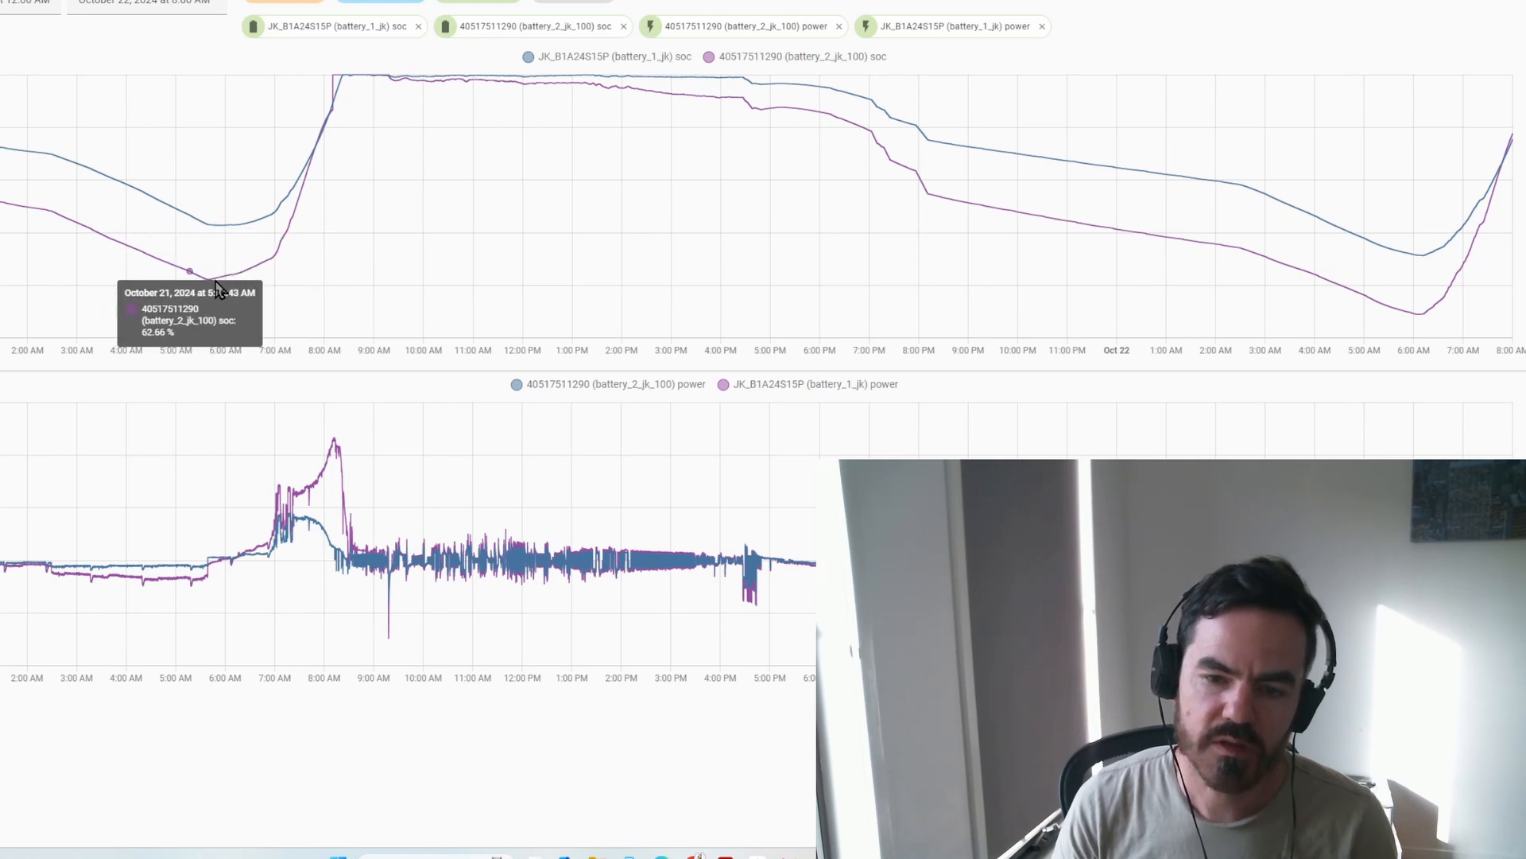
mouse_move(281, 302)
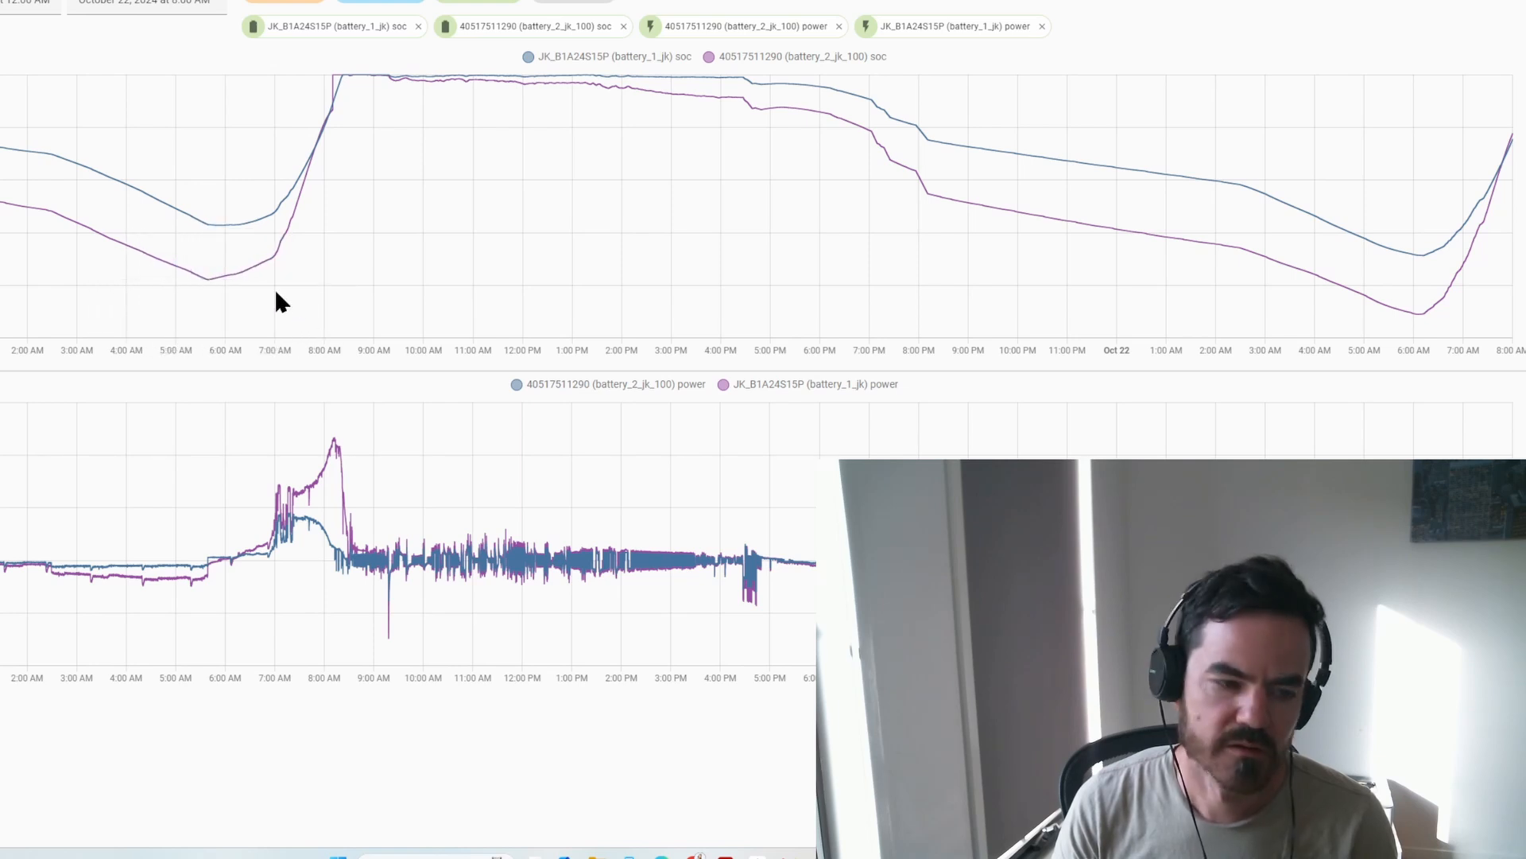
mouse_move(380, 391)
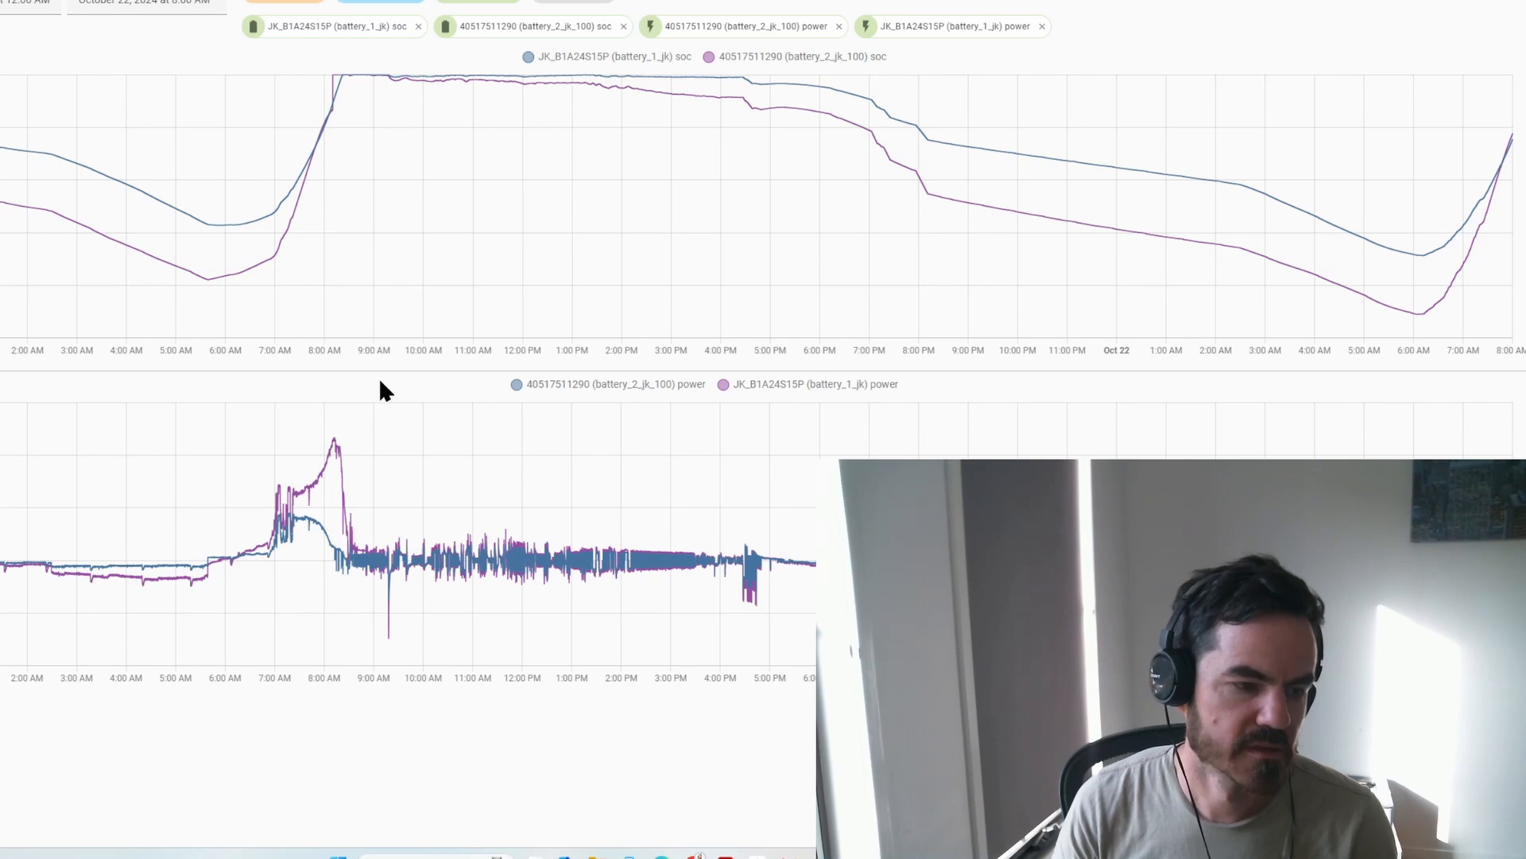
mouse_move(49, 212)
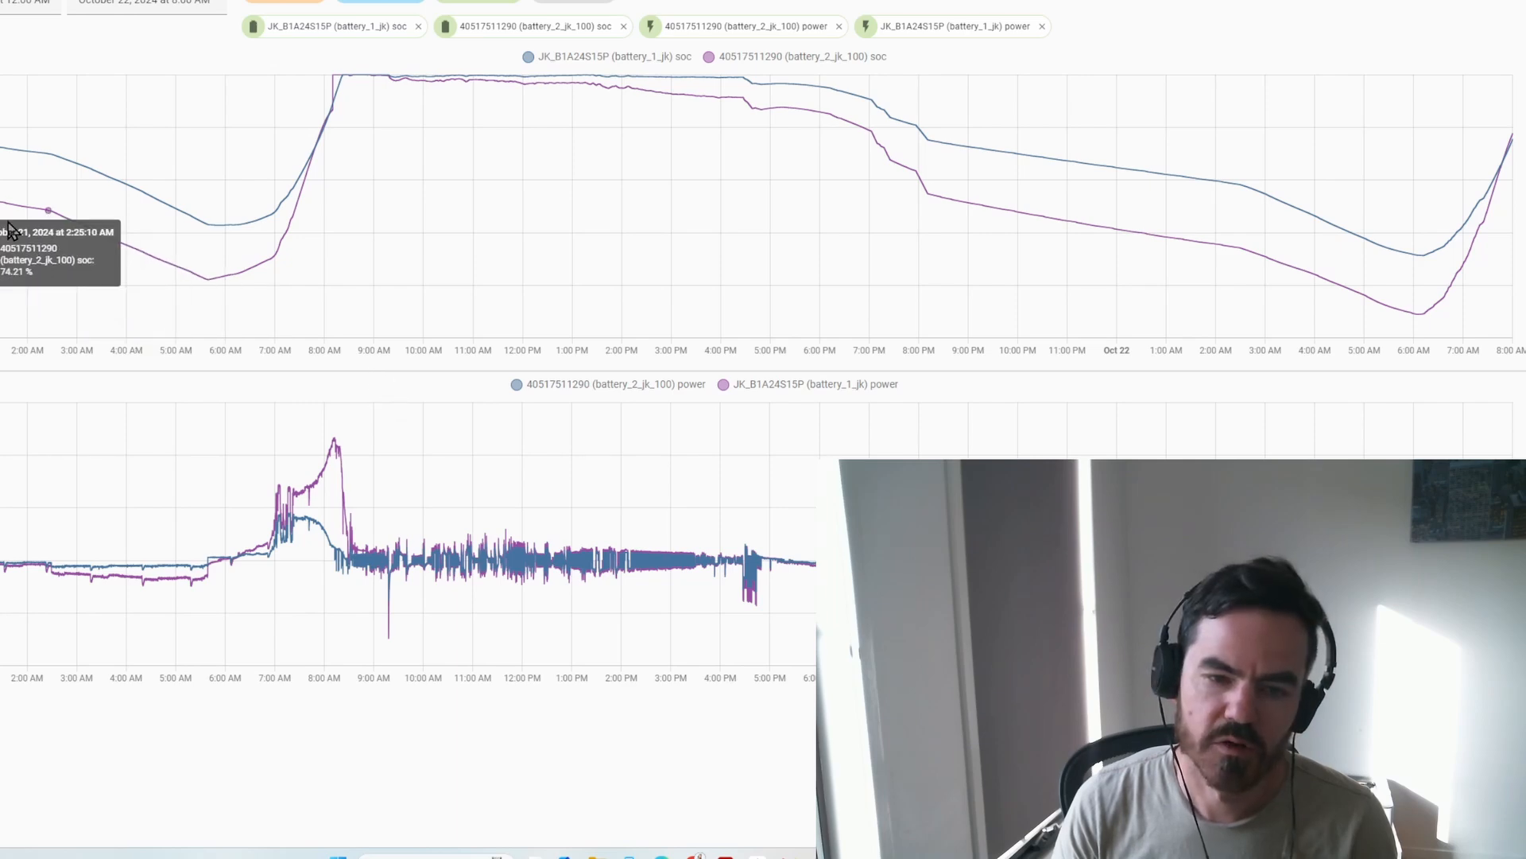
mouse_move(97, 233)
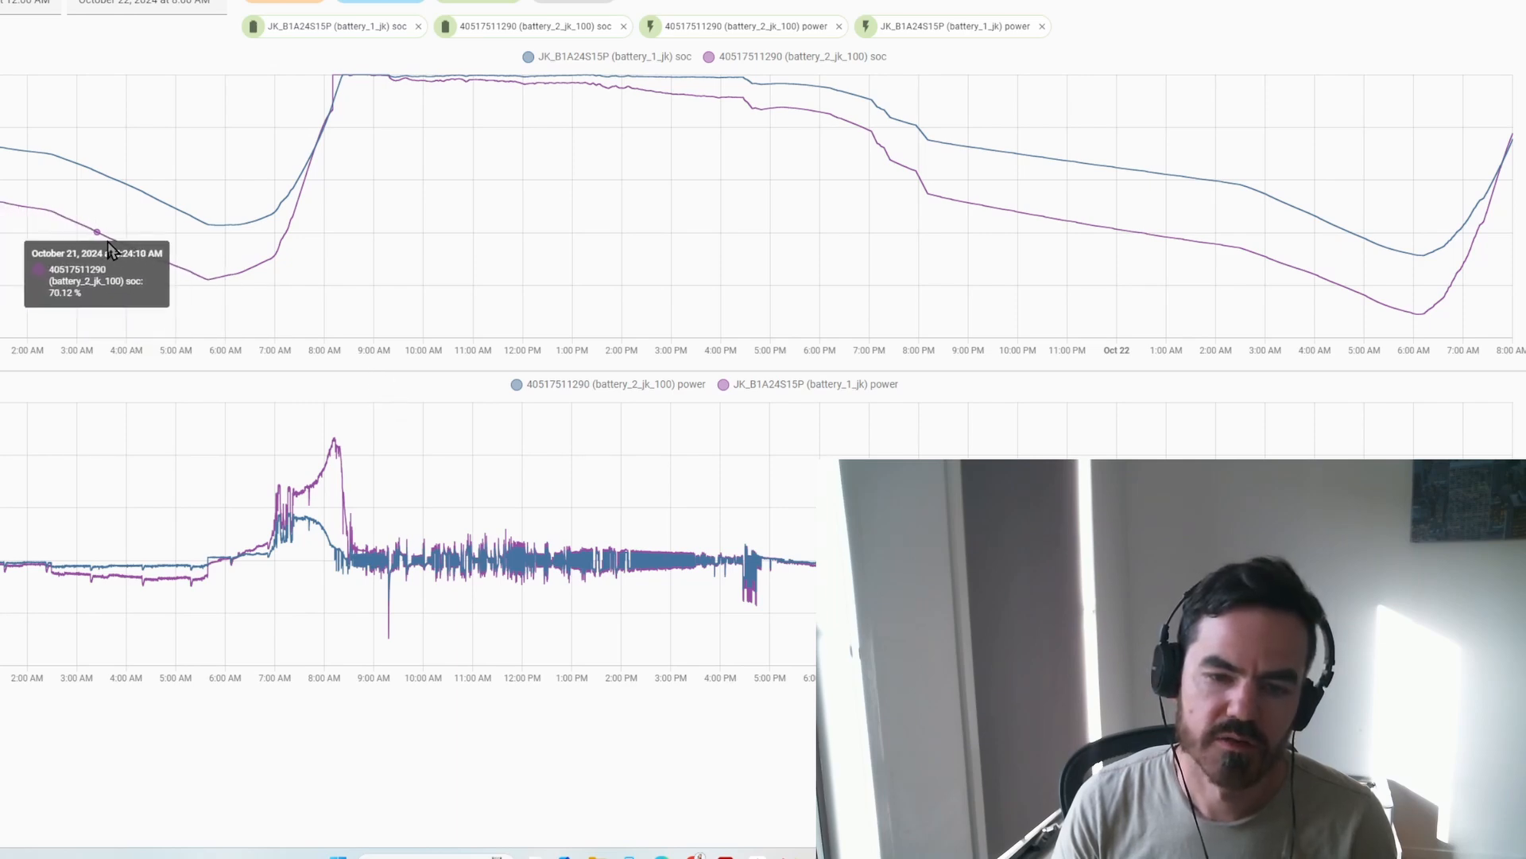
mouse_move(198, 281)
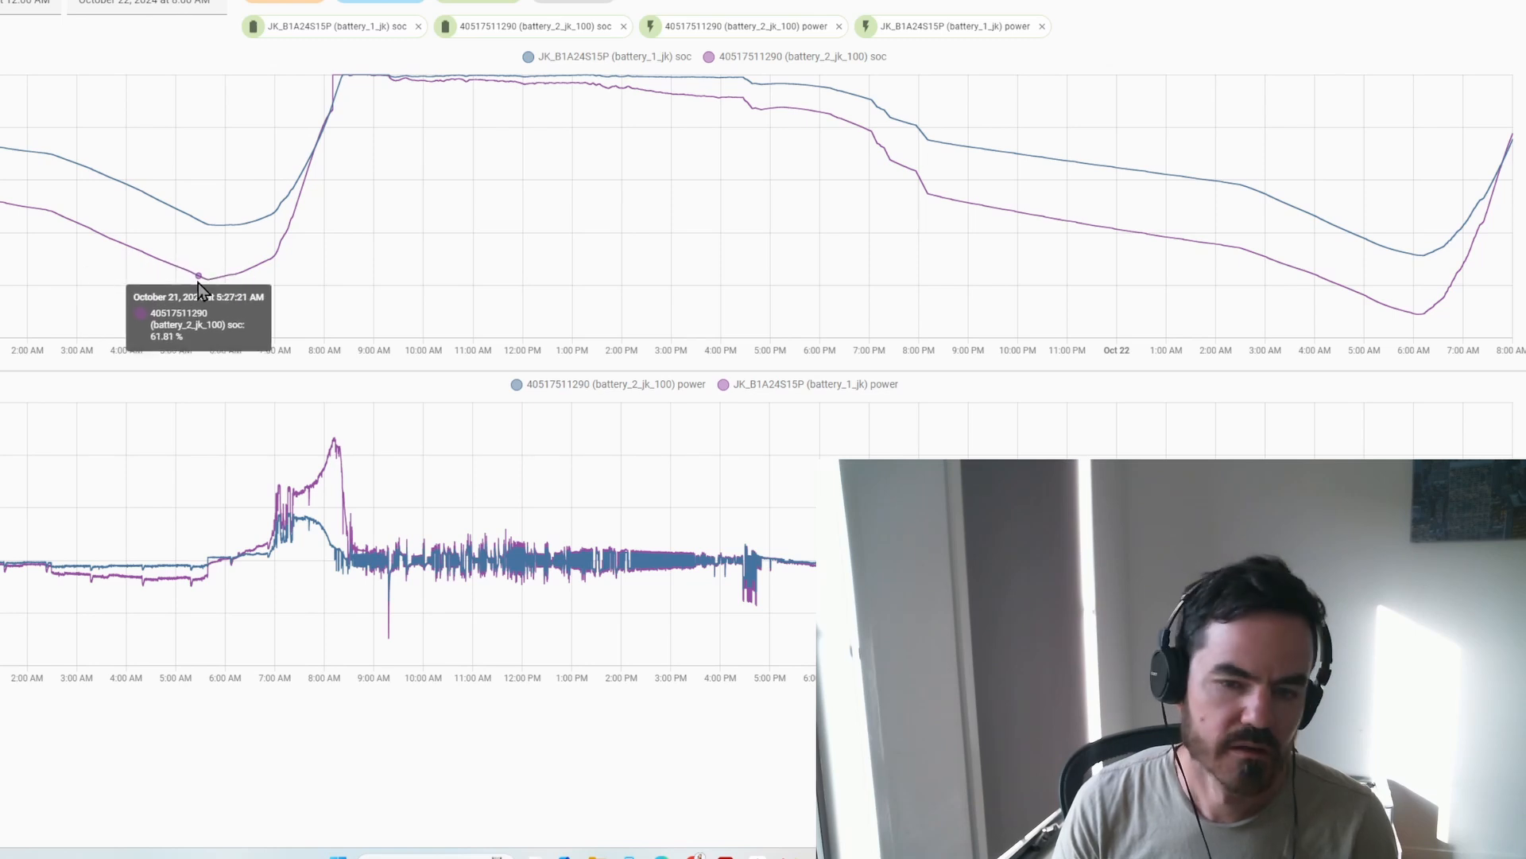
mouse_move(107, 185)
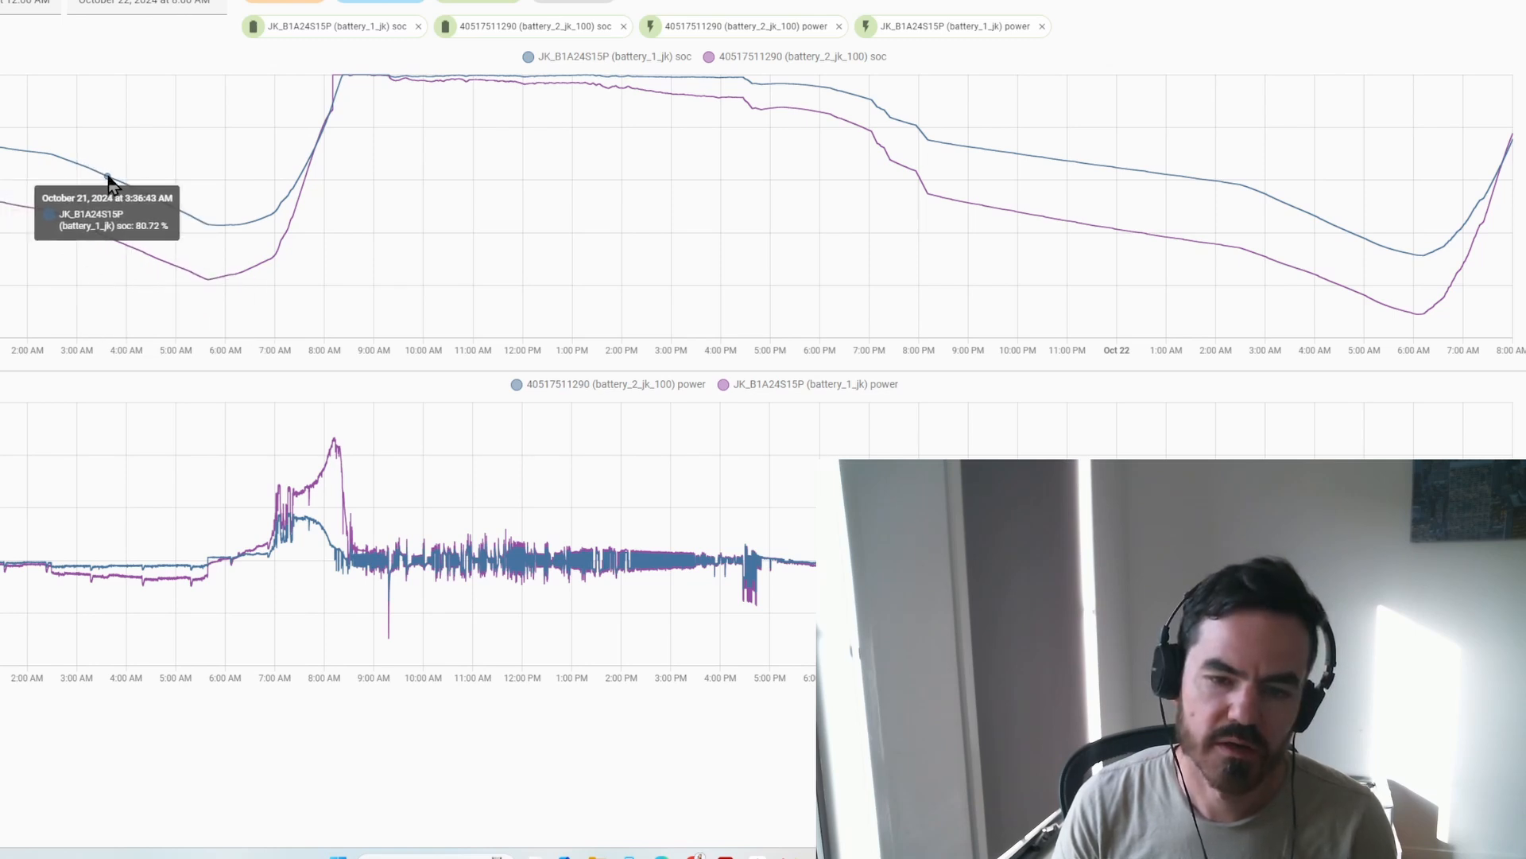
mouse_move(105, 175)
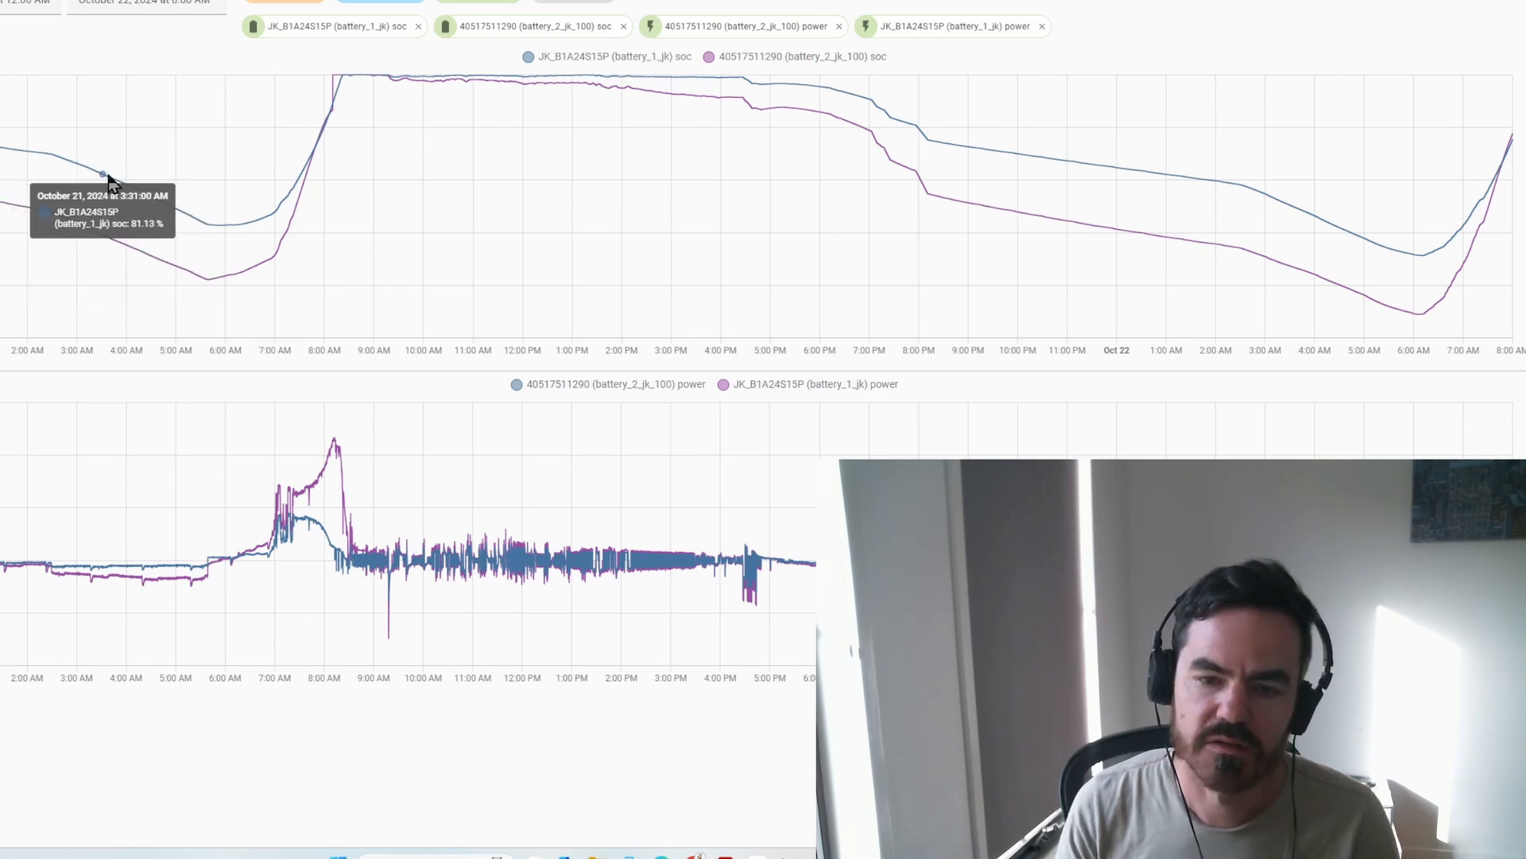
mouse_move(118, 246)
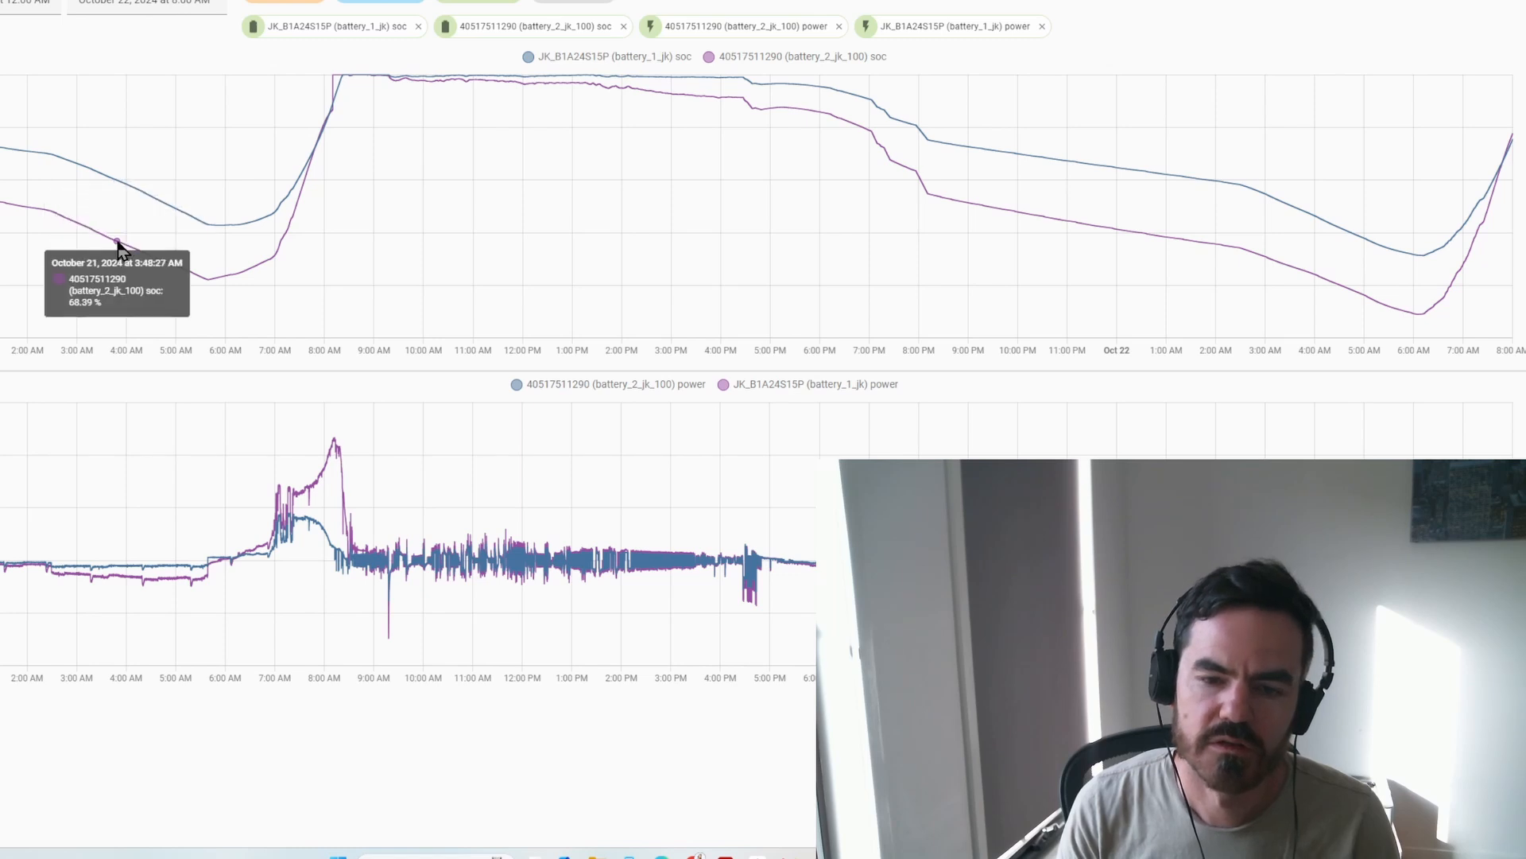
mouse_move(170, 217)
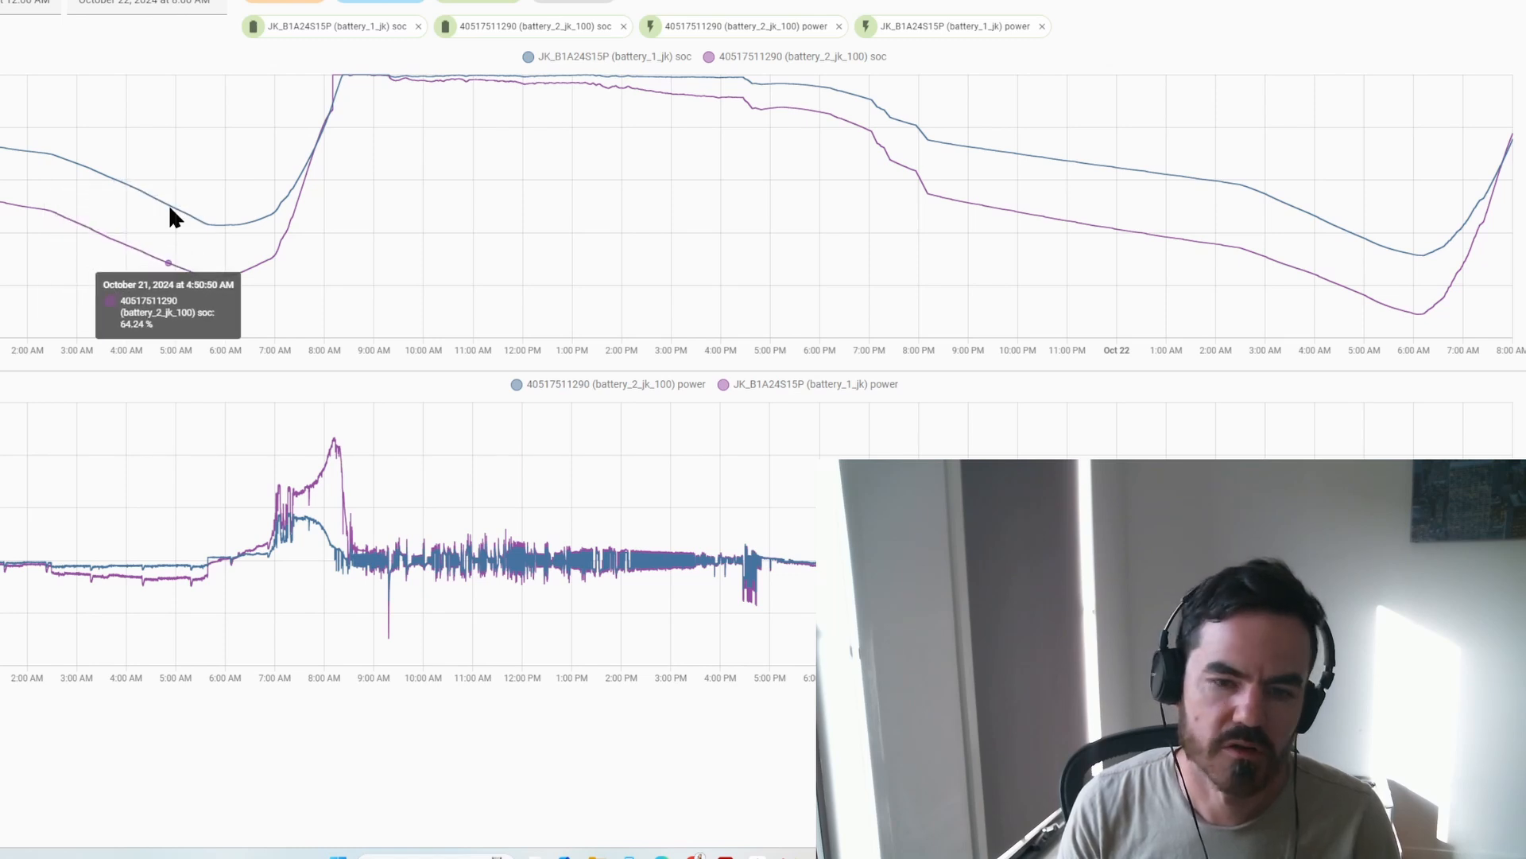
mouse_move(144, 194)
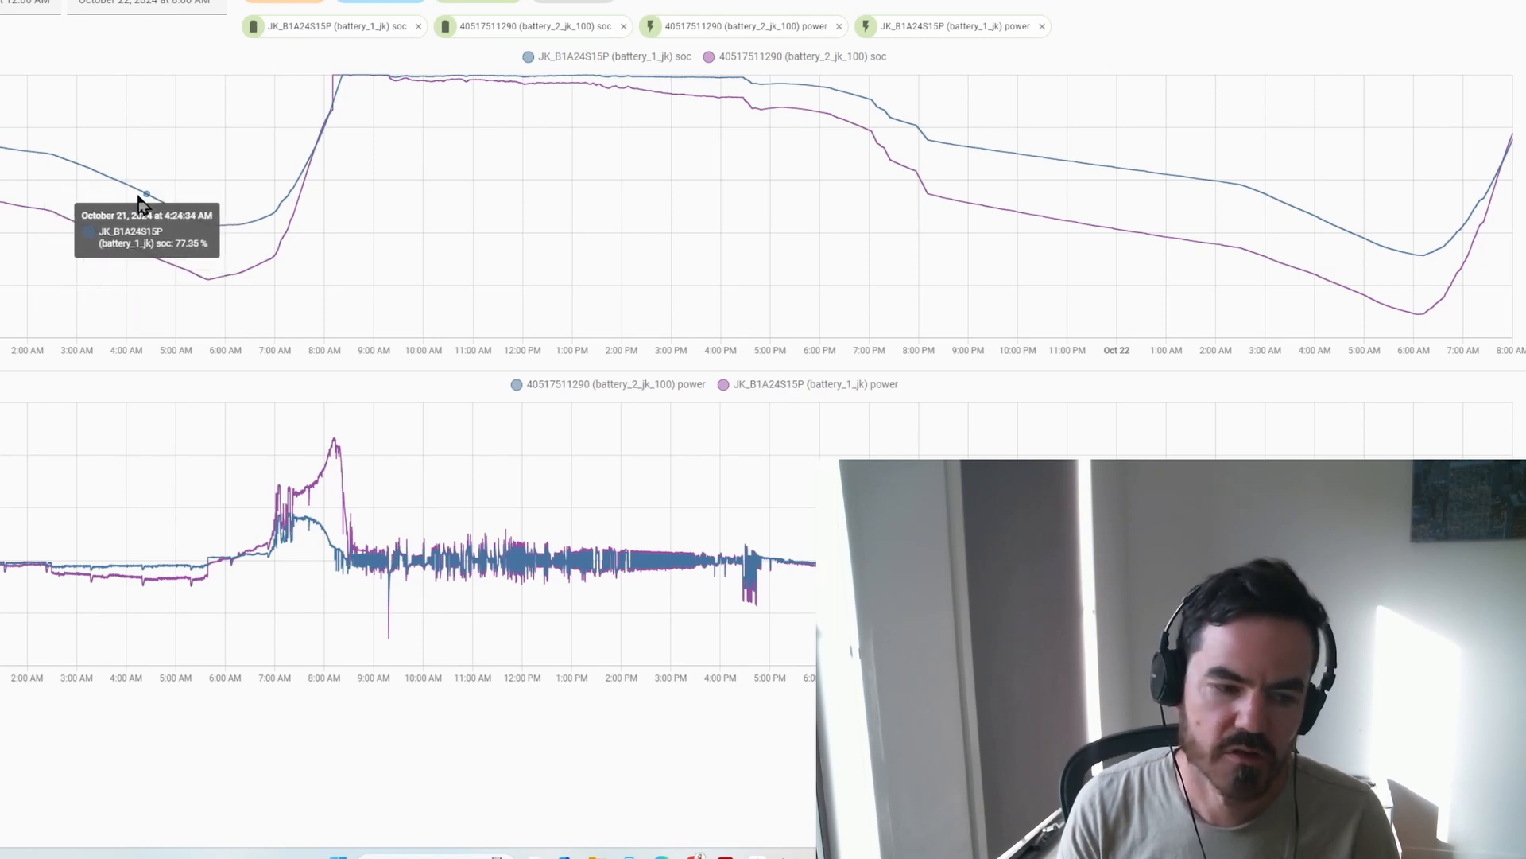
mouse_move(239, 268)
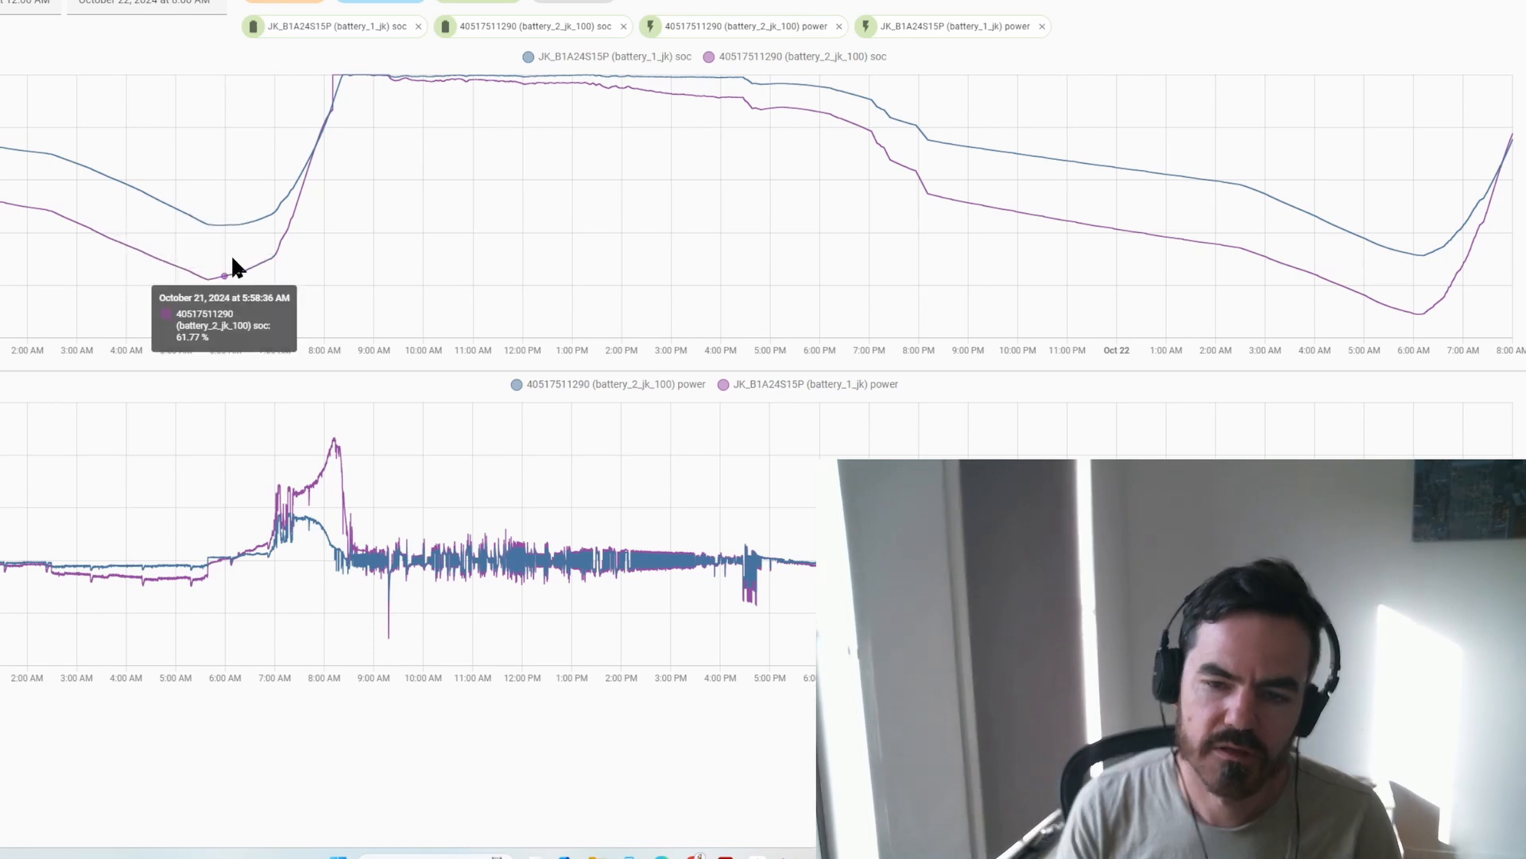
mouse_move(330, 351)
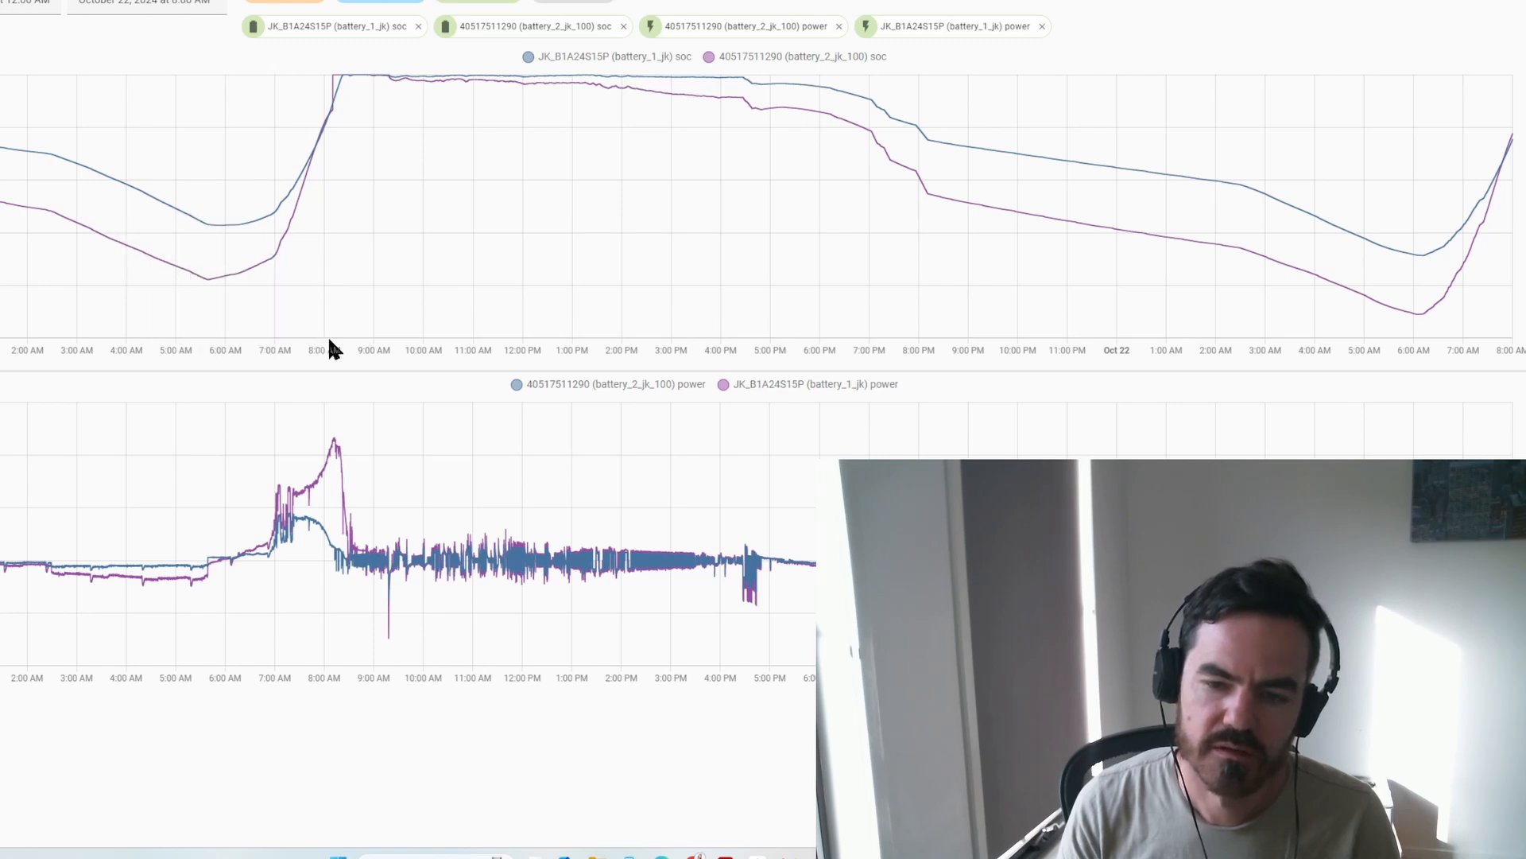
mouse_move(355, 398)
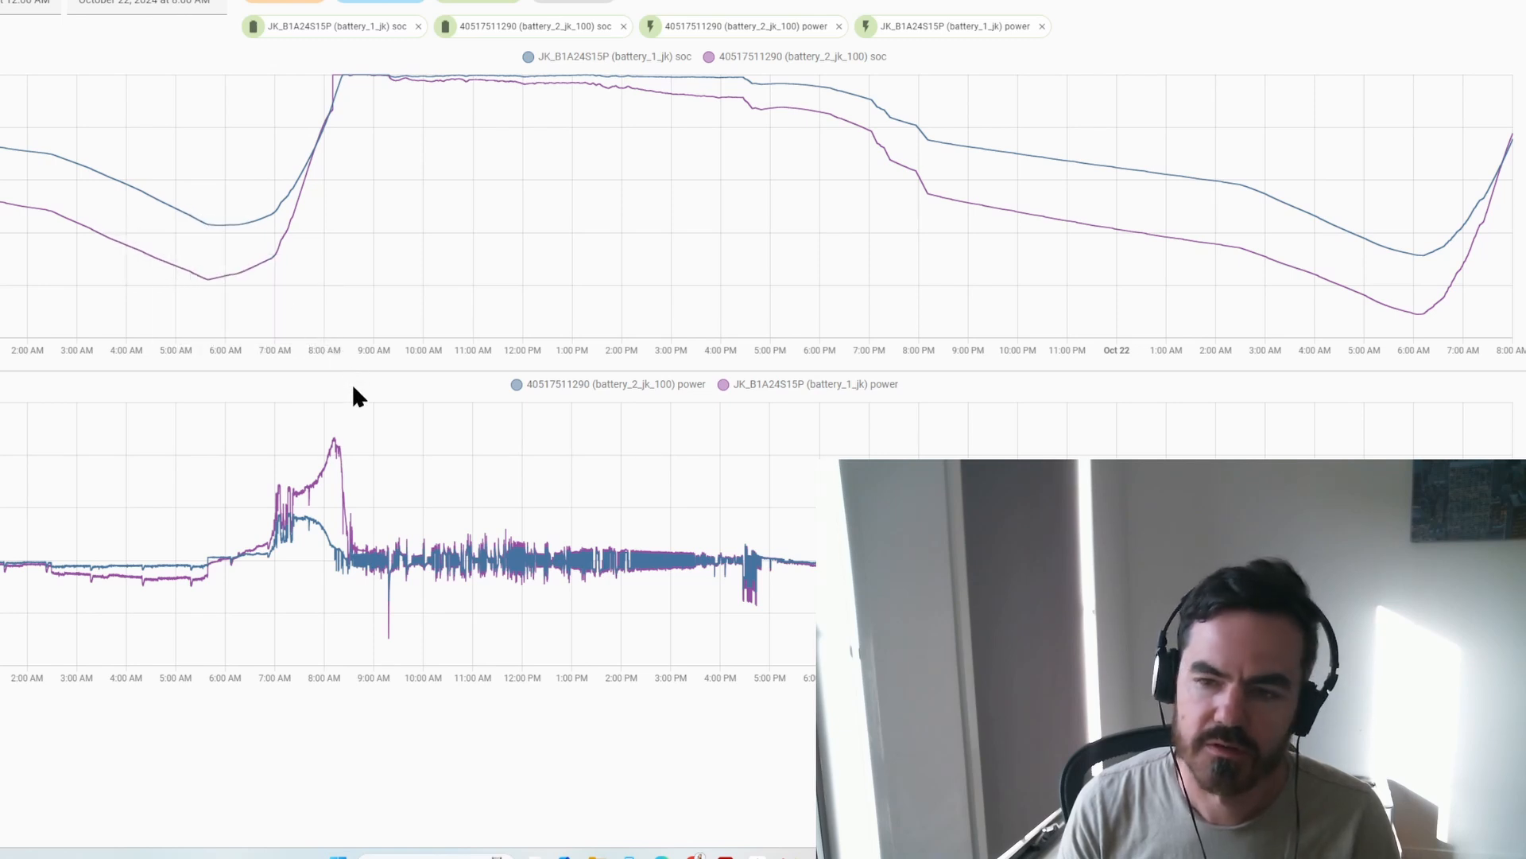
mouse_move(380, 378)
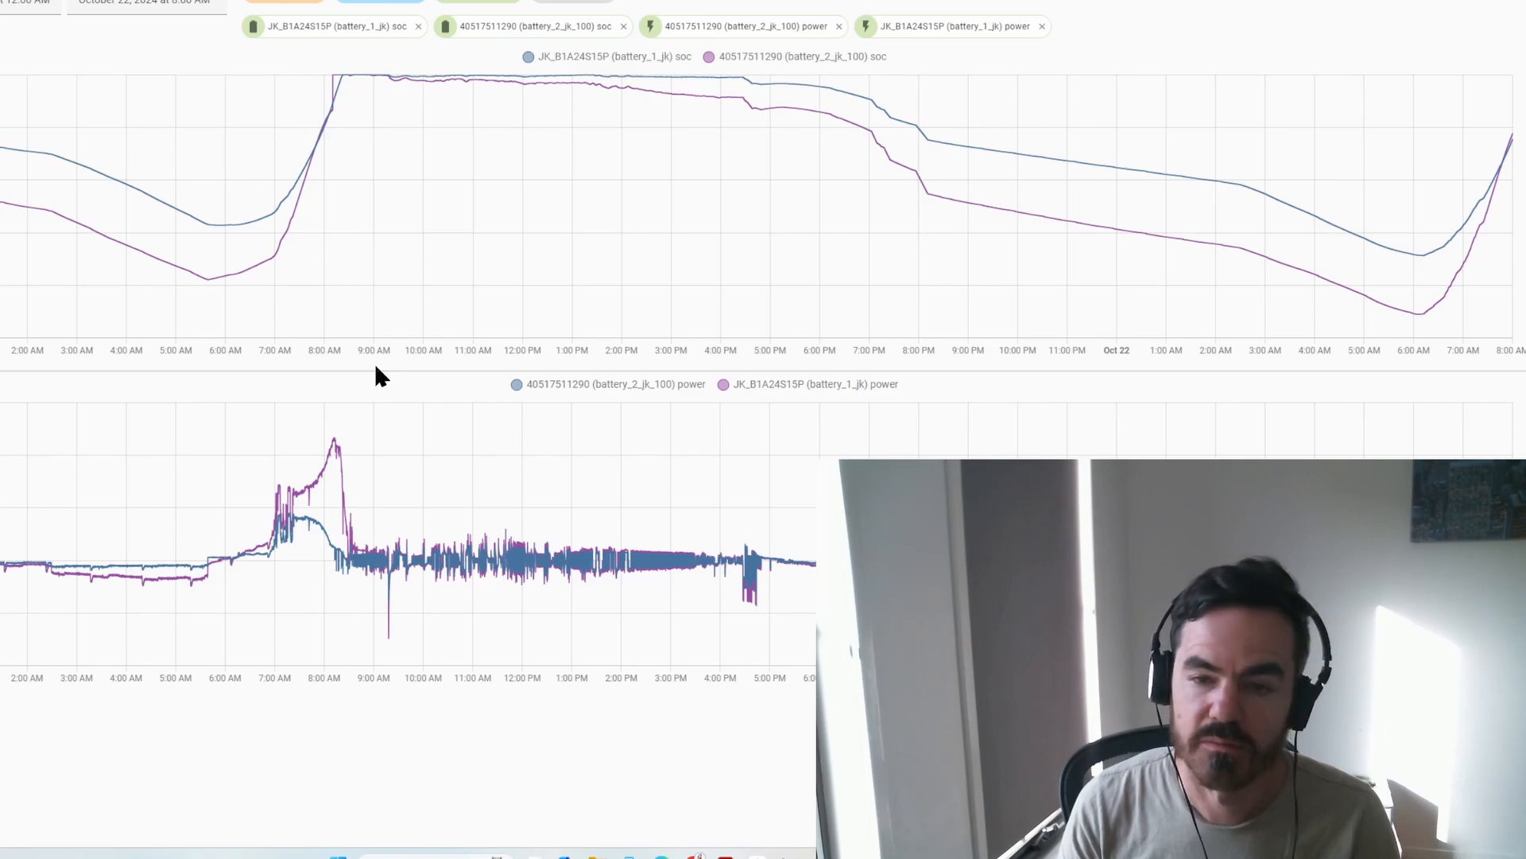